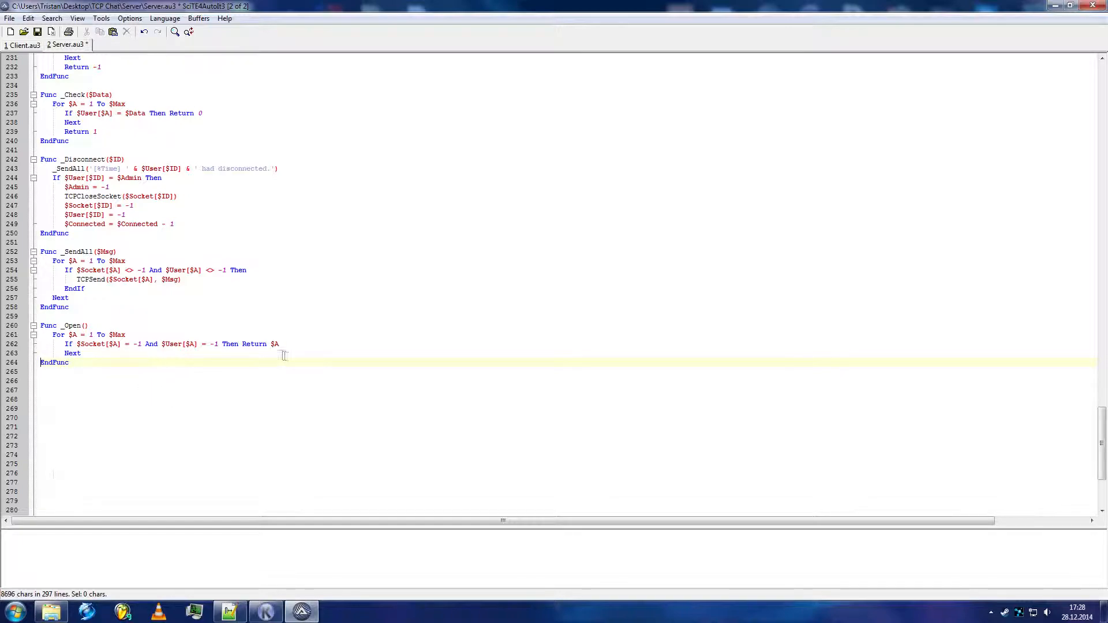
Step: Split _Open's one-line check into an If…Then block returning $A with EndIf, and save Server.au3
click(243, 344)
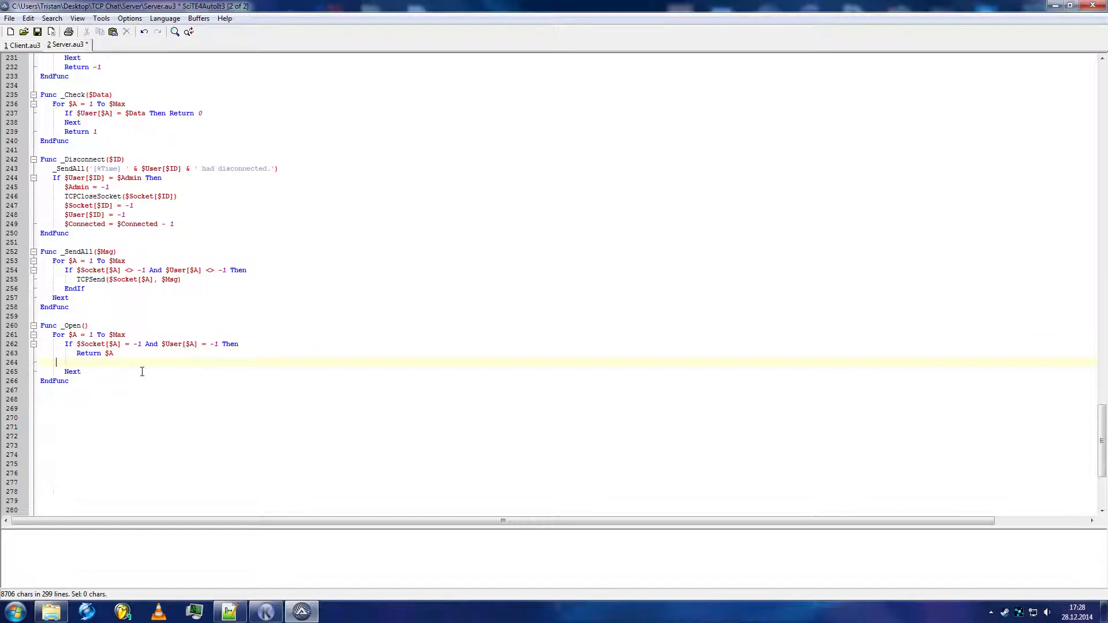
text(e)
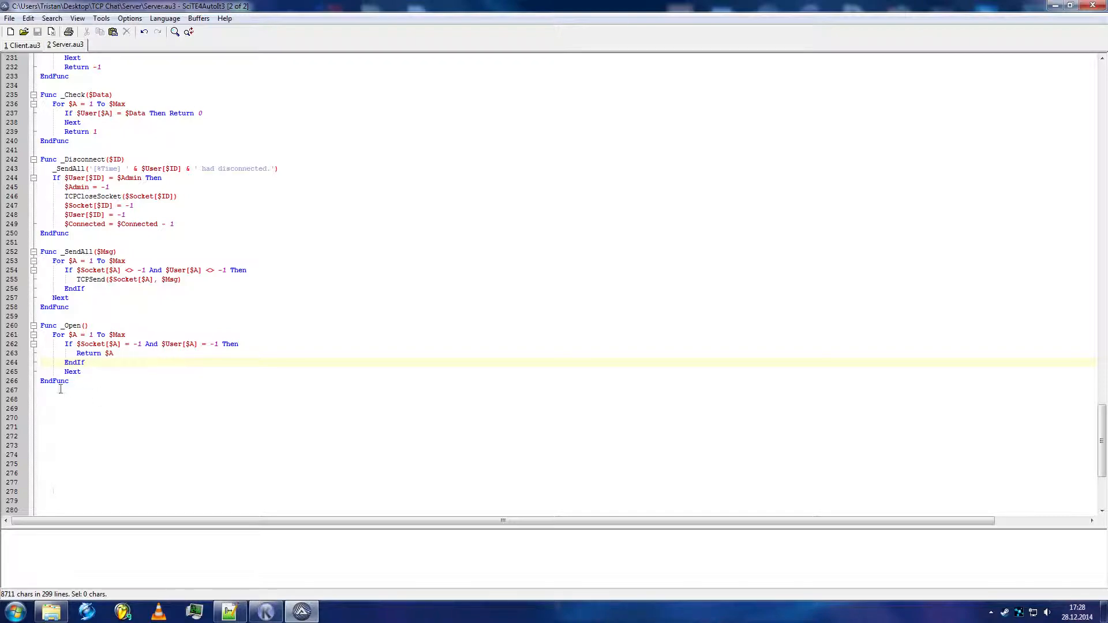
click(41, 399)
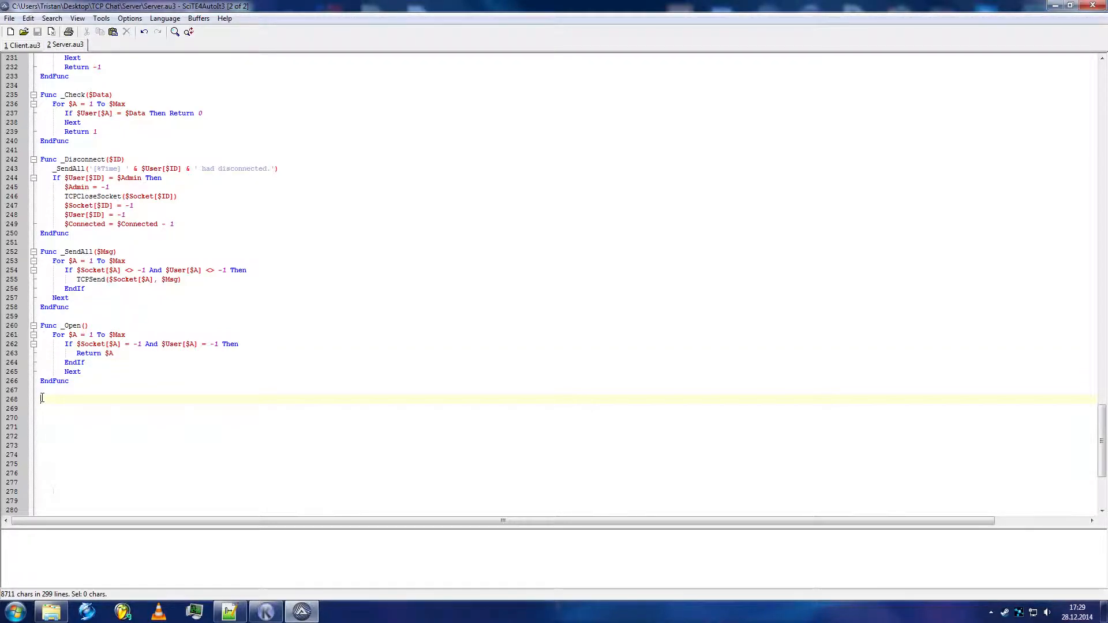
Step: Declare Func _Start() and begin an If check for an empty $IP field
text(Func)
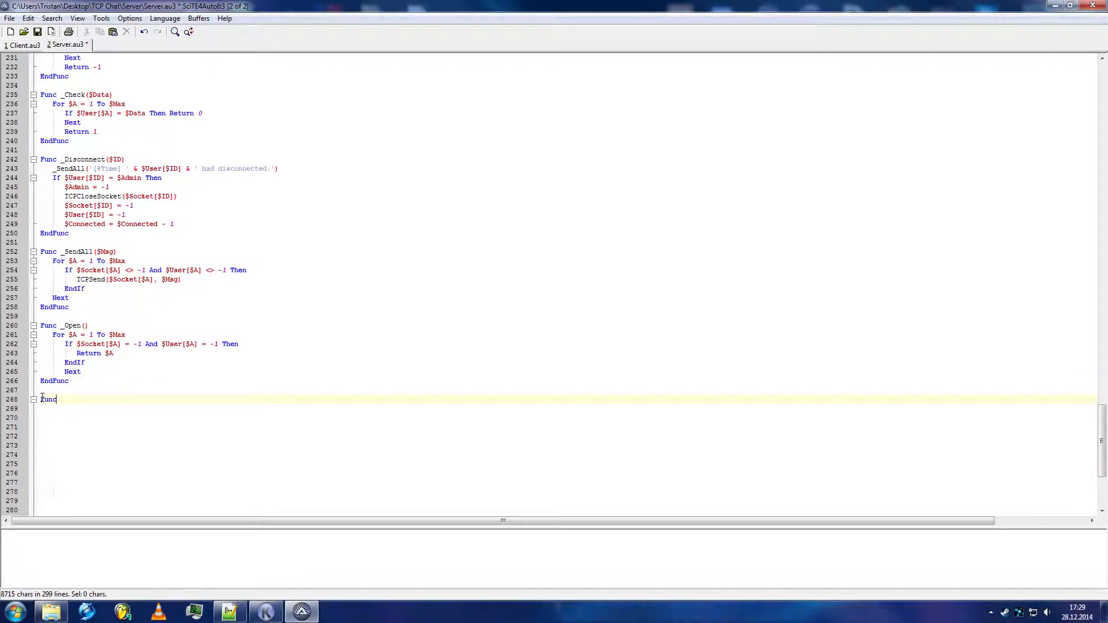
text(_Start()
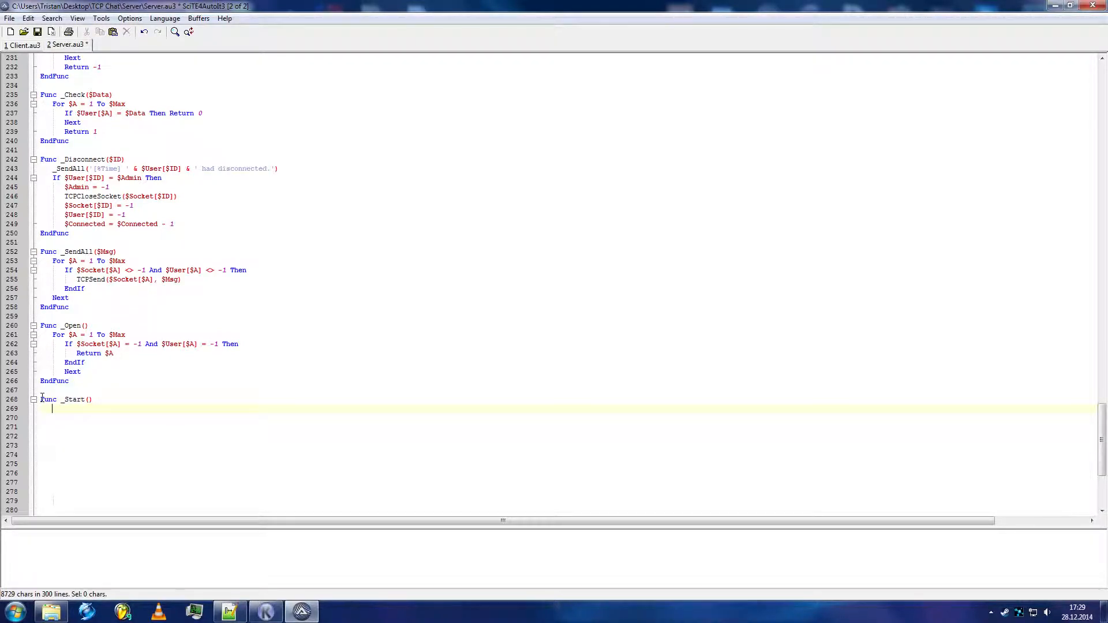
text(If)
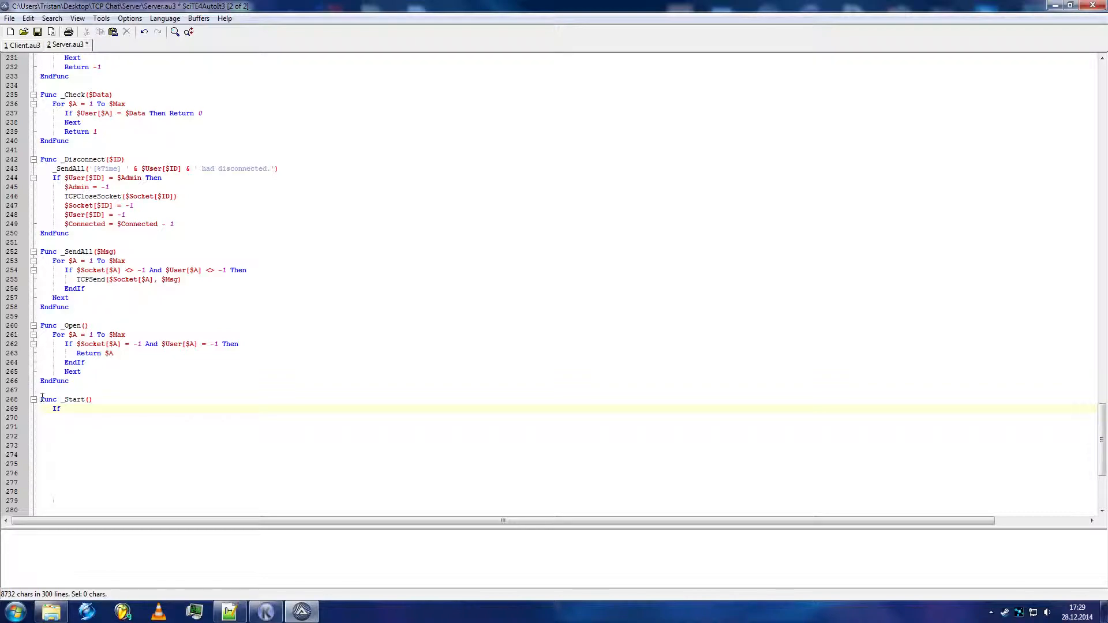
text(guic)
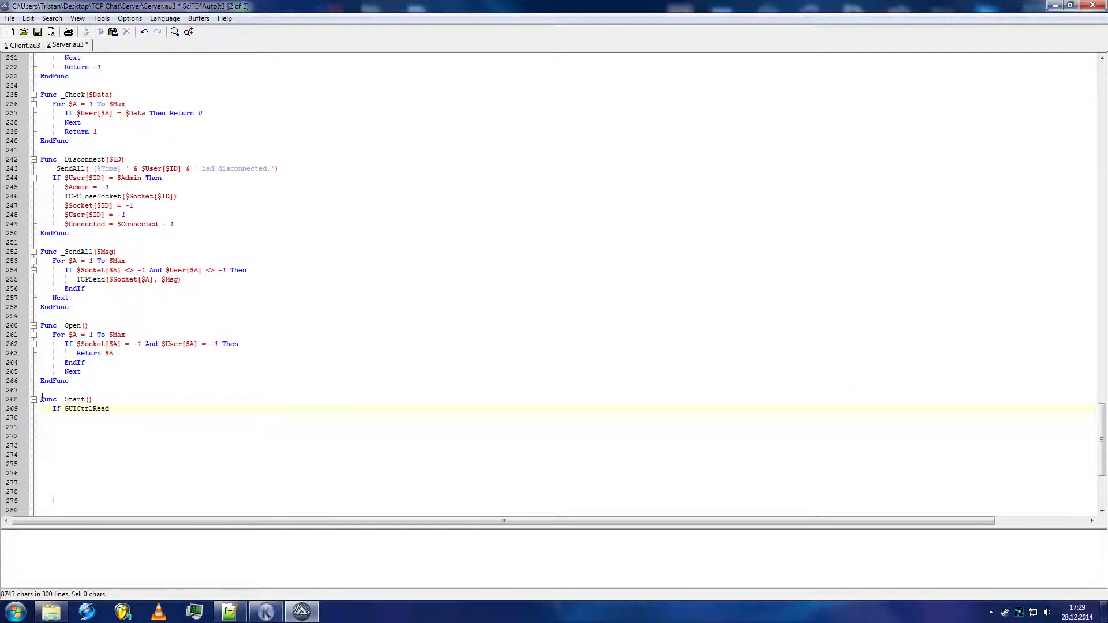
text(($I)
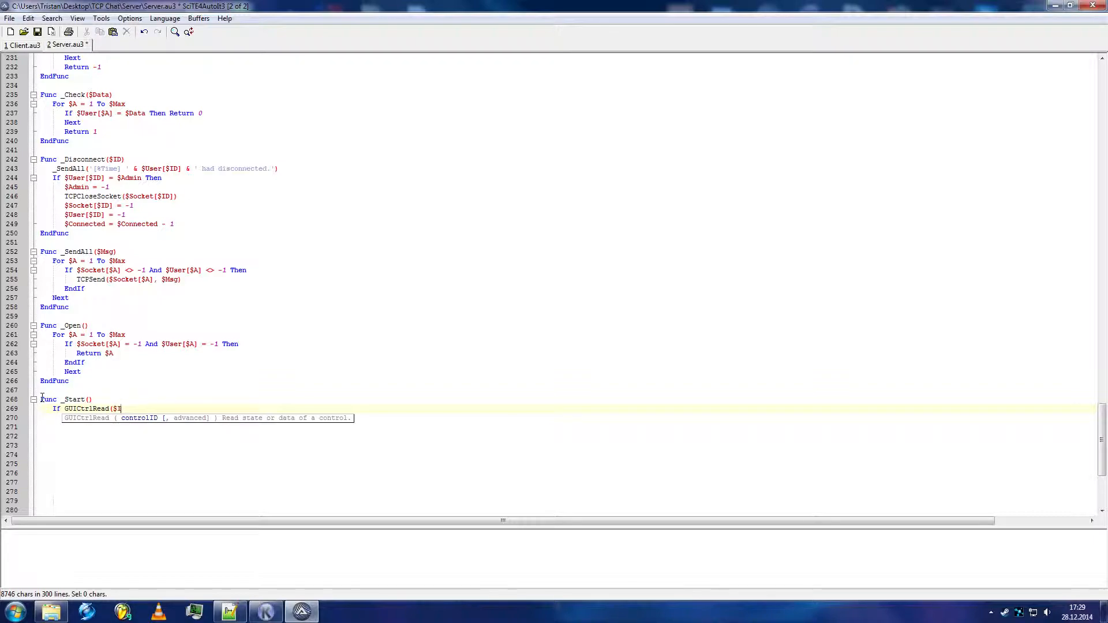
text(P))
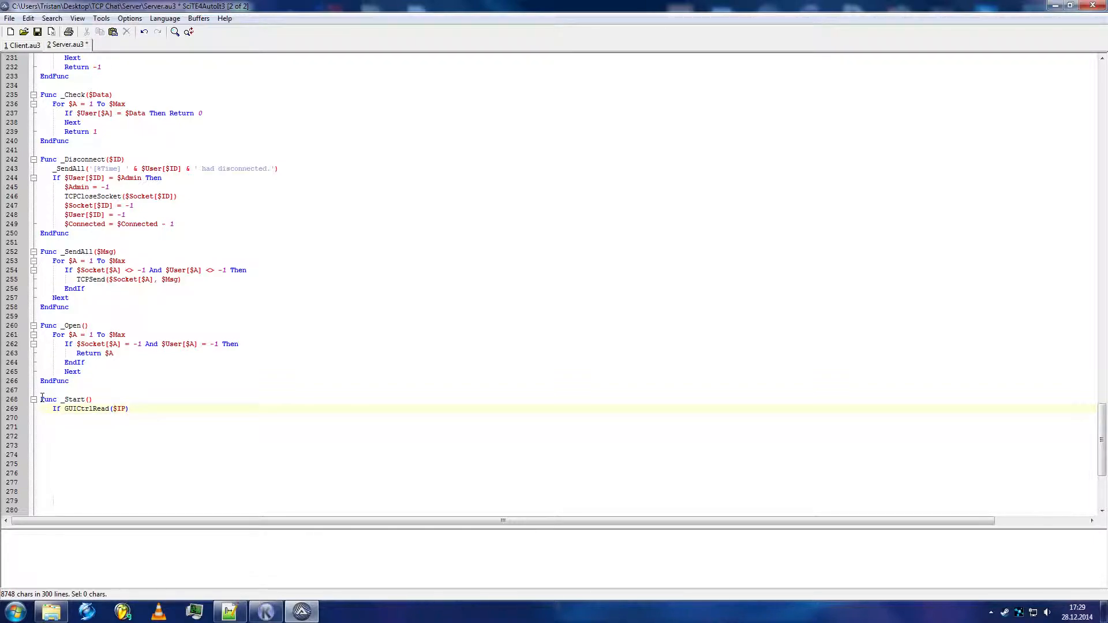
text(== ')
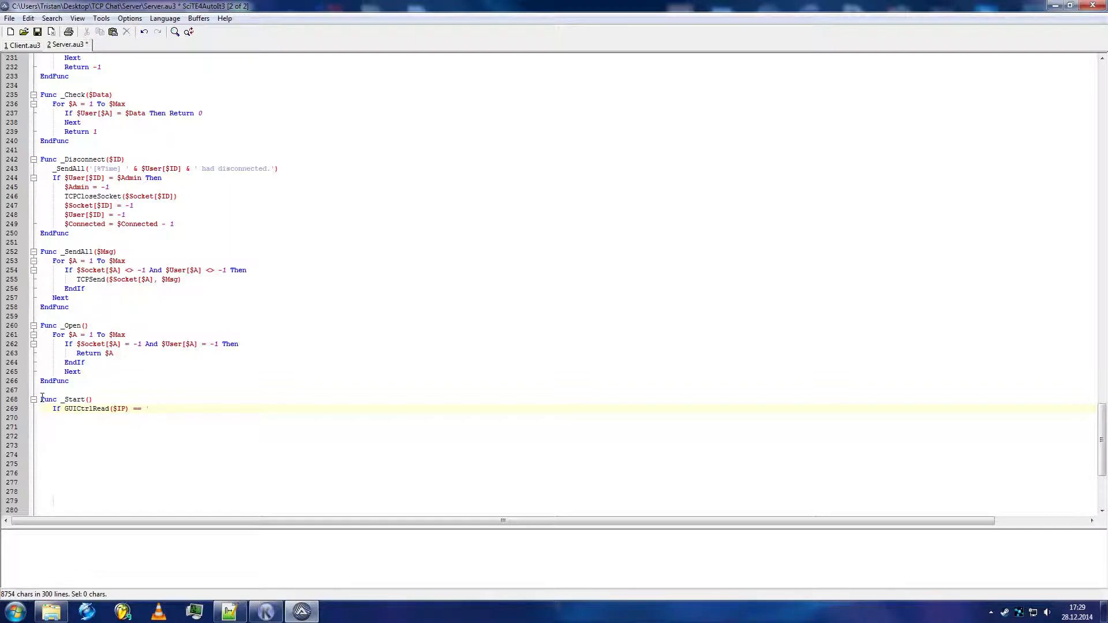
text(')
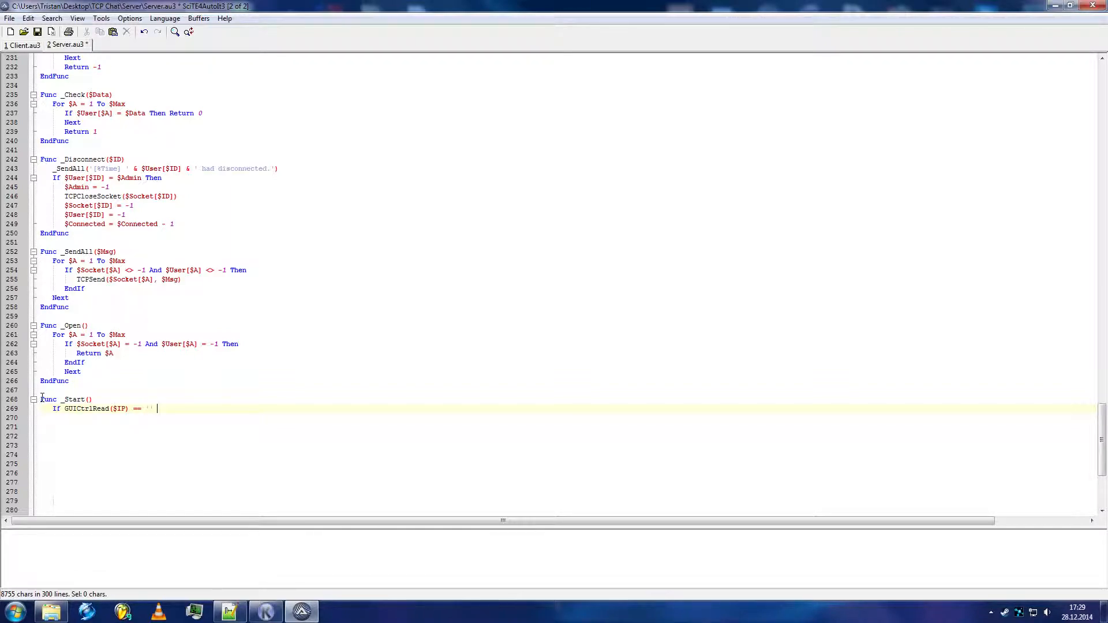
text(Or)
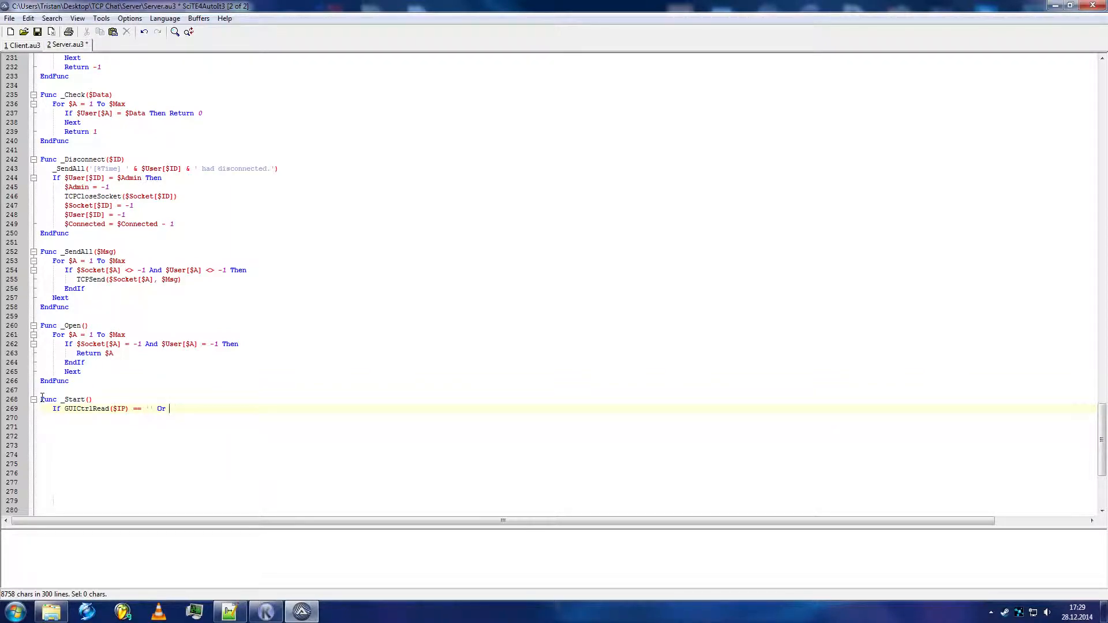
text(guictrlre)
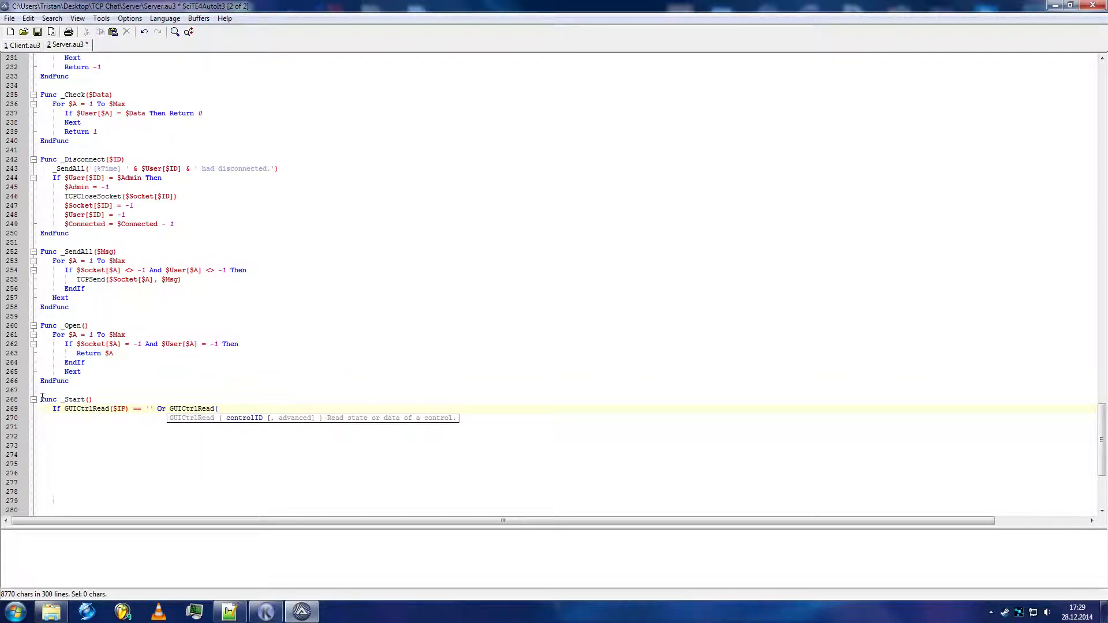
text($)
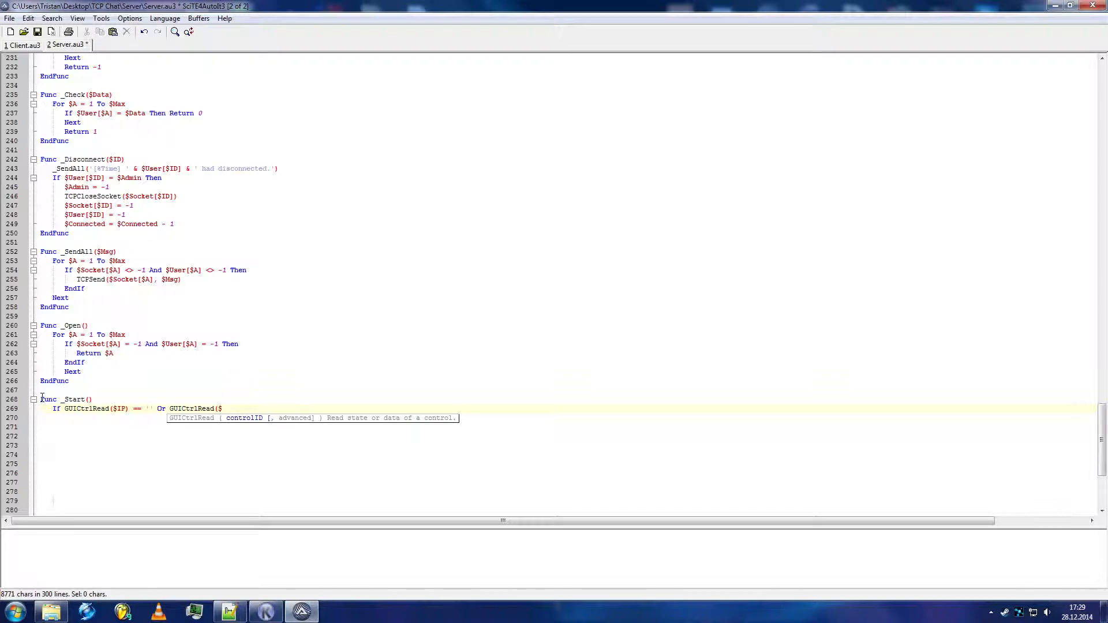
text(ip)
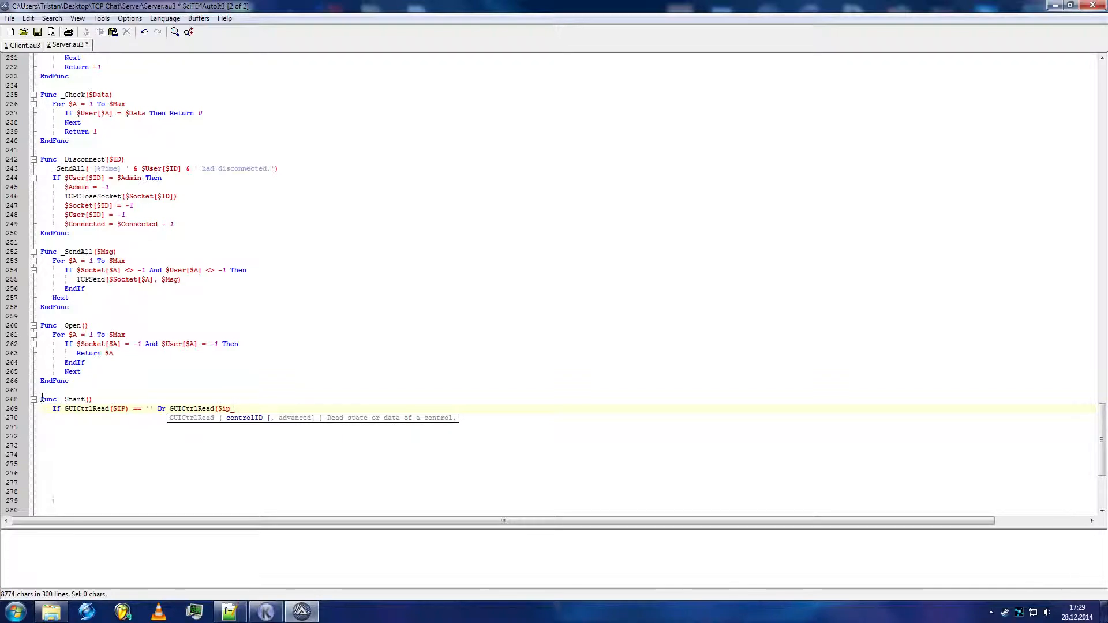
key(BackSpace)
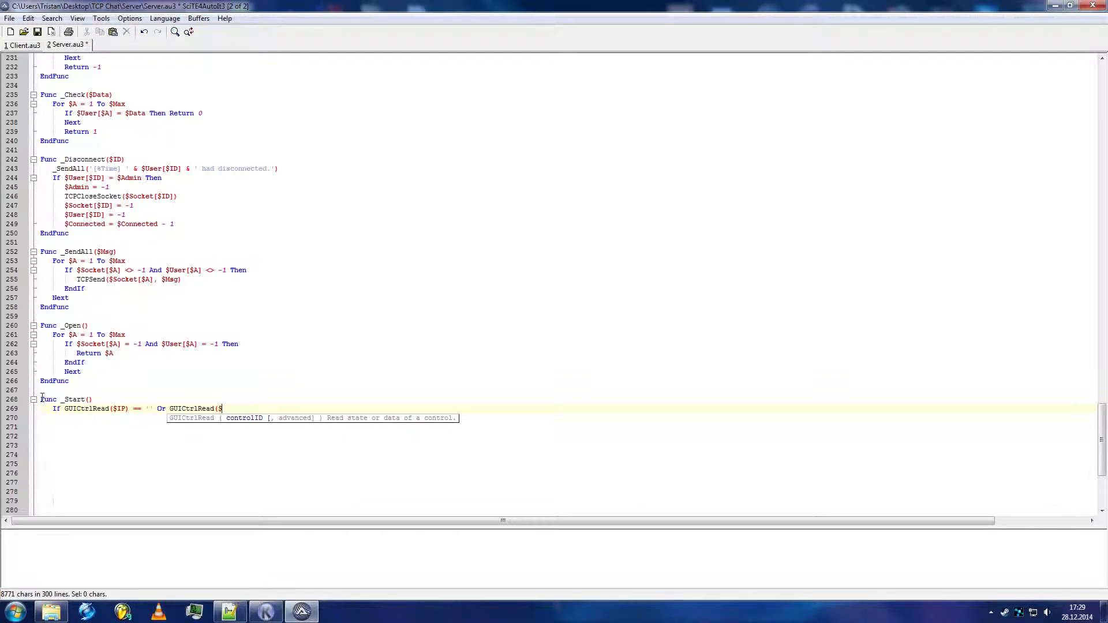
text(Port) == ')
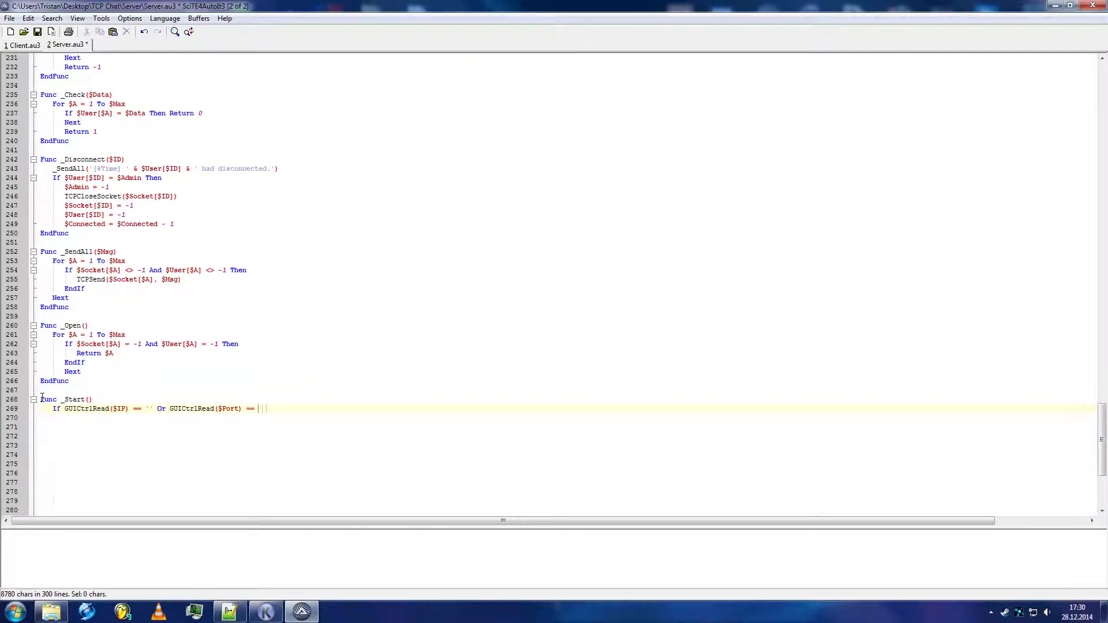
text(then)
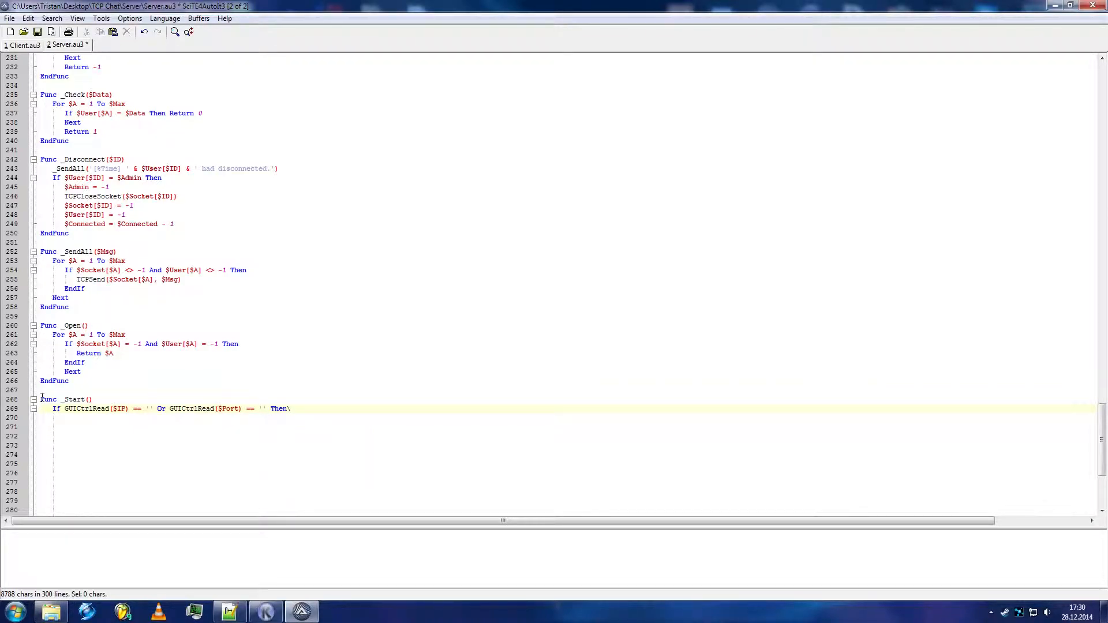
text(Return)
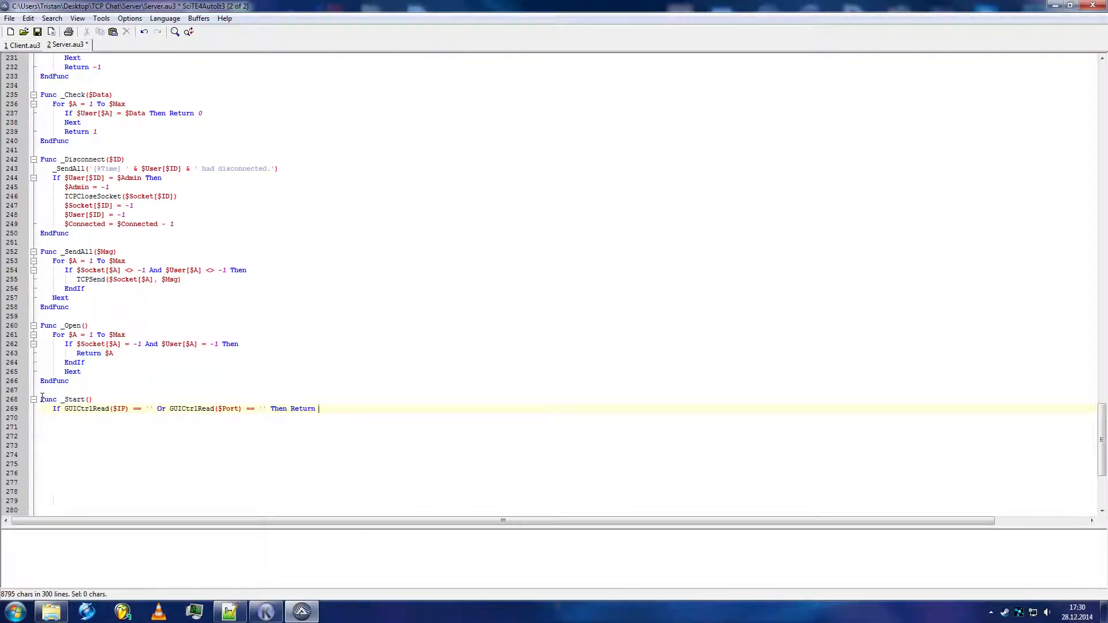
text(@error)
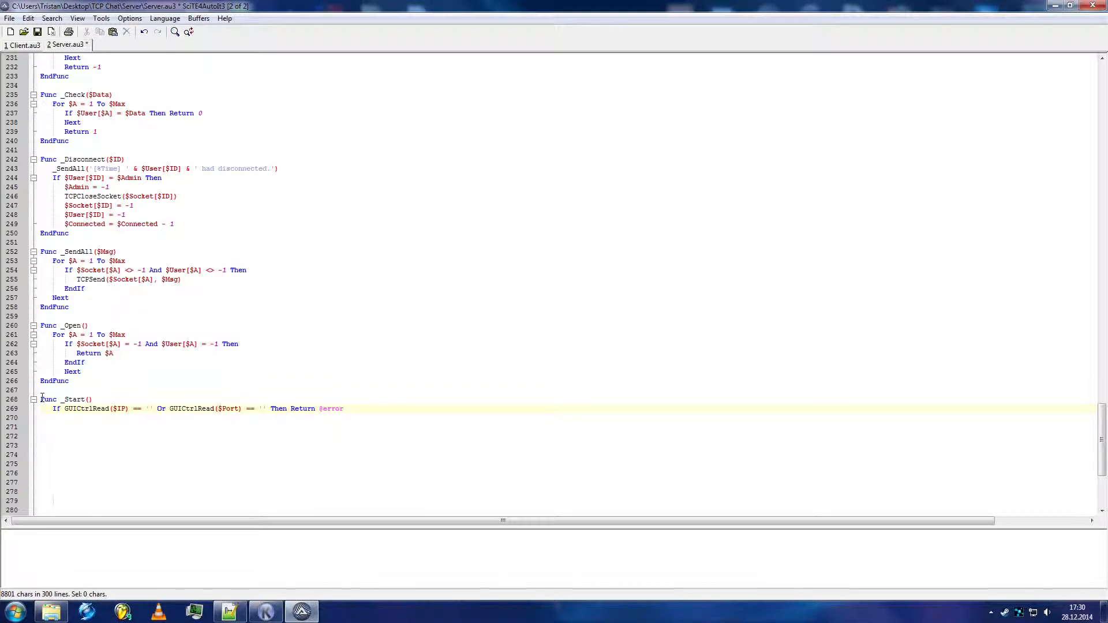
key(Return)
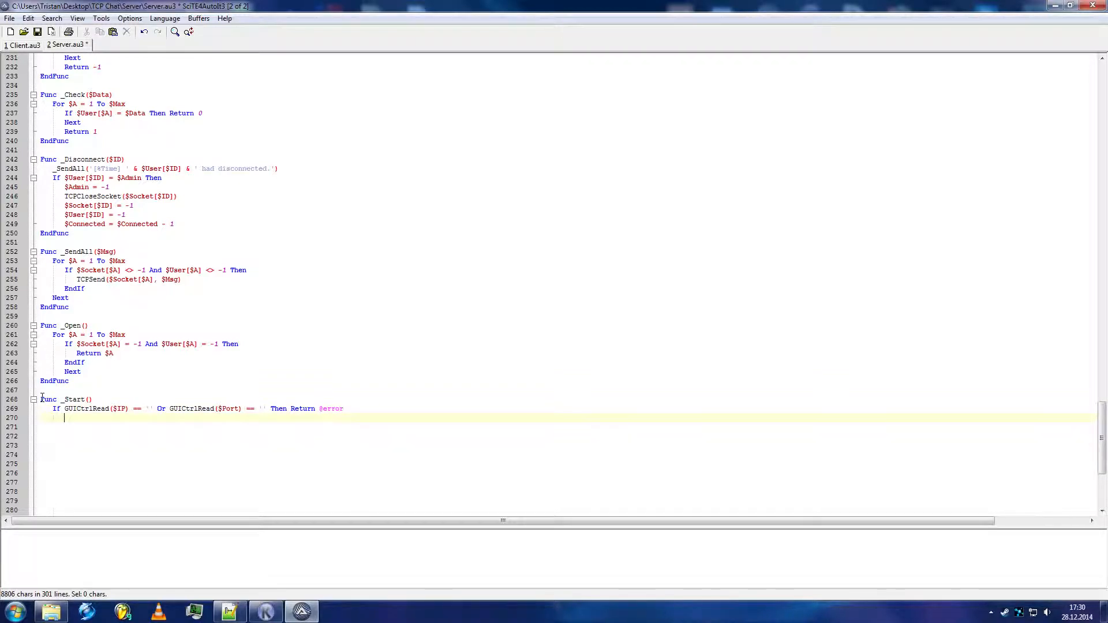
Step: Add TCPStartup and set $Server = TCPListen(GUICtrlRead($IP), GUICtrlRead($Port))
text(tcps)
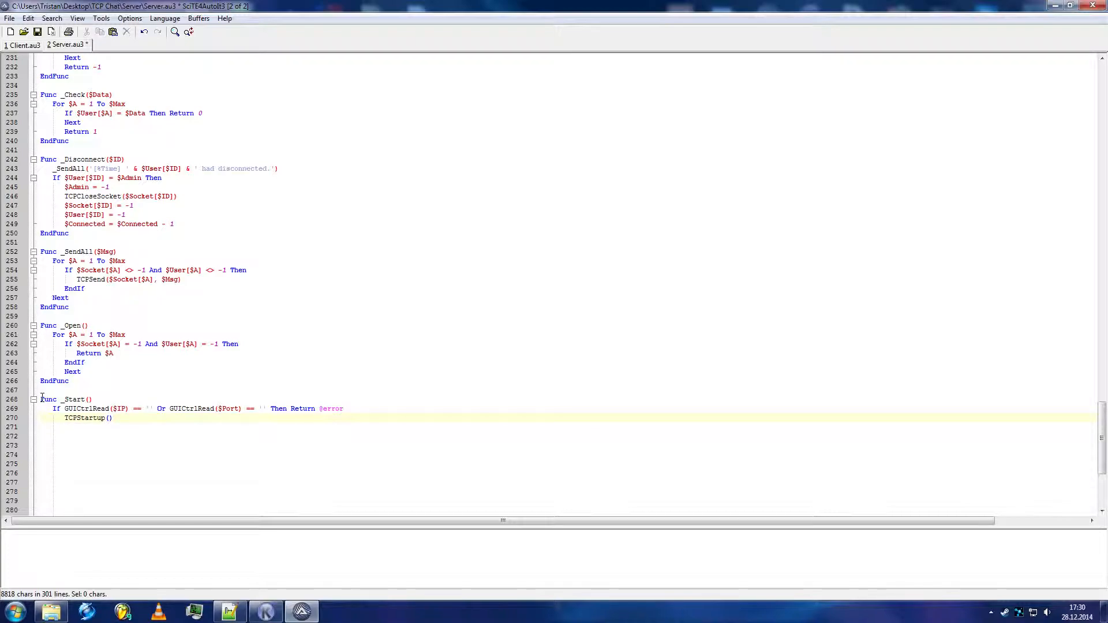
text($S)
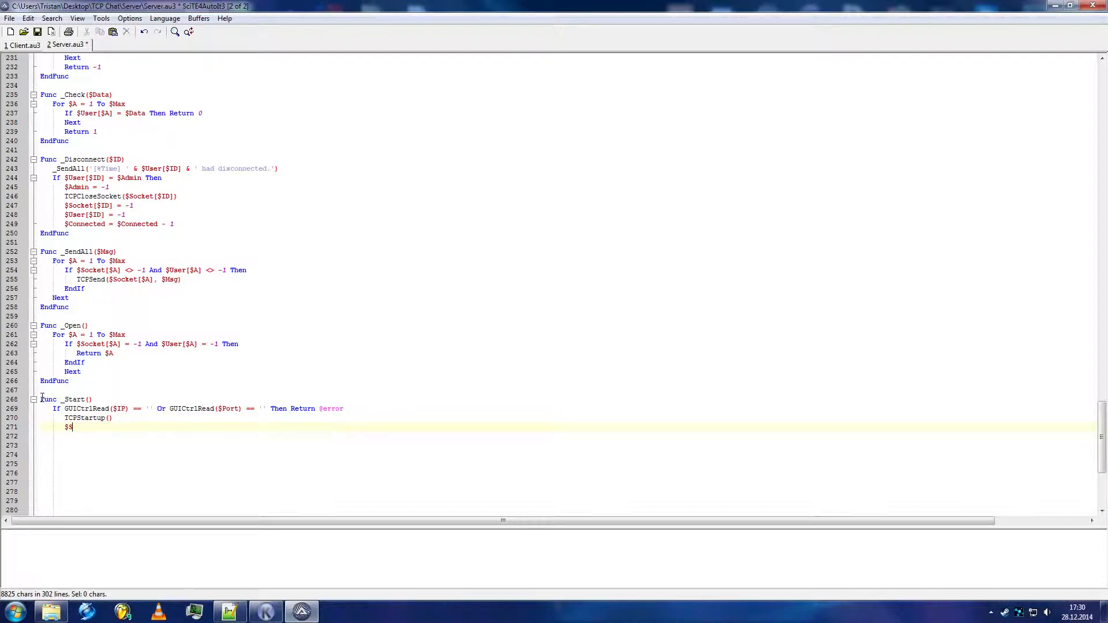
text(erver)
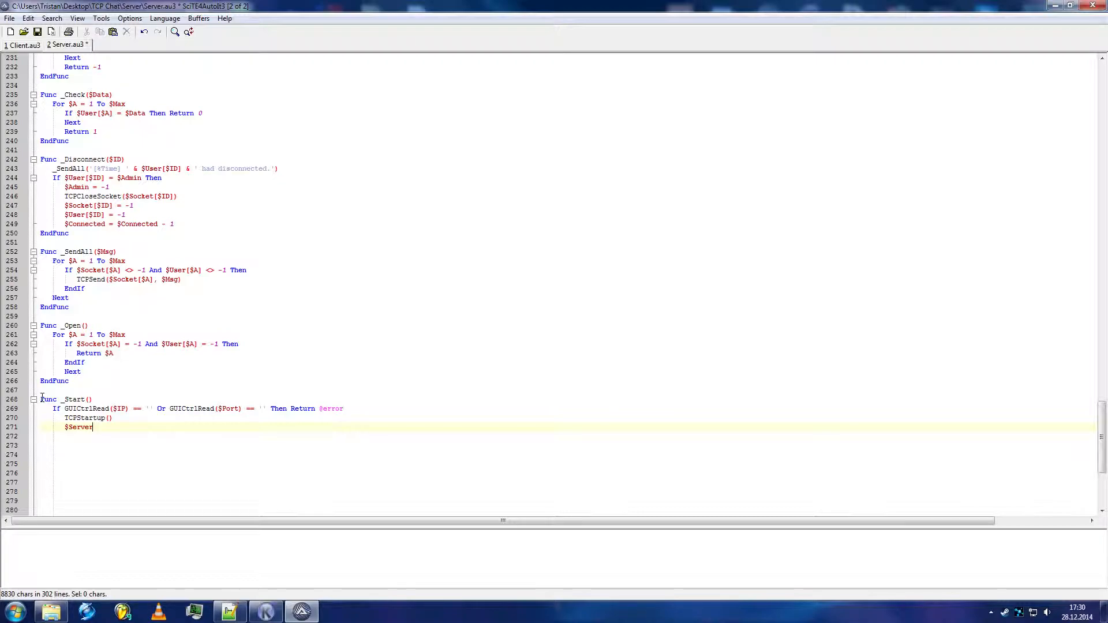
text(= tcp)
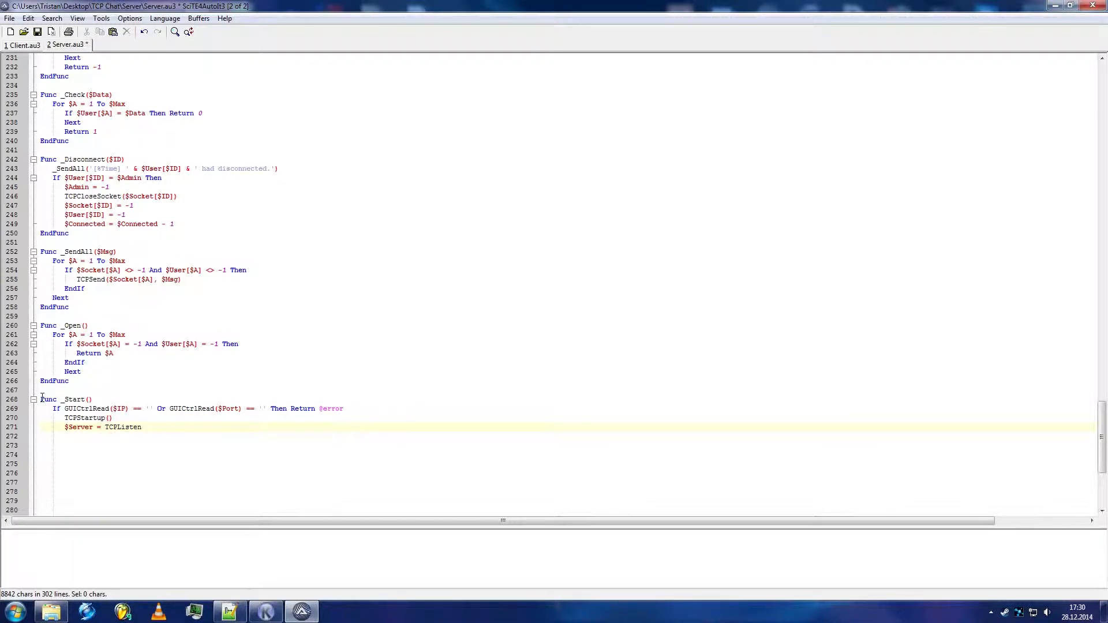
text(()
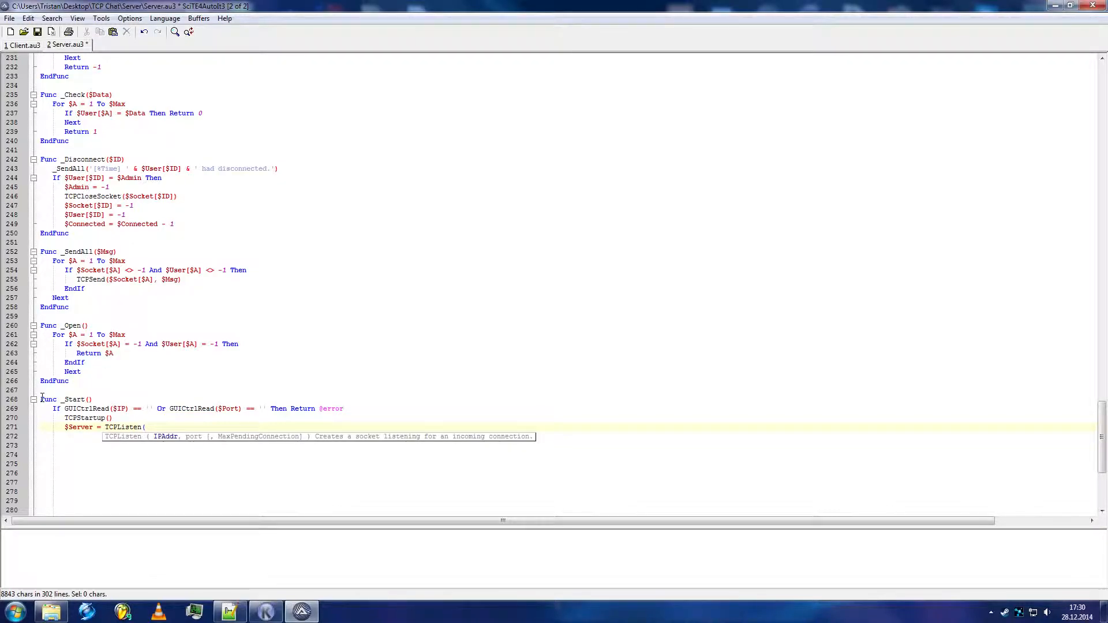
mouse_move(58, 427)
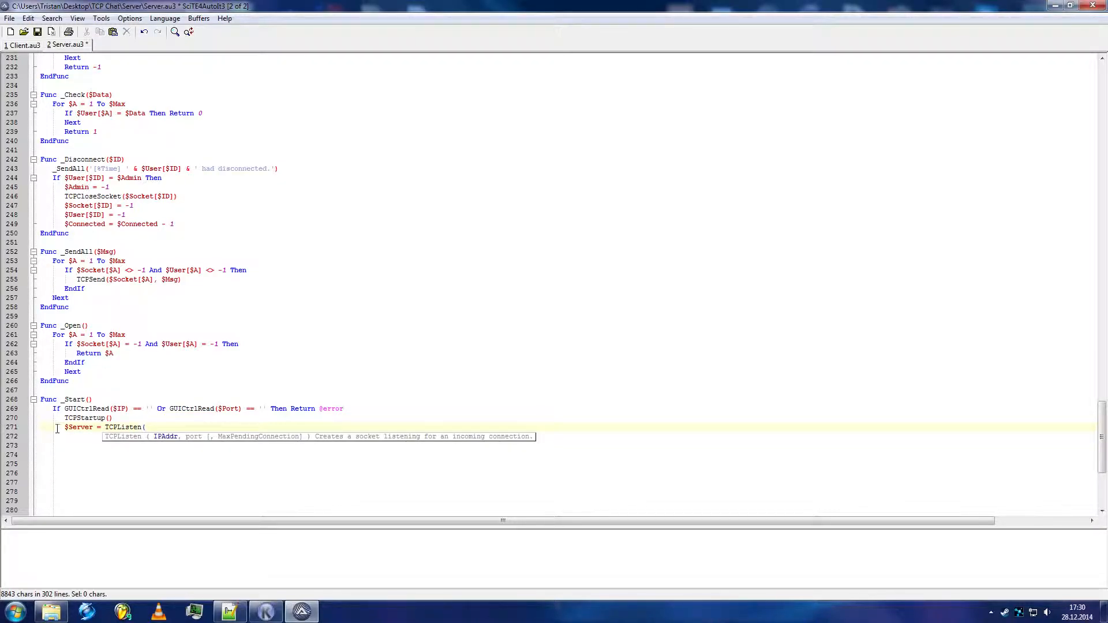
click(123, 408)
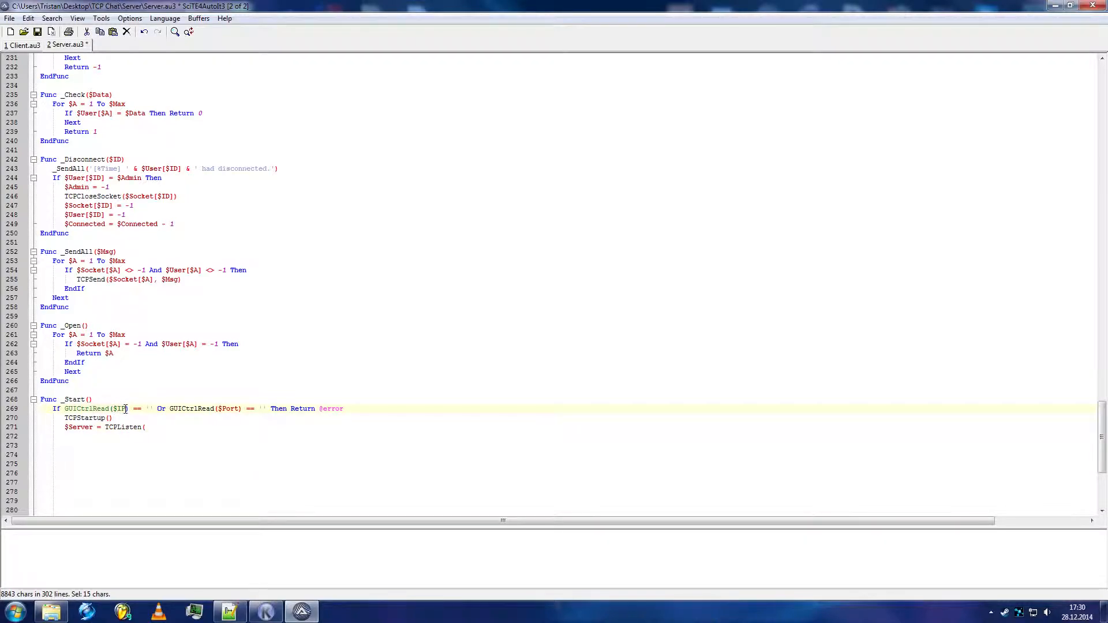
text(GUICtrlRead($IP),)
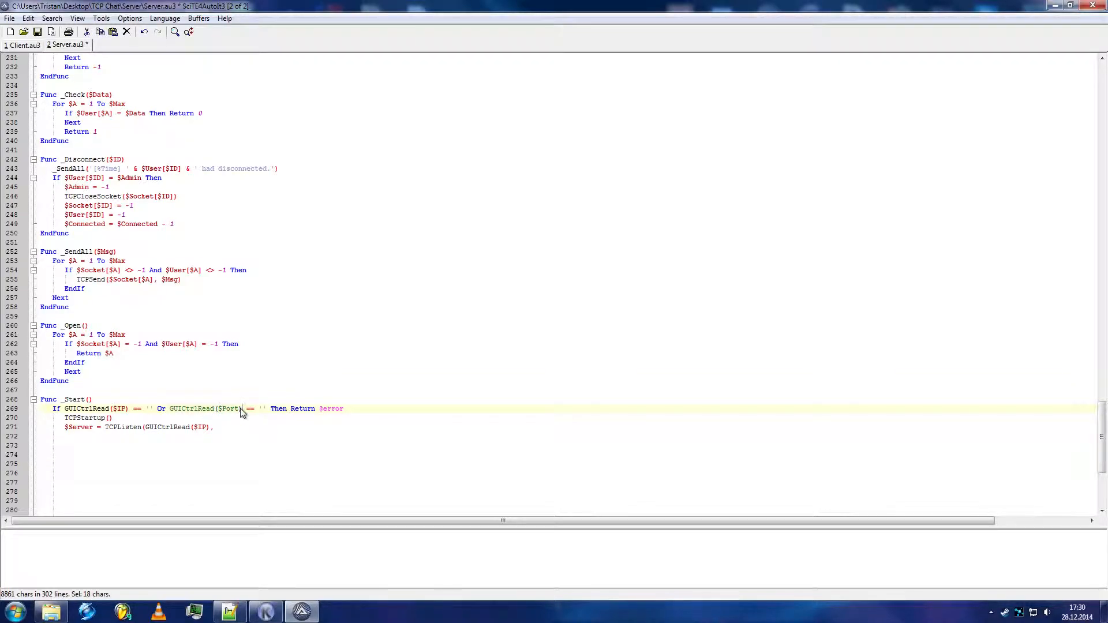
text(GUICtrlRead($Port))
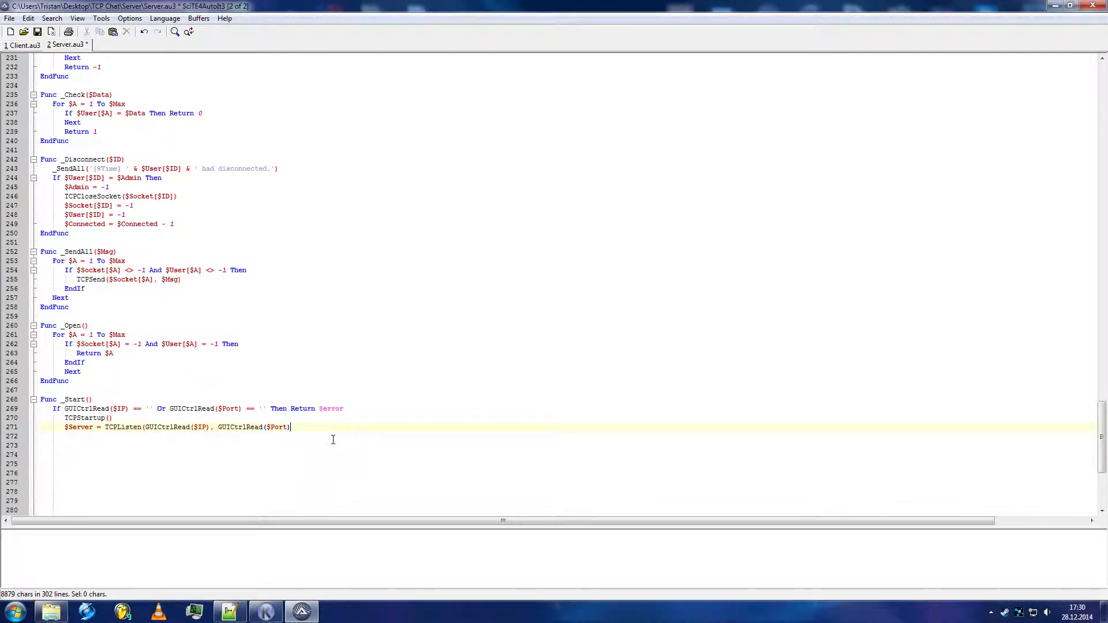
text())
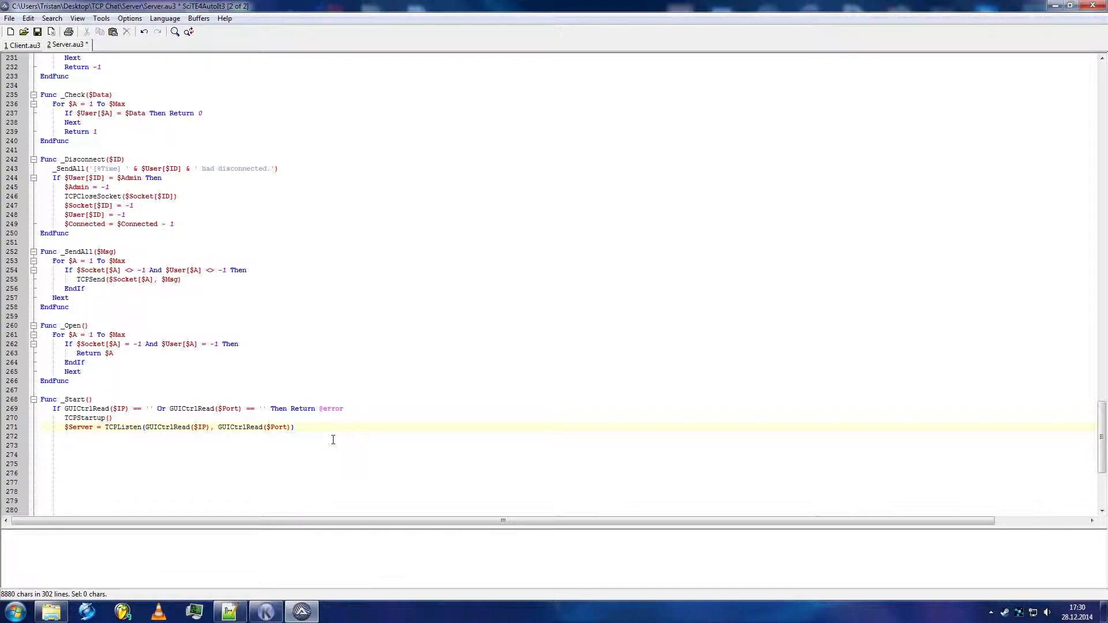
click(296, 428)
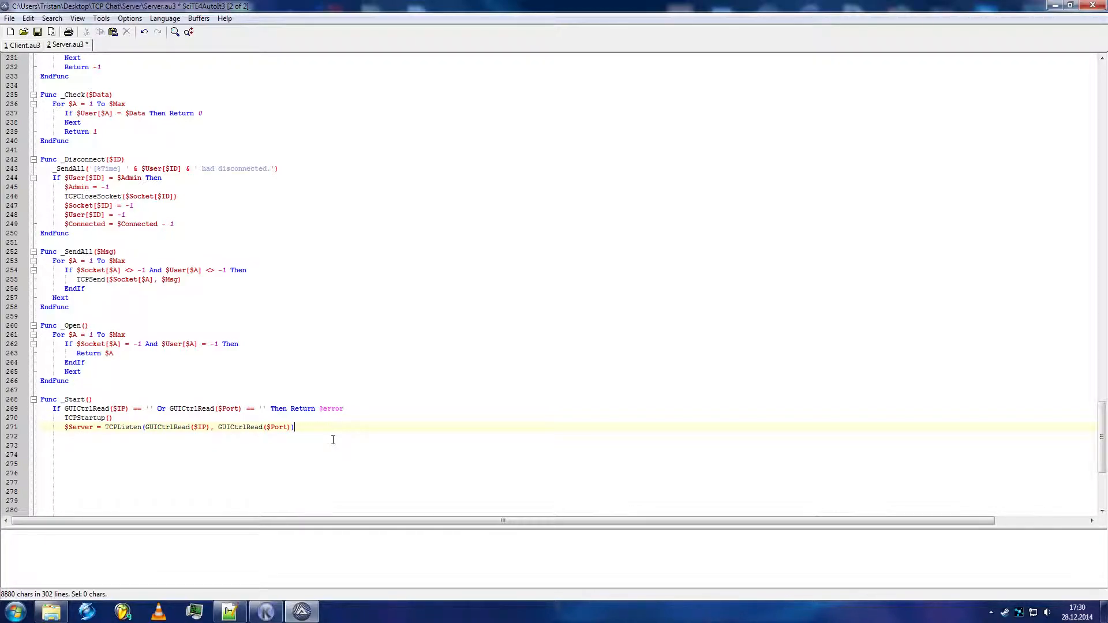
mouse_move(193, 416)
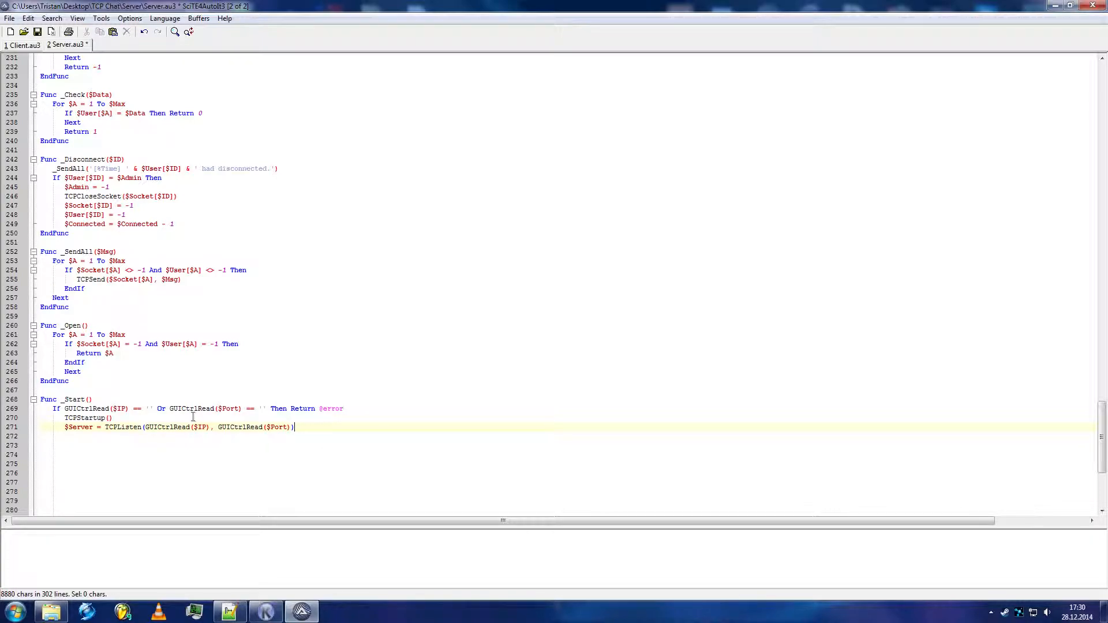
mouse_move(285, 431)
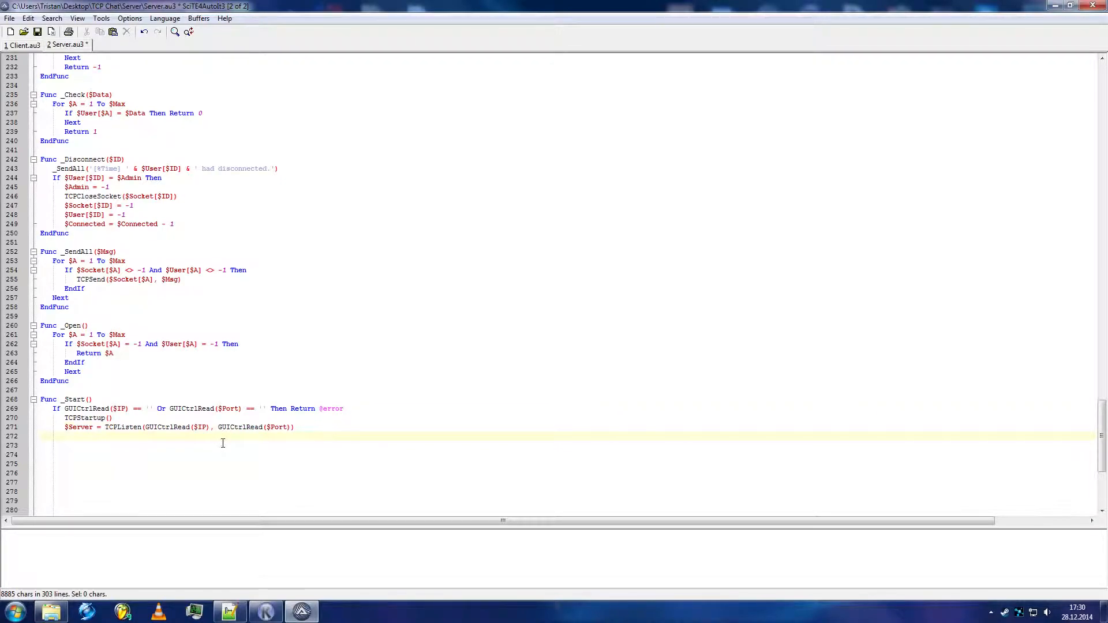
text(If $)
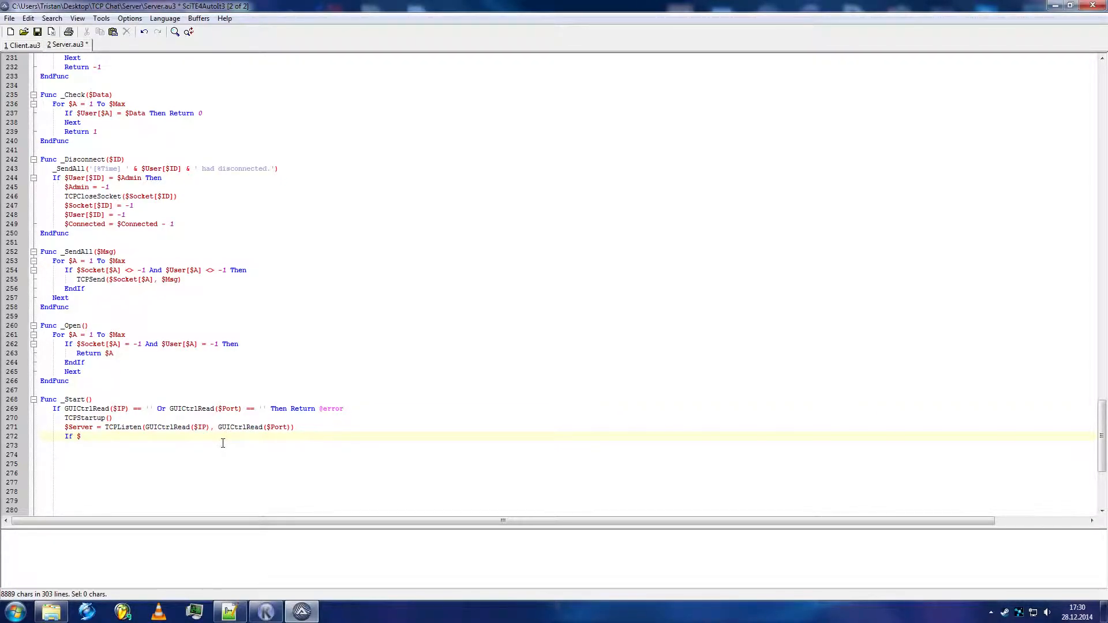
text(Server)
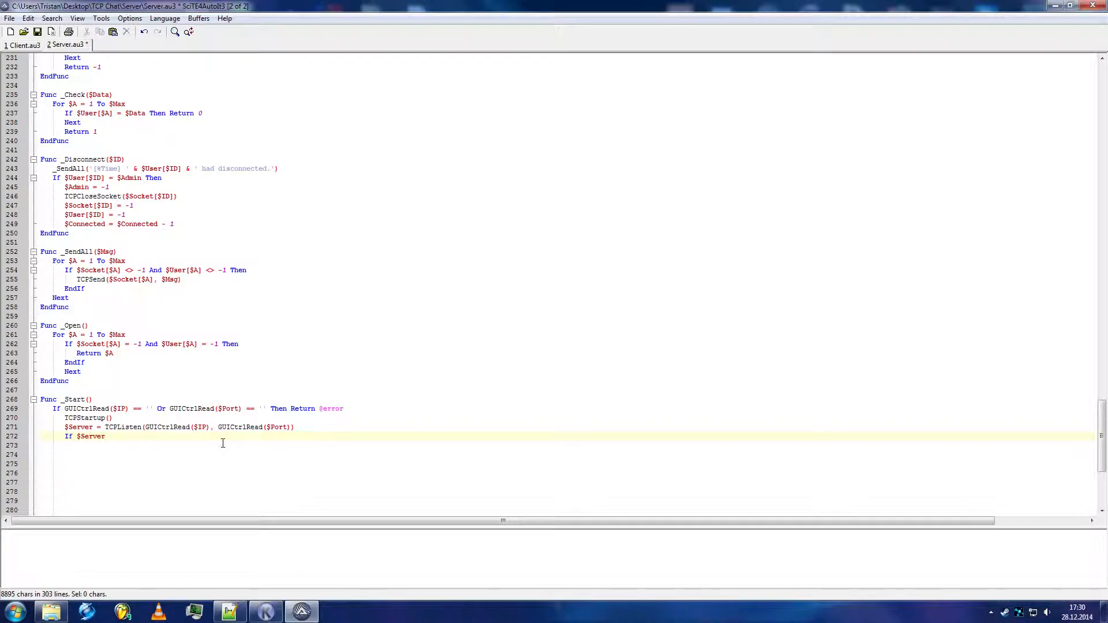
text(= -1)
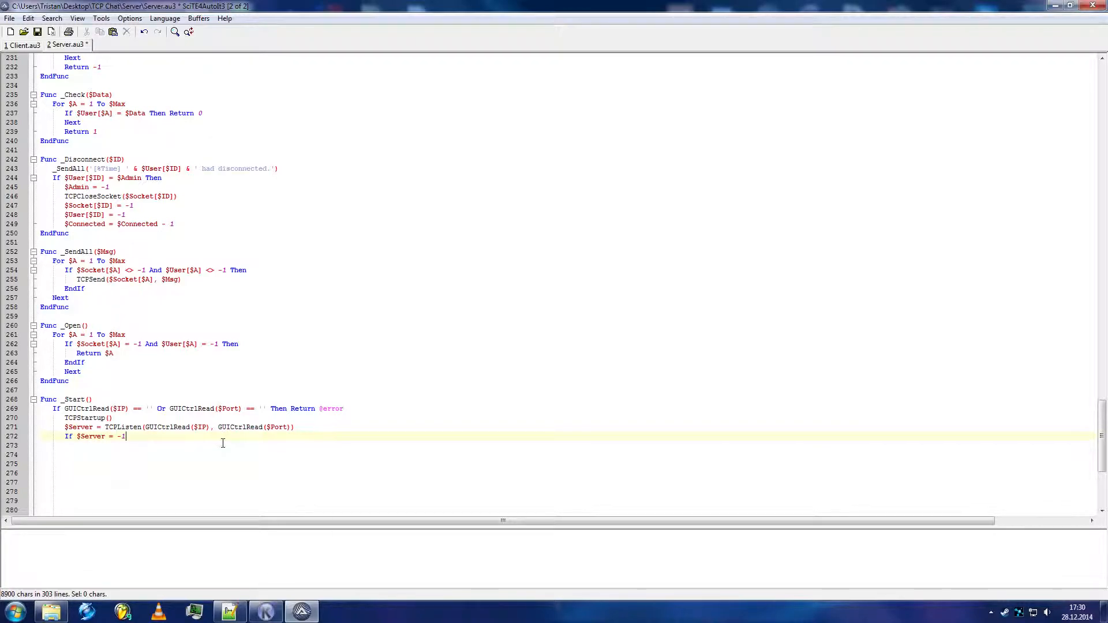
text(Or)
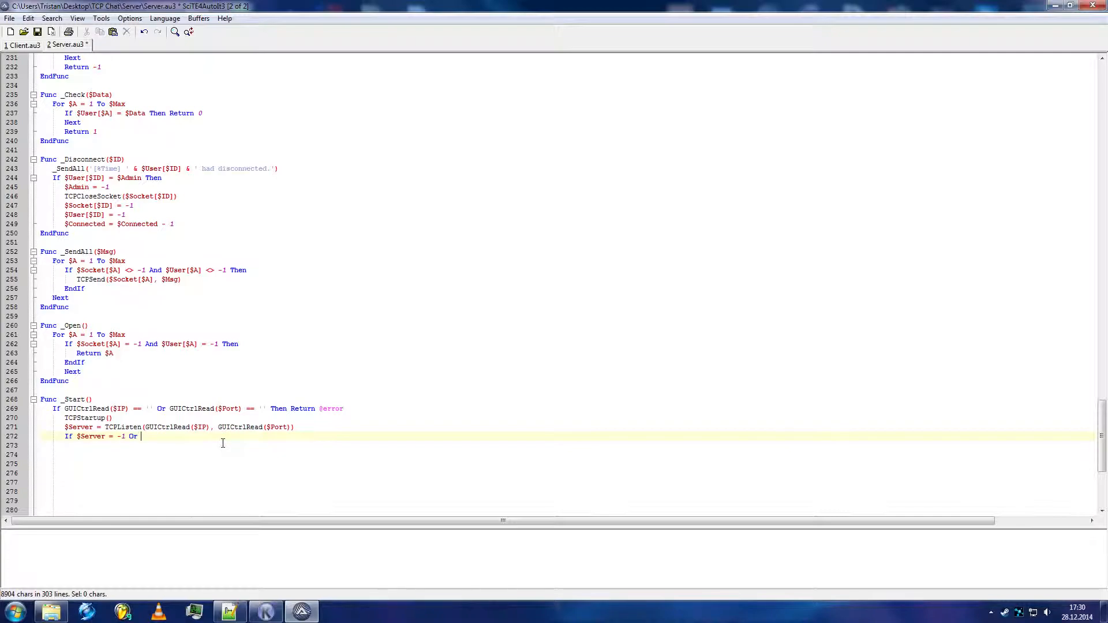
text(@err)
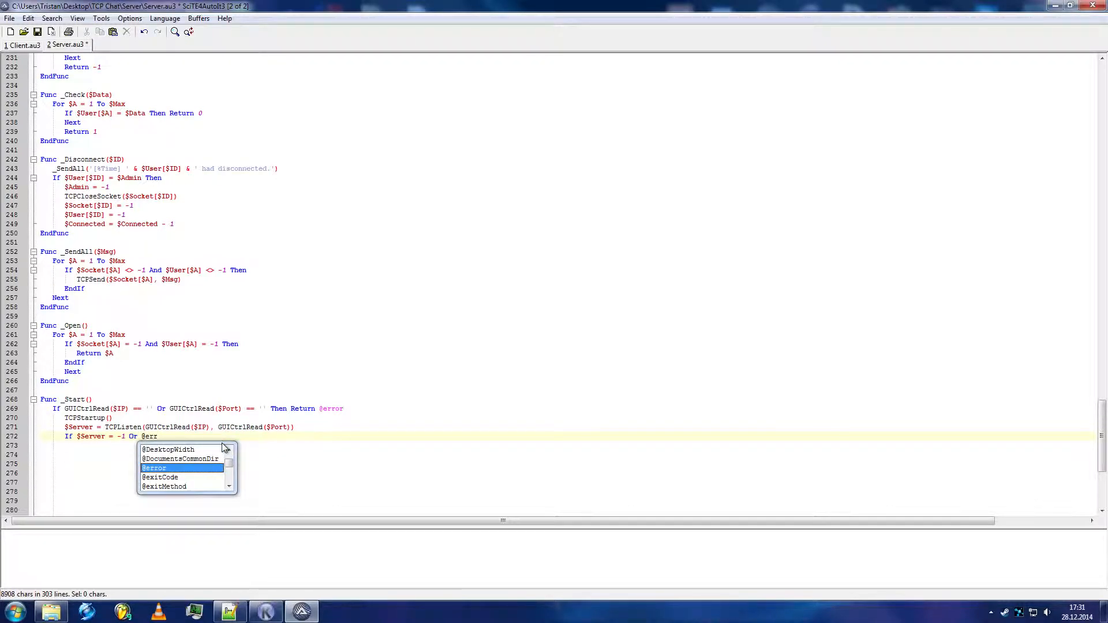
text(then)
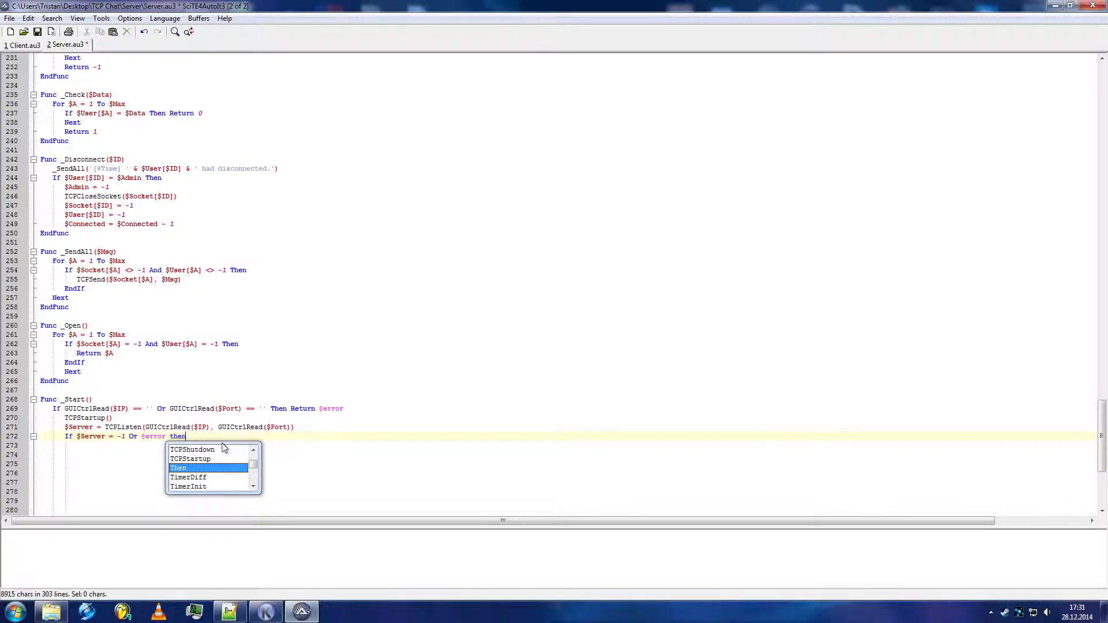
key(Return)
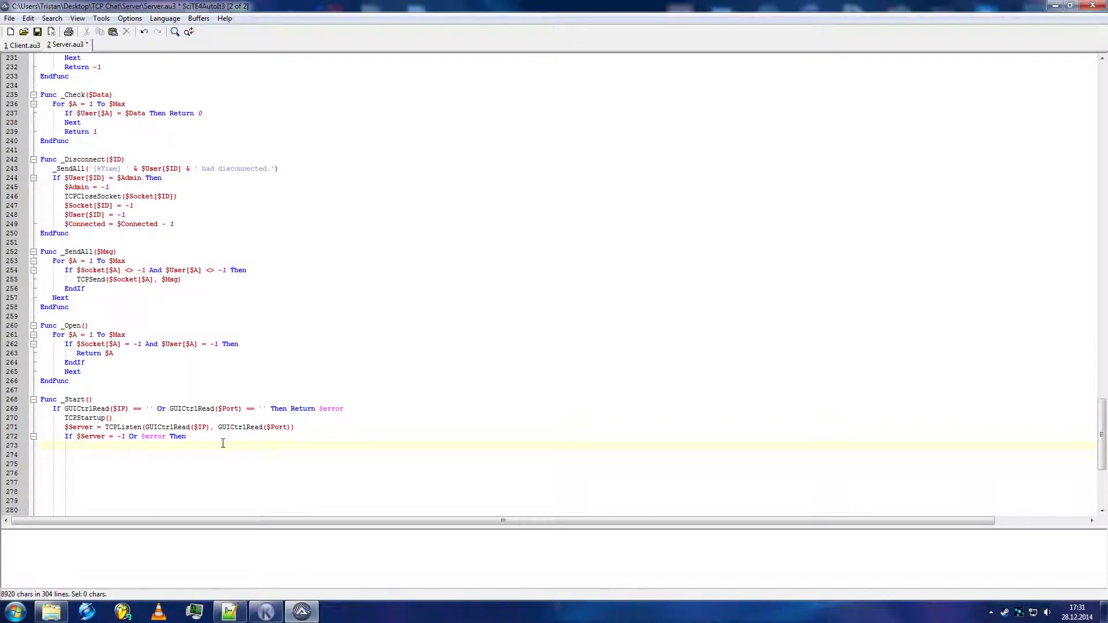
Step: Begin a WinSetOnTop($Server call inside the If block
text(winset)
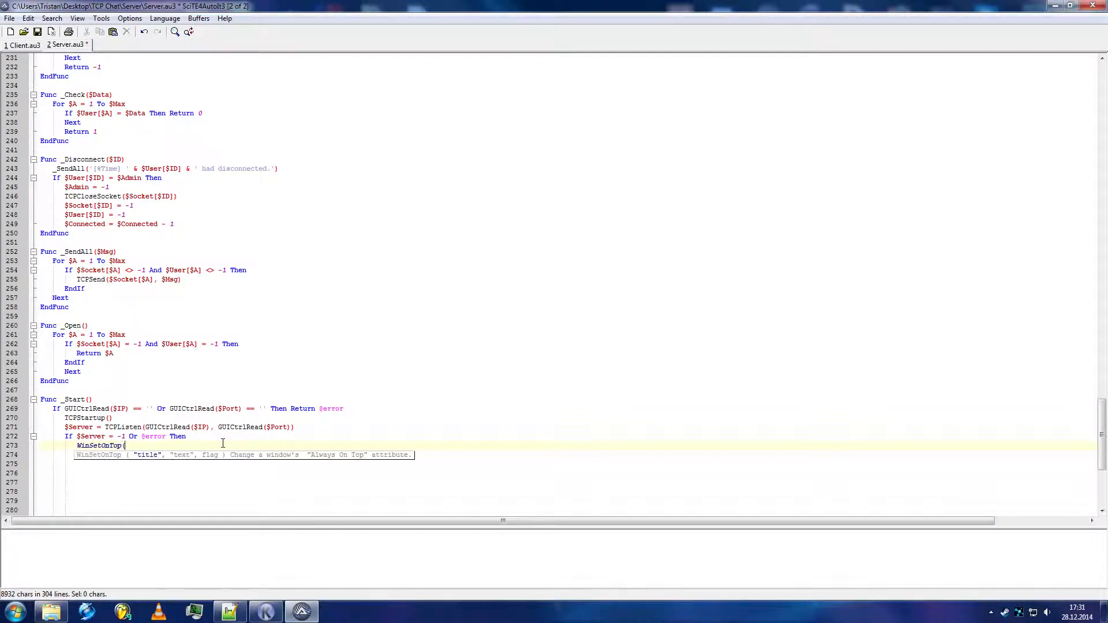
text($S)
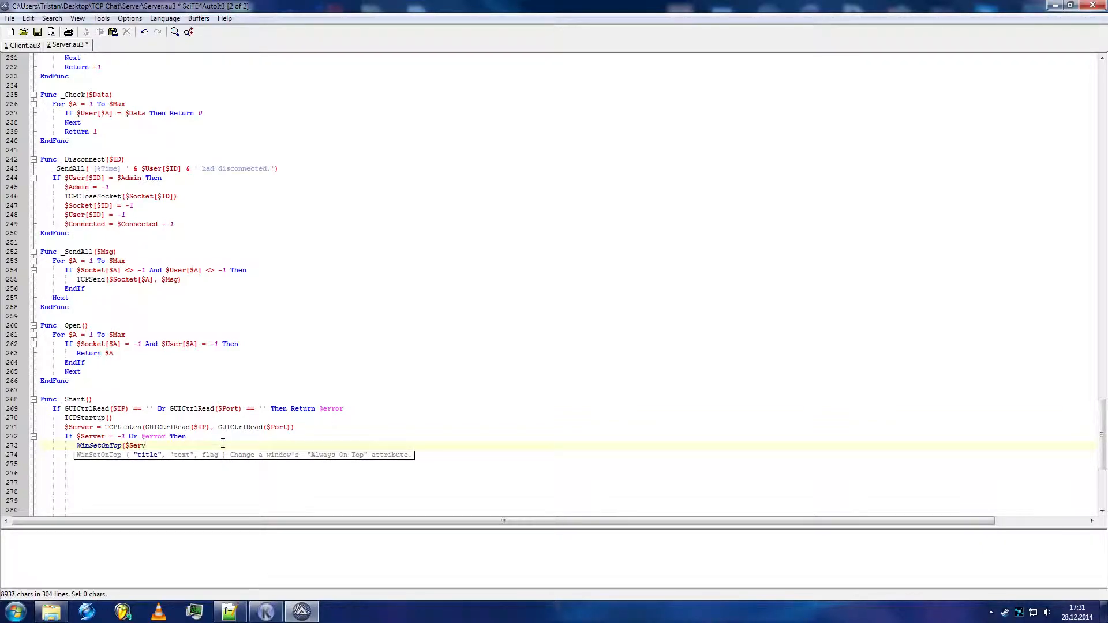
text(er)
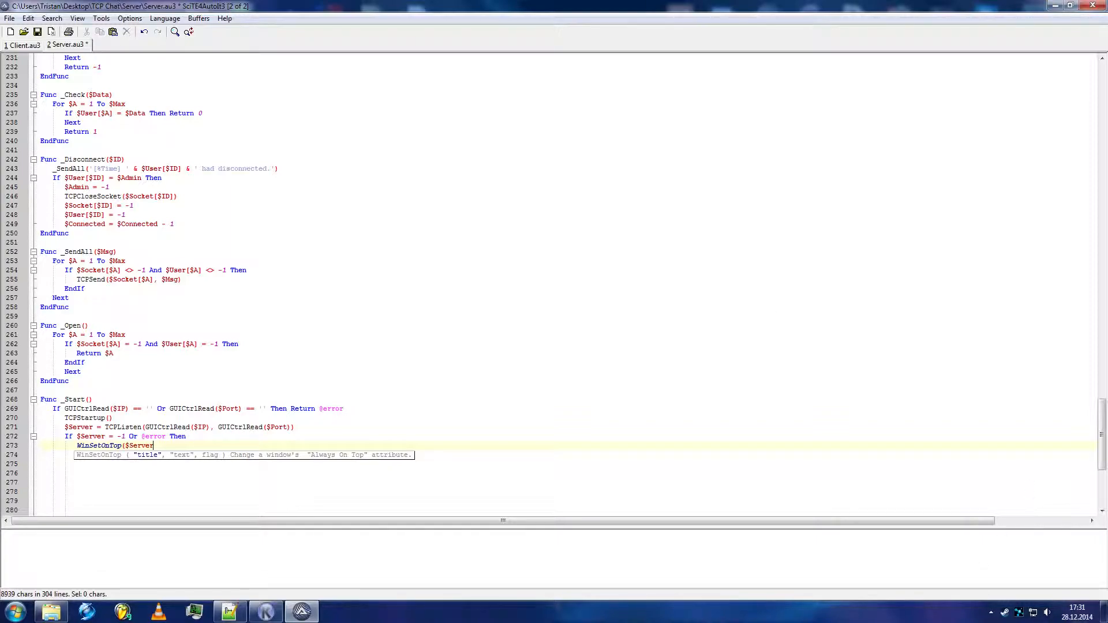
scroll(up, 3)
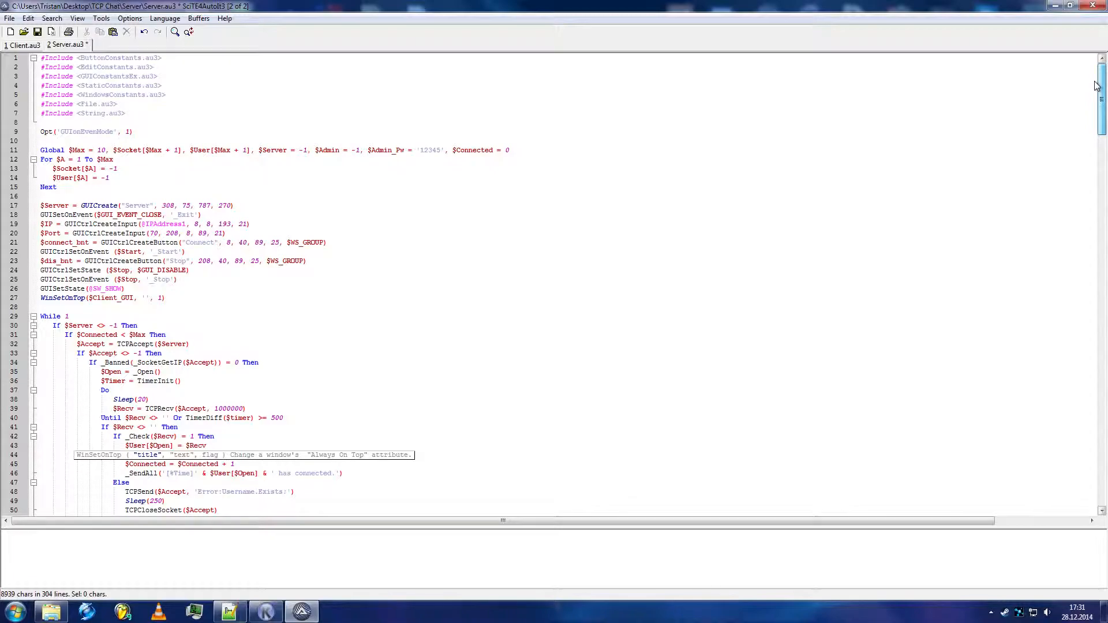
scroll(down, 3)
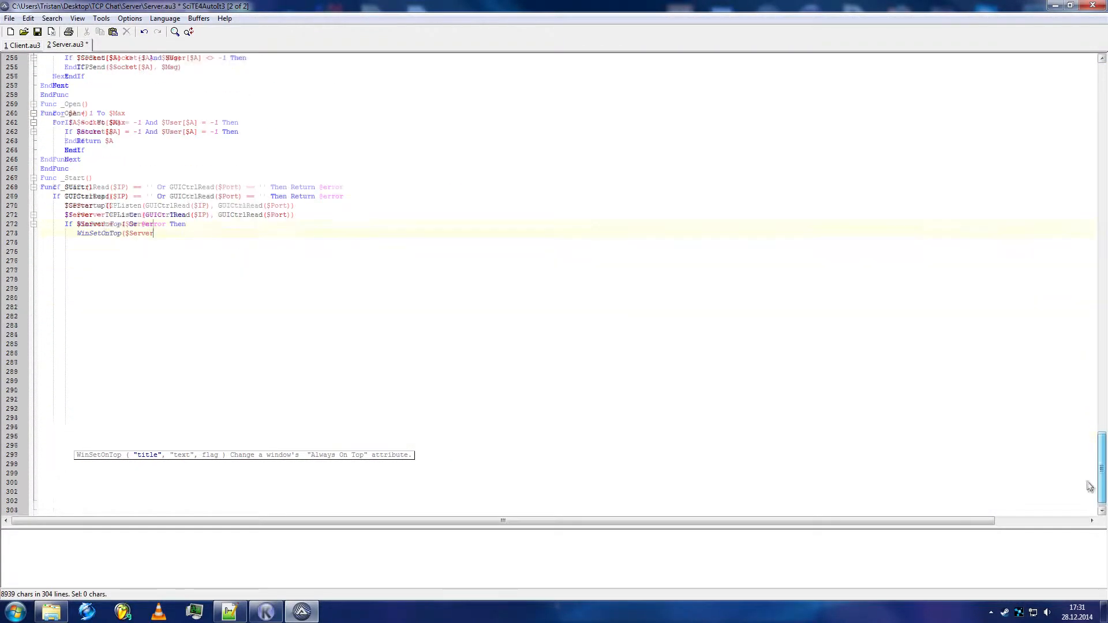
scroll(up, 3)
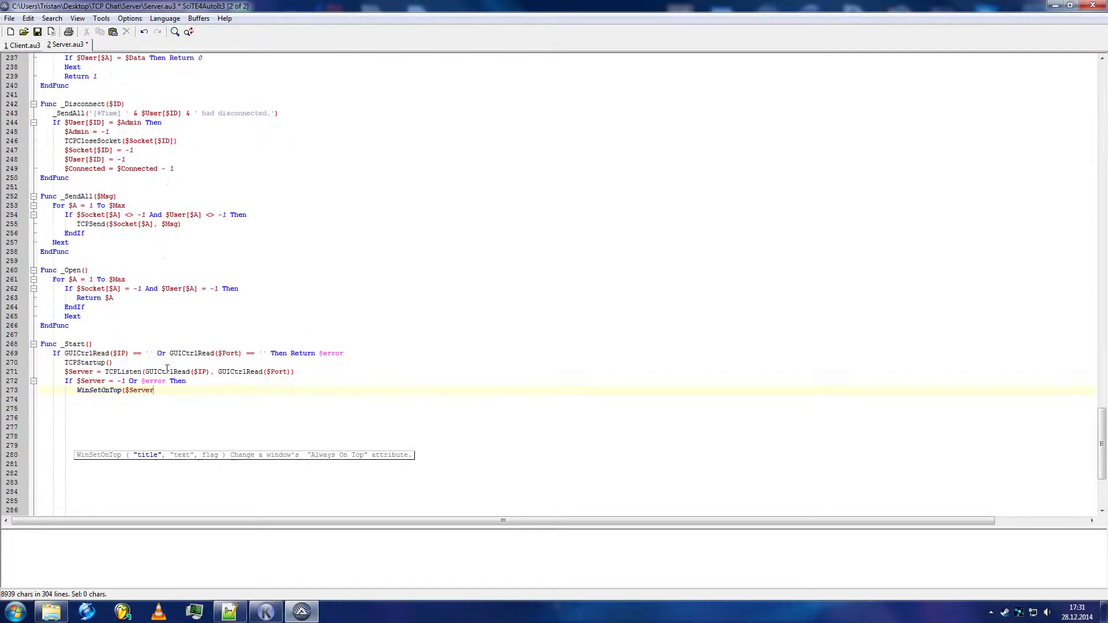
Step: Complete the WinSetOnTop arguments and add Sleep(100)
text(, '', 0))
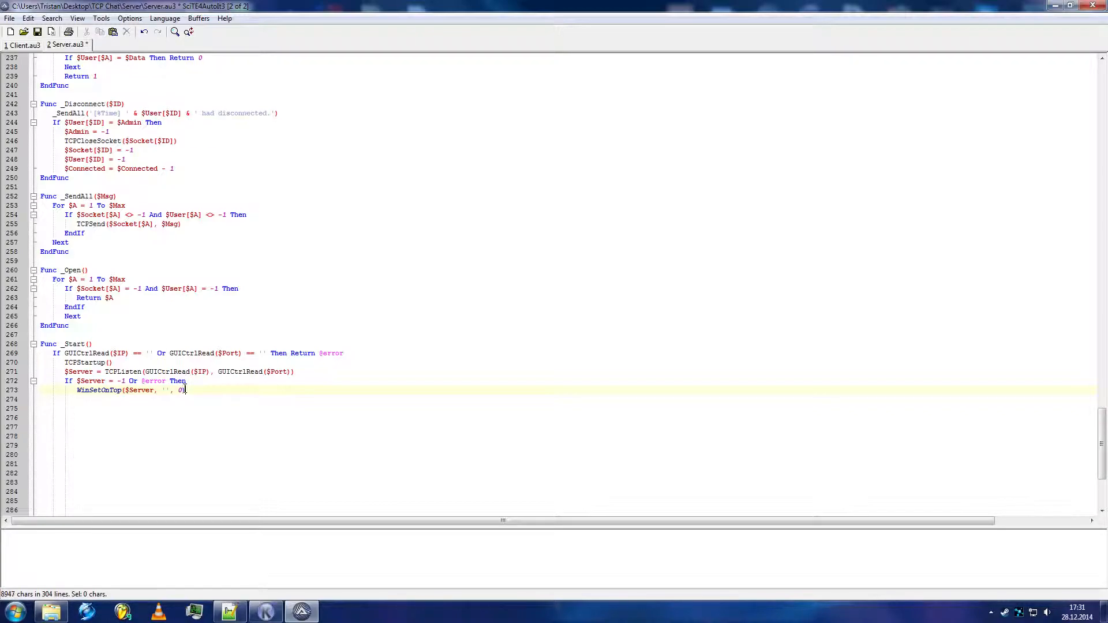
text(Sleep()
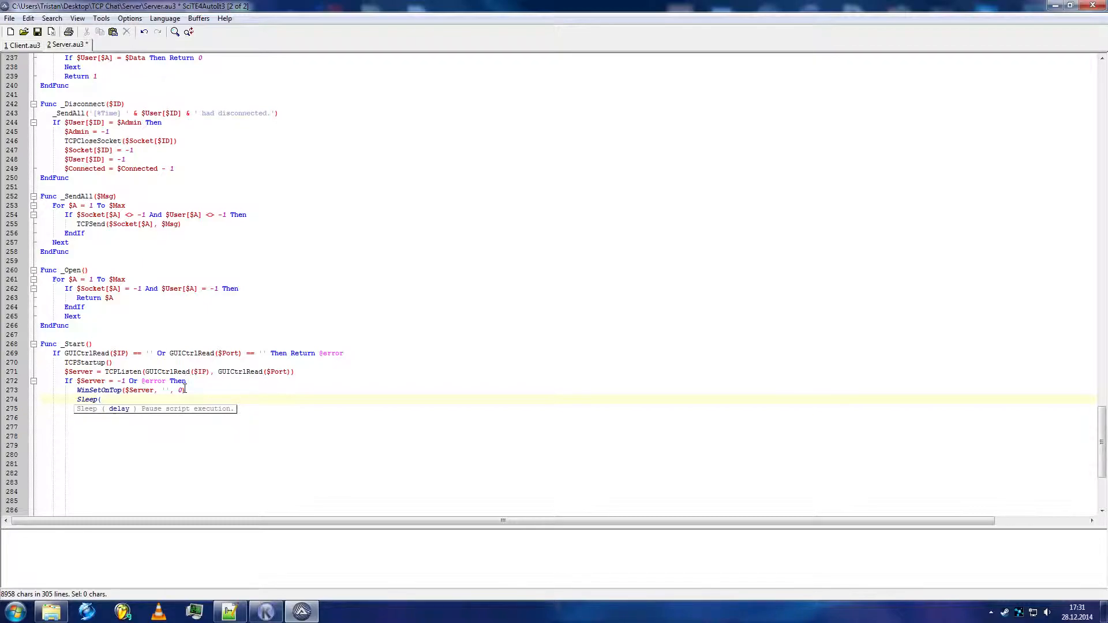
text(100))
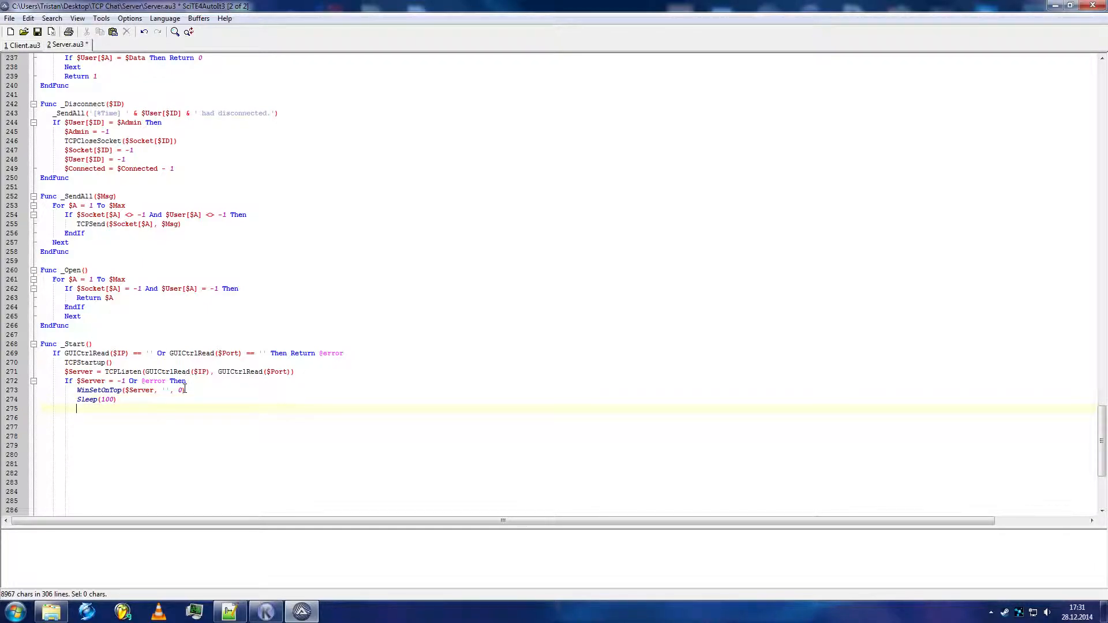
Step: Add MsgBox(16, 'Fatal Error'): unable to start server, change your settings and try again
text(msg)
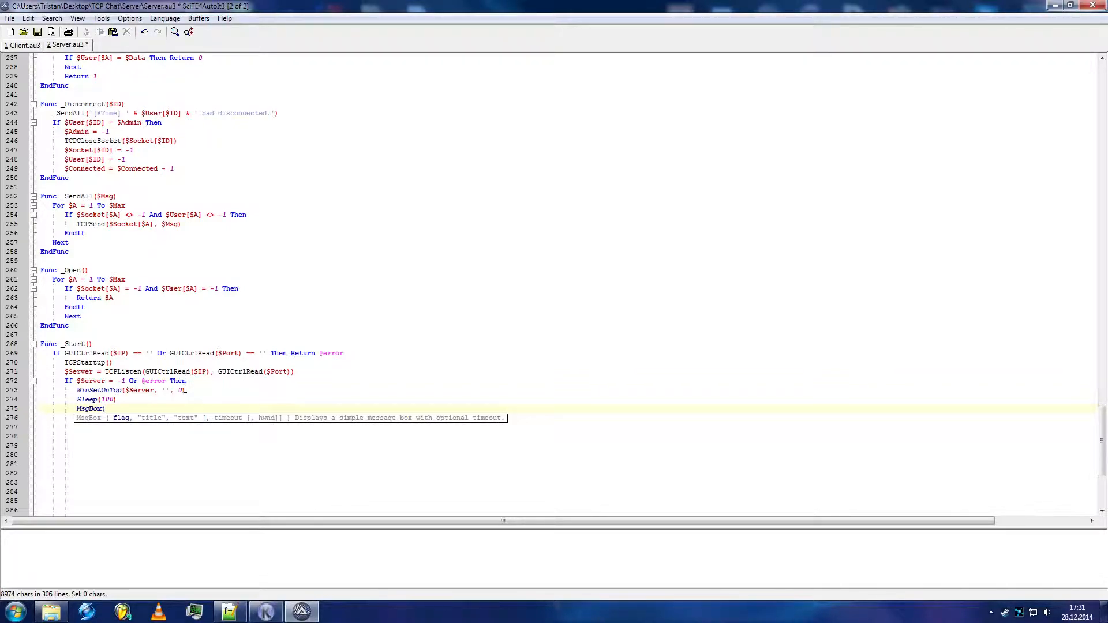
text(16)
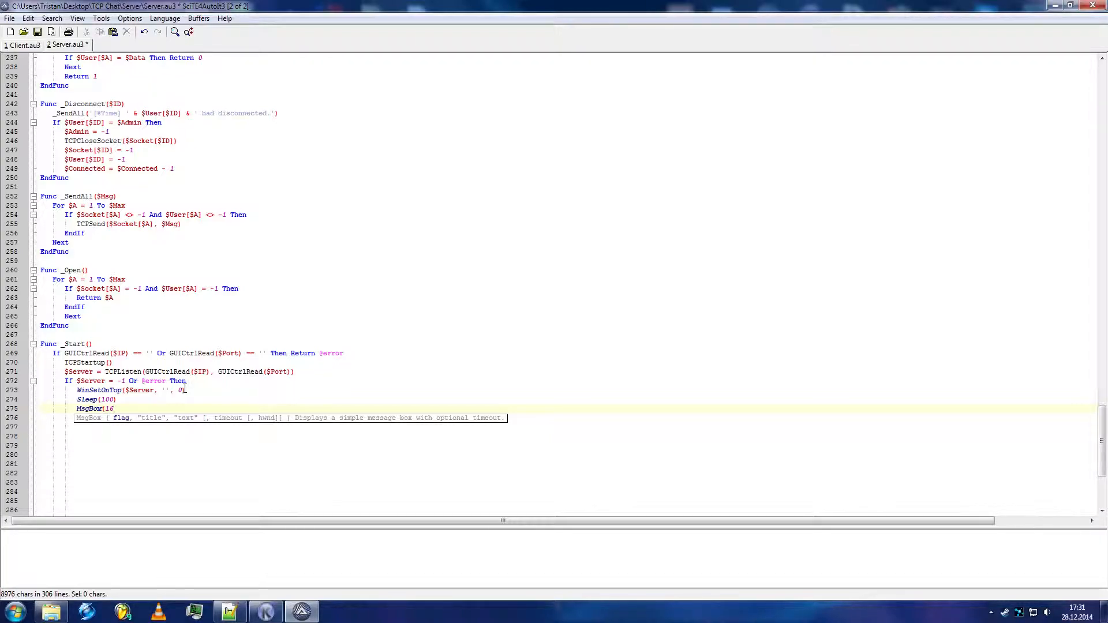
text(, 'Fatal Error',)
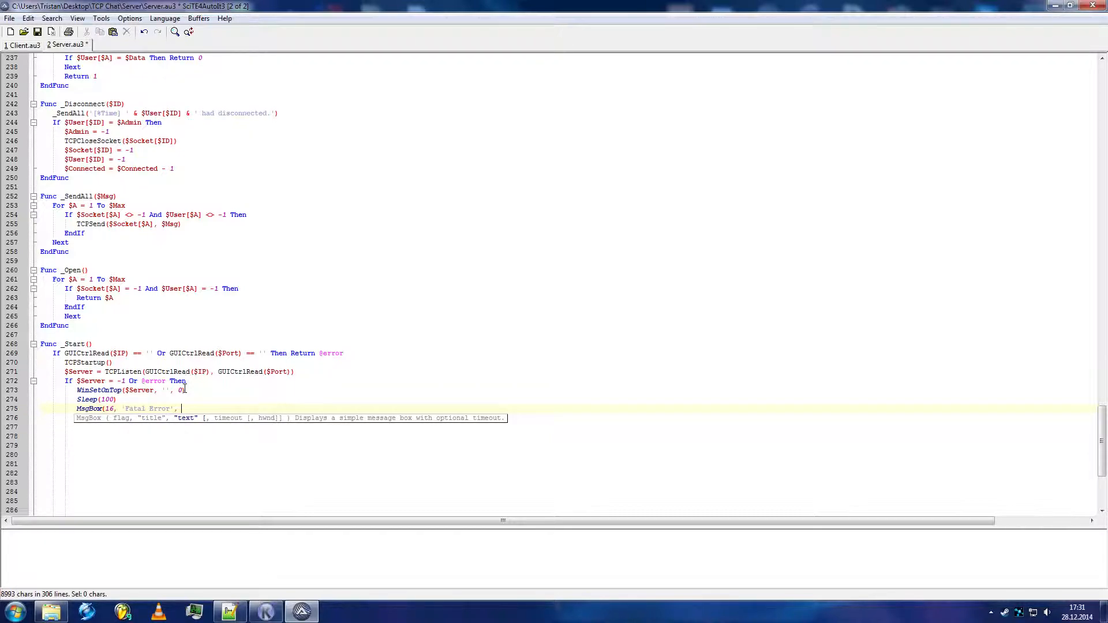
text(" ")
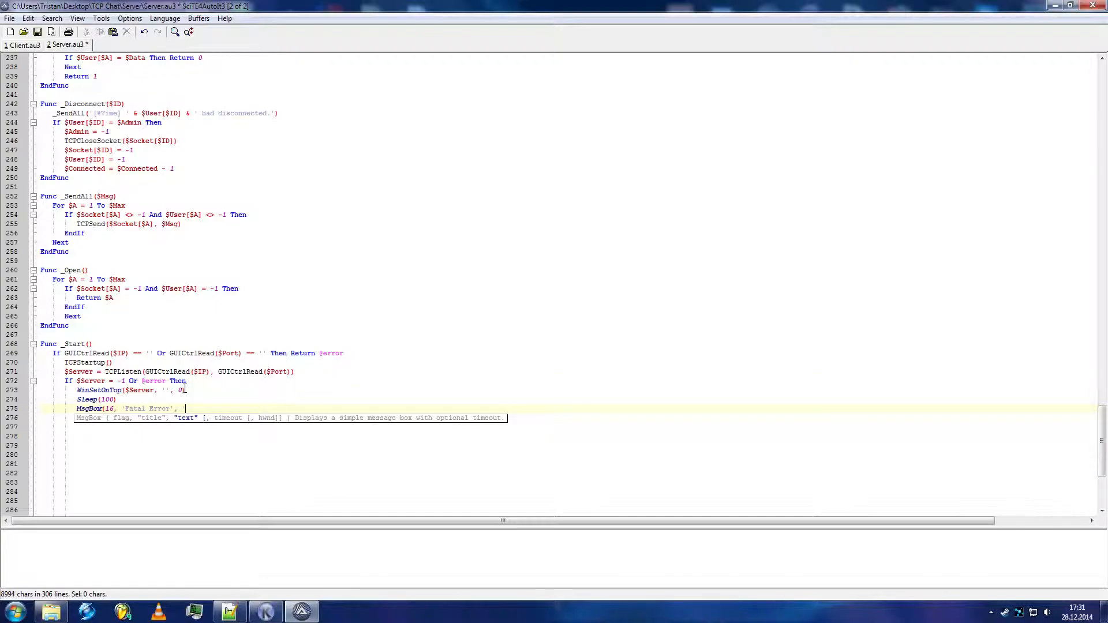
text(Unable to start the)
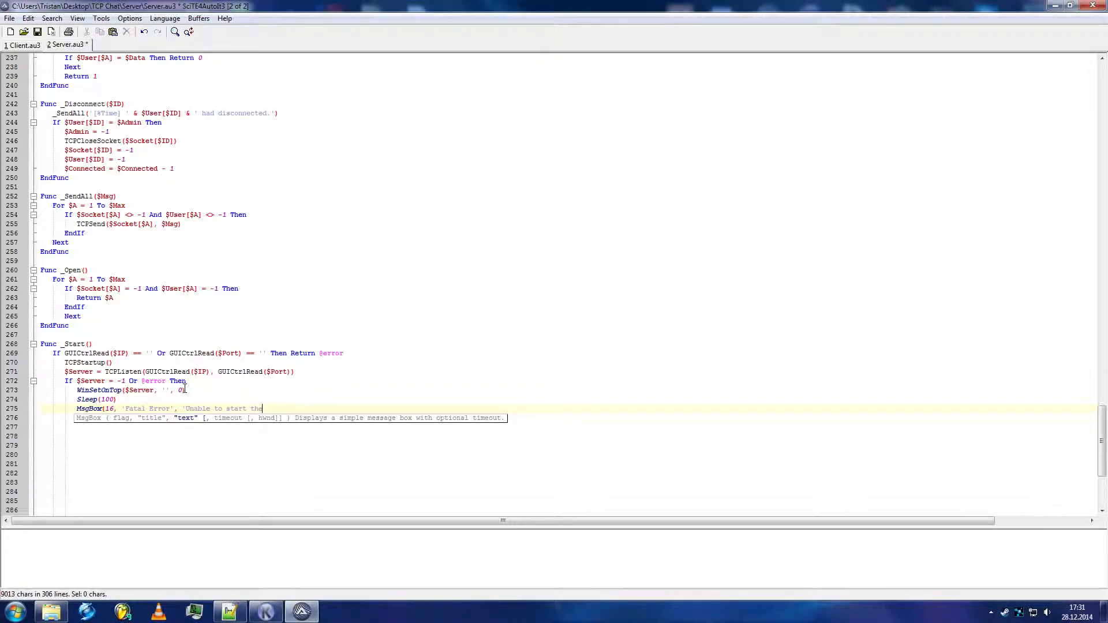
text(server.)
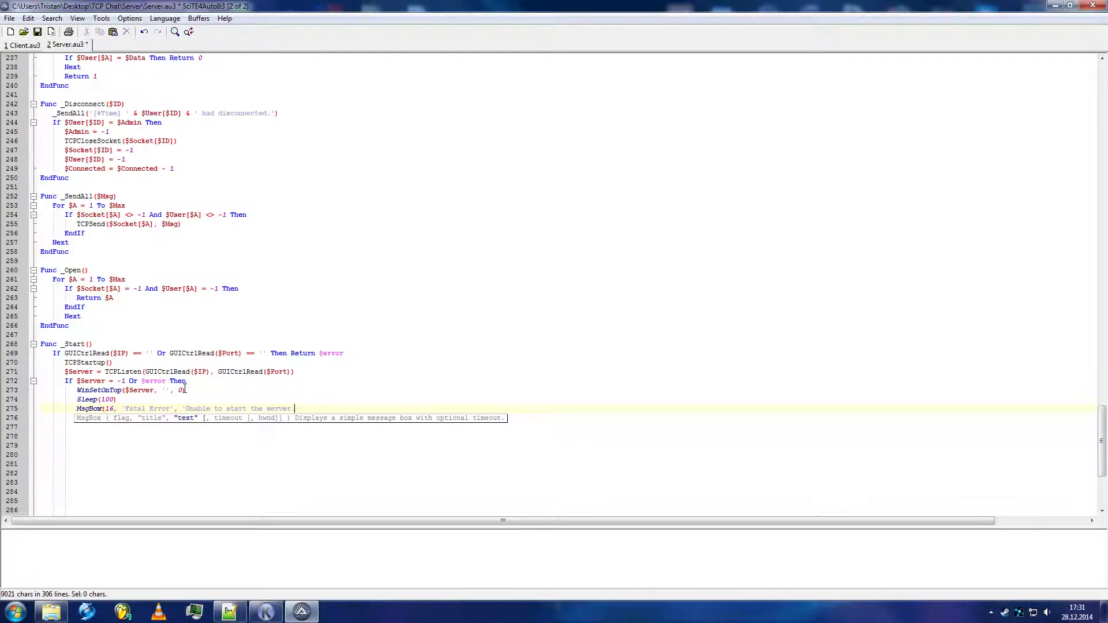
text(Change)
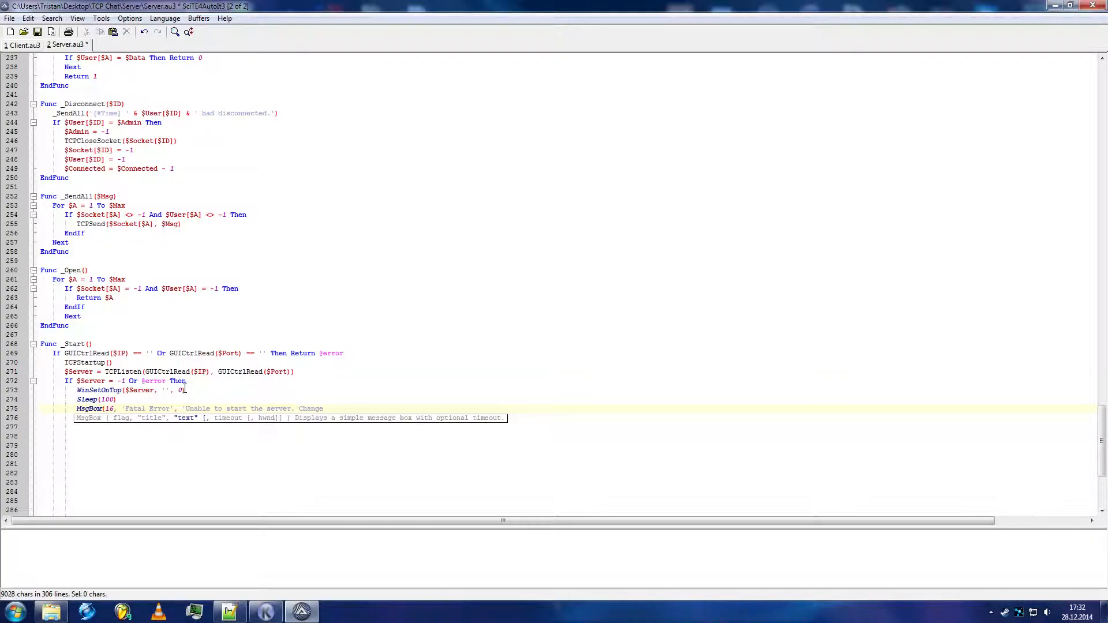
text(your st)
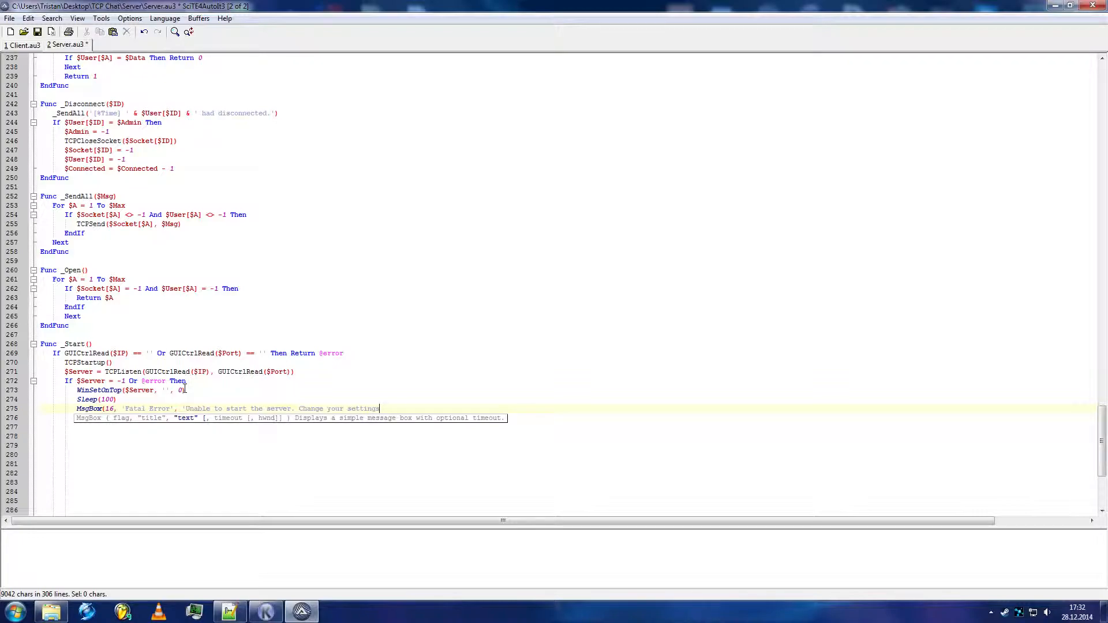
text(and try again)
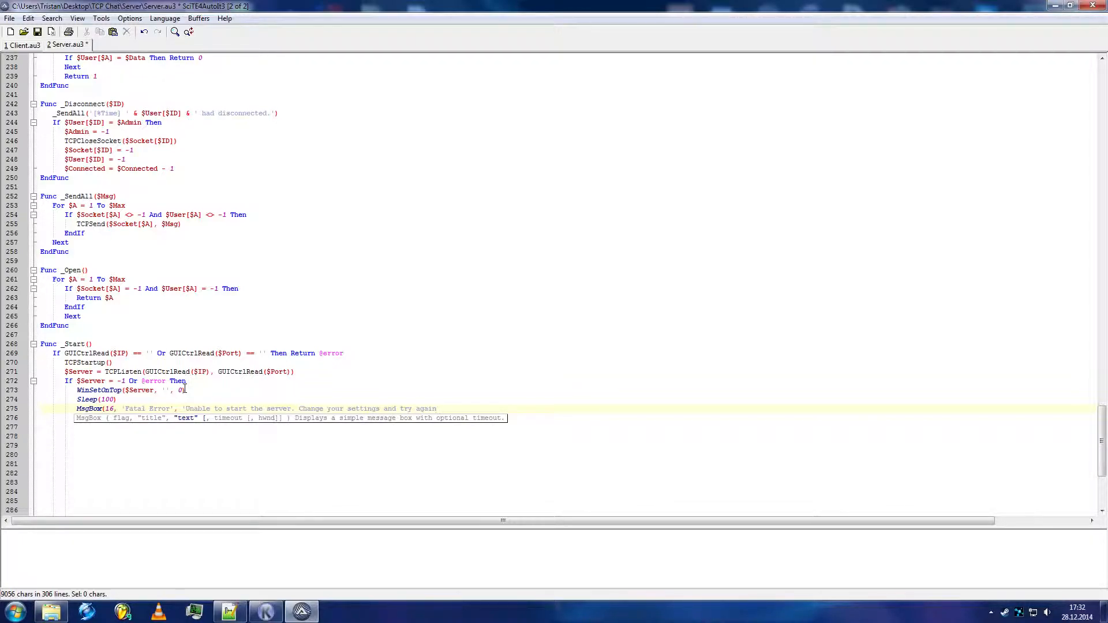
mouse_move(436, 409)
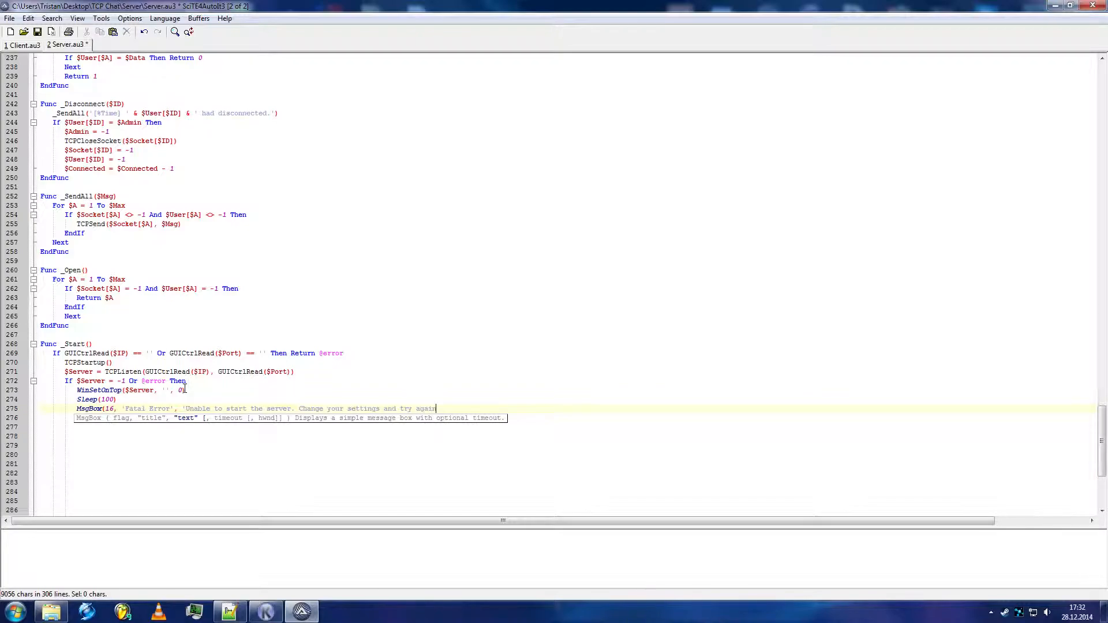
text())
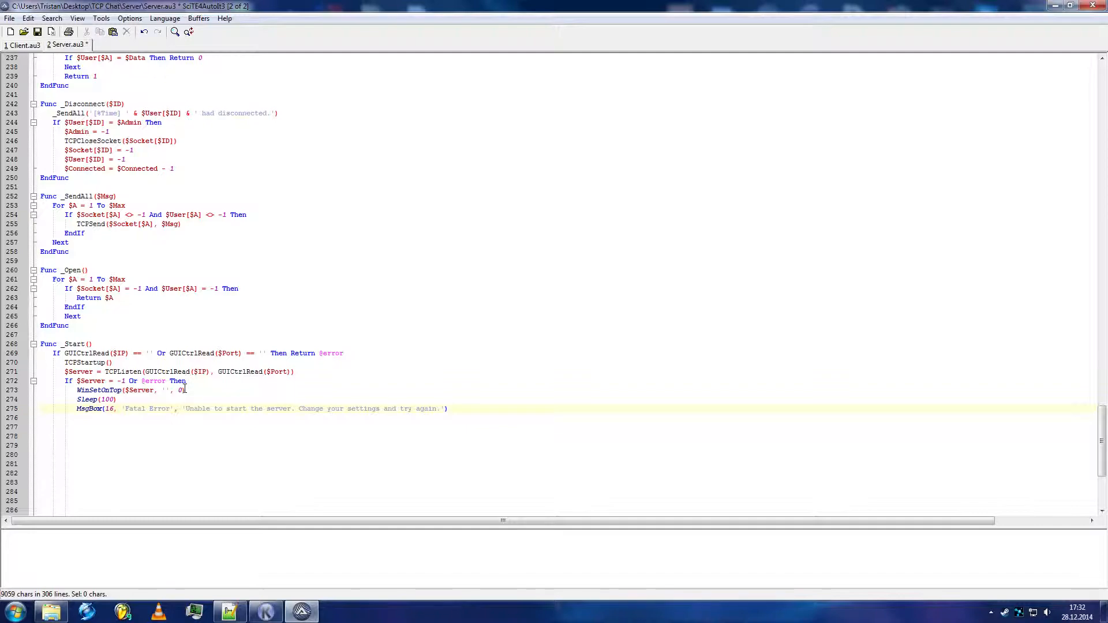
Step: Add WinSetOnTop($Server, '', 0), TCPCloseSocket($Server) and _Reset(), then begin an Else line
double_click(99, 391)
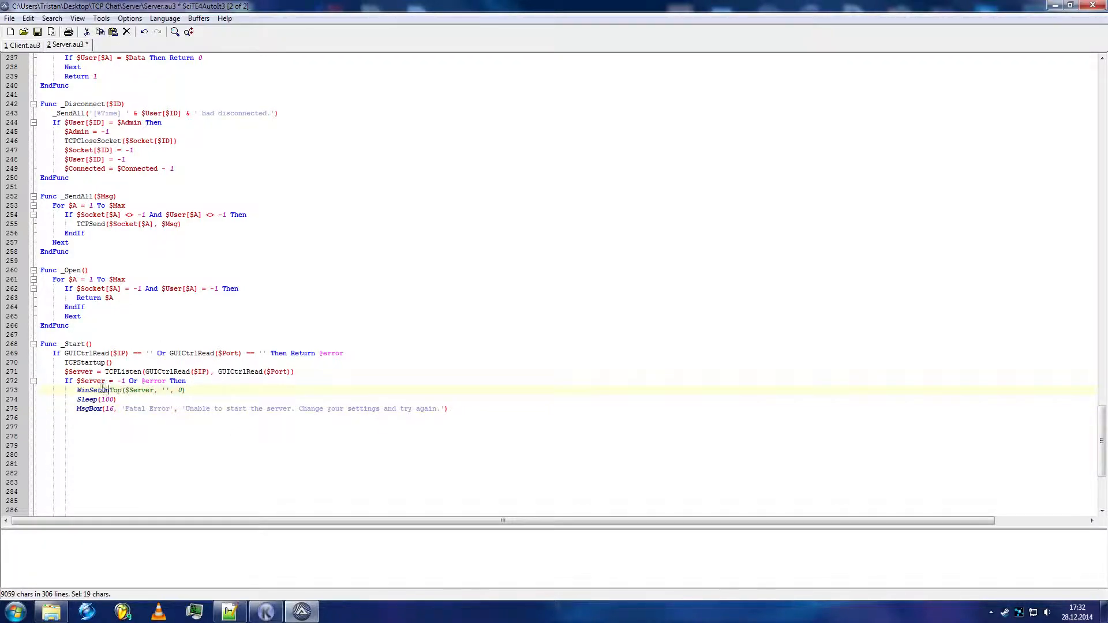
text(WinSetOnTop($Server, '', 0))
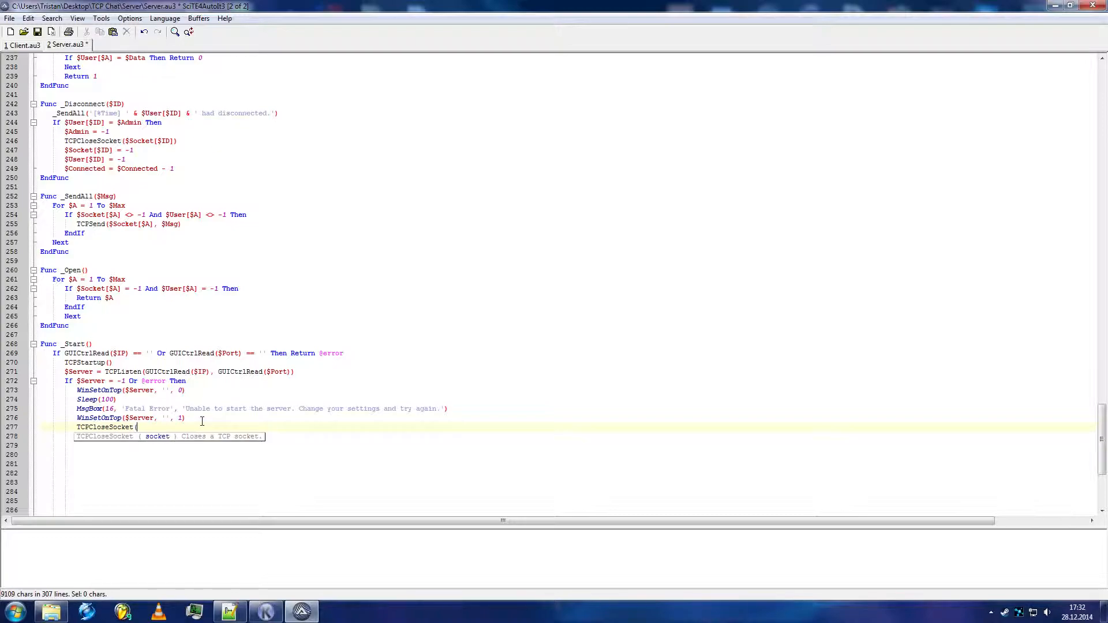
text($Server)
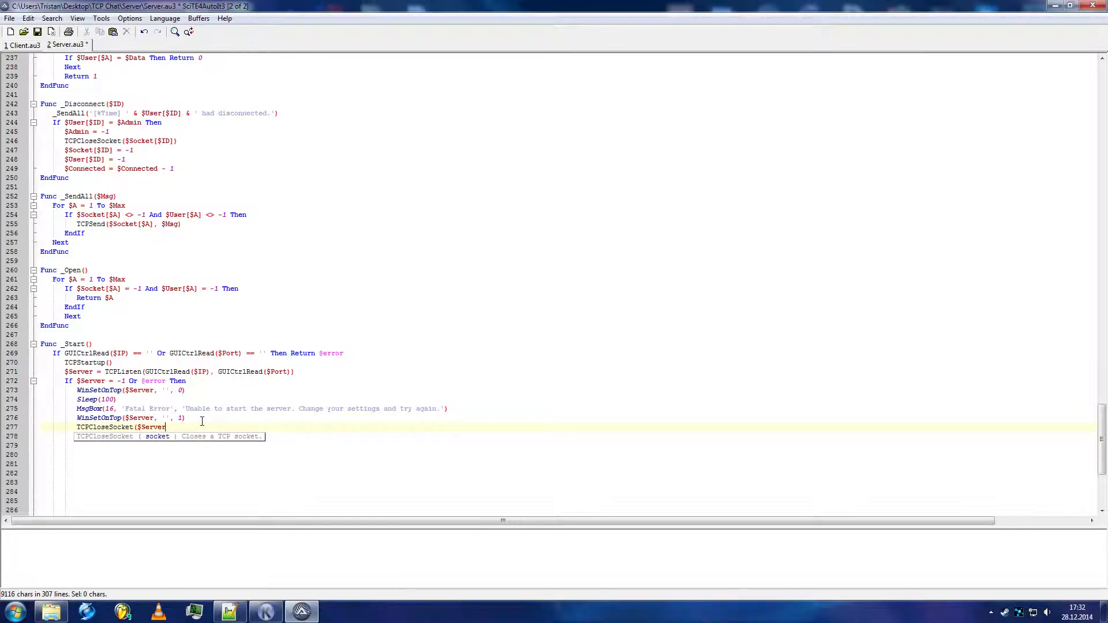
key(Return)
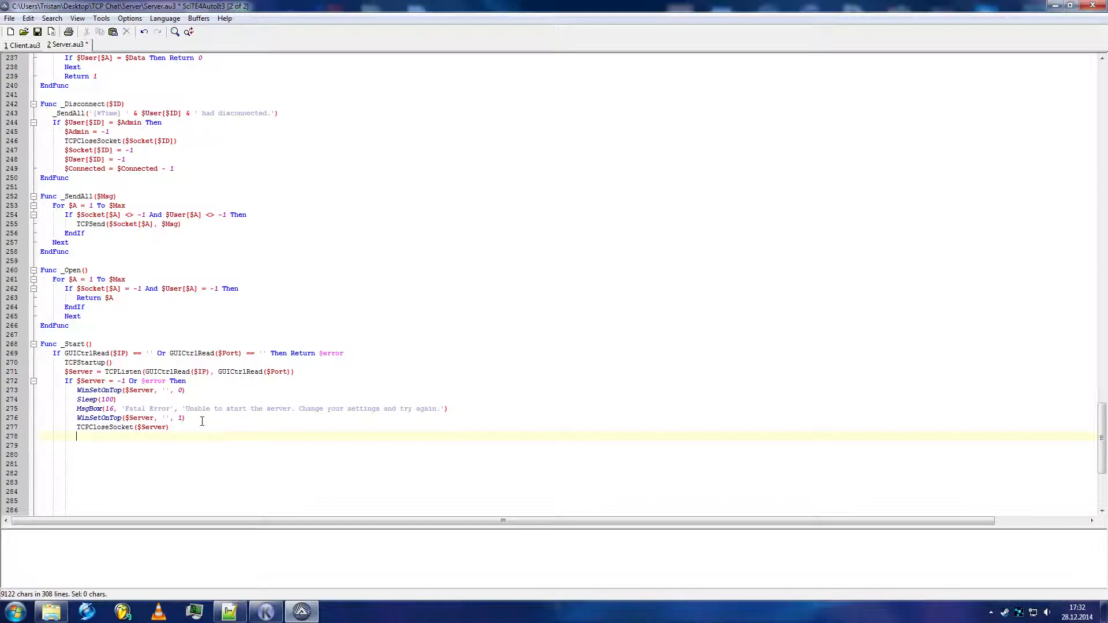
text(_Rest)
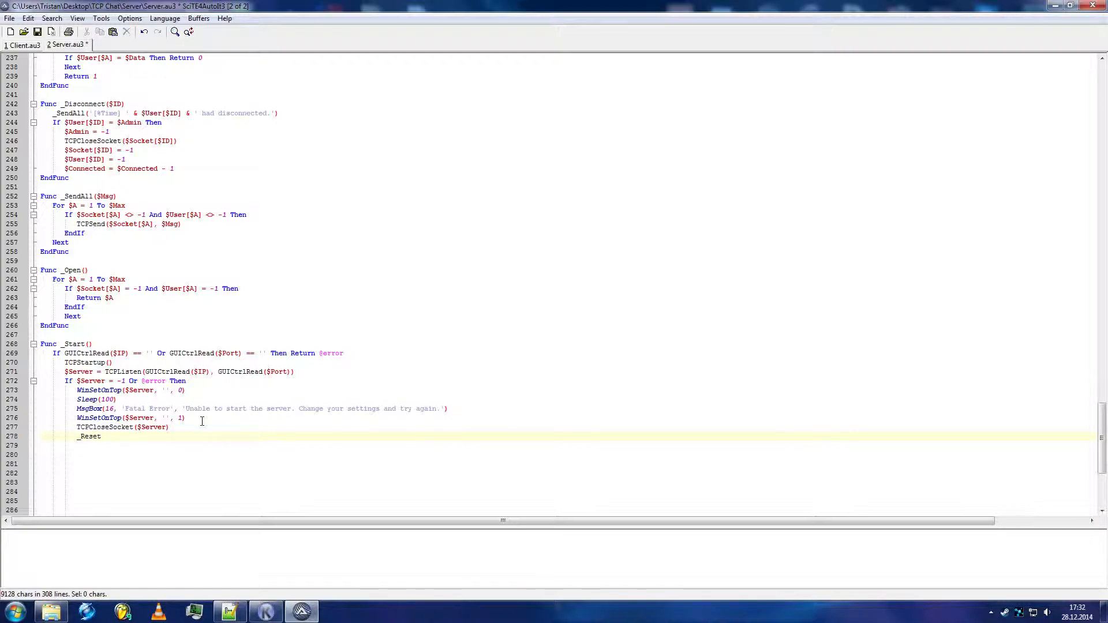
text(())
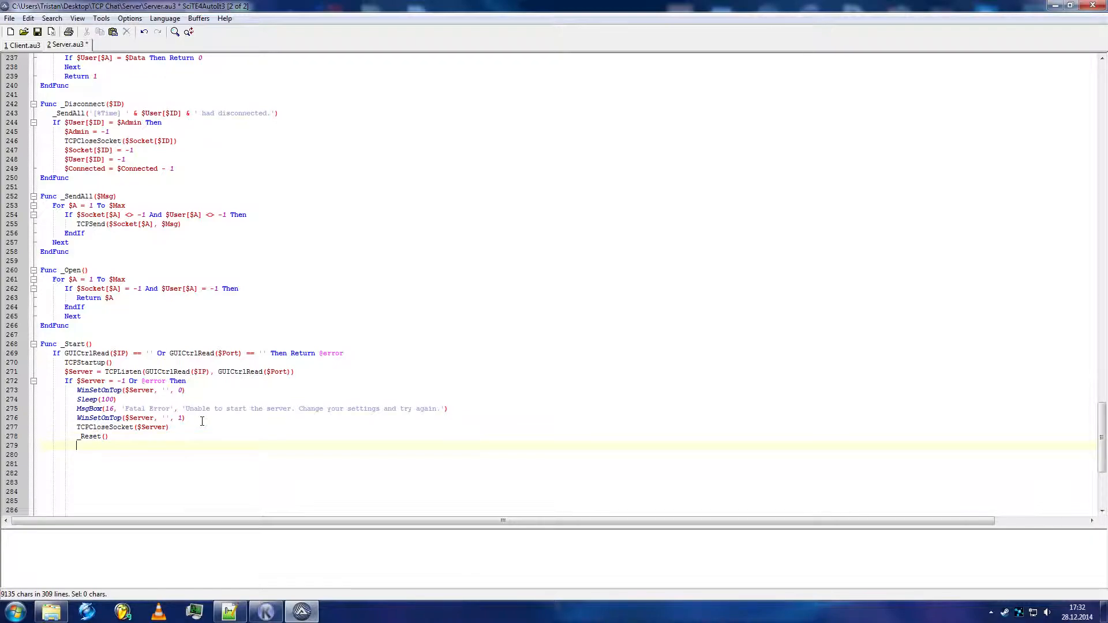
text(Else)
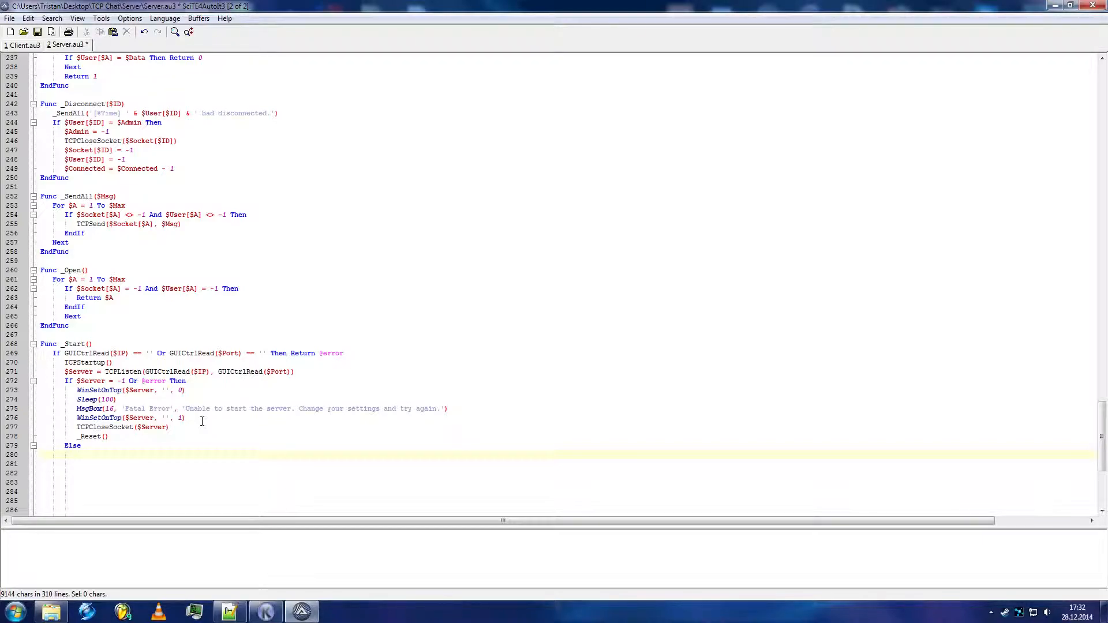
click(76, 454)
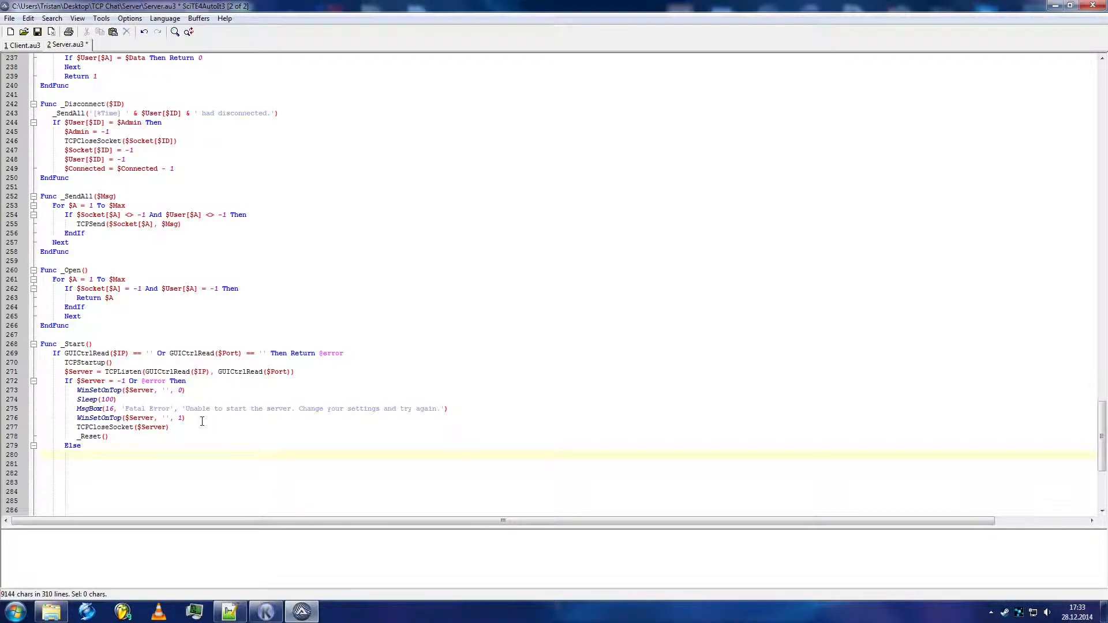
click(76, 454)
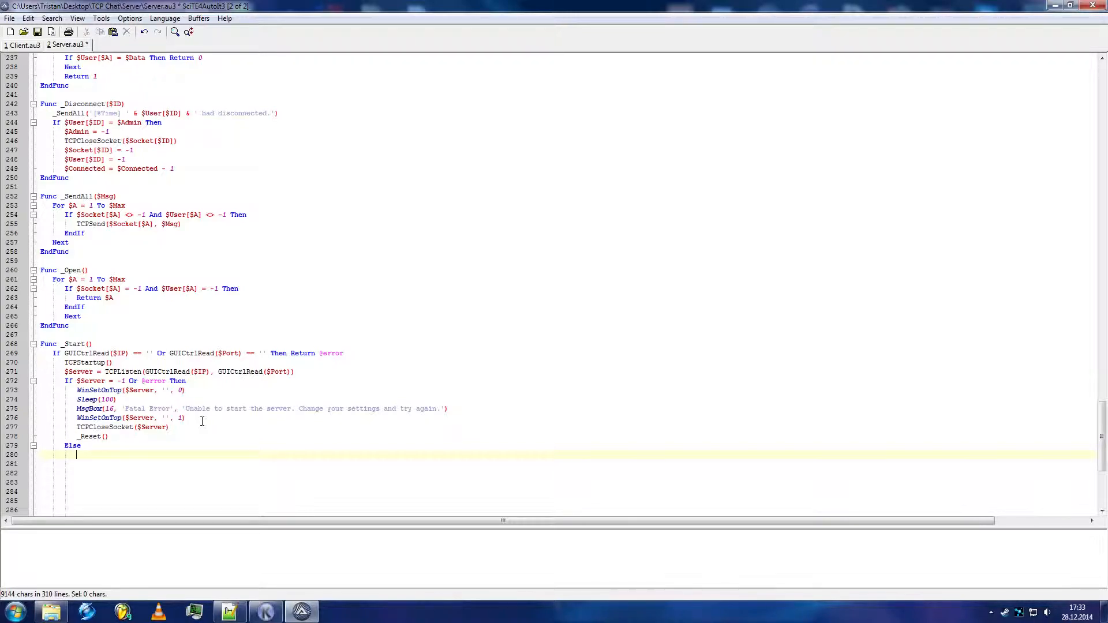
Step: Write GUICtrlSetState($IP, $GUI_DISABLE) as the first line of the Else branch
text(guicc)
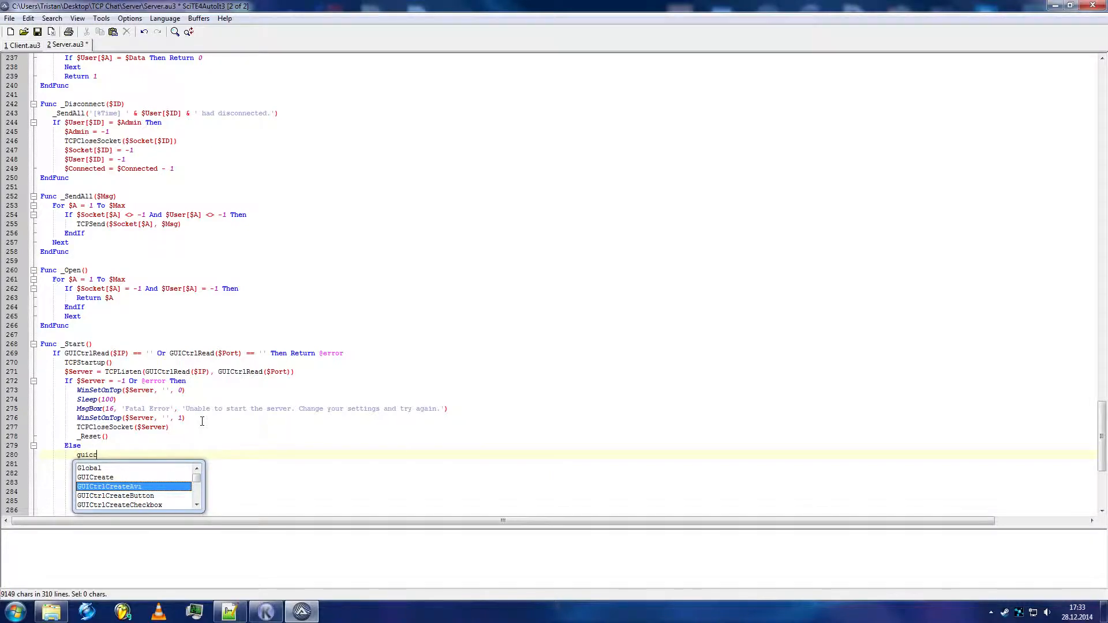
text(trlsetState()
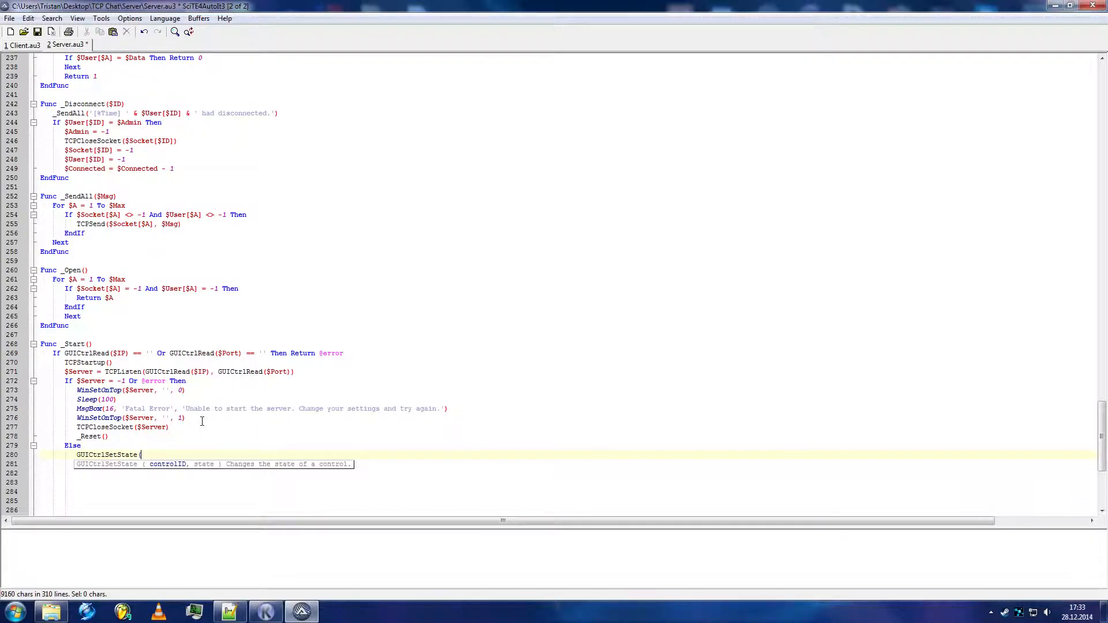
text($)
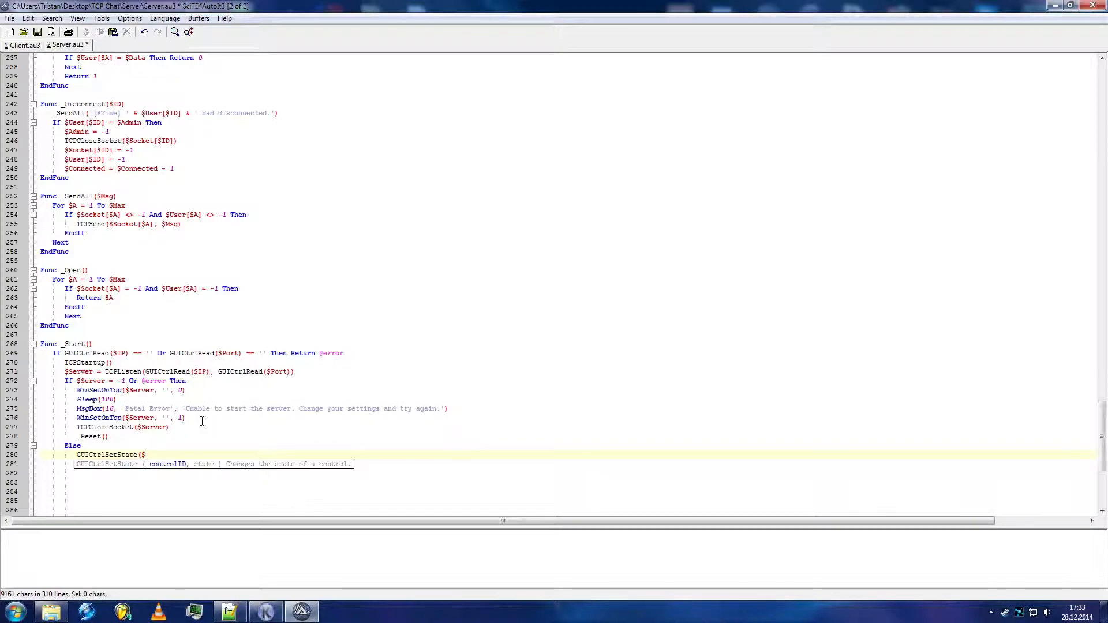
text(IP)
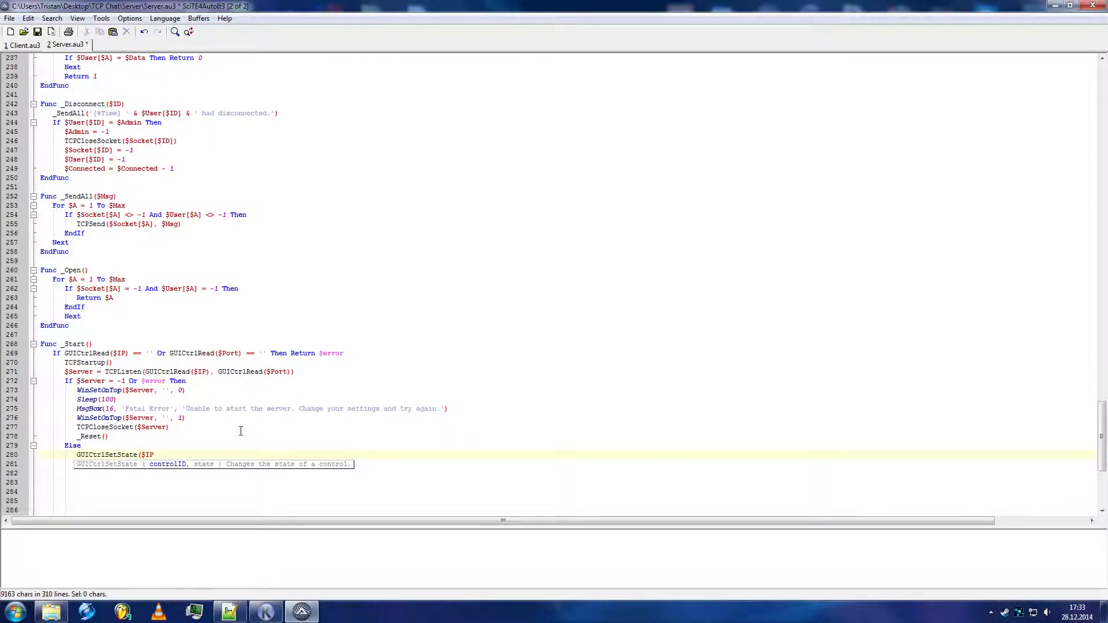
text(,)
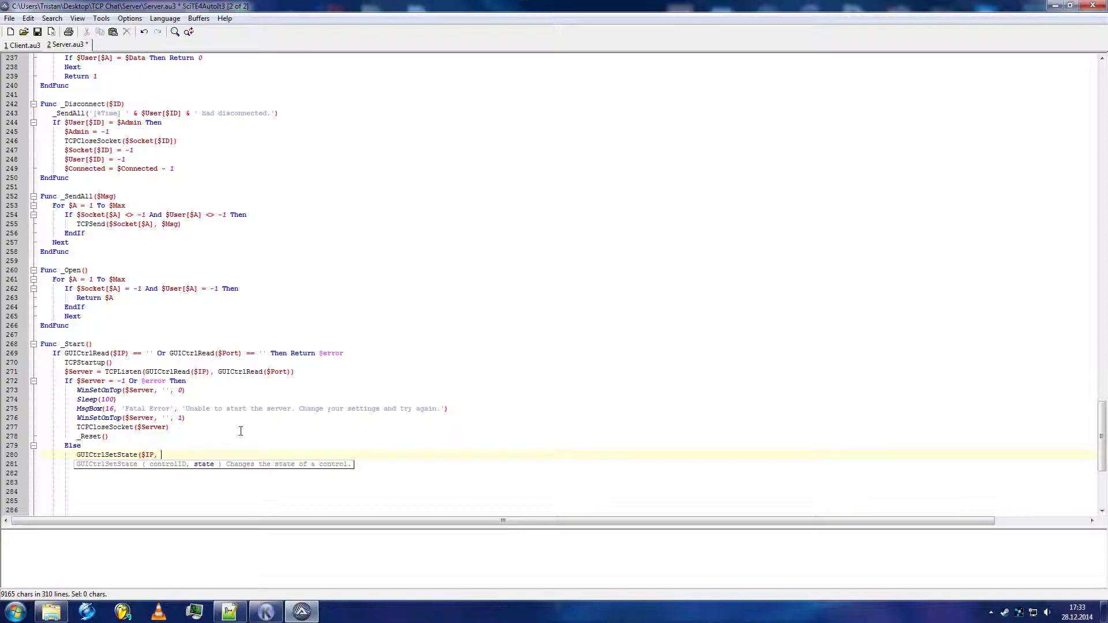
text($GI)
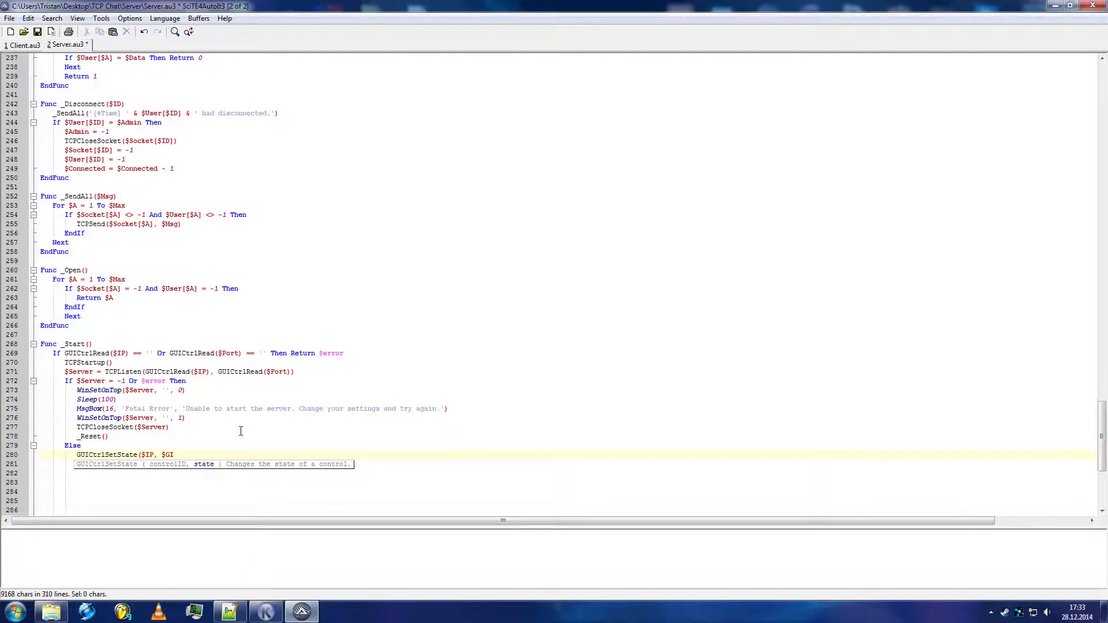
text(_DISABLE))
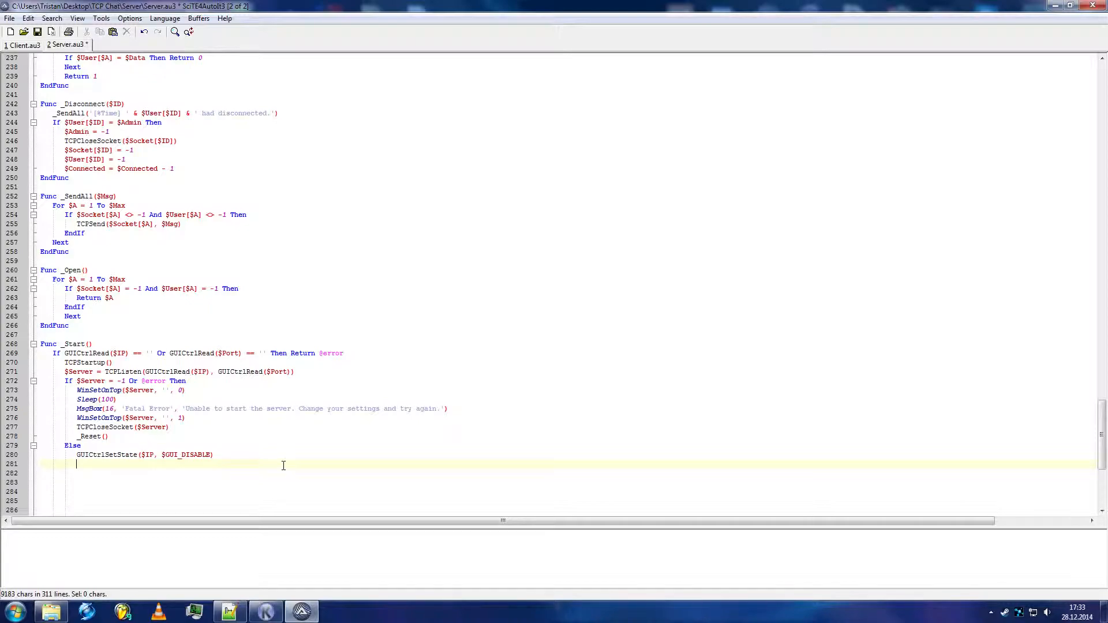
Step: Add two more disable lines and start a $GUI_ENABLE state line
text(GUICtrlSetState($IP, $GUI_DISABLE))
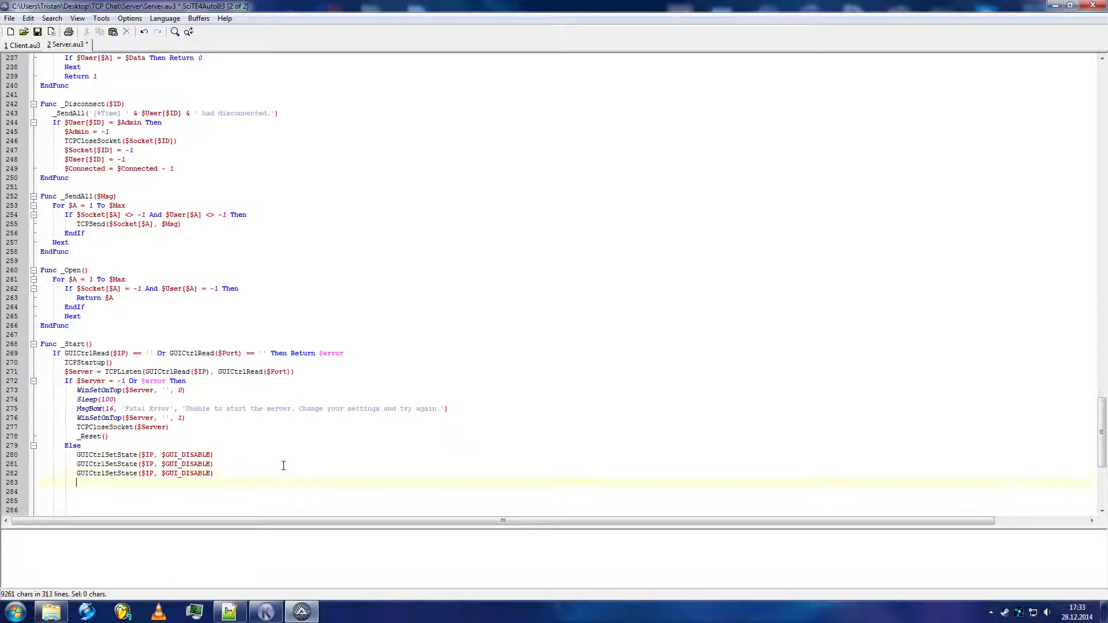
text(GUICtrlSetState($IP, $GUI_DISABLE))
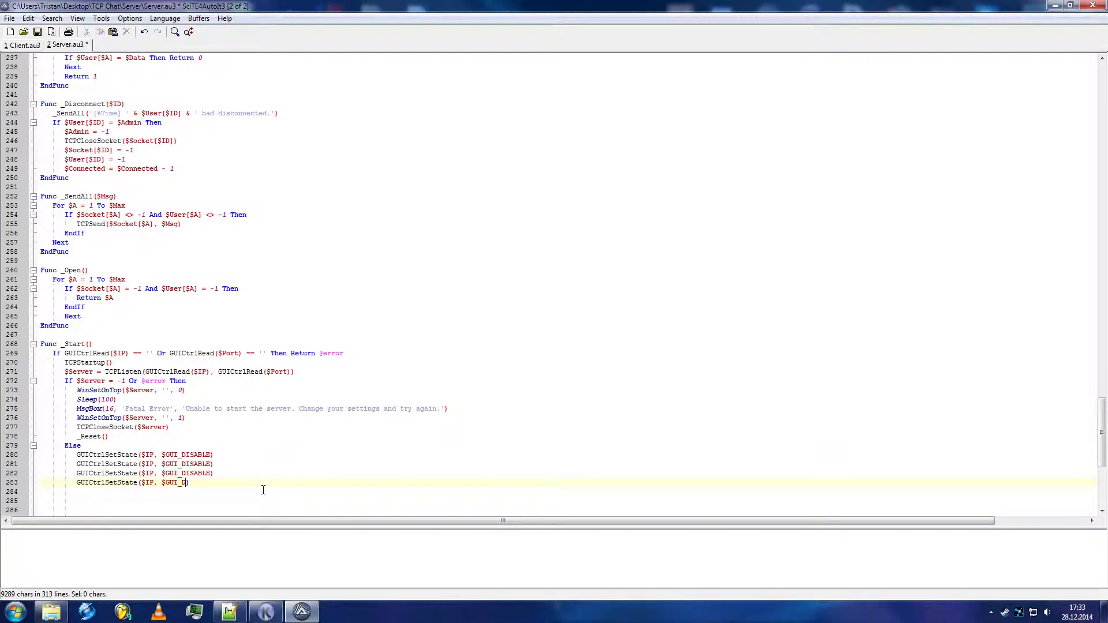
text(NABLE)
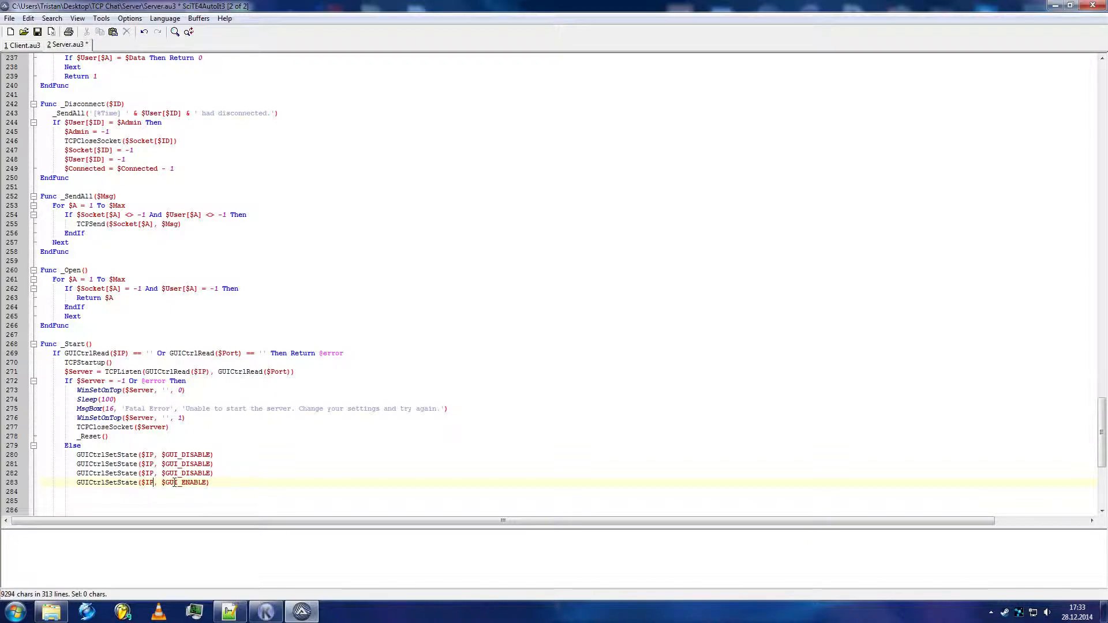
key(BackSpace)
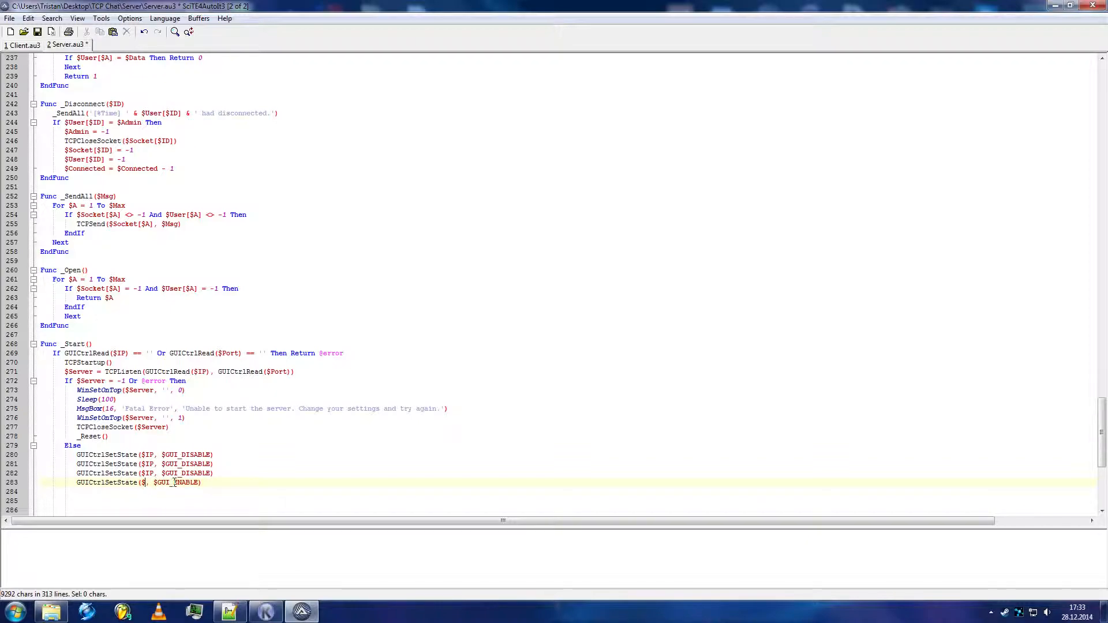
Step: Point the $GUI_ENABLE line at the $Stop control
scroll(up, 3)
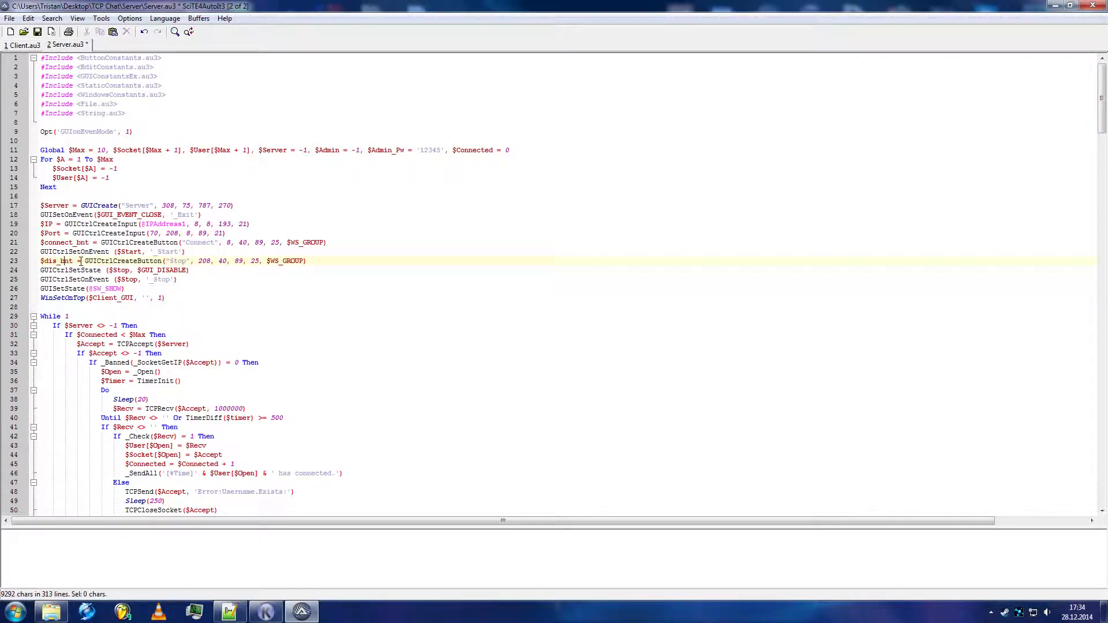
double_click(59, 261)
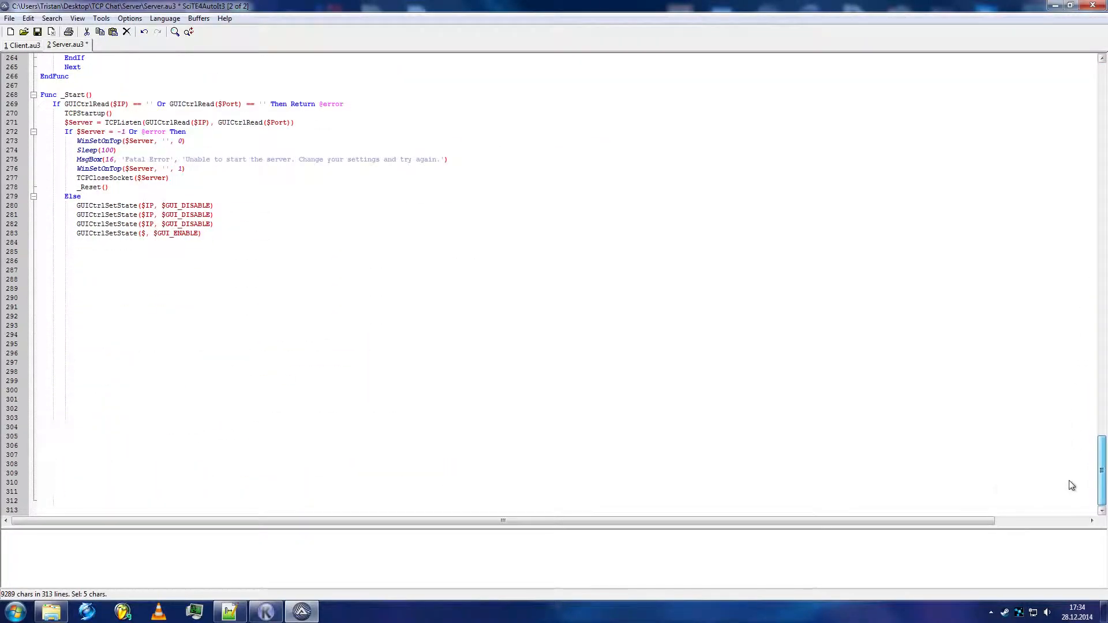
click(223, 233)
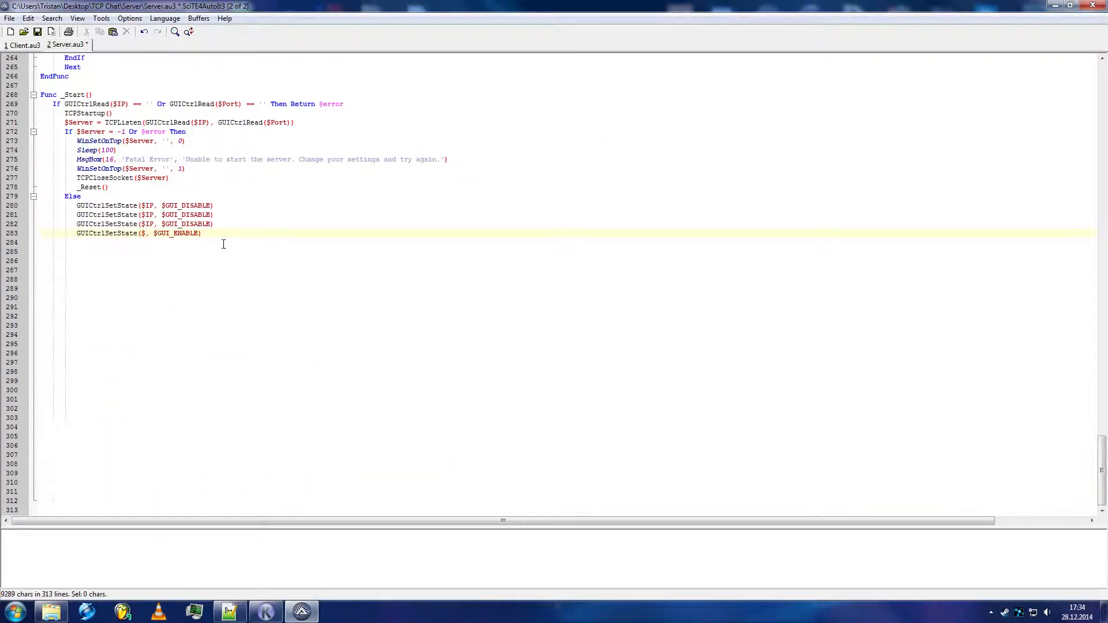
text(Stop)
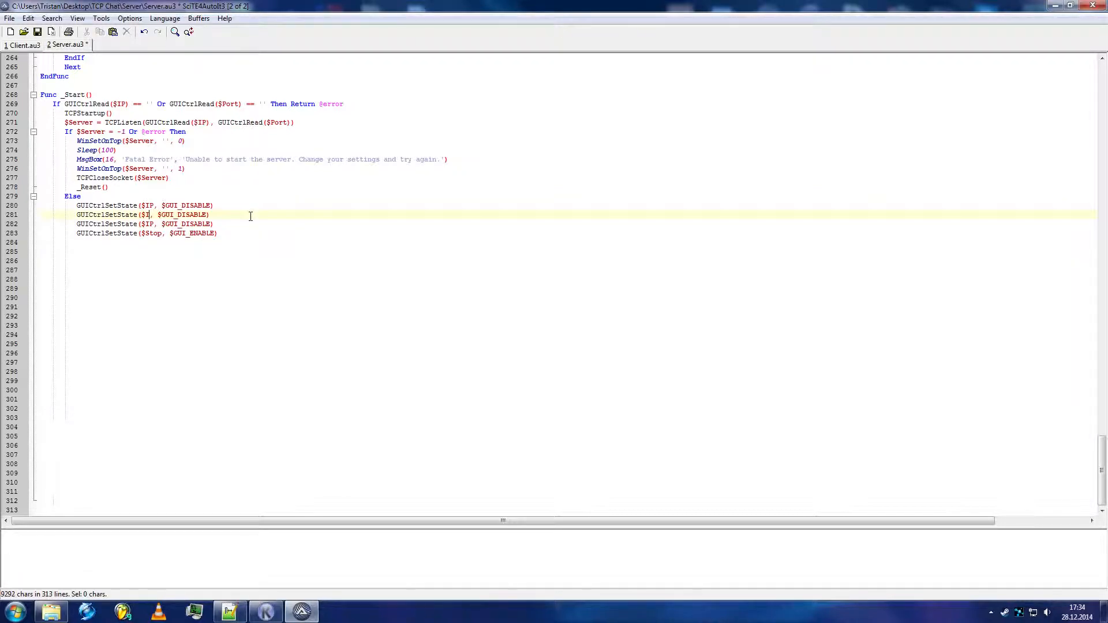
text(irt)
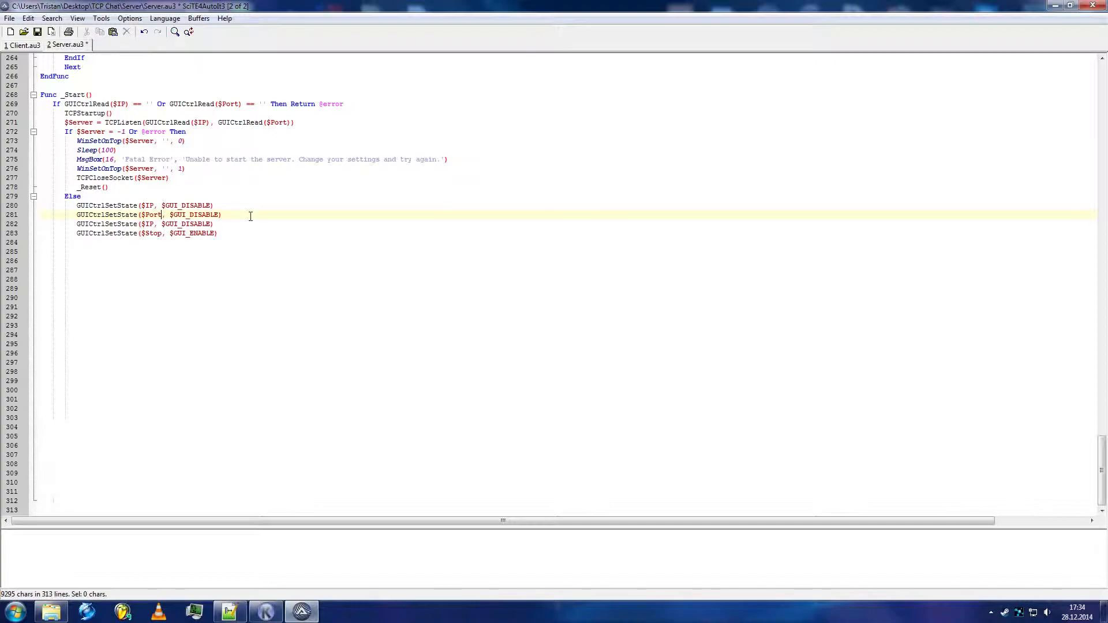
Step: Rename $connect to $connect_btn and close _Start with EndIf and EndFunc
key(ctrl+Home)
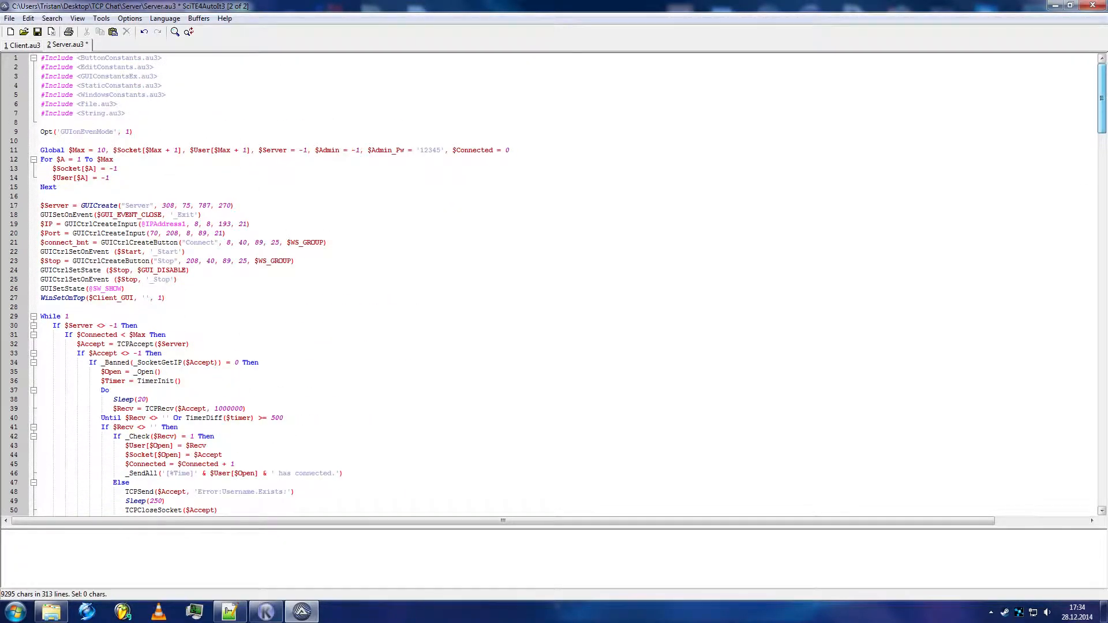
scroll(down, 3)
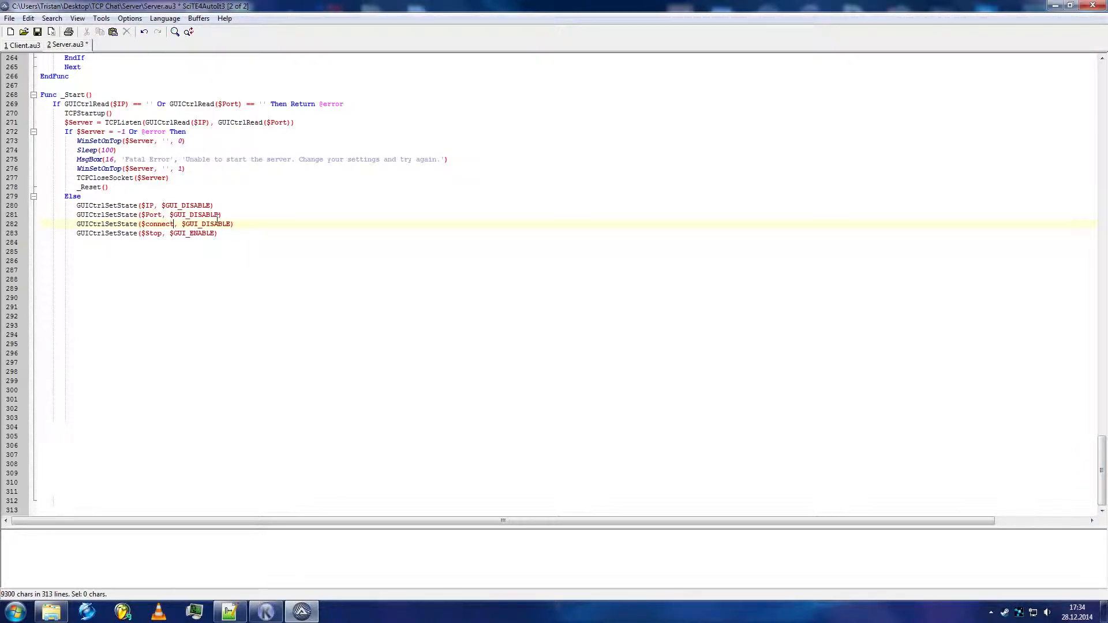
text(_btn)
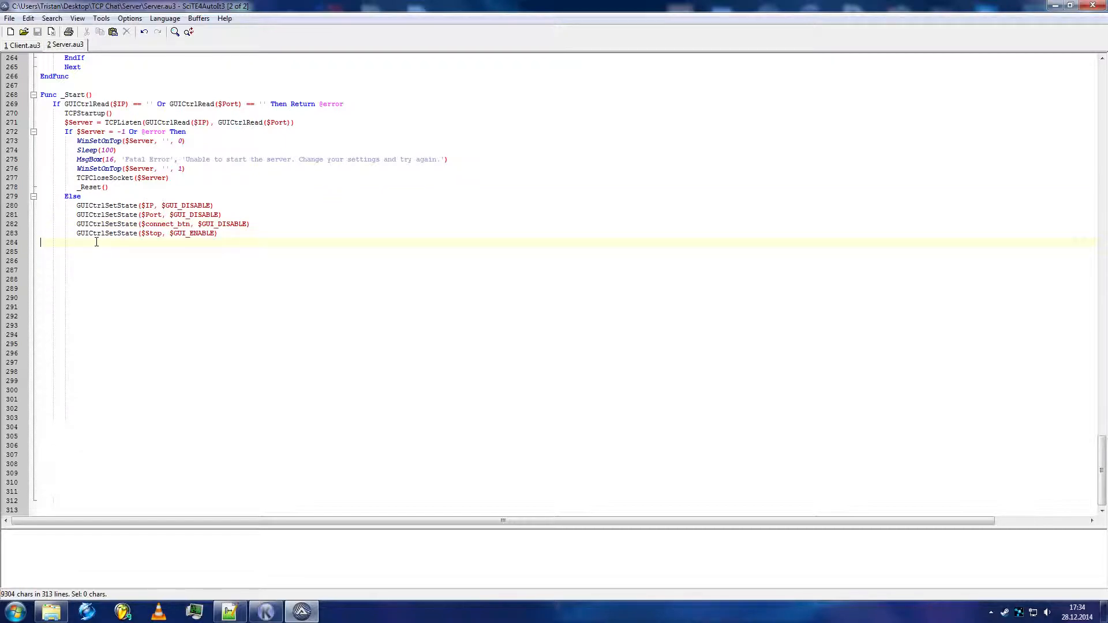
click(219, 233)
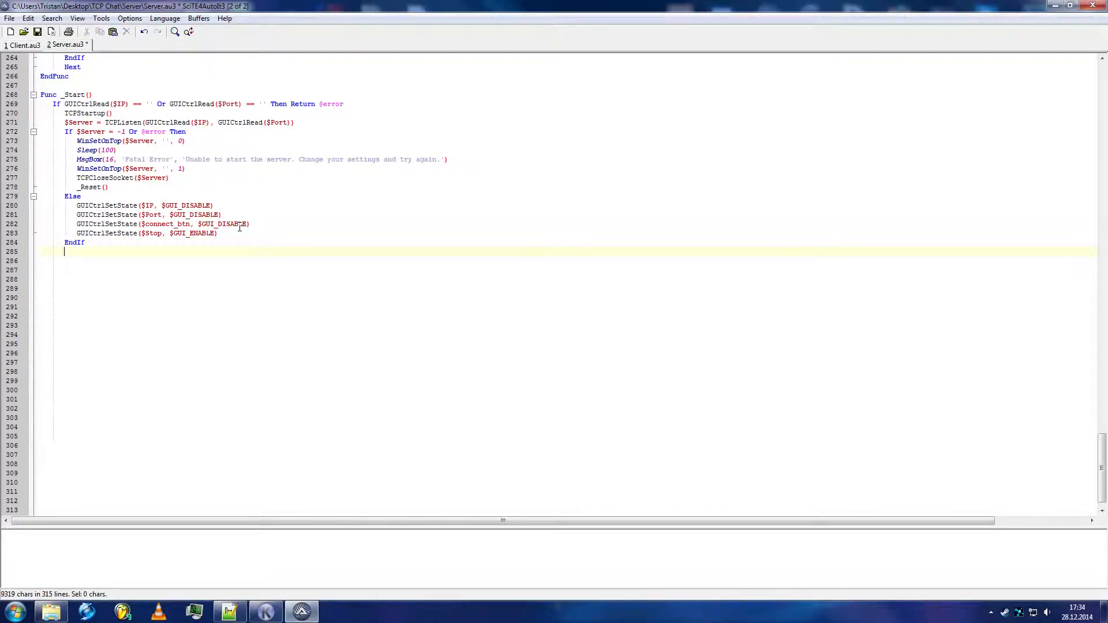
text(e)
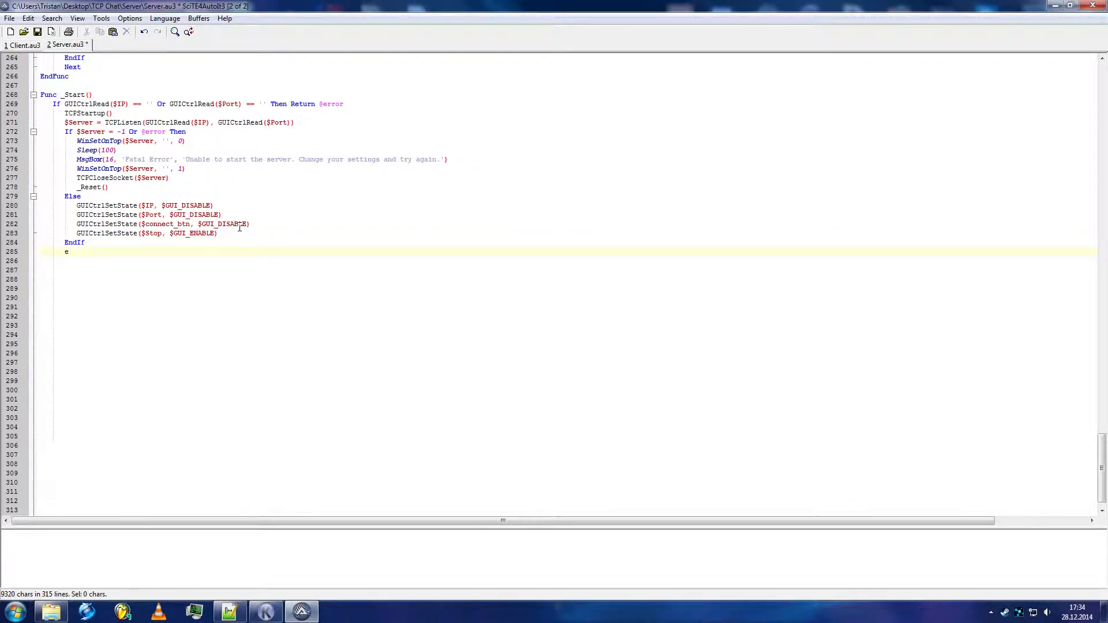
text(ndFunc)
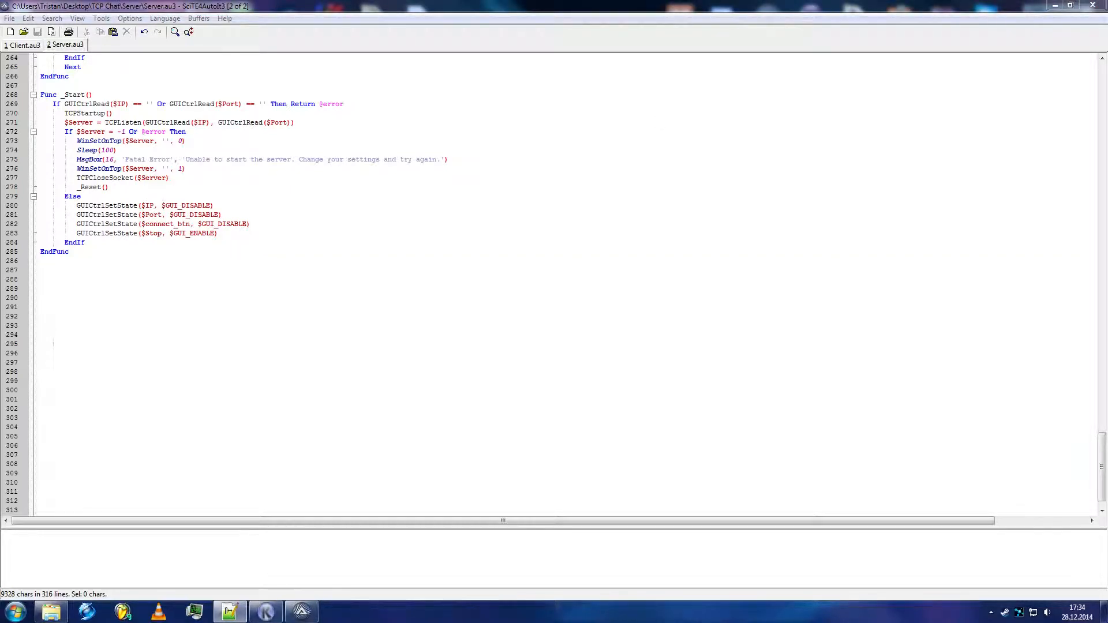
mouse_move(58, 287)
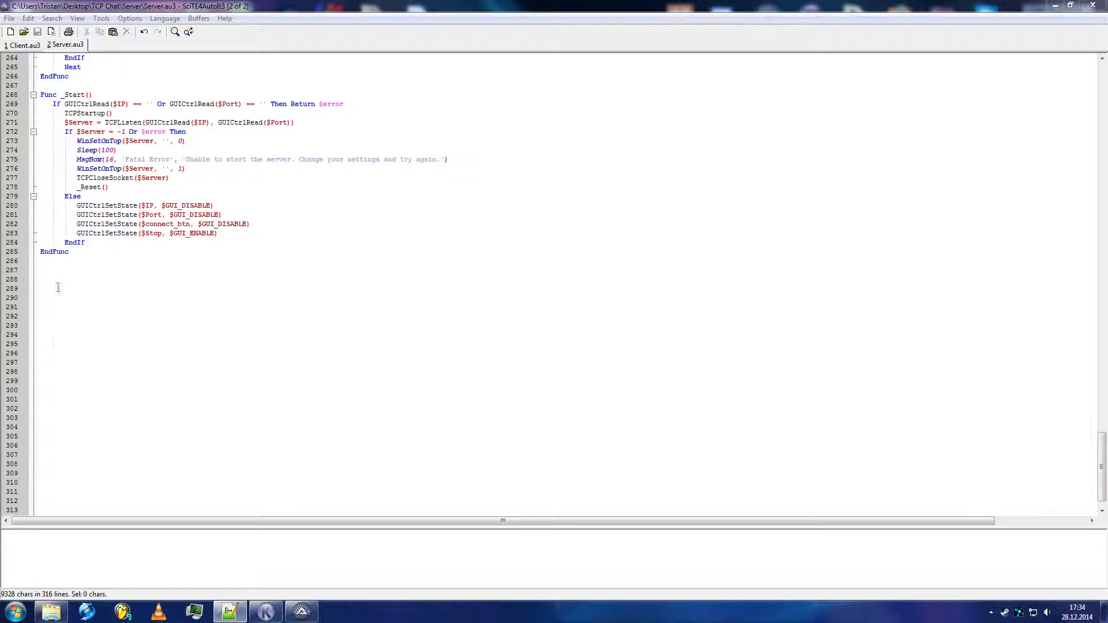
Step: Declare Func _Stop() calling TCPCloseSocket($Server)
text(Func)
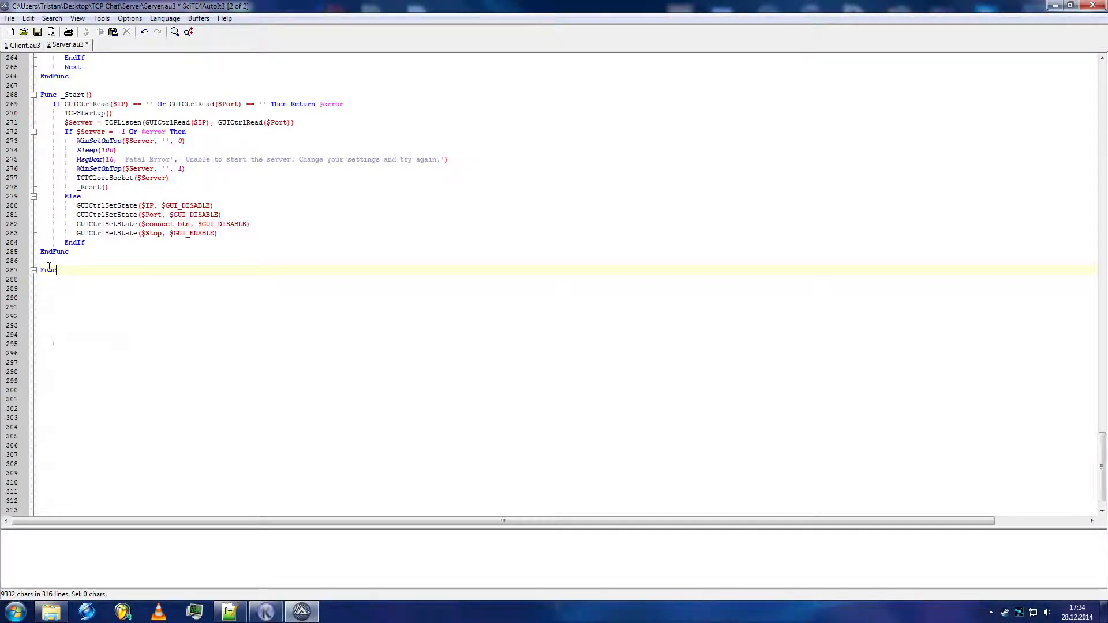
text(_Stop()
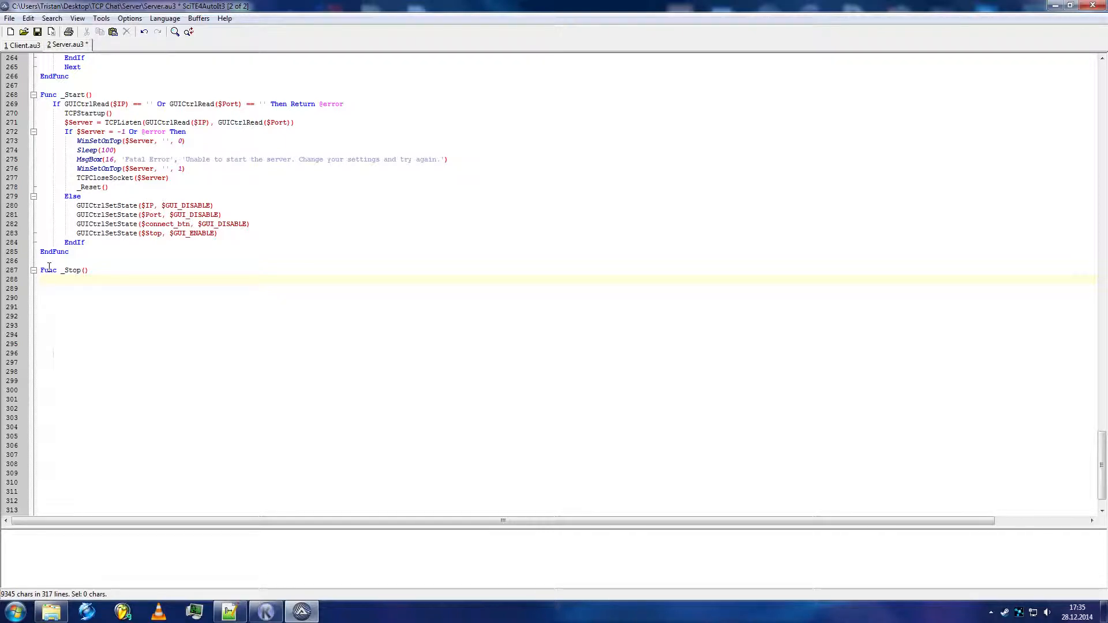
text(TCPCloseSocket)
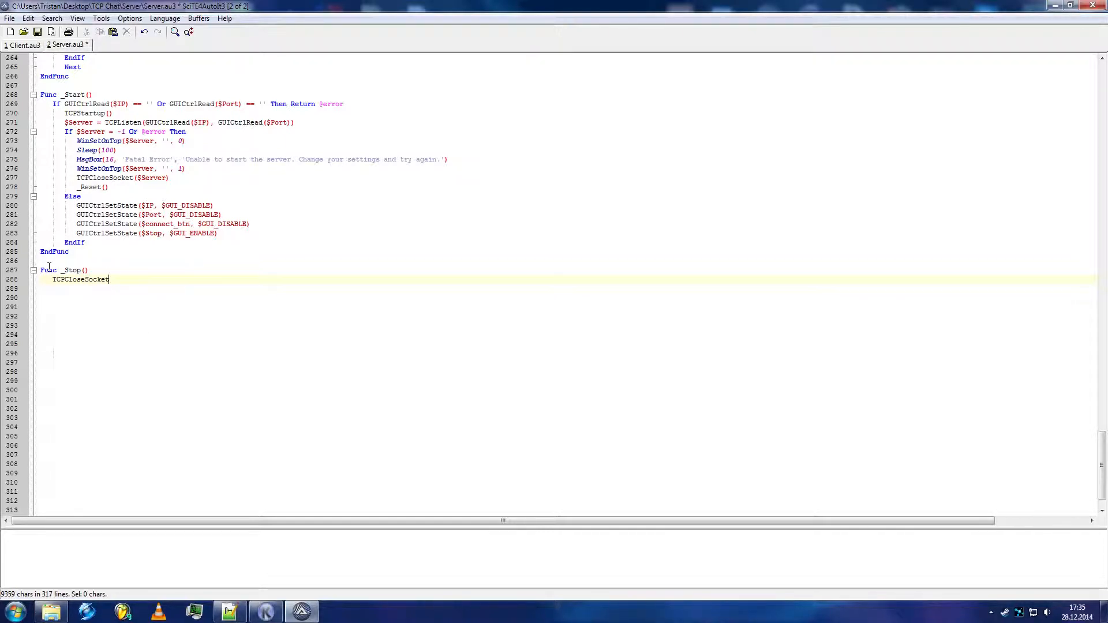
text(()
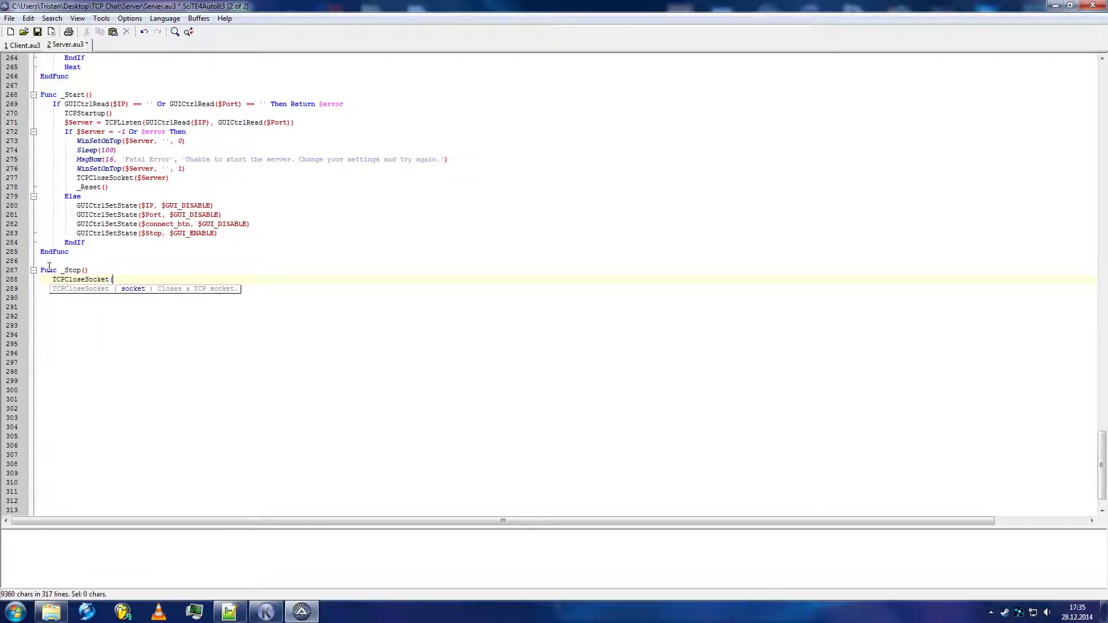
text($Server)
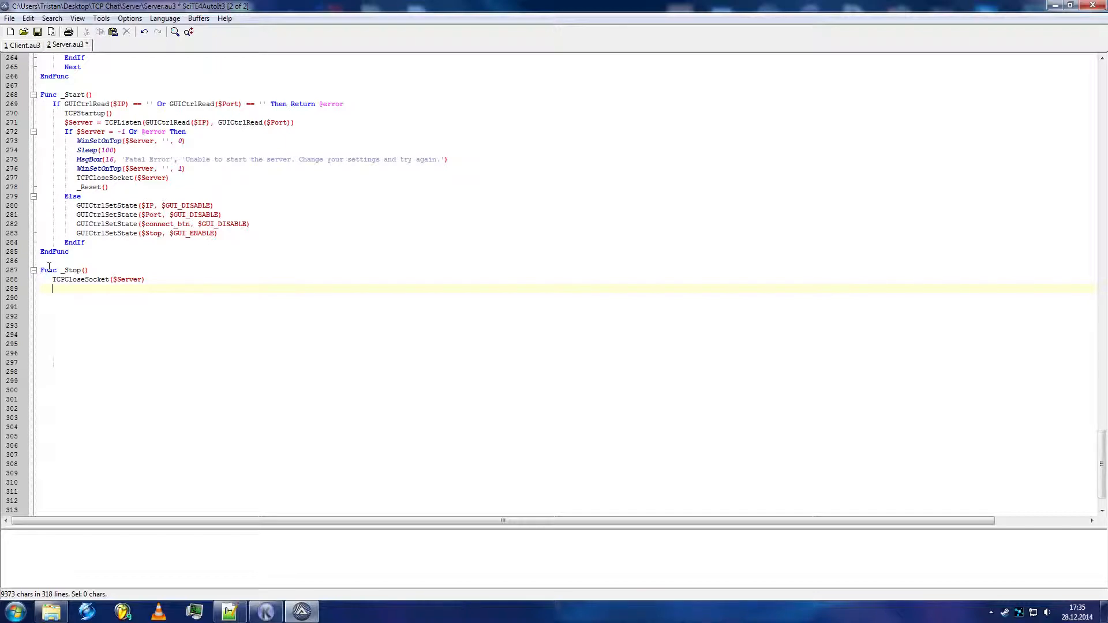
Step: Set $Server, $Connected and $Admin to -1, call _Reset(), EndFunc, and begin another Func
text($Server = -1)
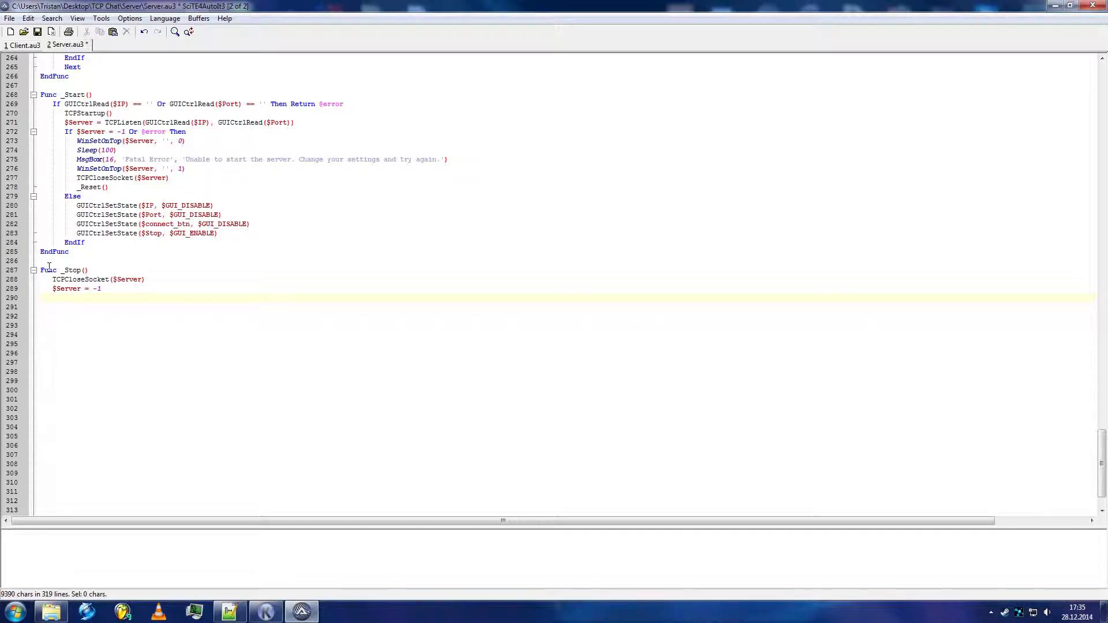
text($Connected = -1)
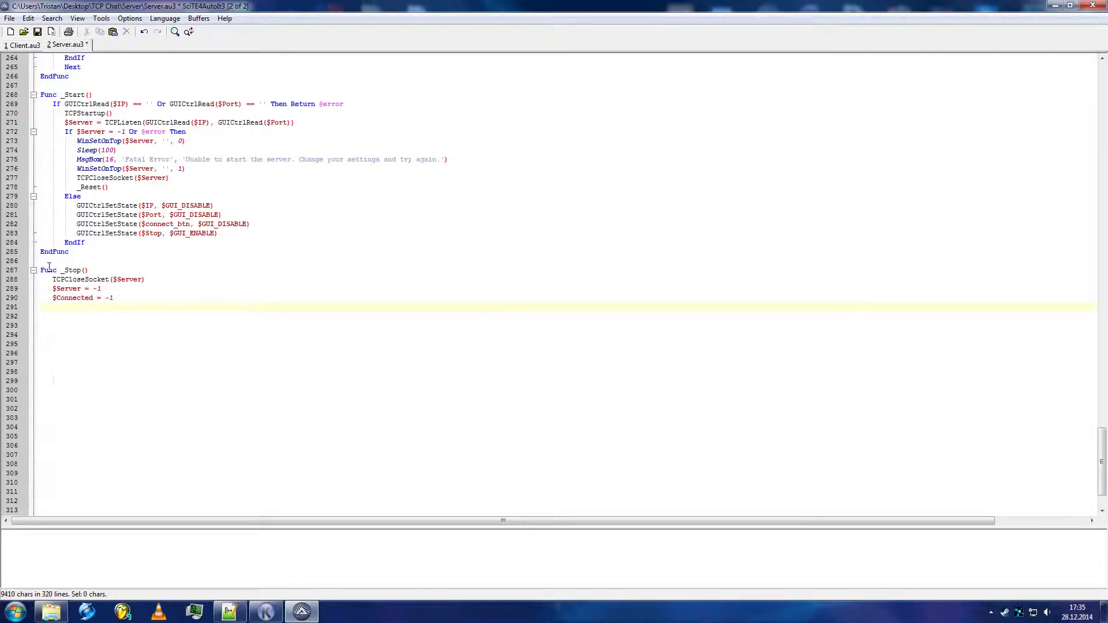
text($Admin)
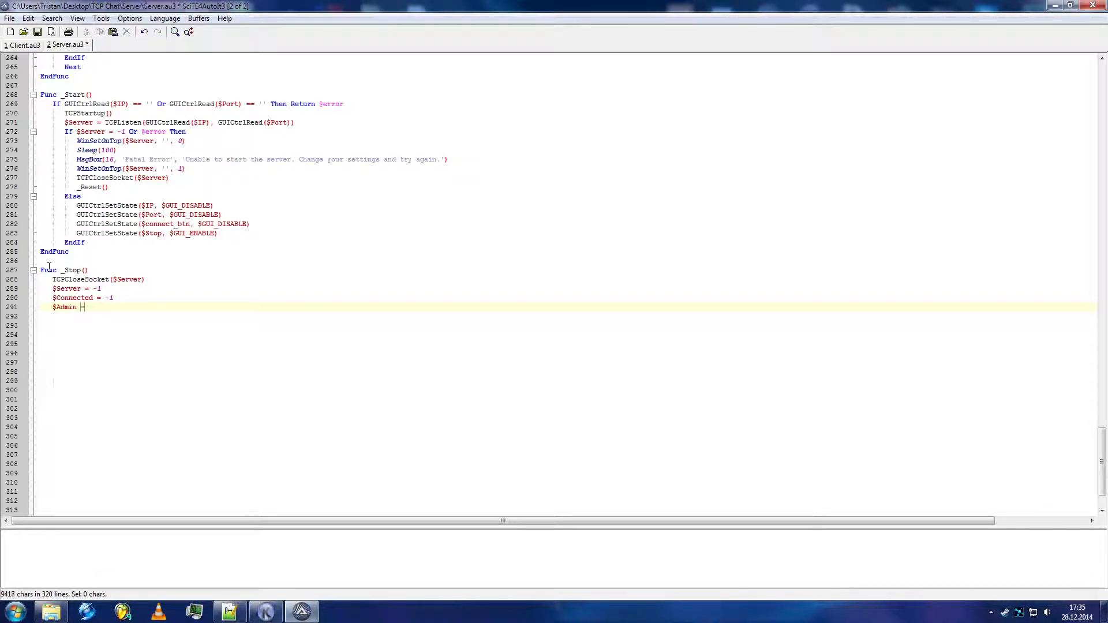
text(= -1)
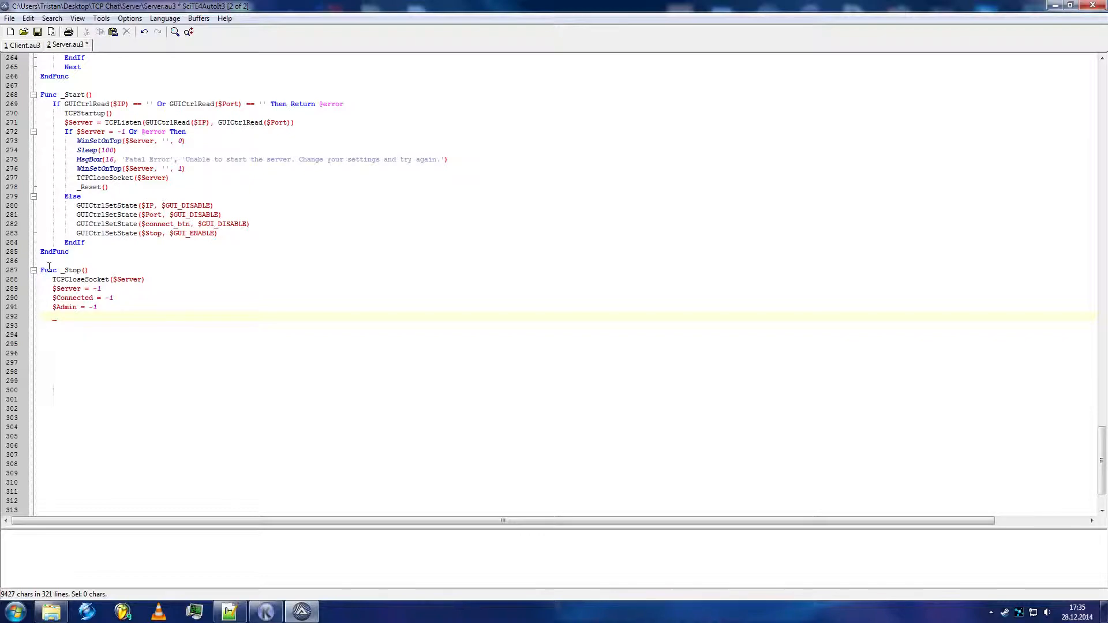
text(_Reset)
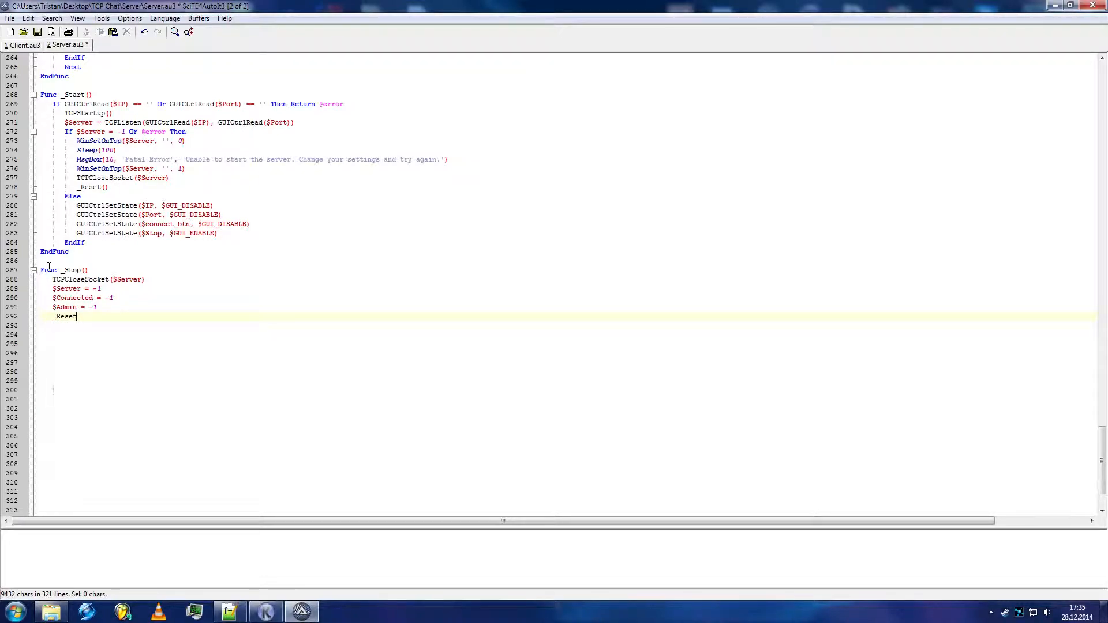
text(())
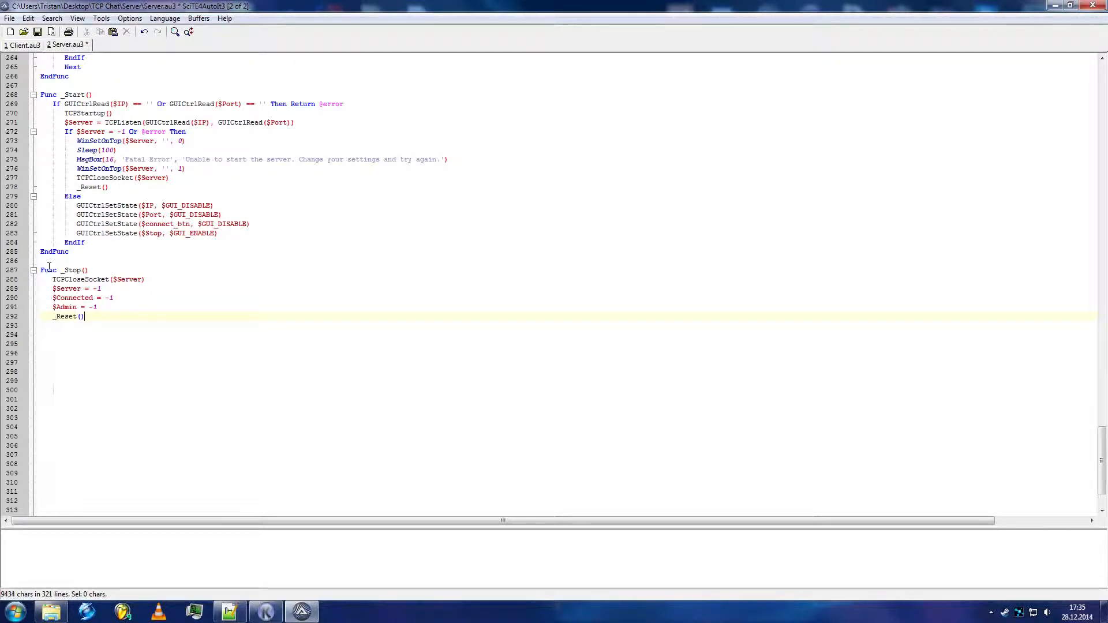
key(Return)
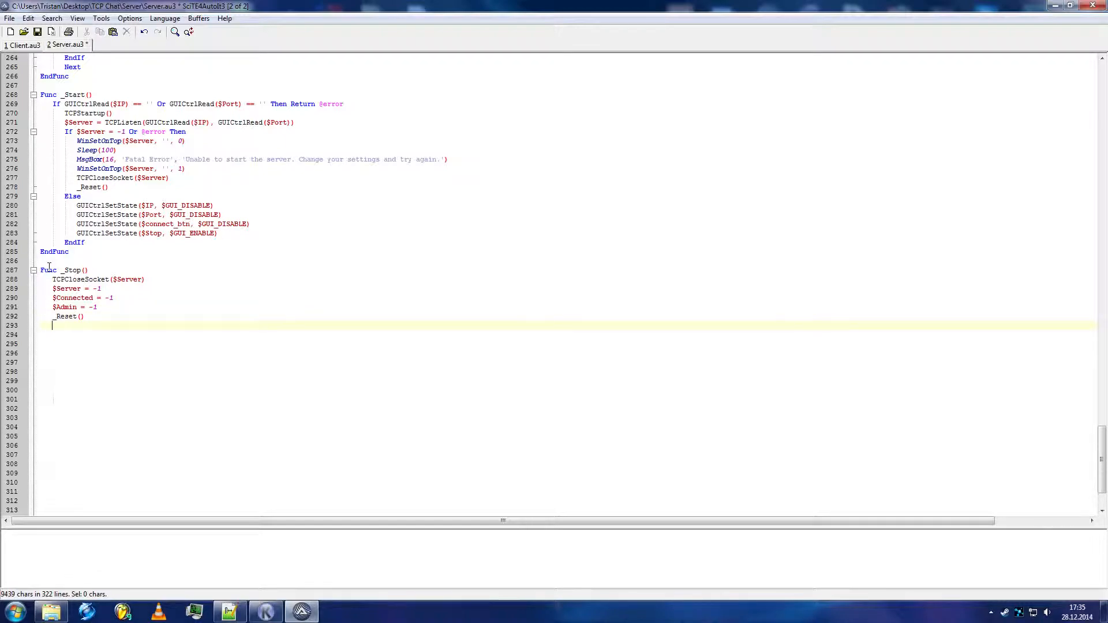
text(e)
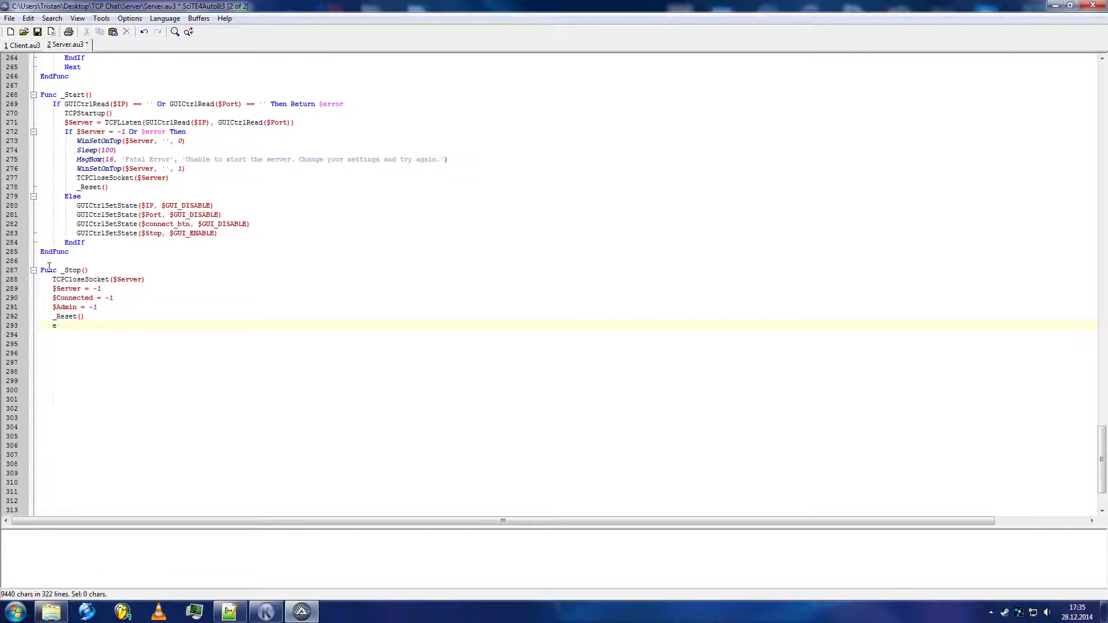
text(ndFunc)
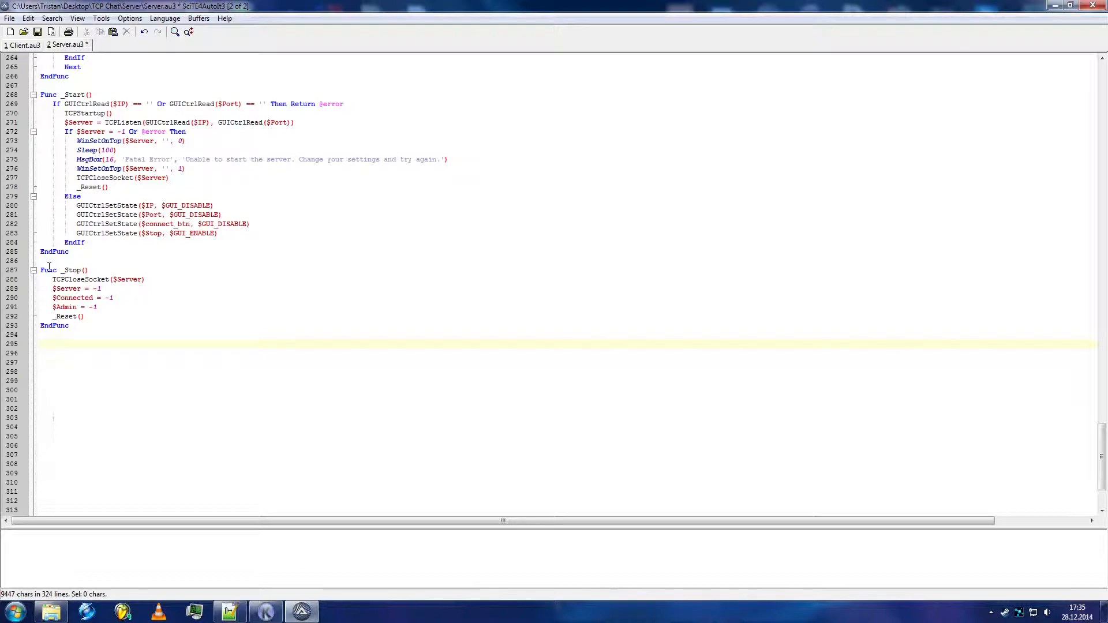
text(Func)
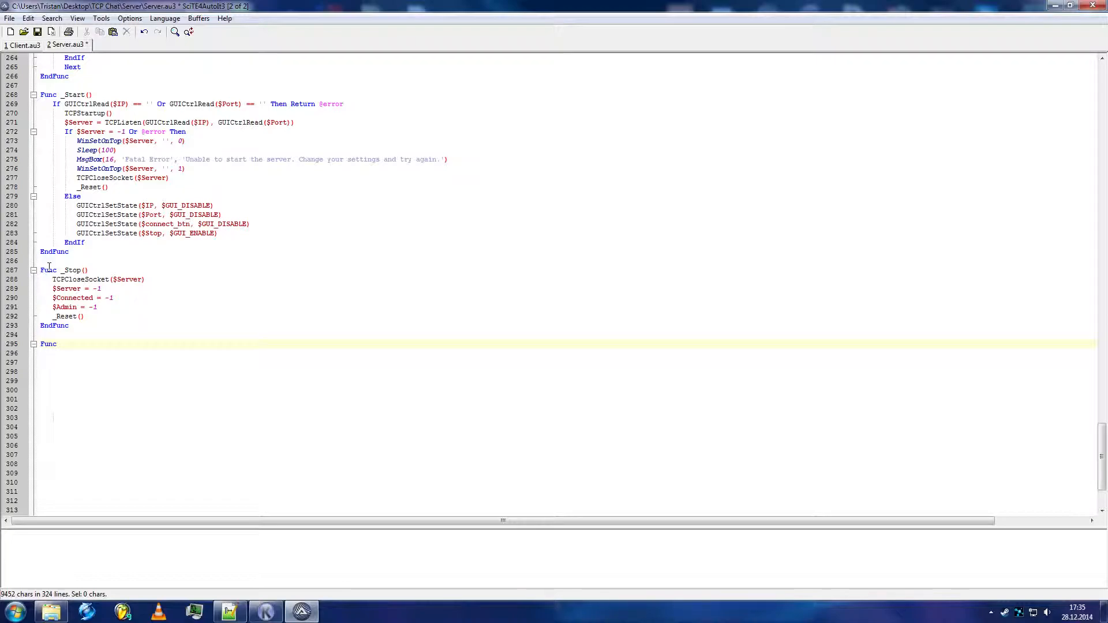
mouse_move(1073, 440)
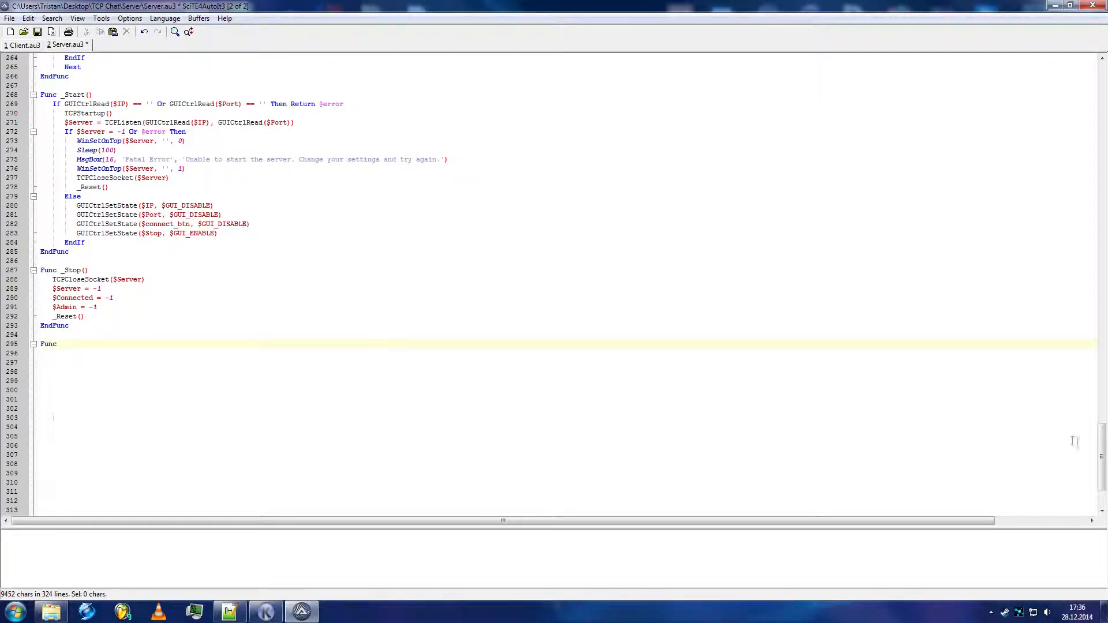
Step: Scroll up to the includes and Global declarations at the top of Server.au3
scroll(up, 3)
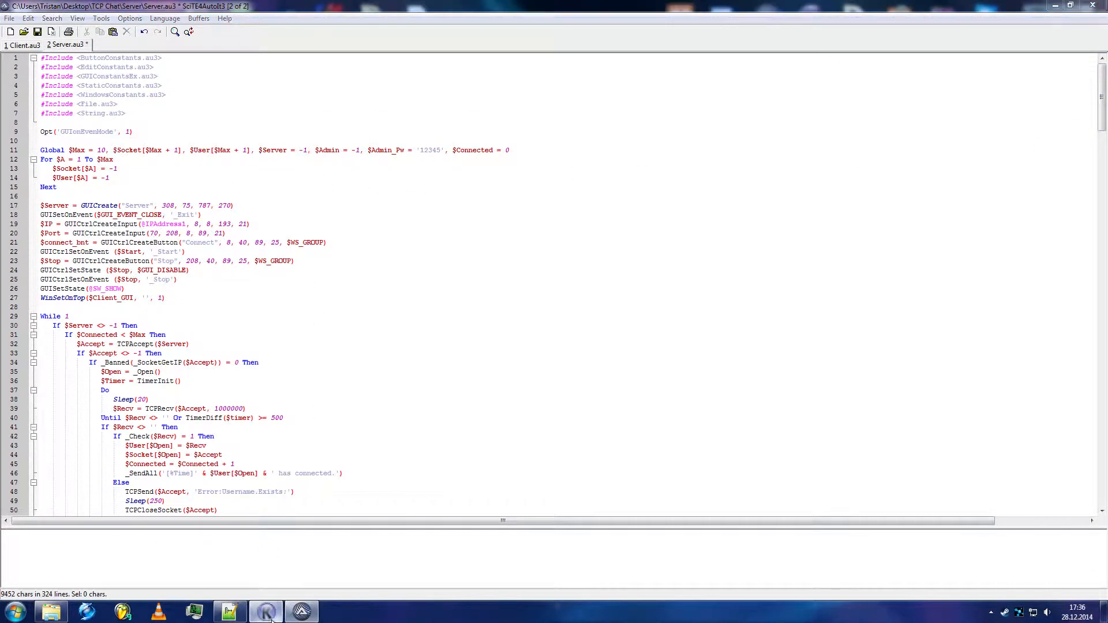
Step: In Koda FormDesigner, add a small button beside the input and name it set_pw
click(266, 611)
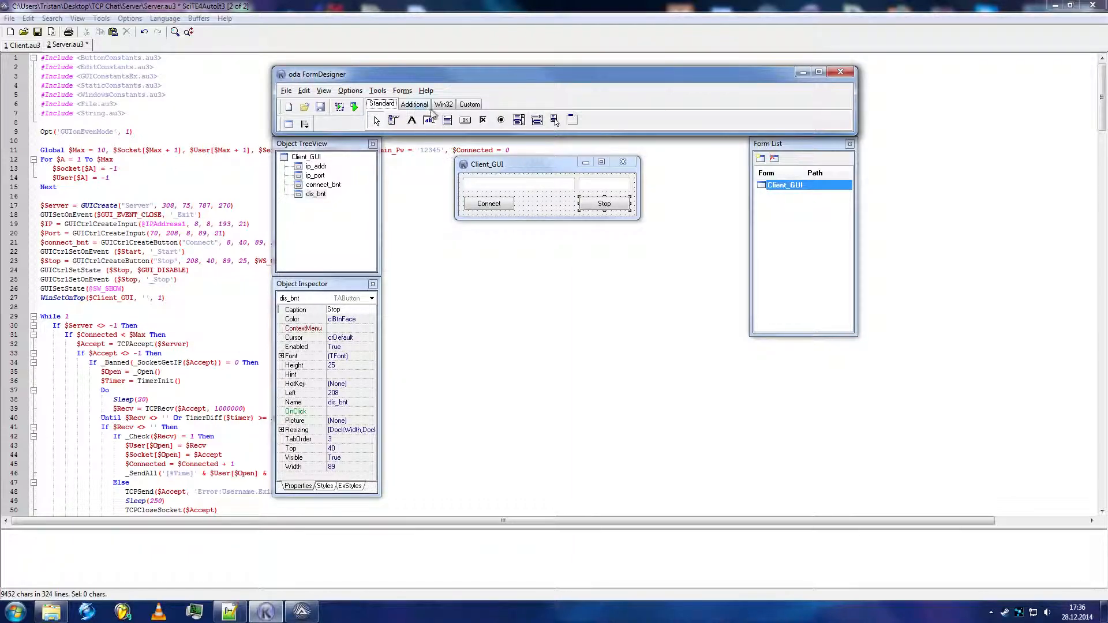
mouse_move(430, 120)
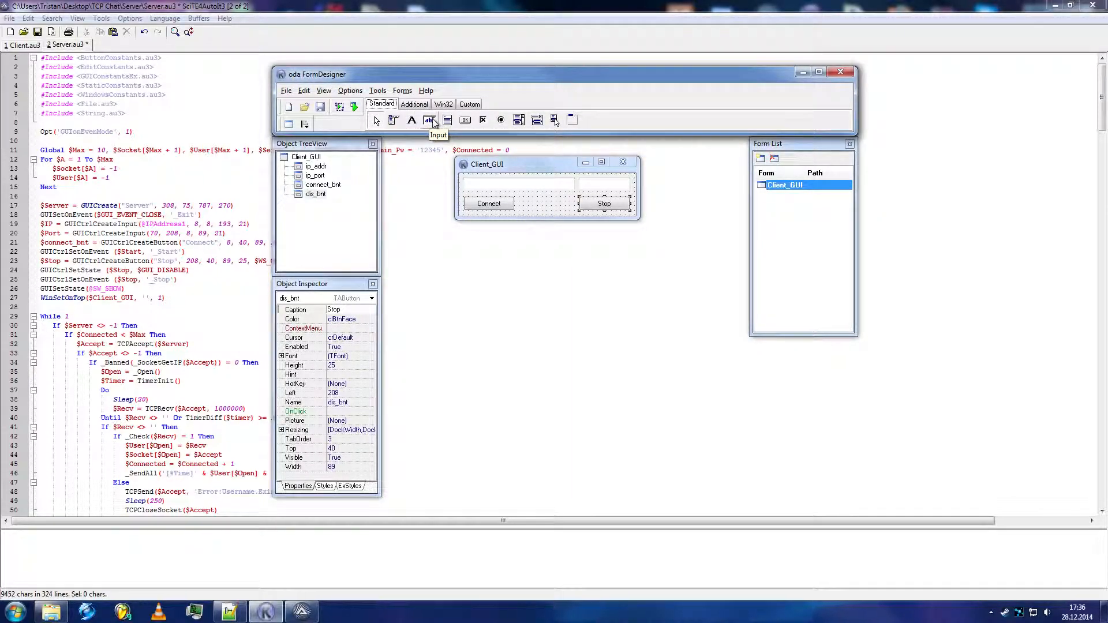
mouse_move(518, 207)
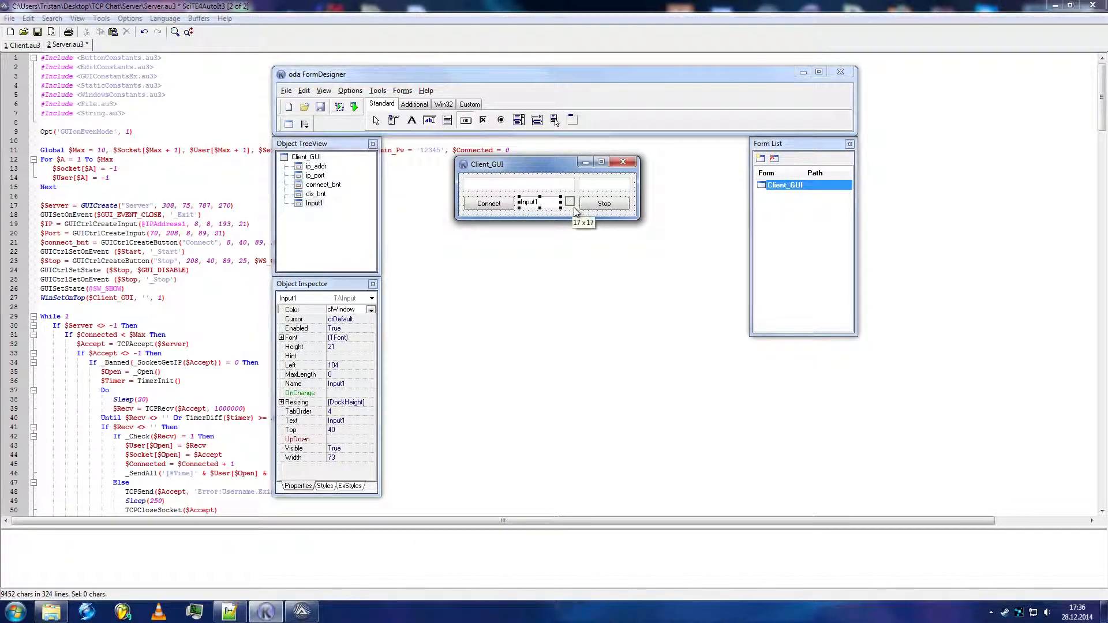
click(340, 121)
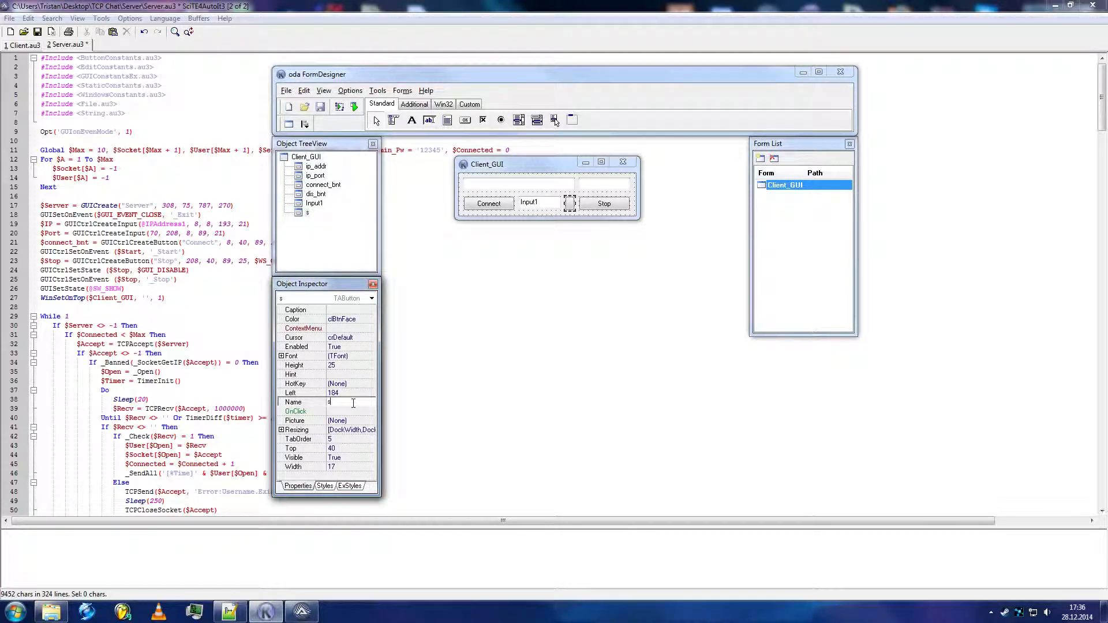
text(set_pw)
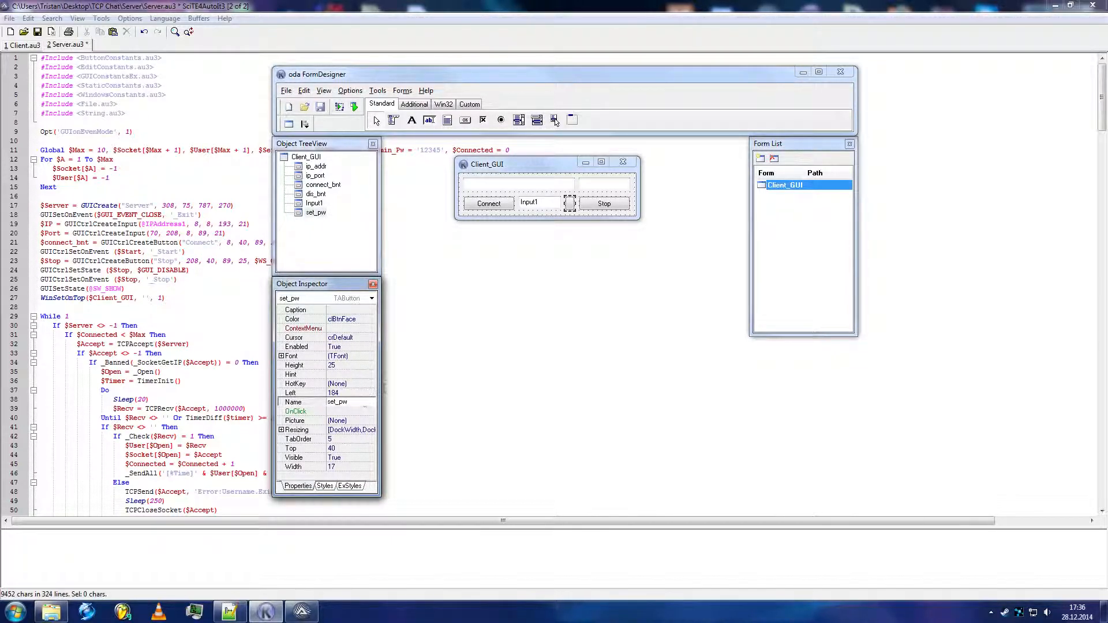
click(535, 202)
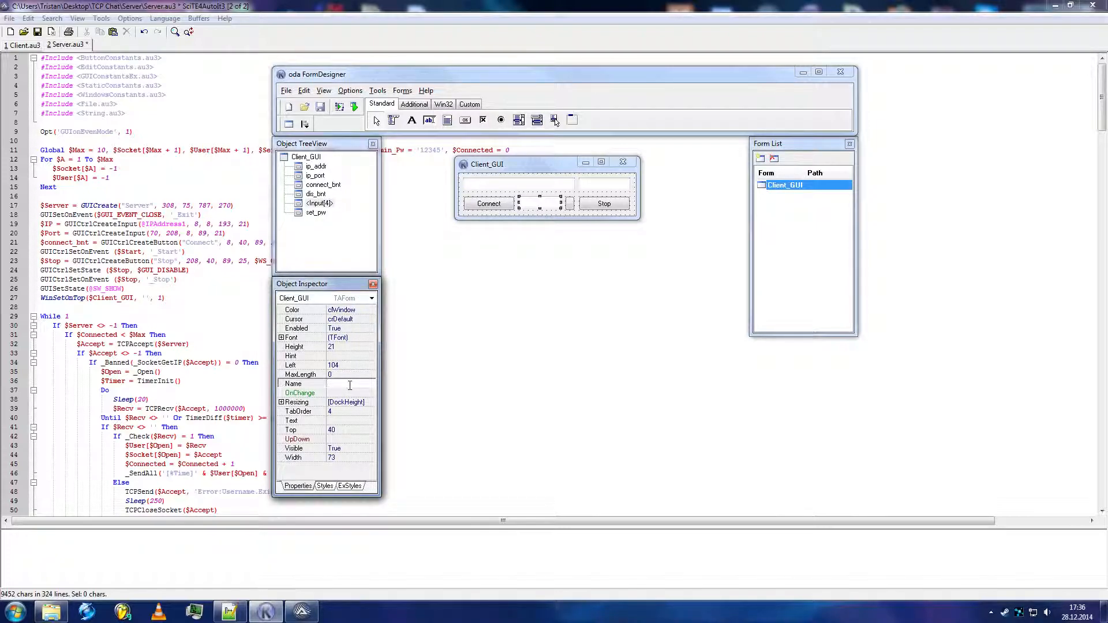
Step: Name the new input Password and enable ES_PASSWORD so typed characters are hidden
text(Password)
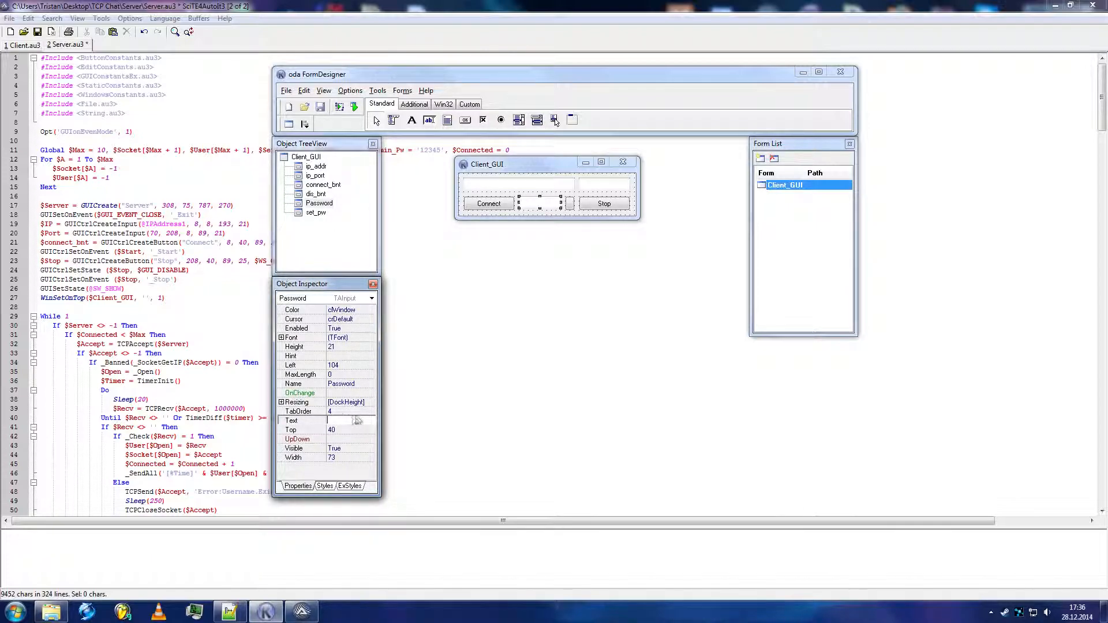
click(324, 486)
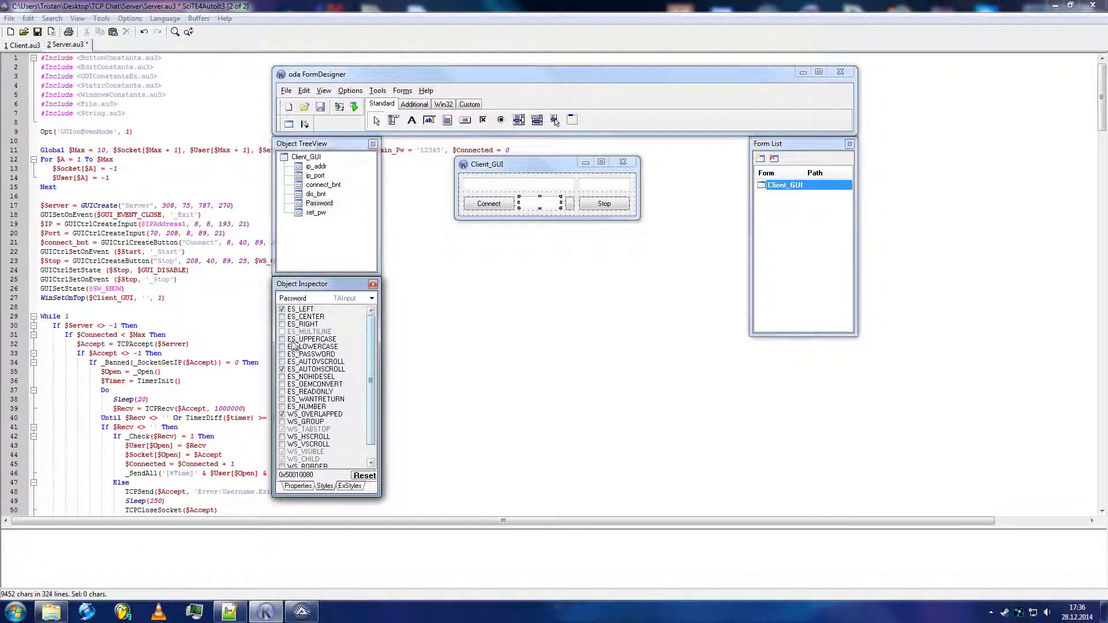
click(316, 353)
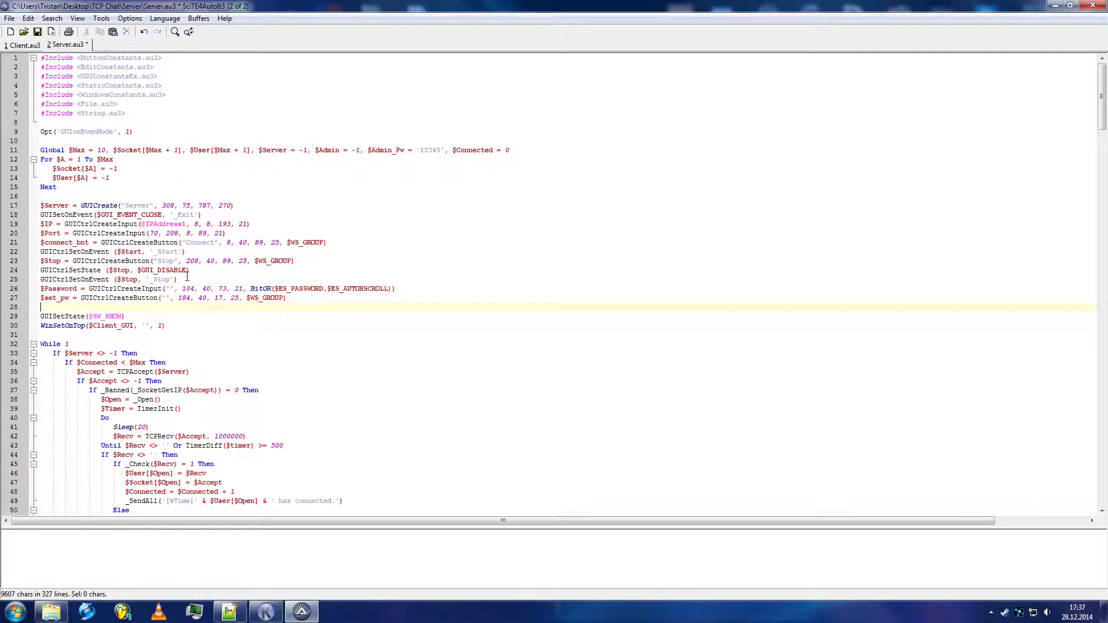
Step: Delete the blank line after the button code and scroll to the script's end
key(Delete)
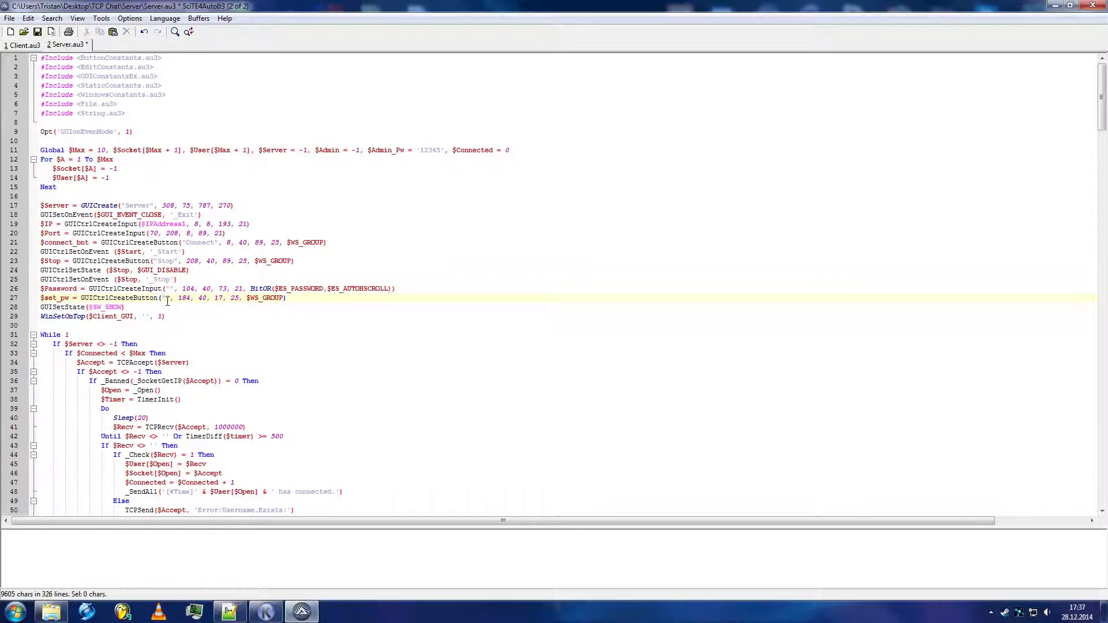
scroll(down, 3)
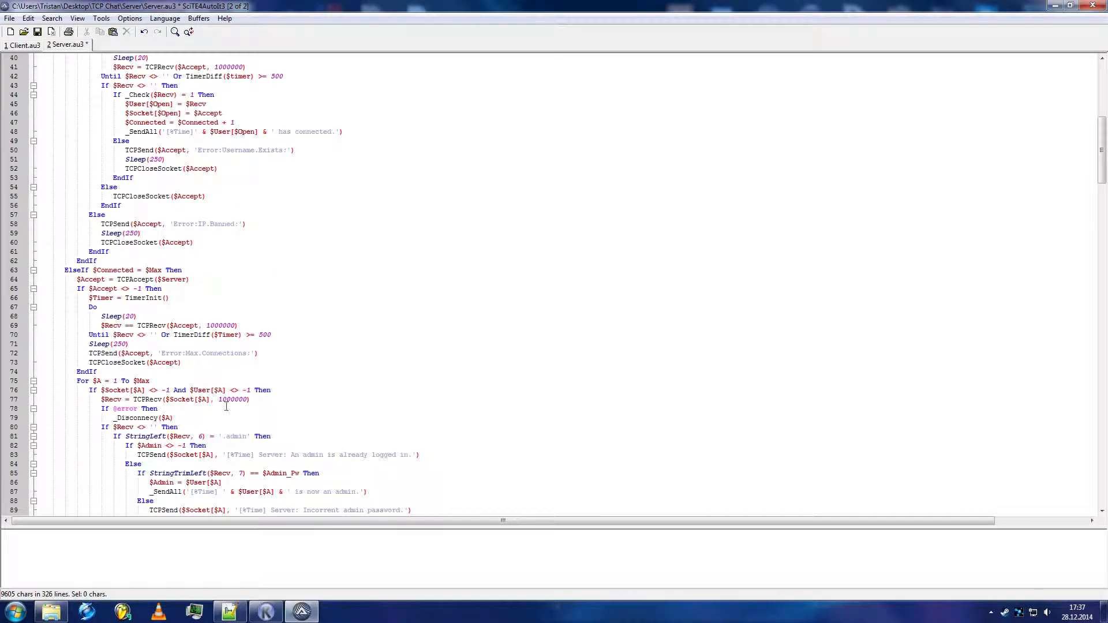
scroll(down, 3)
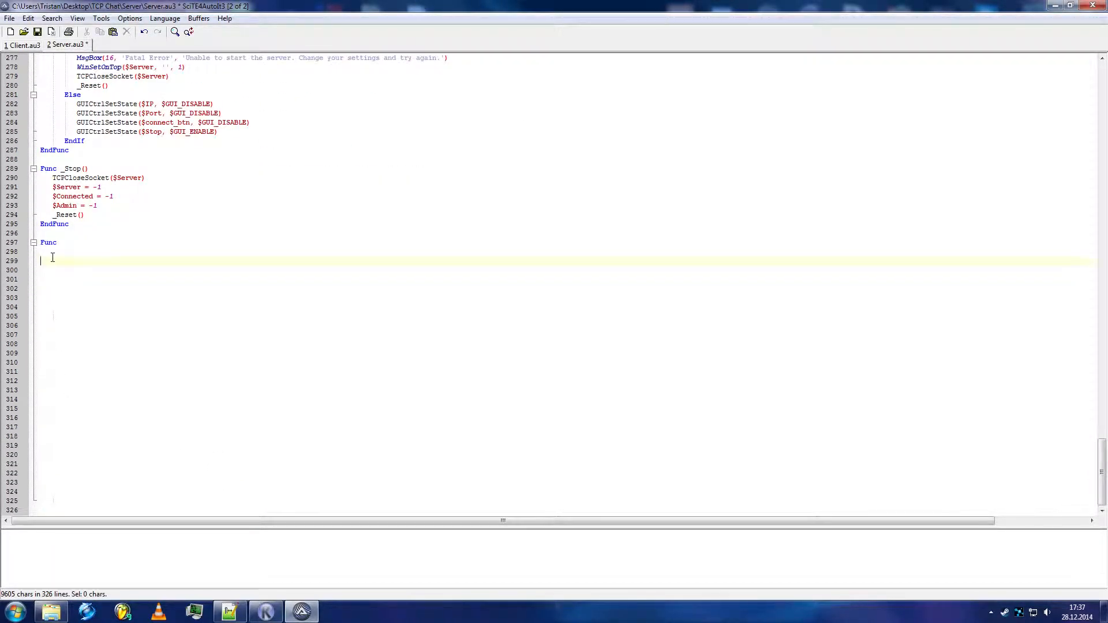
Step: Write Func _Set() containing $Admin_Pw = GUICtrlRead($Password), closed with EndFunc
click(63, 242)
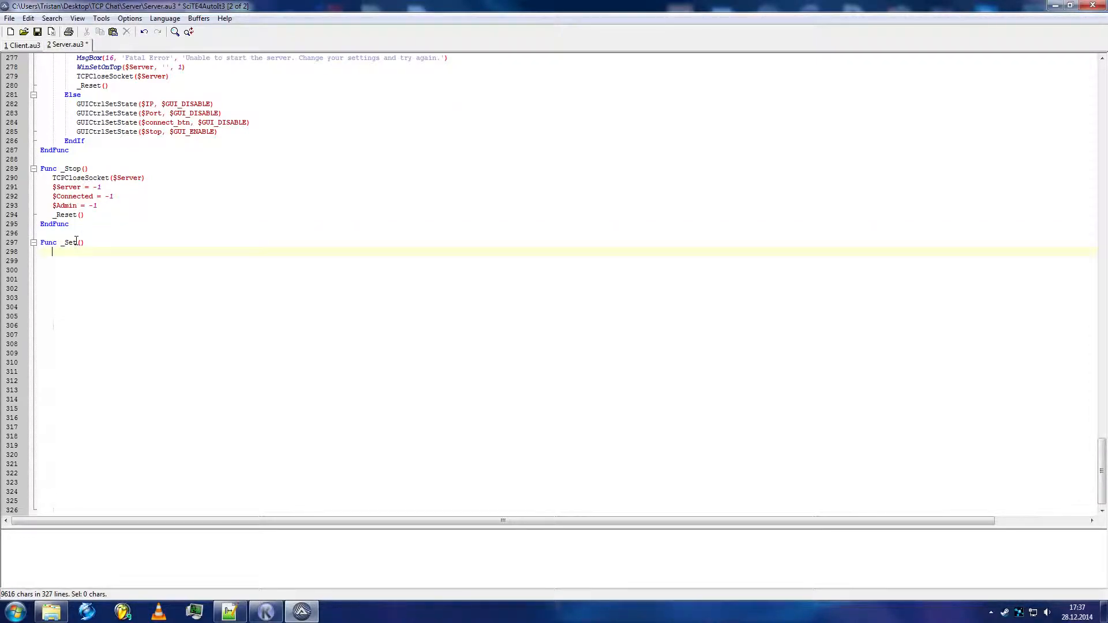
text($Admin_P)
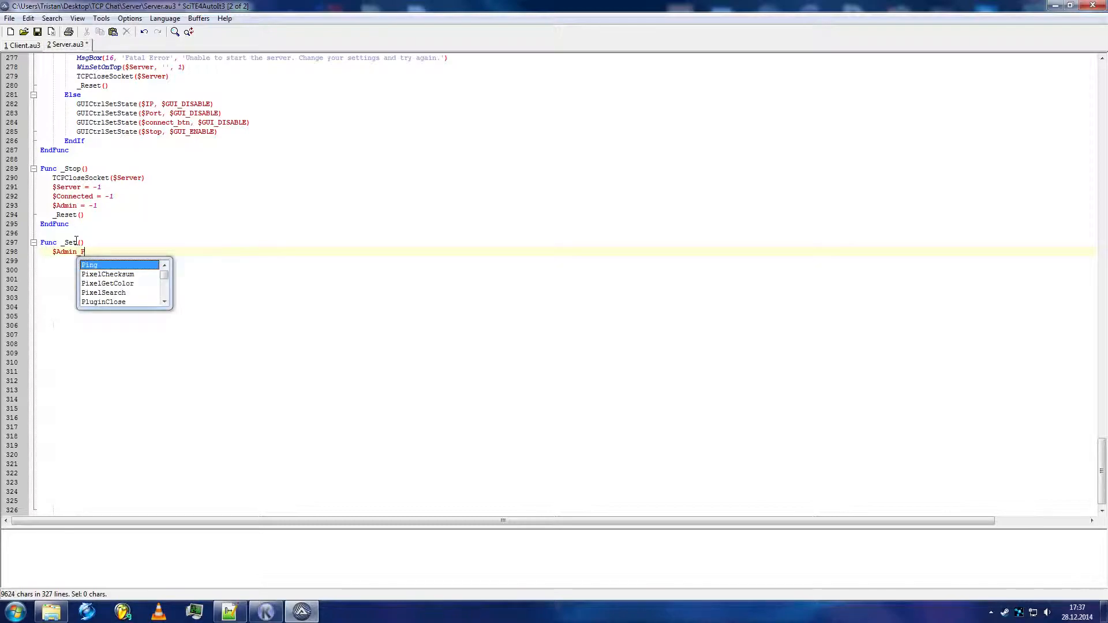
text(w)
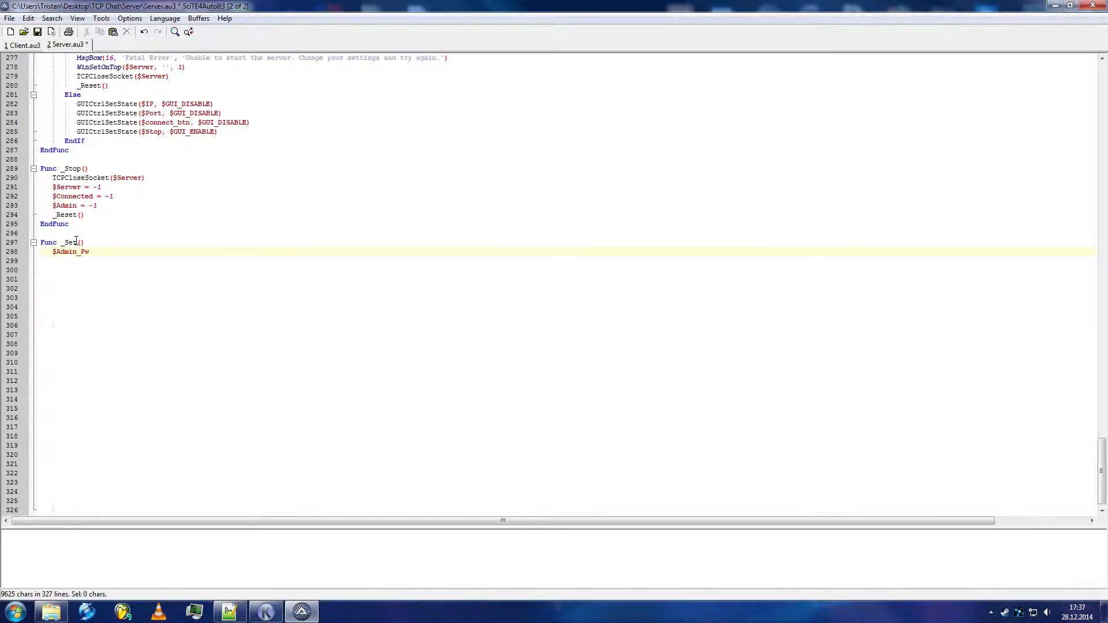
text(=)
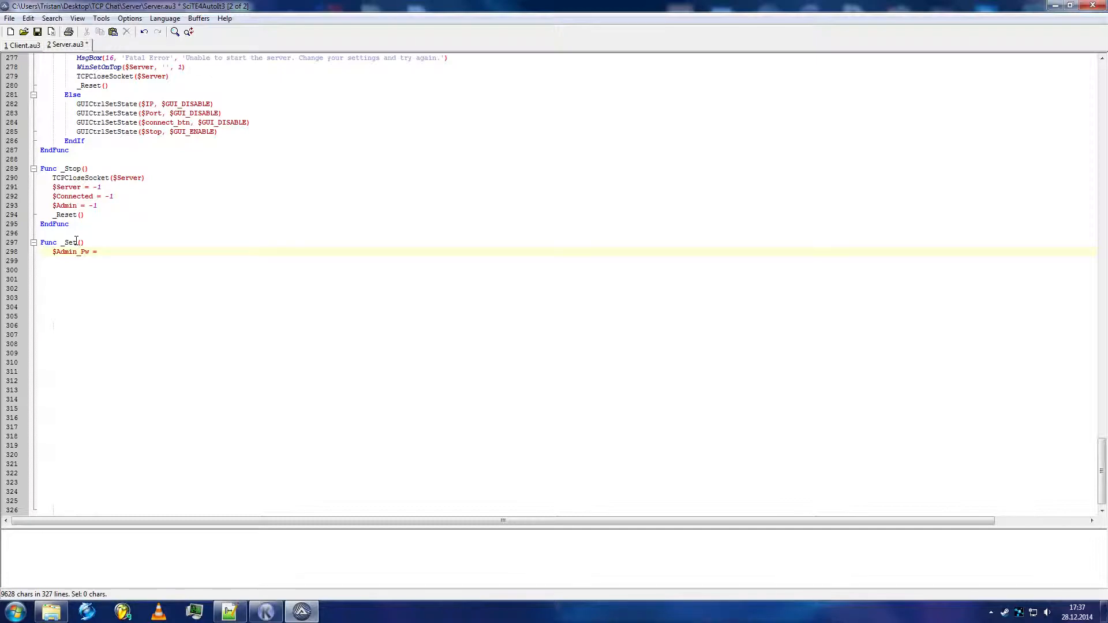
text(gui)
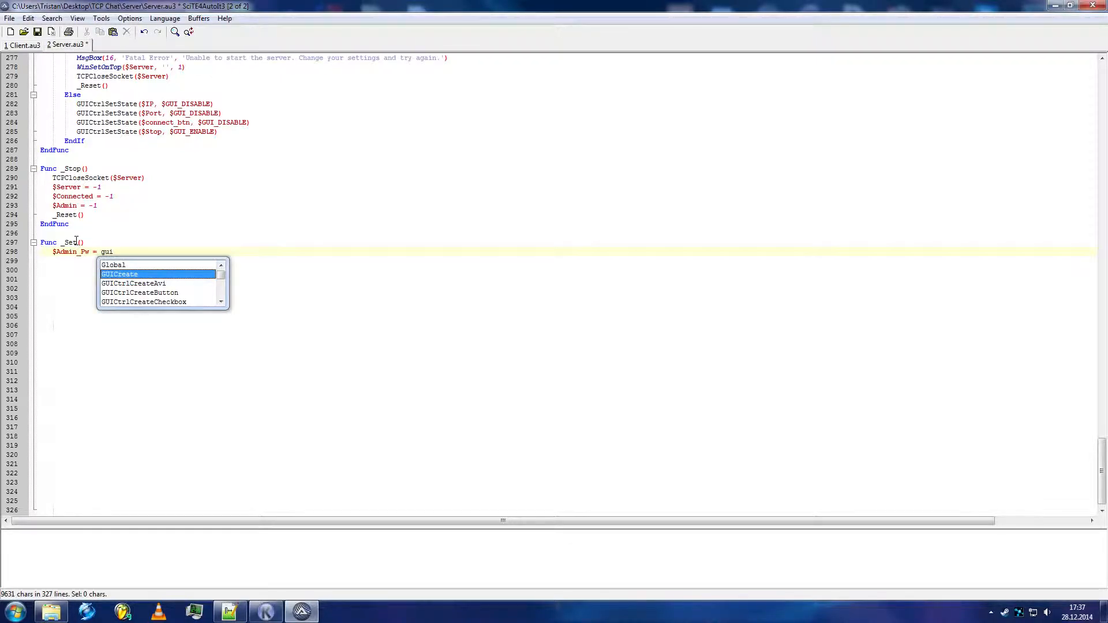
text(ctr)
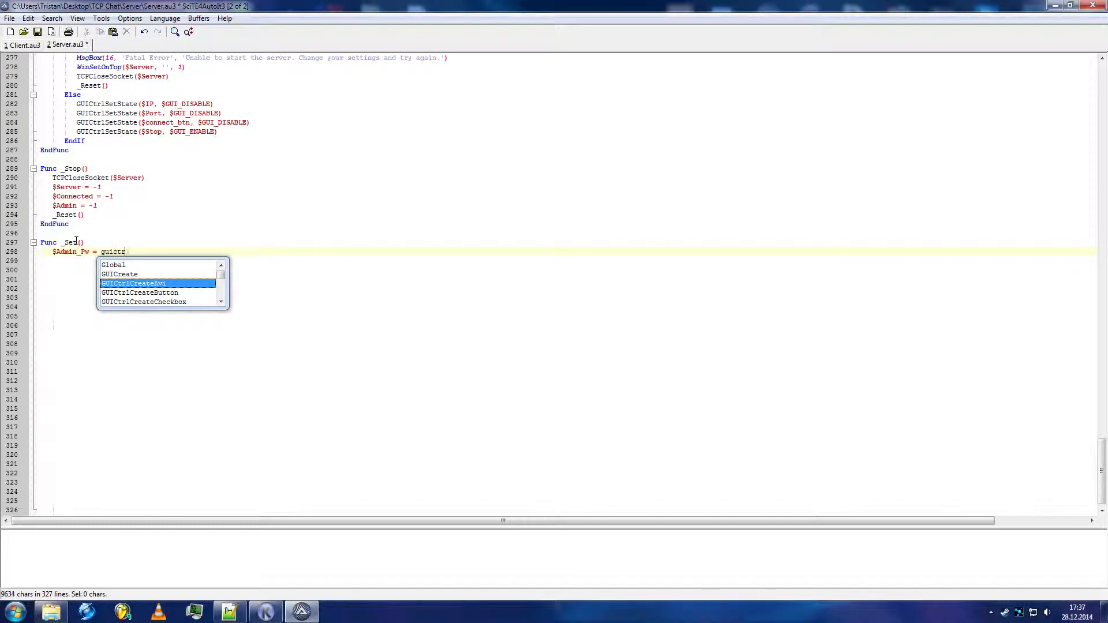
text(GUICtrlRead)
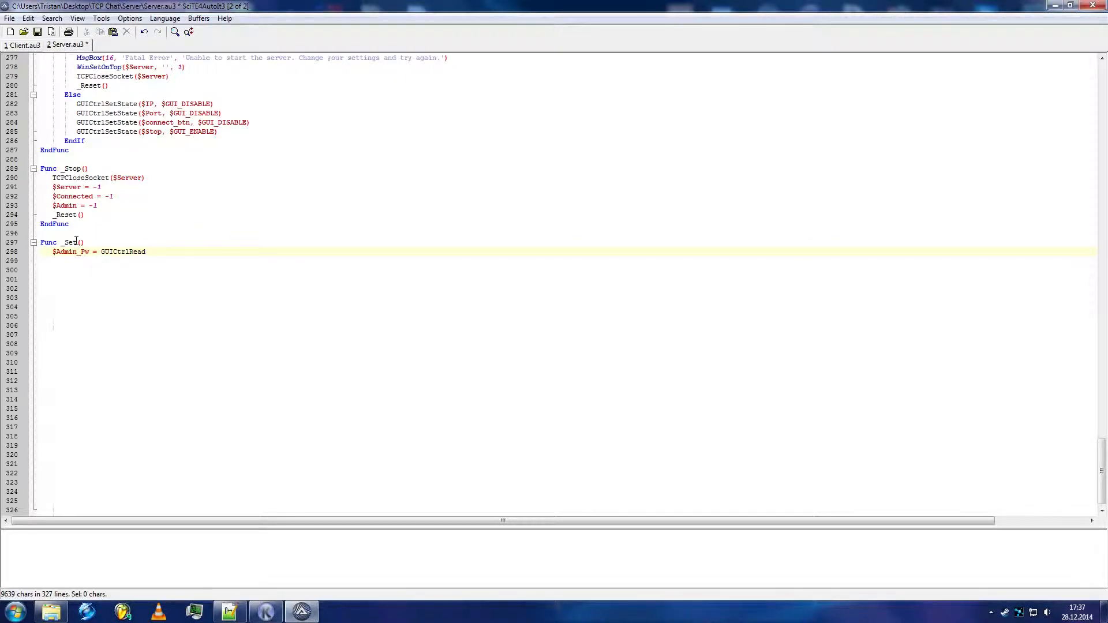
text(($)
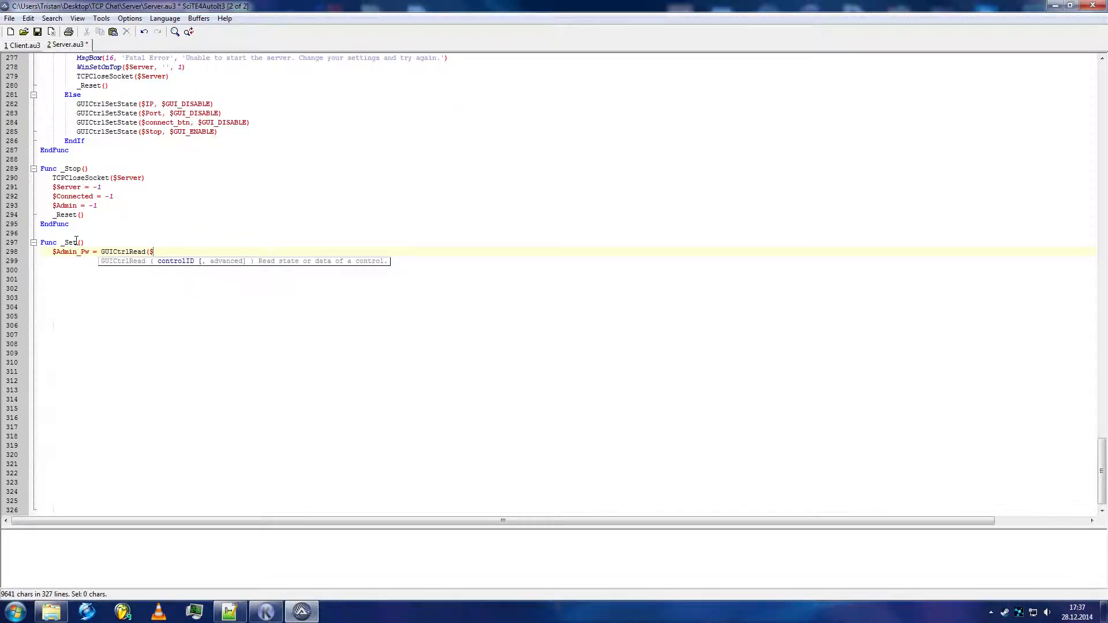
text(Password)
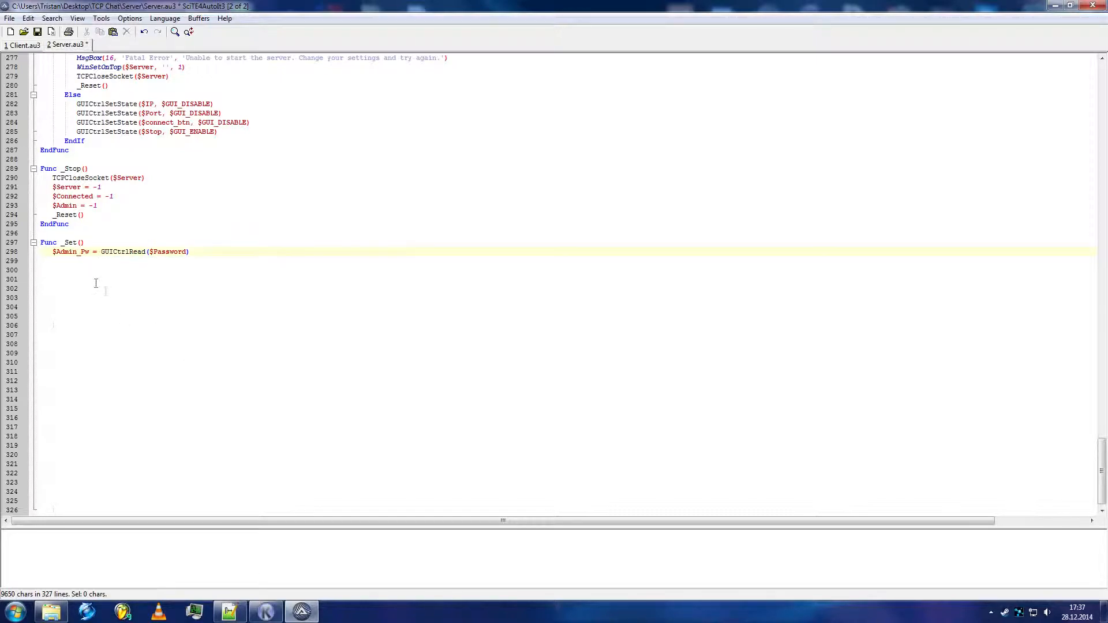
text(en)
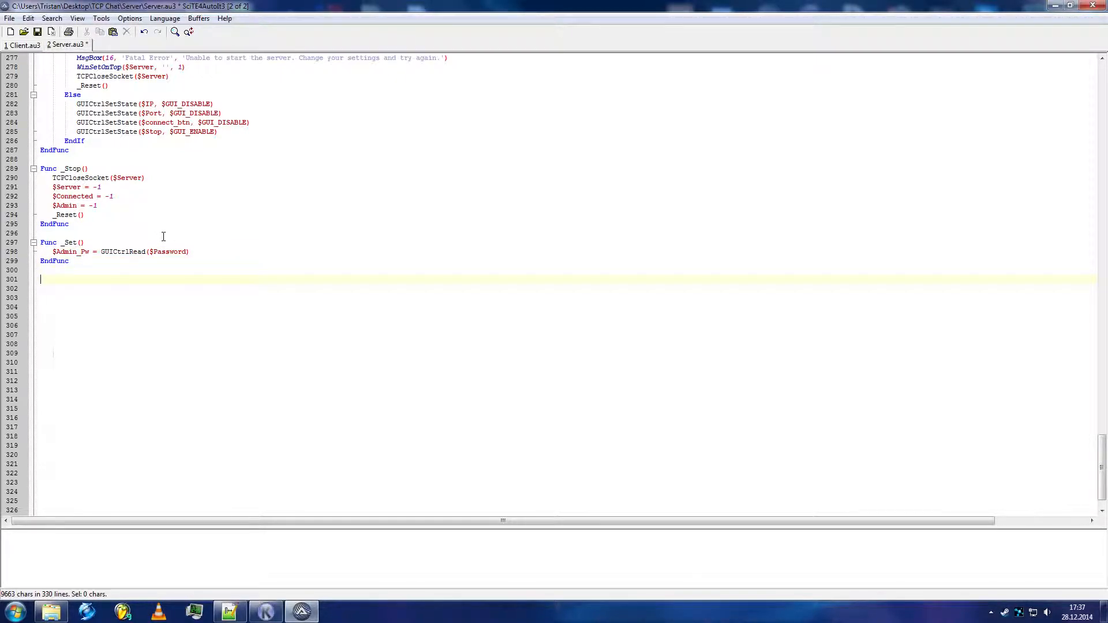
Step: Reuse the _Stop event line as GUICtrlSetOnEvent(-1, '_Set') after $set_pw and save
scroll(up, 3)
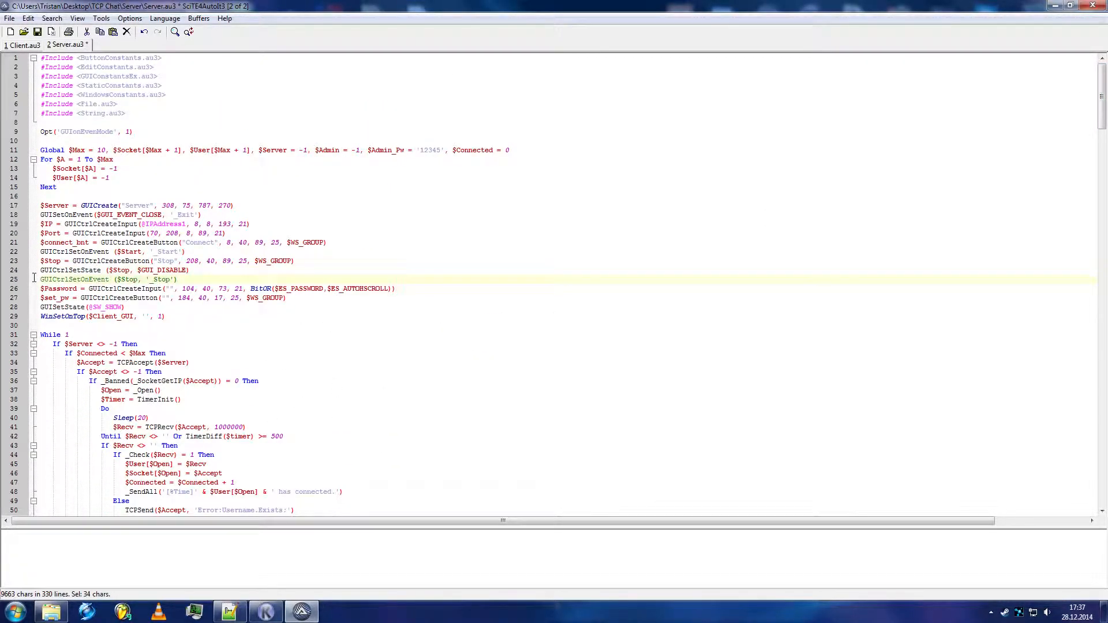
click(290, 298)
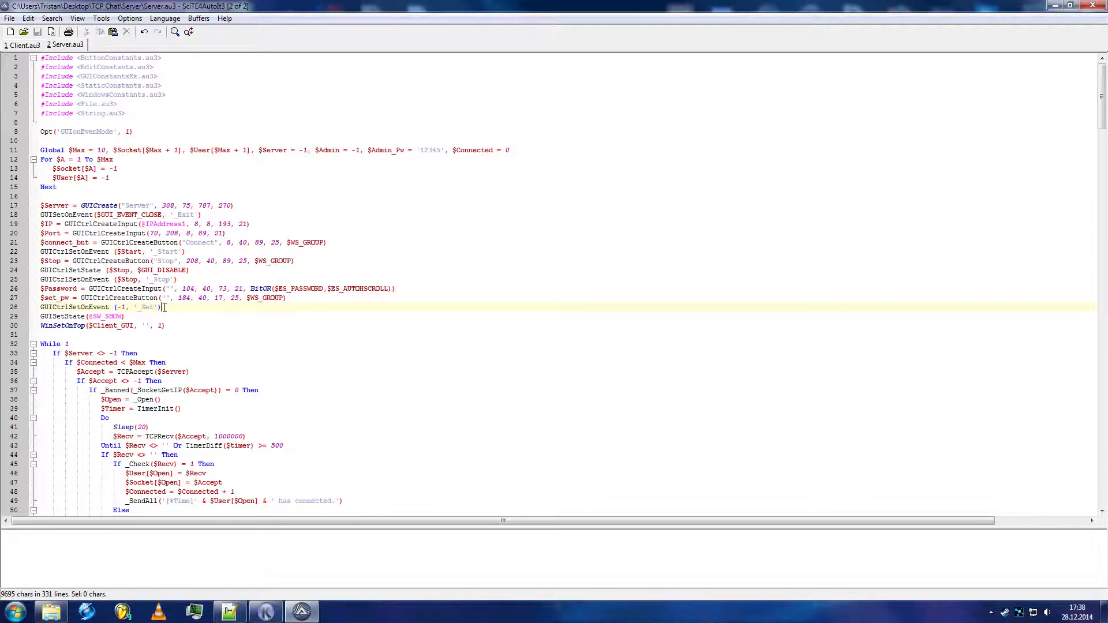
scroll(down, 3)
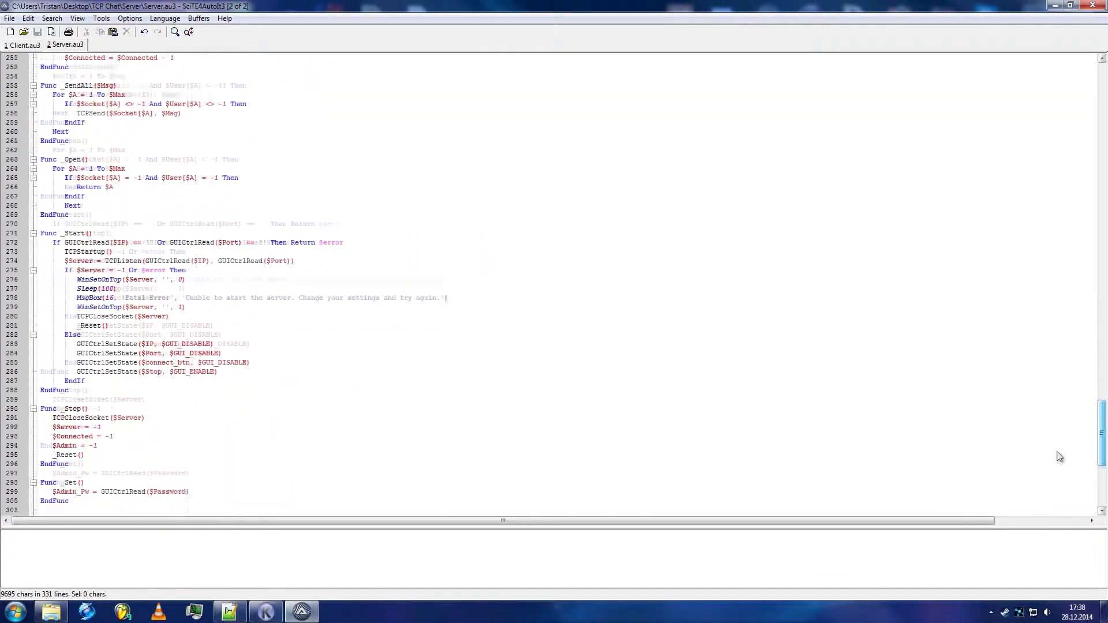
scroll(down, 3)
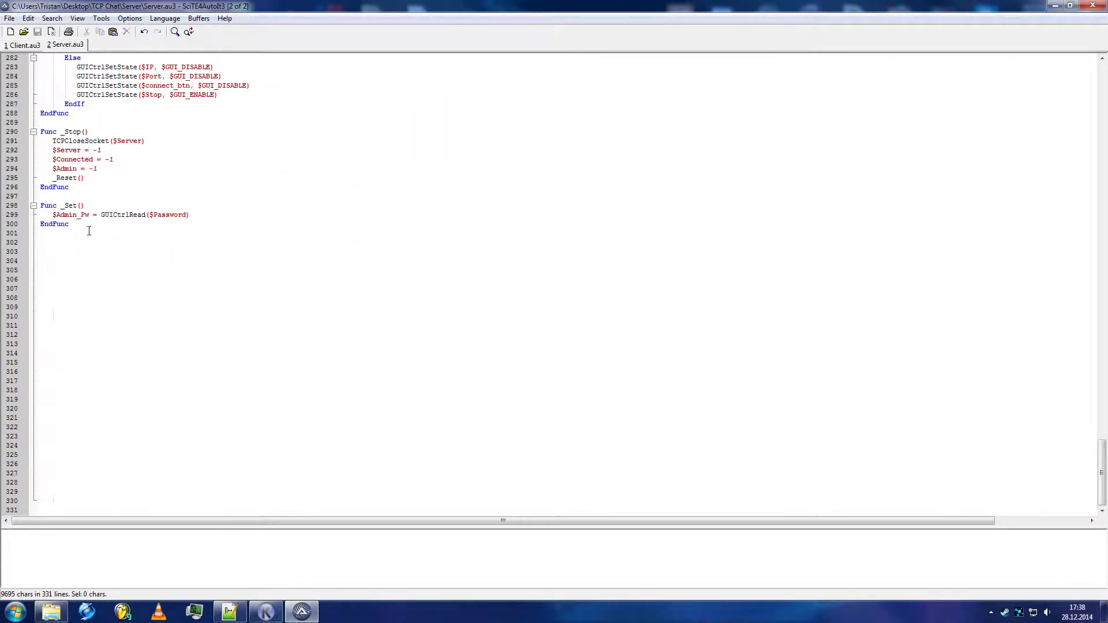
Step: Begin Func _Reset() with For $A = 1 To $Max and If $Socket[$A] <> -1 Or $User[$A] <> -1
click(64, 243)
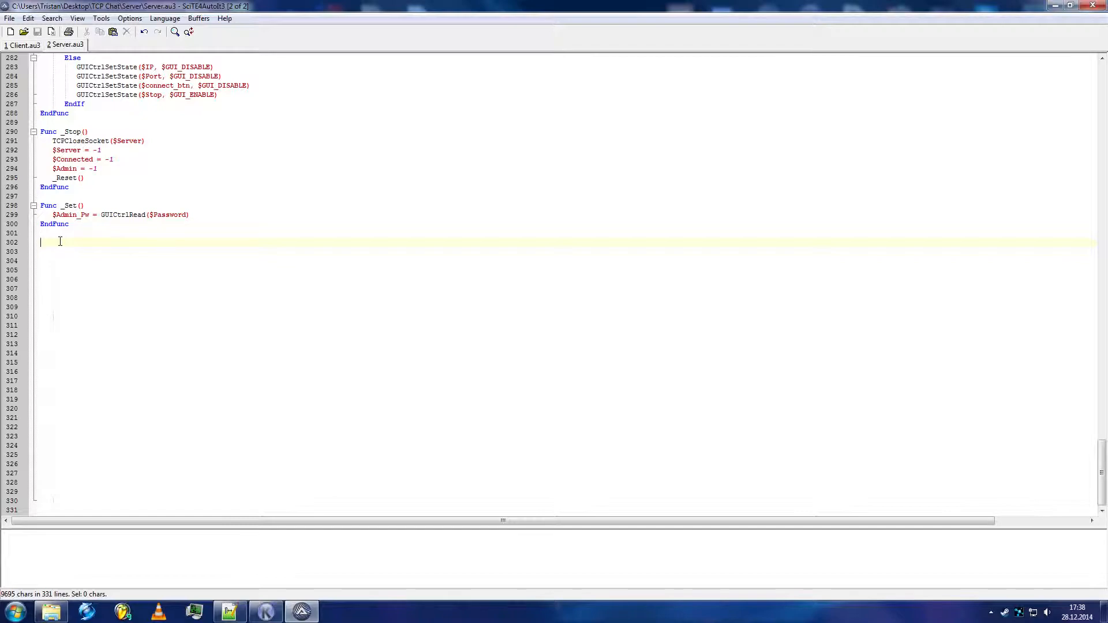
text(func)
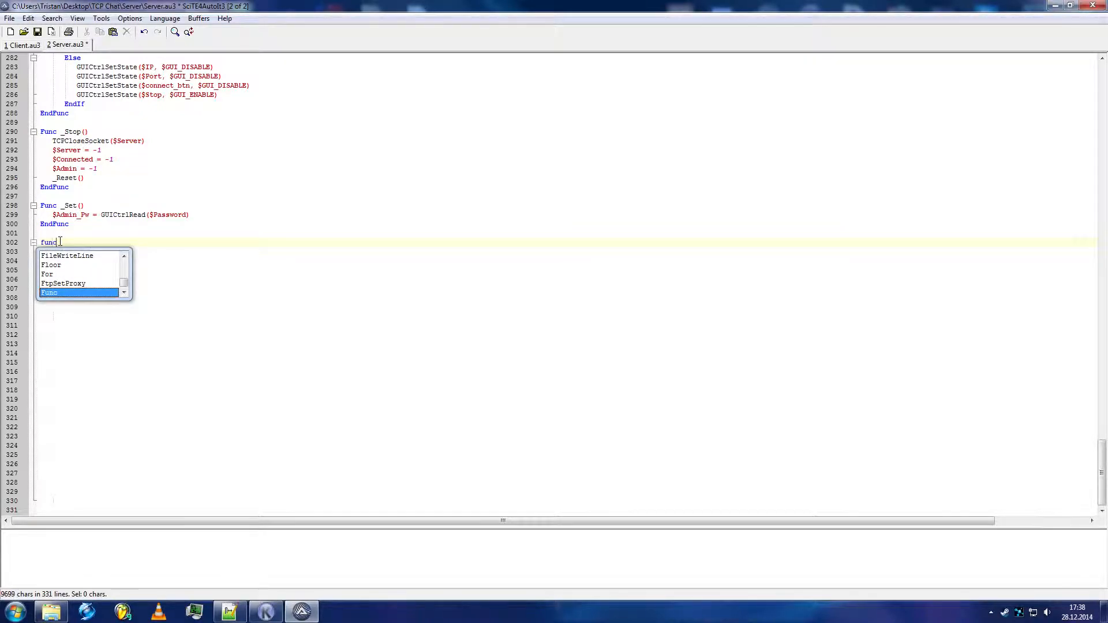
text(_Res)
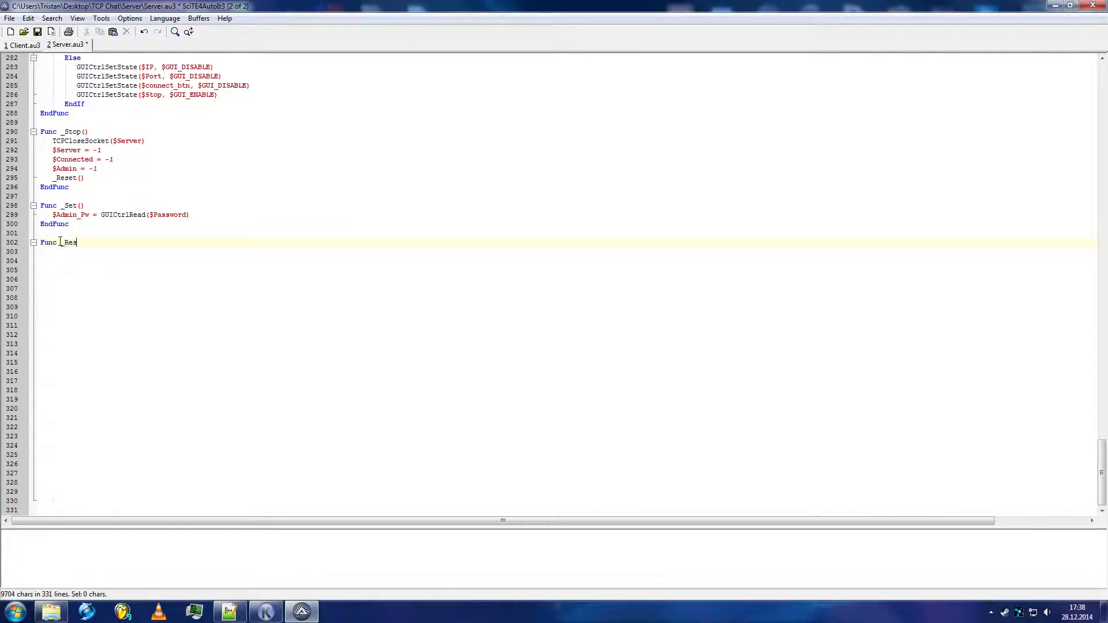
text(set())
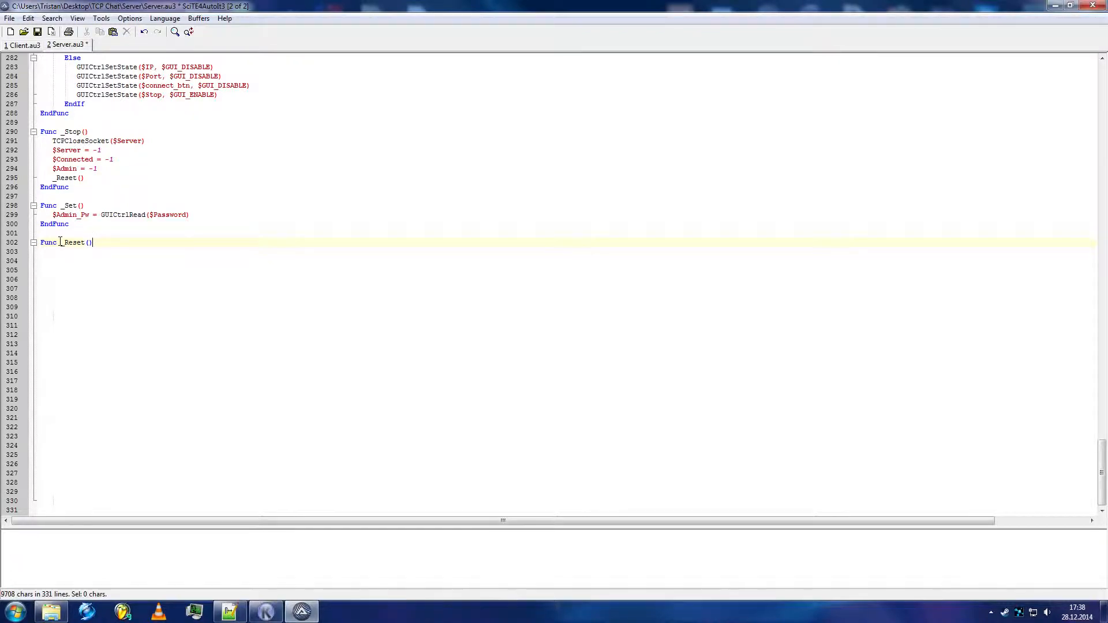
text(For)
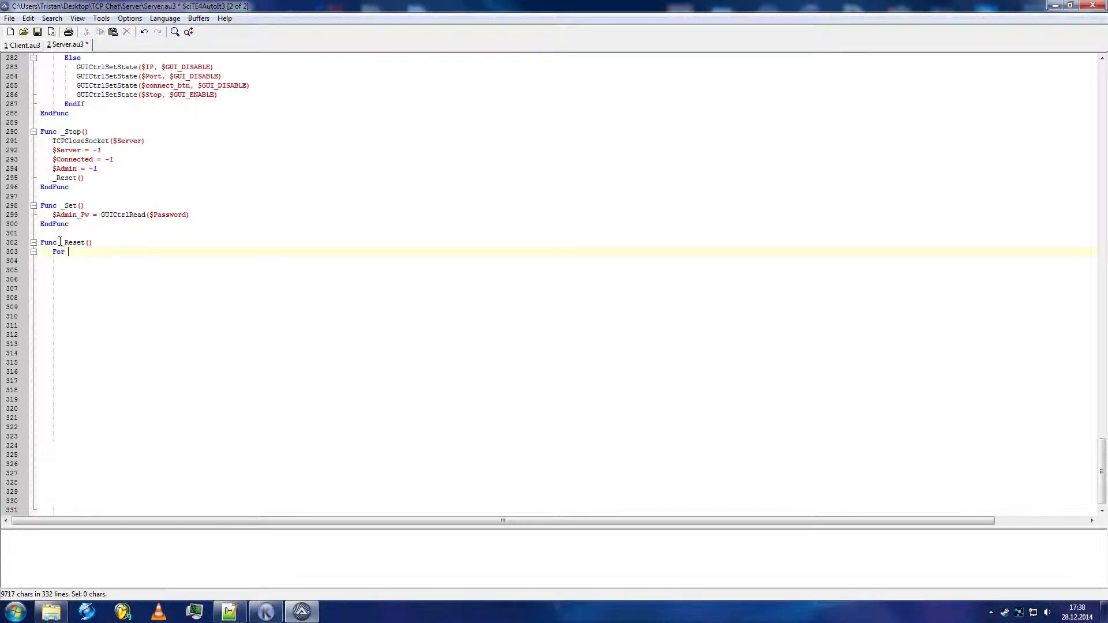
text($A)
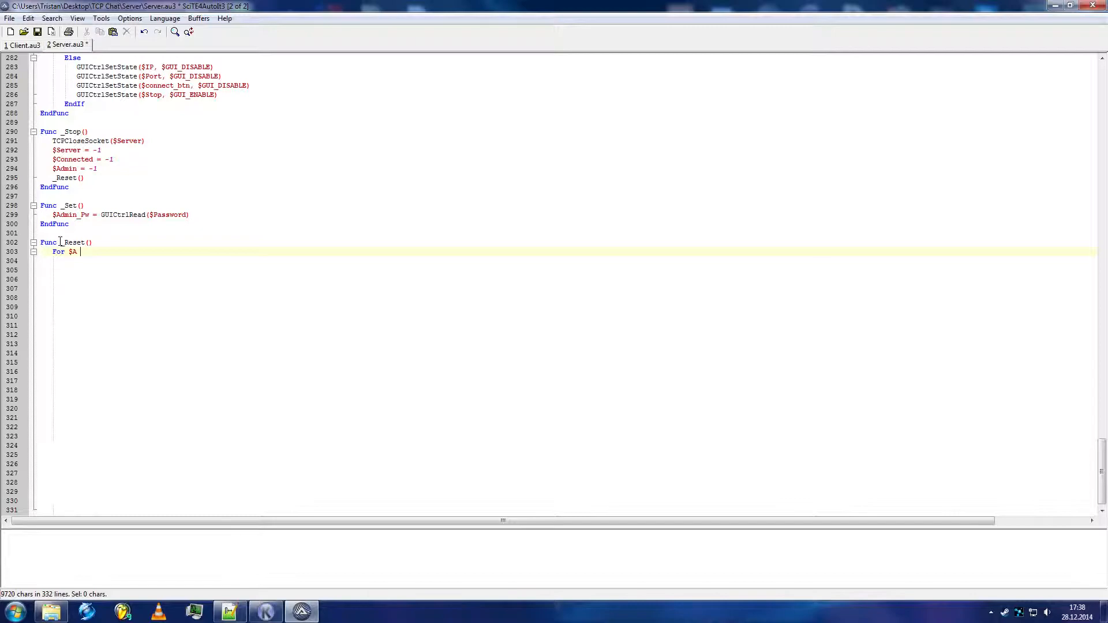
text(= 1 To)
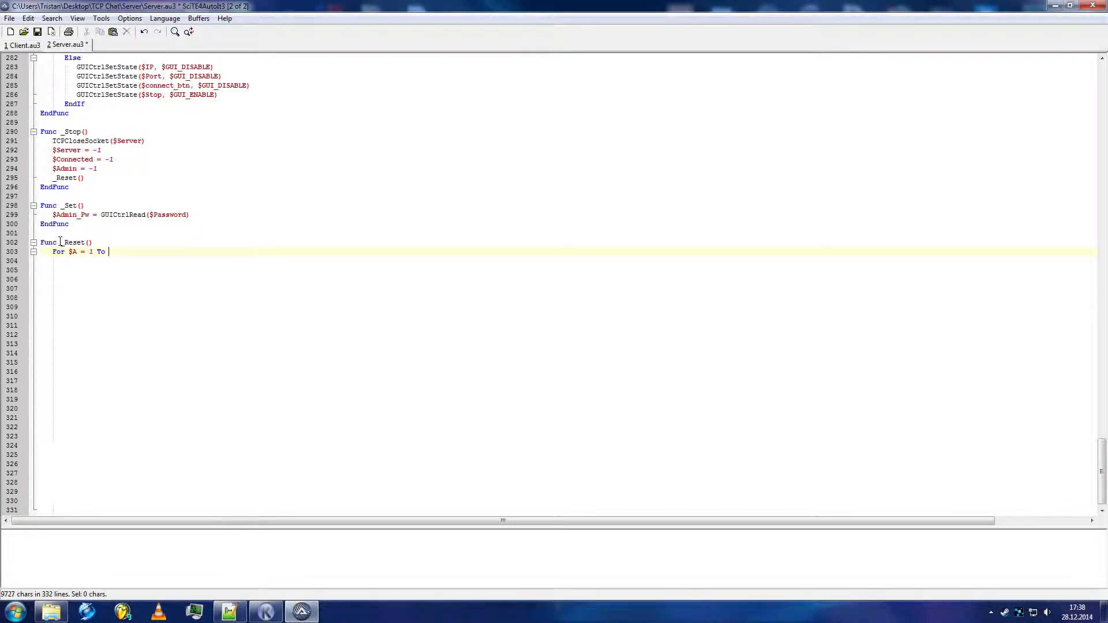
text($Max)
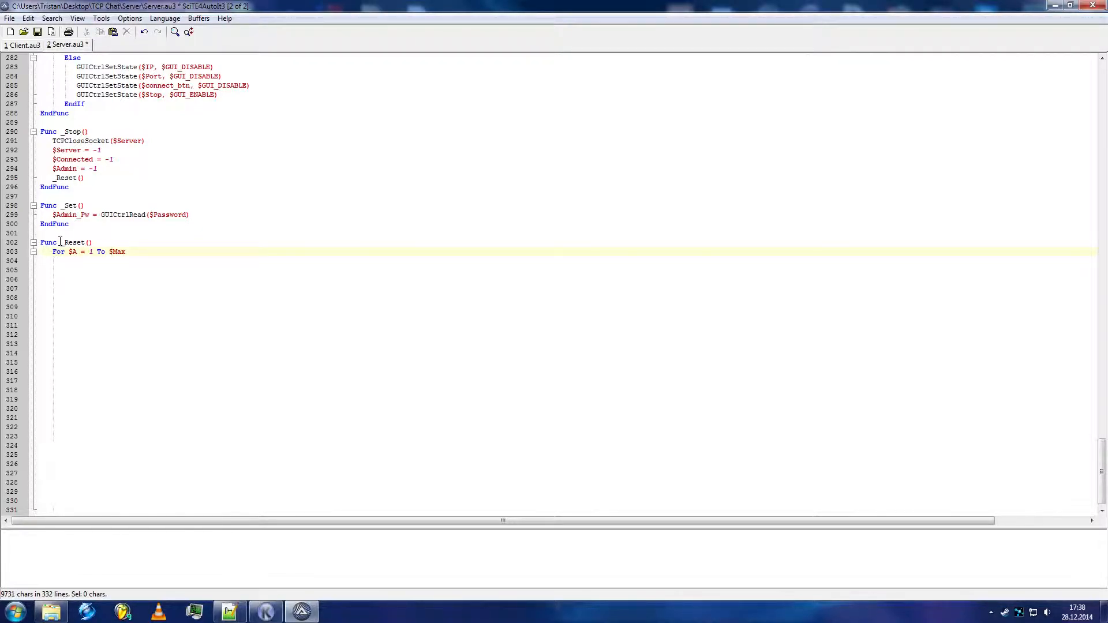
text(If)
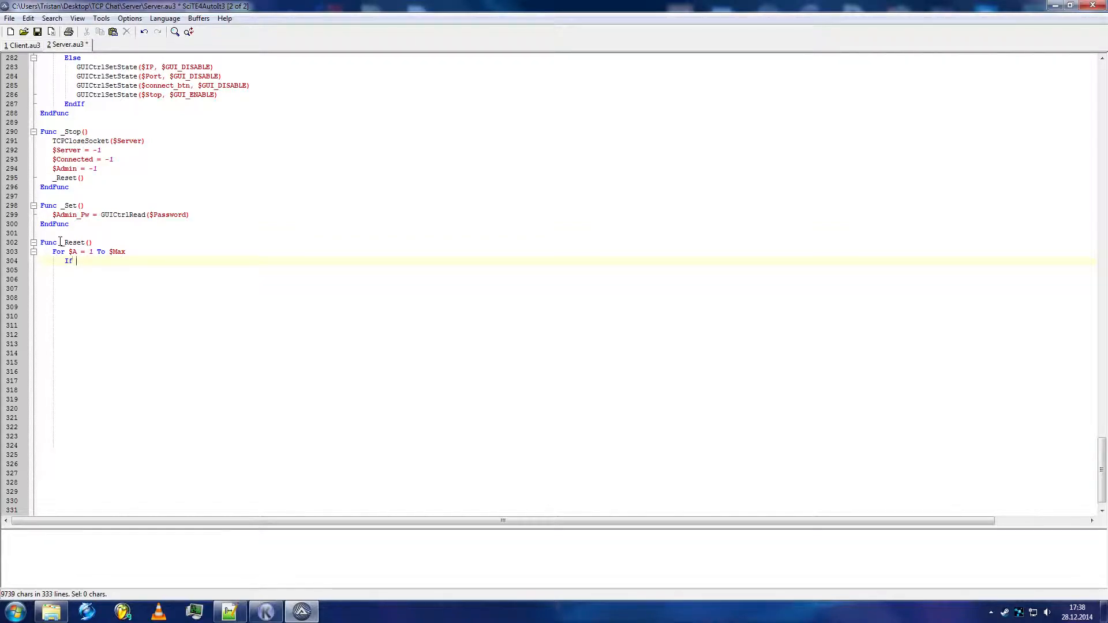
text($Socket)
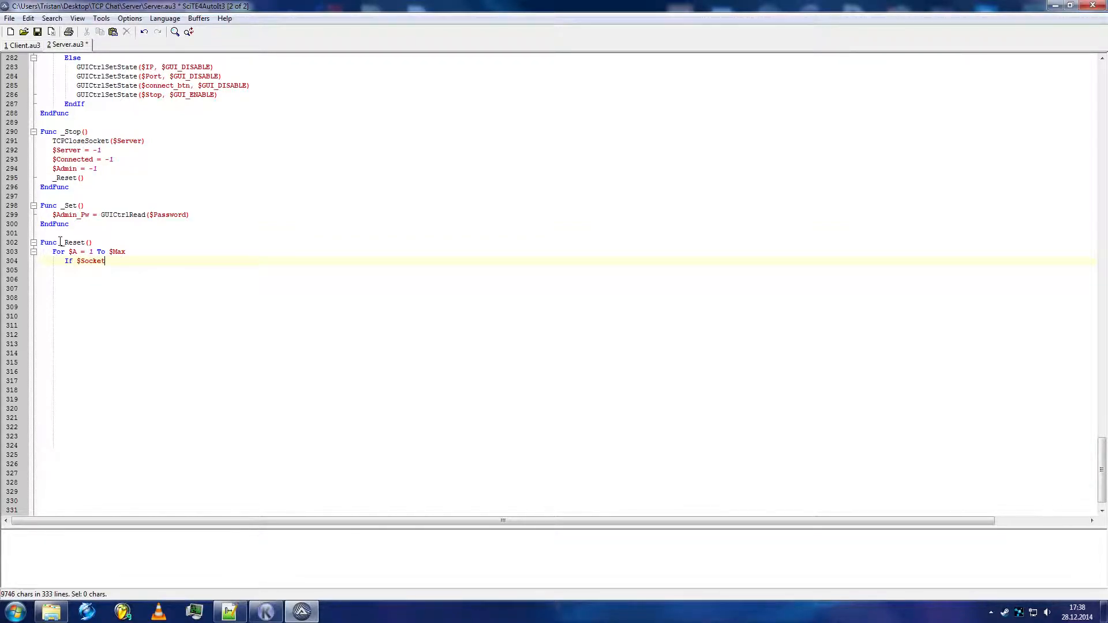
text([$A])
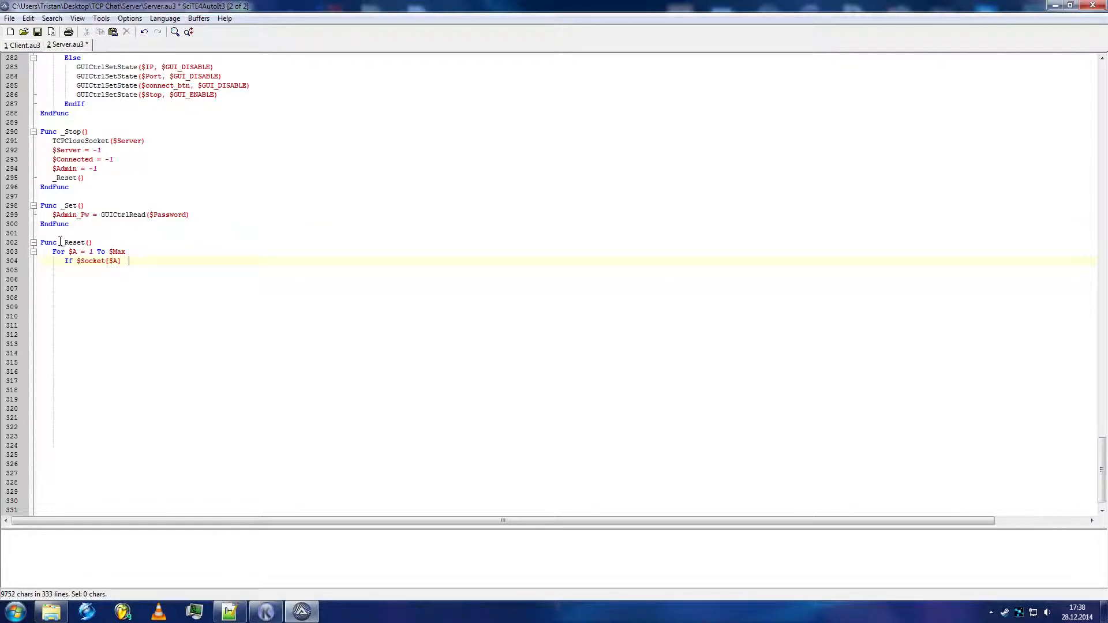
text(<> -1)
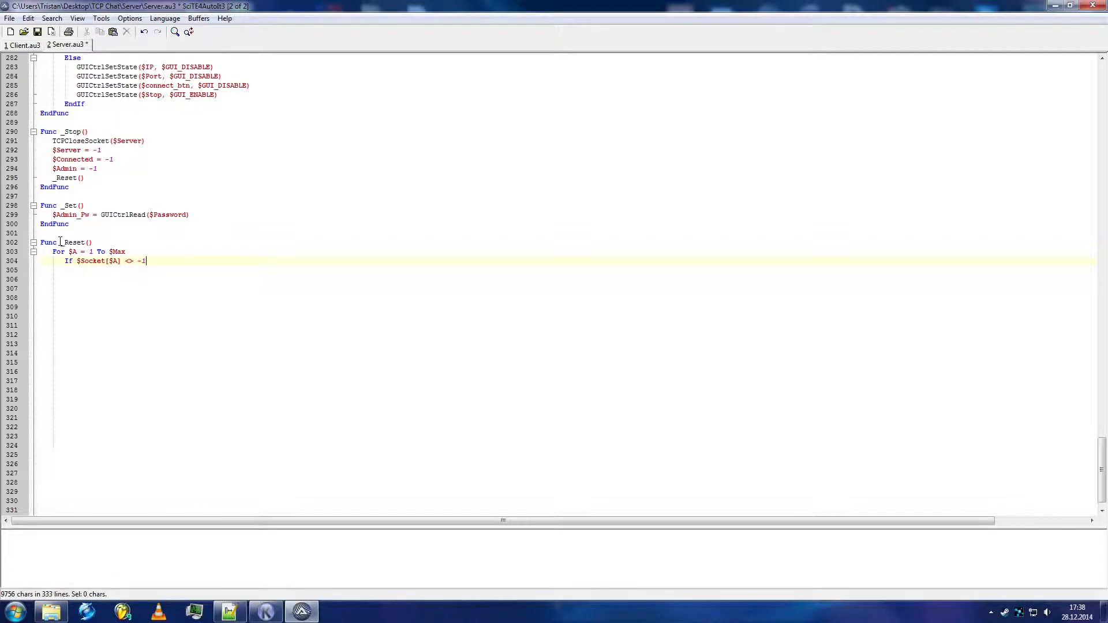
text(of)
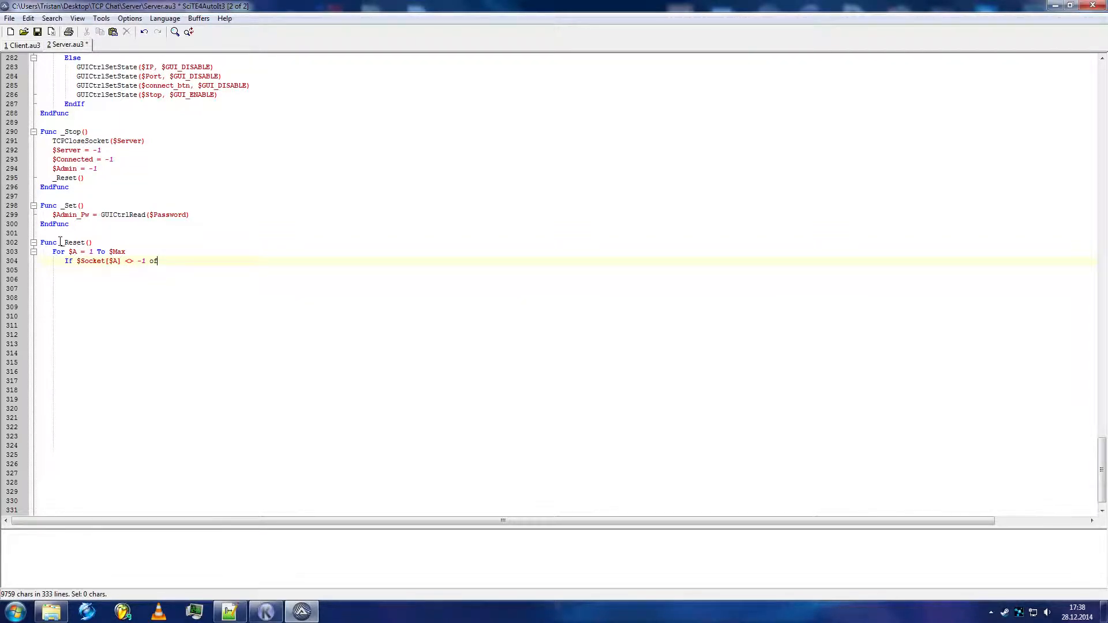
text(Or)
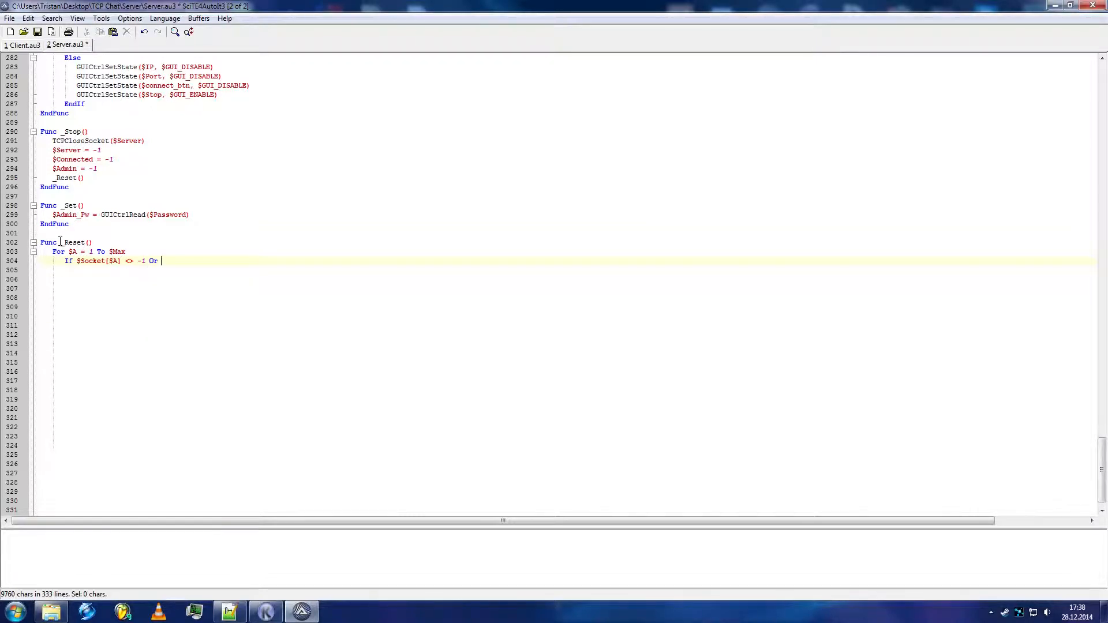
text($User)
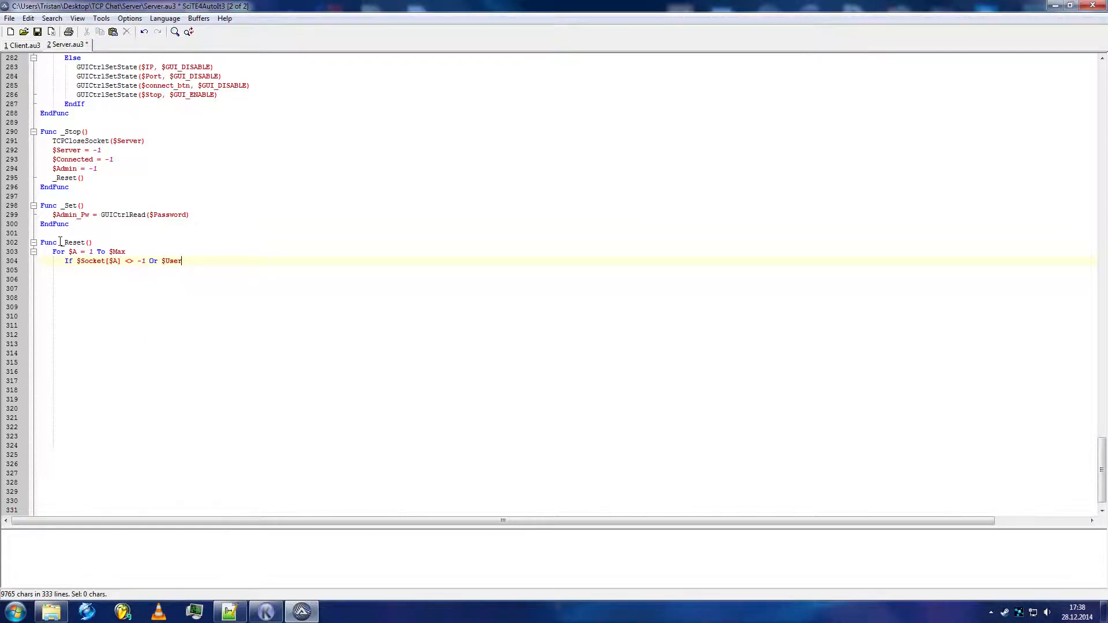
text([$A])
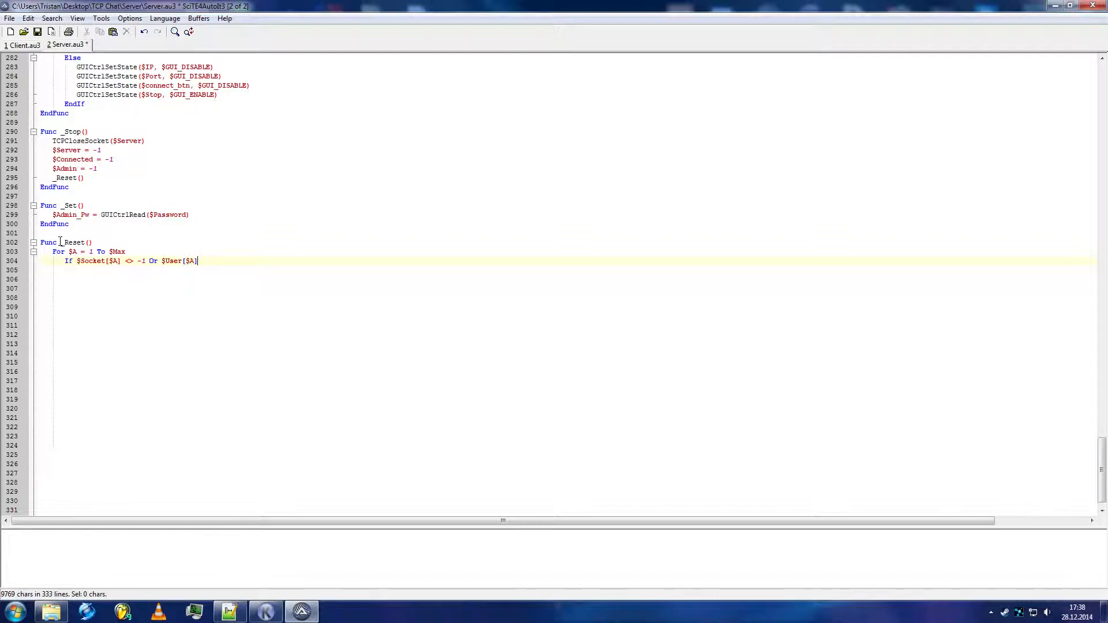
text(<> -1 Then)
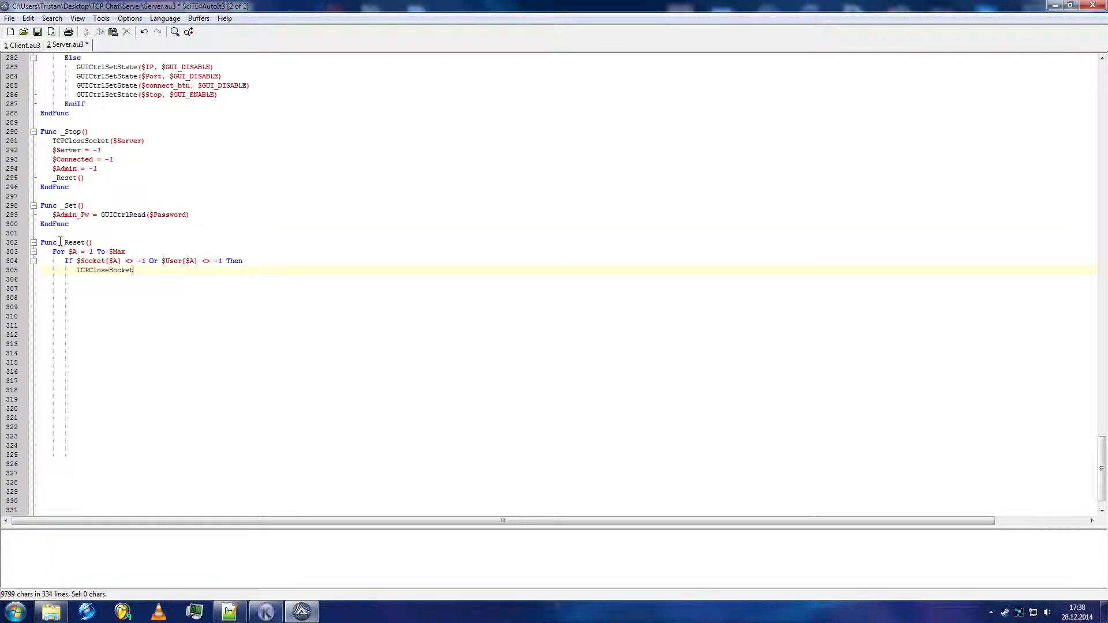
Step: Inside the If, close the socket, reset $Socket[$A] and $User[$A], then EndIf and EndFunc
text(($Socket)
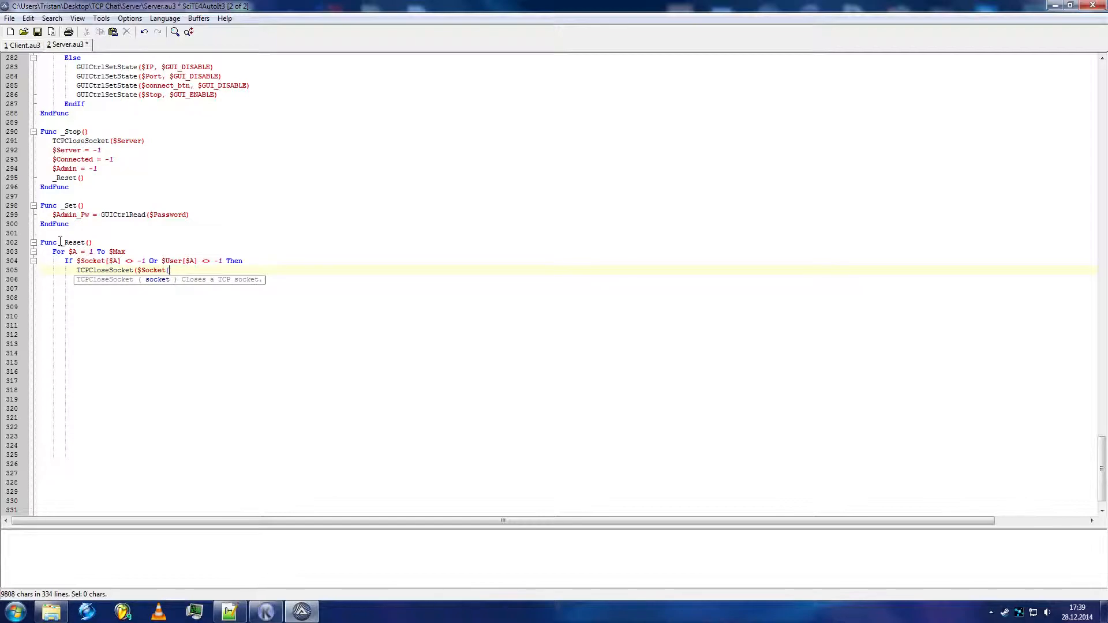
text([$A])
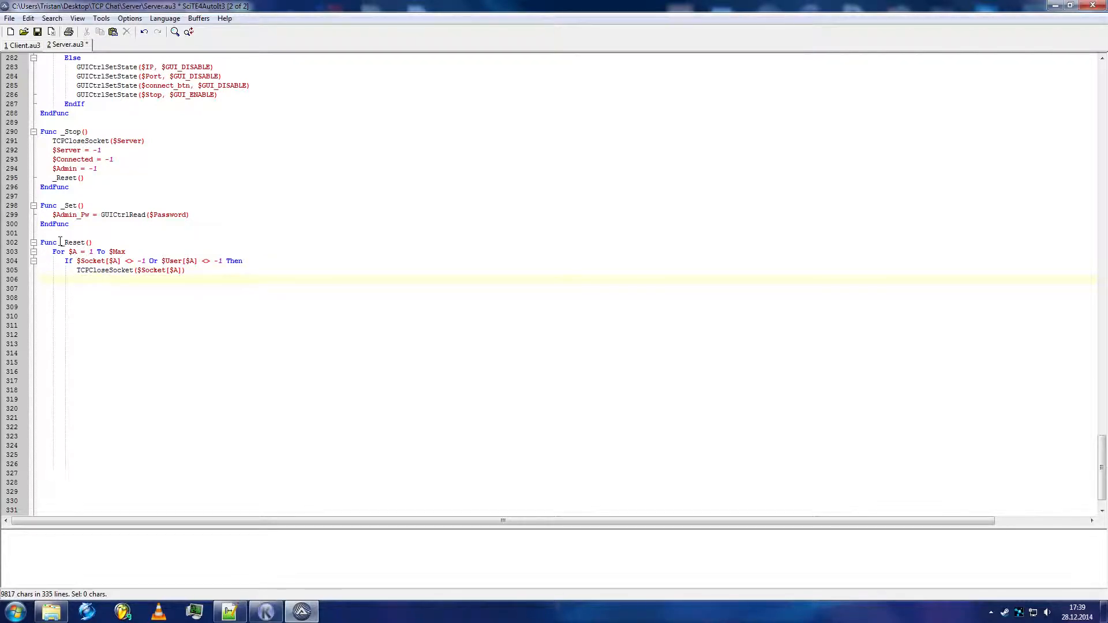
text($Socket)
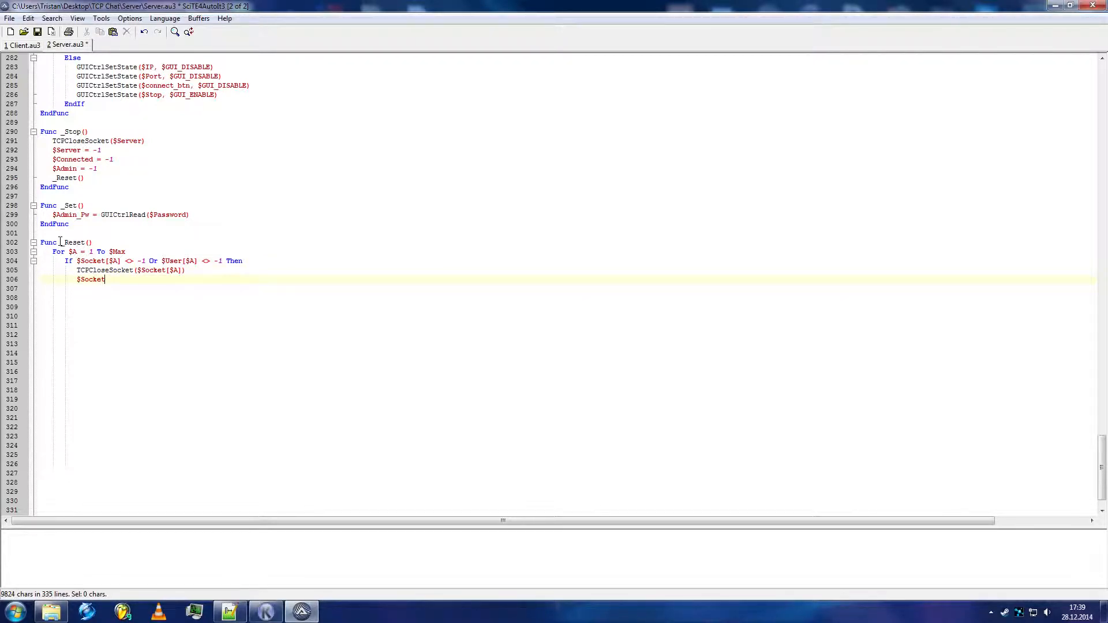
text([$A])
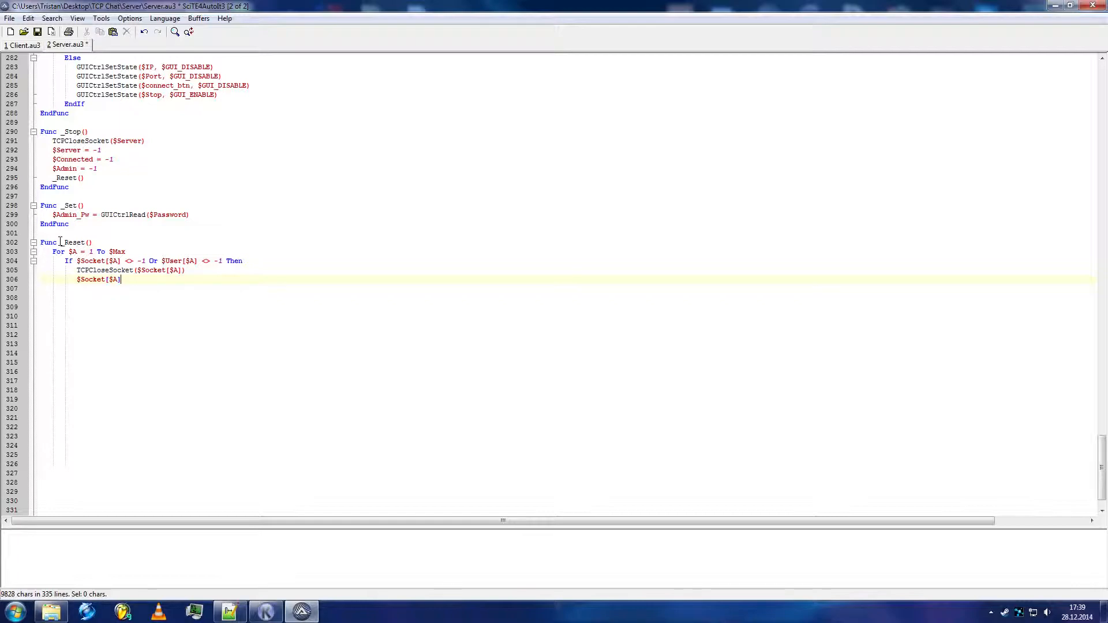
text(= 0)
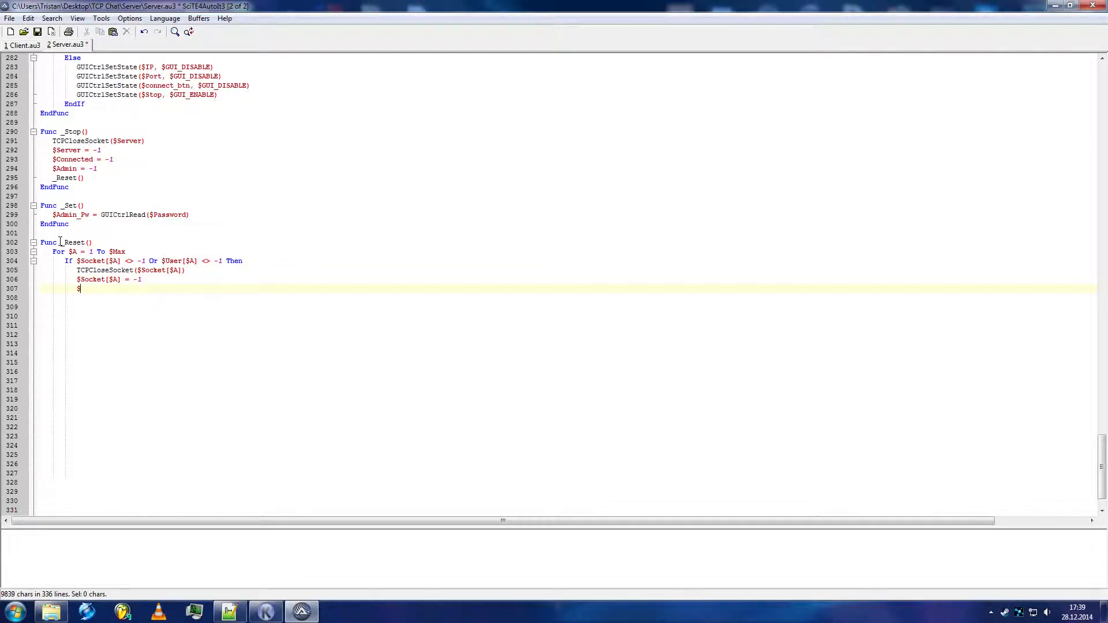
text($USer)
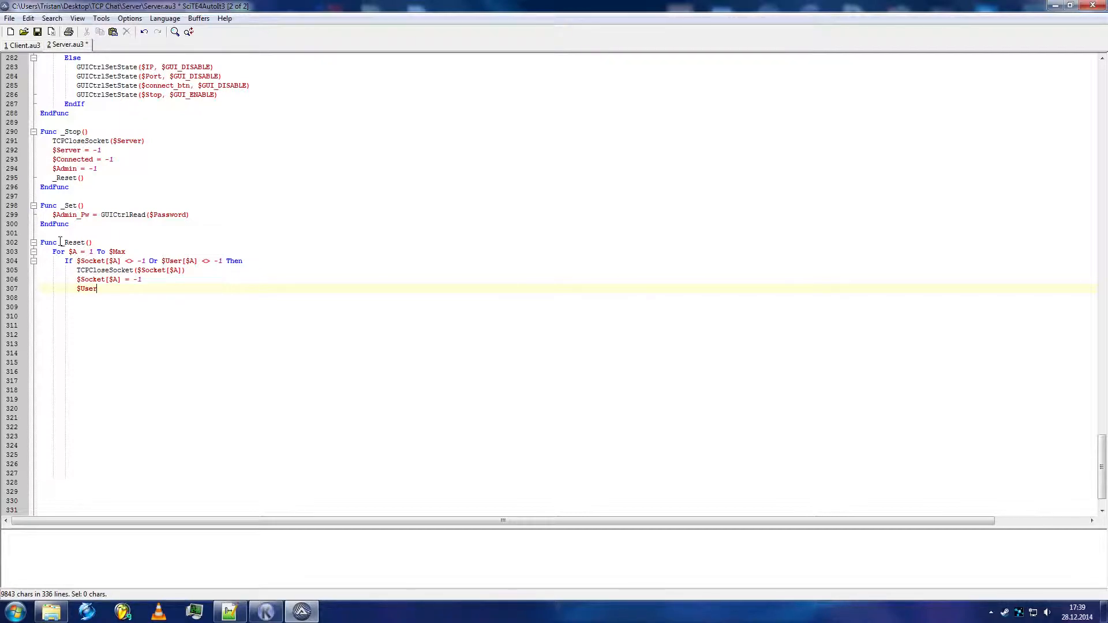
text([$A] = -a)
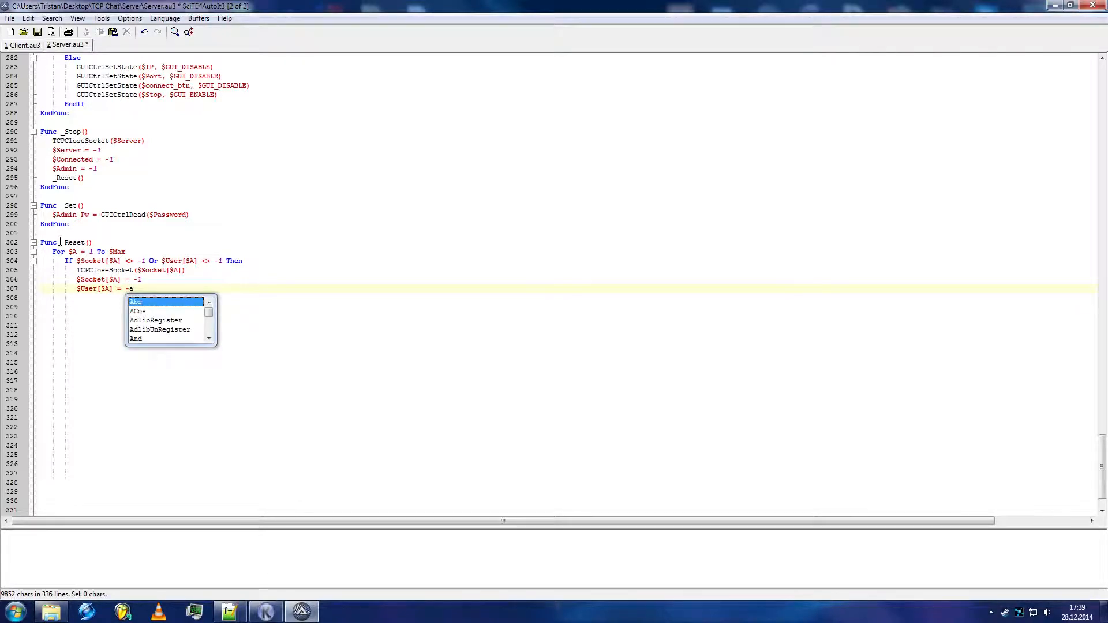
key(Escape)
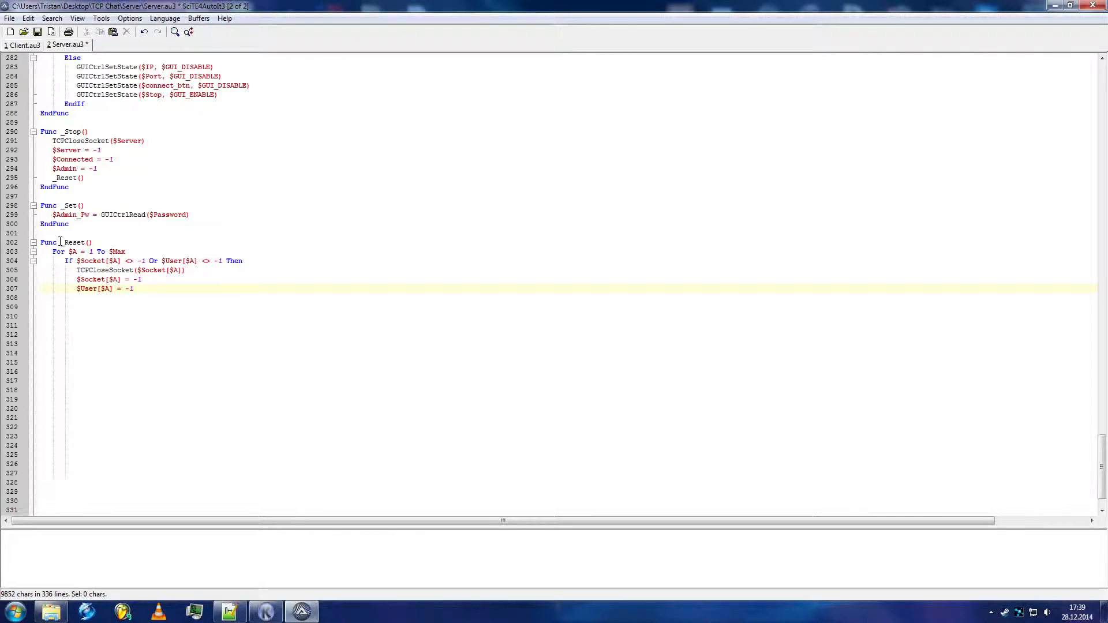
text(enf)
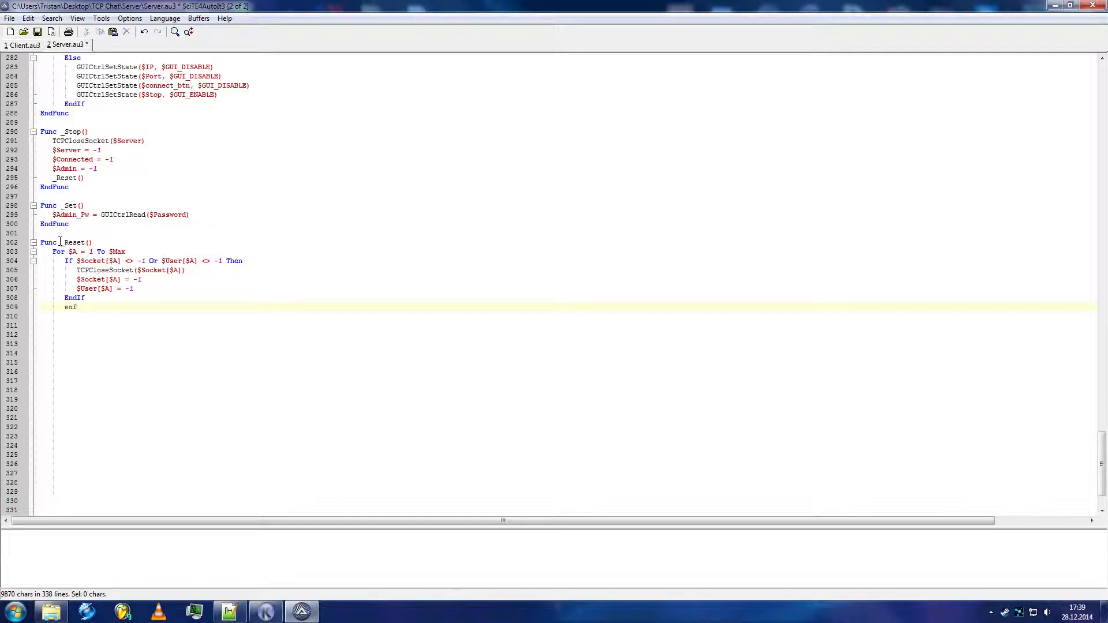
text(EndFunc)
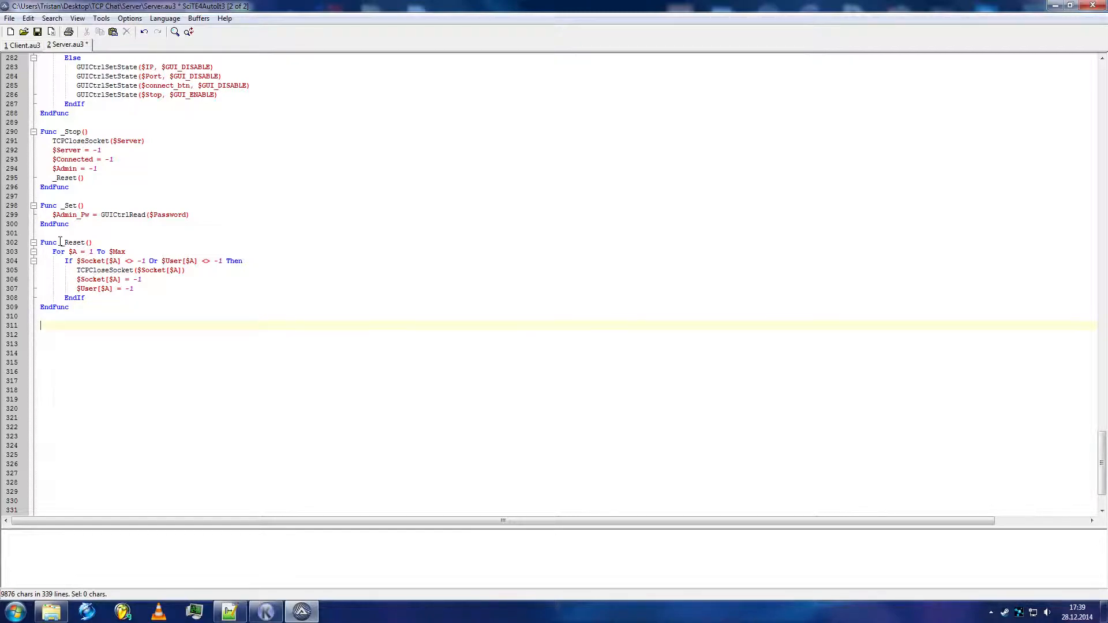
Step: Add Next and TCPShutdown(), enable $IP, $Port and $connect_btn, and disable $Stop
click(85, 298)
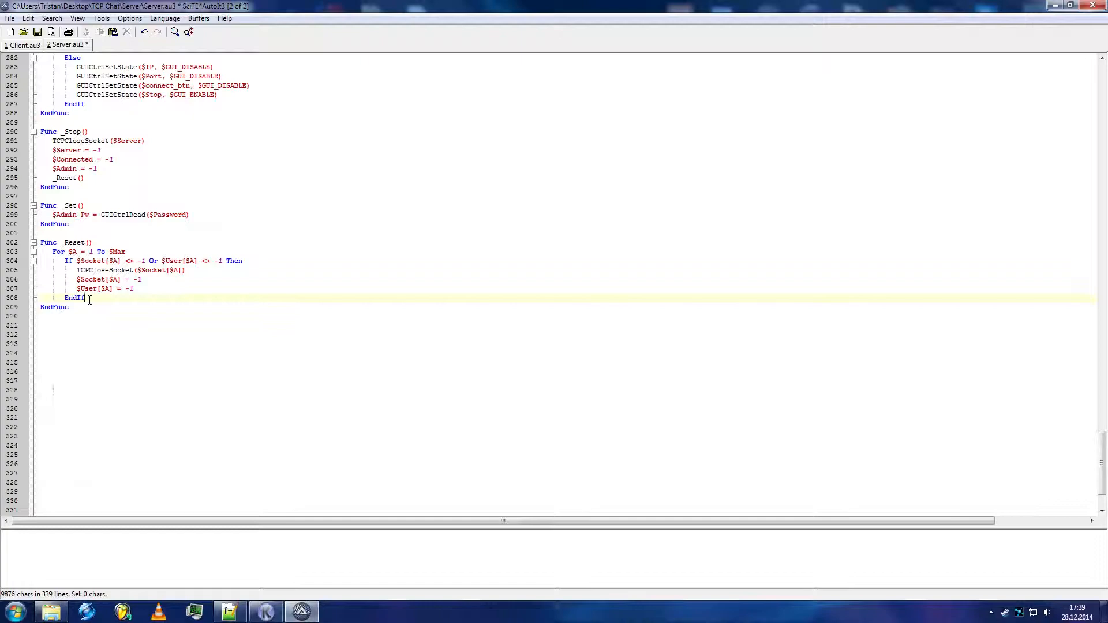
text(Next)
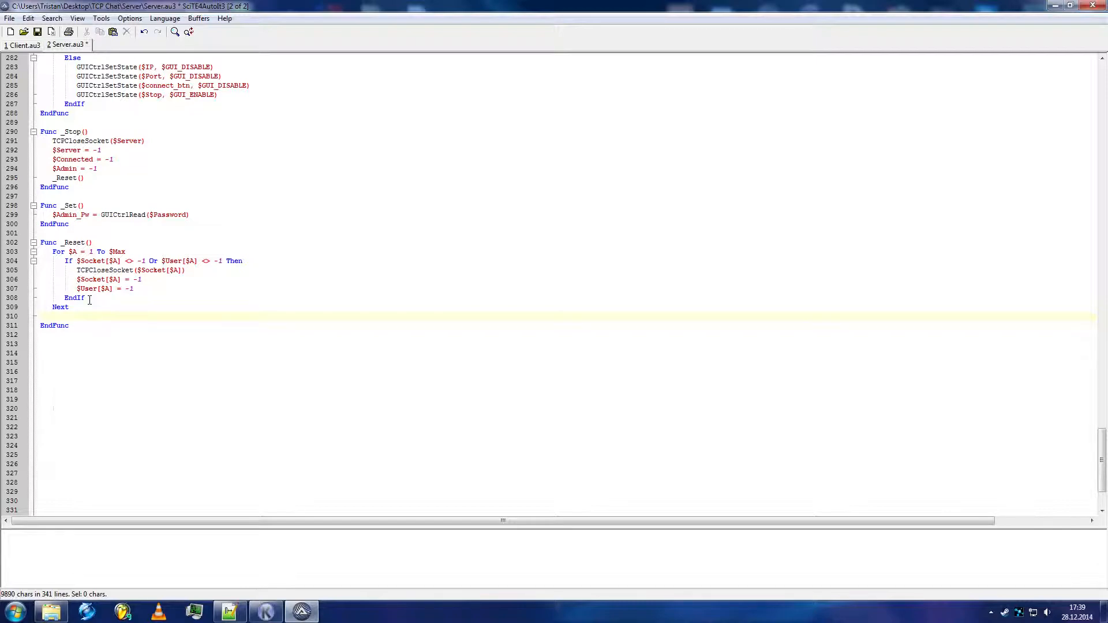
click(53, 316)
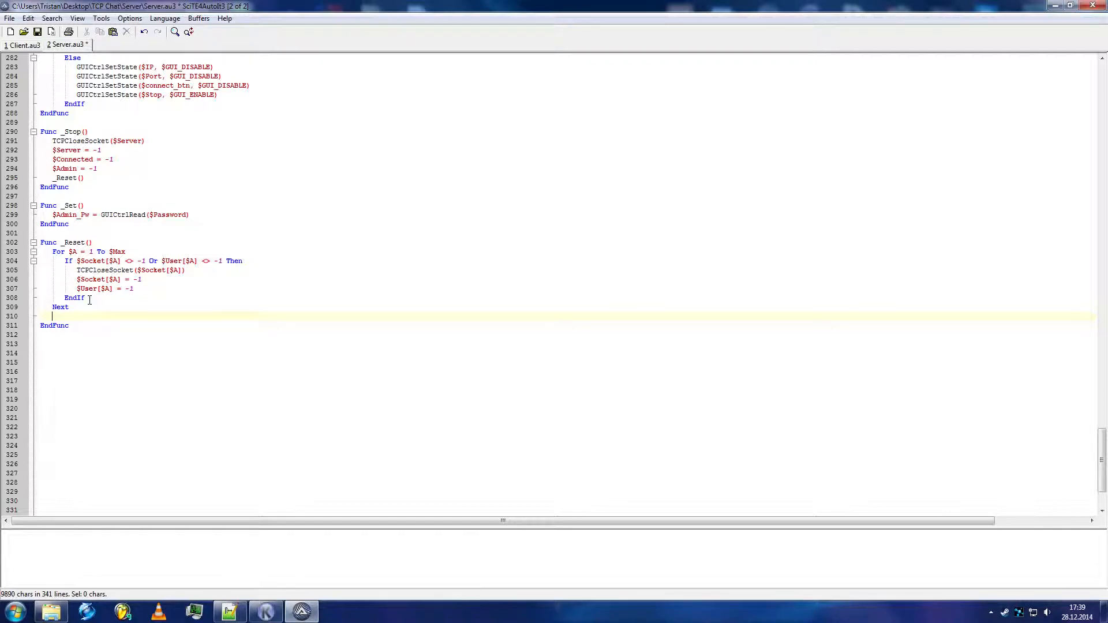
text(tcps)
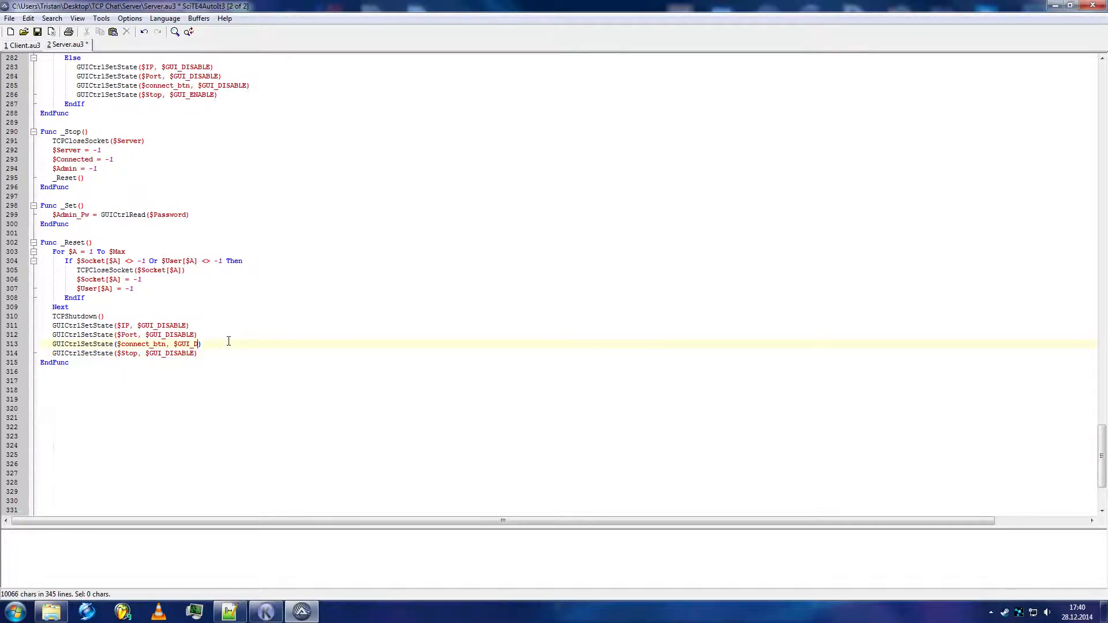
text(ENABLE)
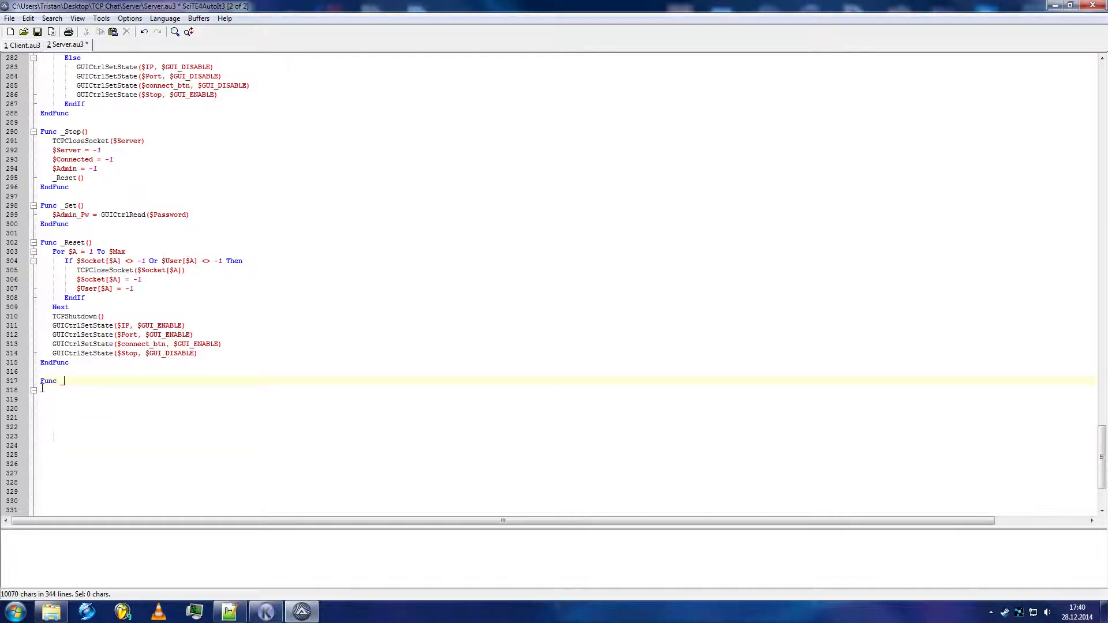
Step: Type Func _Exit() with a single Exit line, closed by EndFunc
text(_Exit()
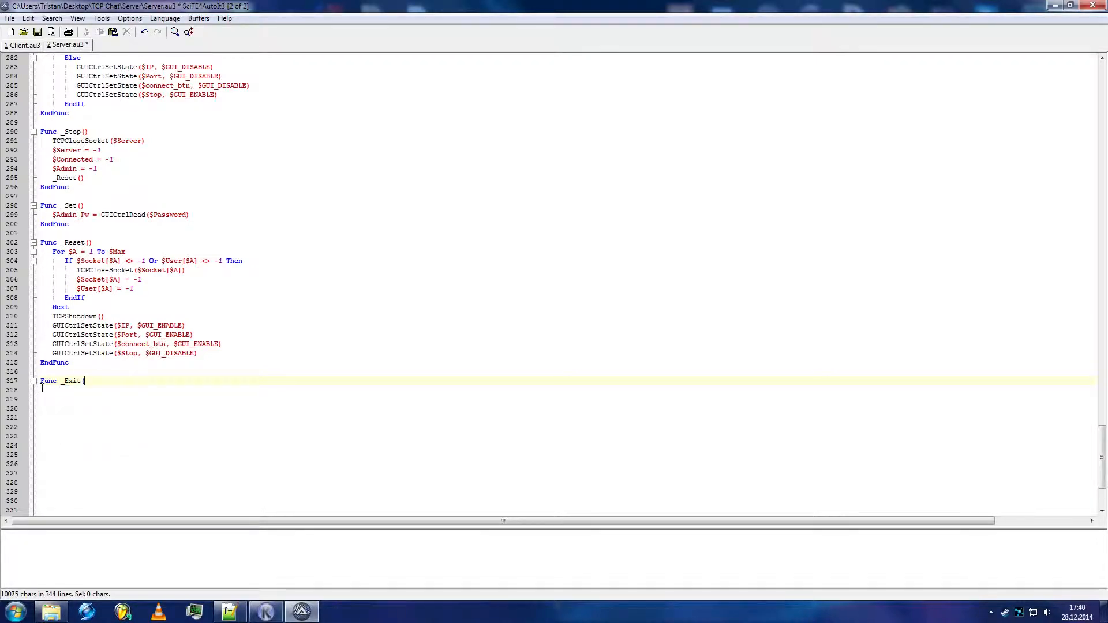
text())
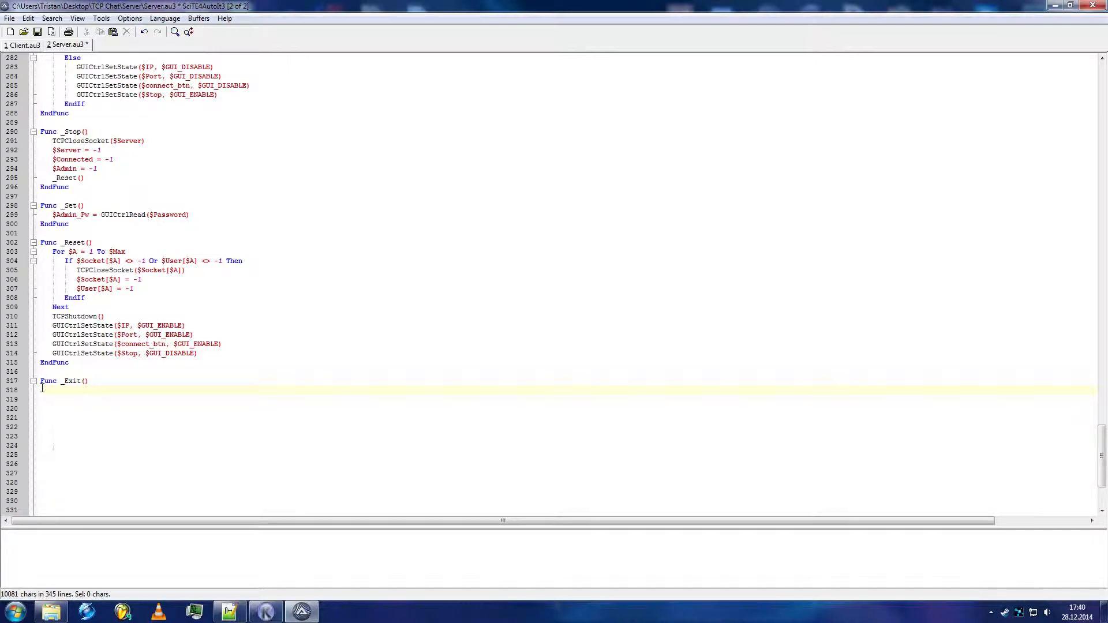
text(Exit)
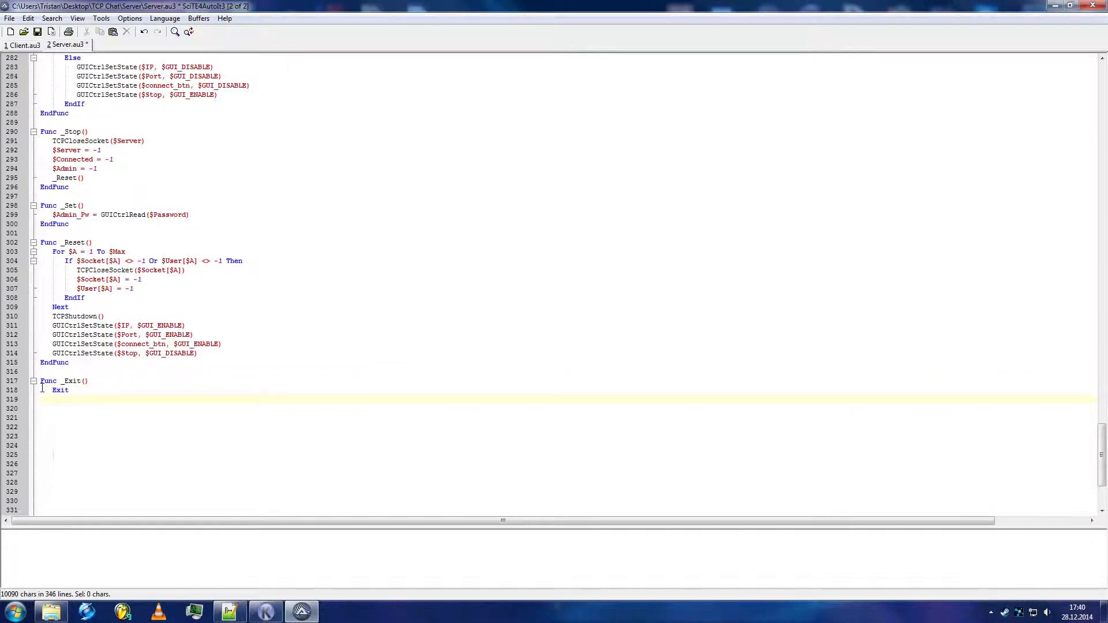
text(EndFunc)
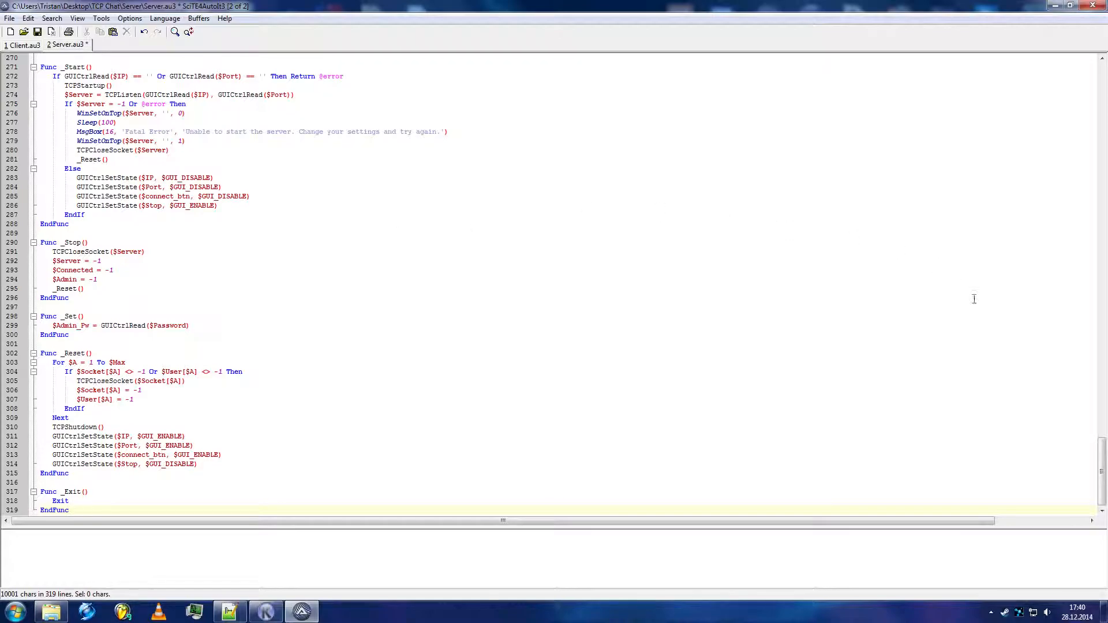
Step: Inspect Server.au3 lines 188–194 for the Next with no matching For
scroll(up, 3)
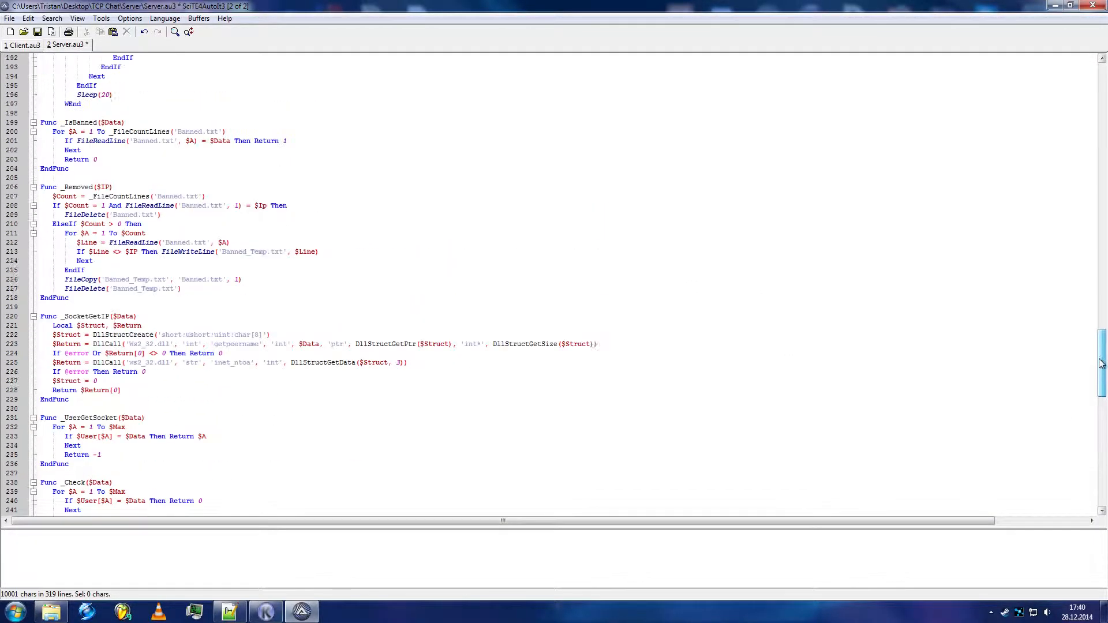
scroll(up, 3)
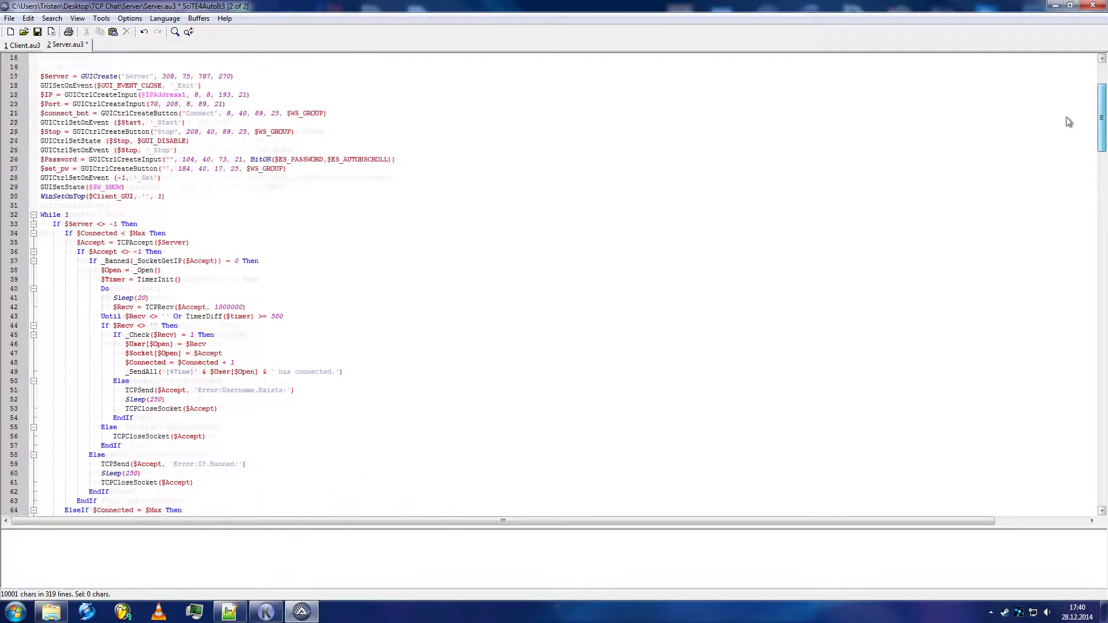
scroll(up, 3)
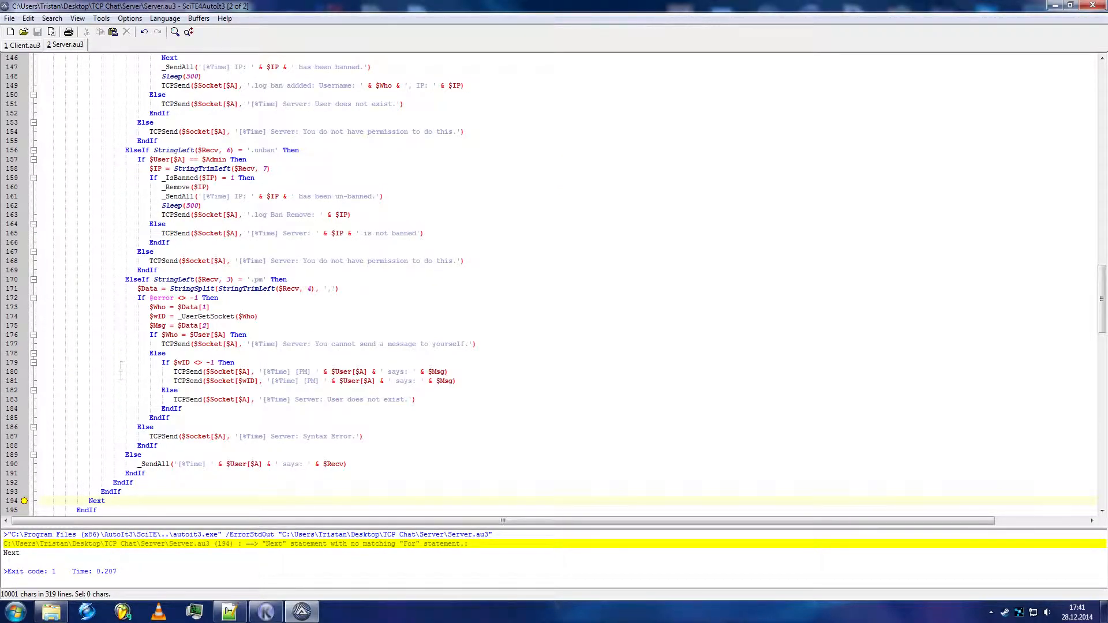
mouse_move(126, 455)
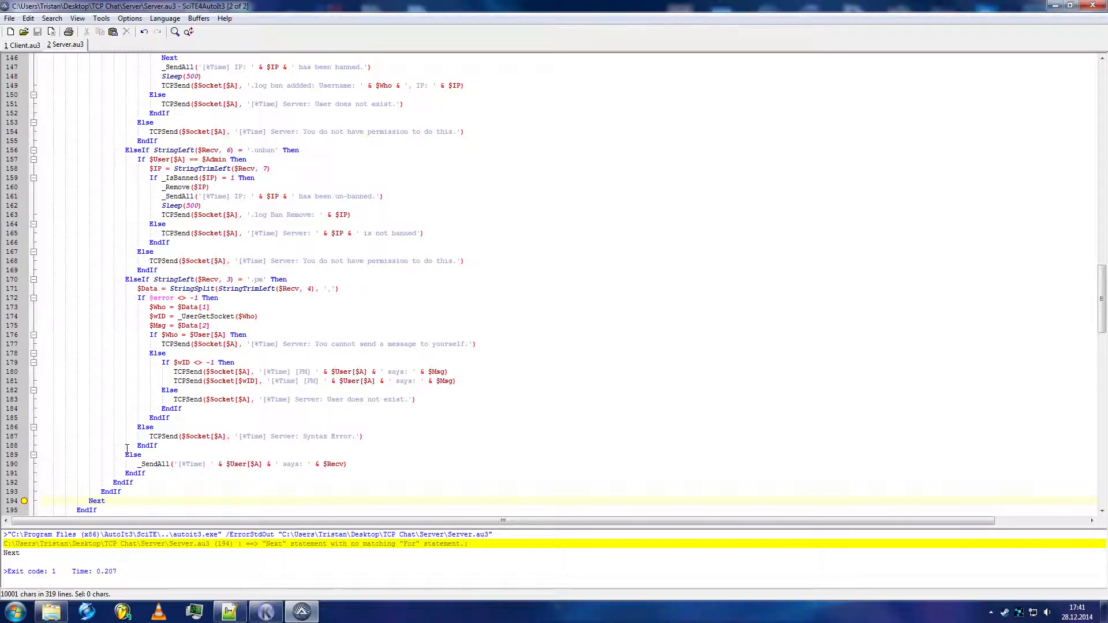
click(41, 501)
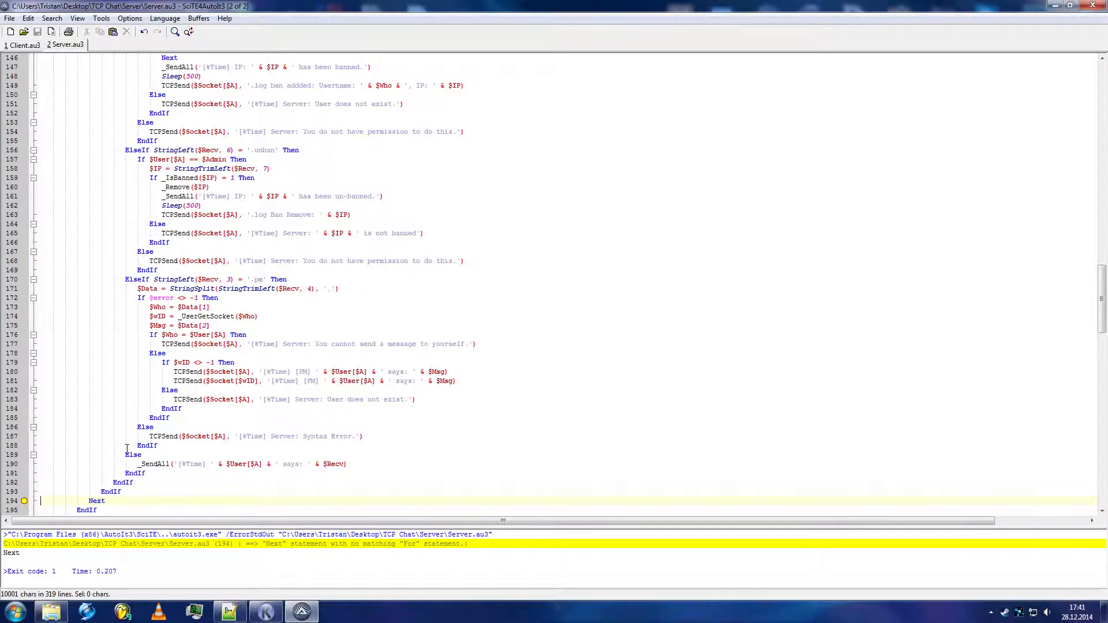
click(21, 45)
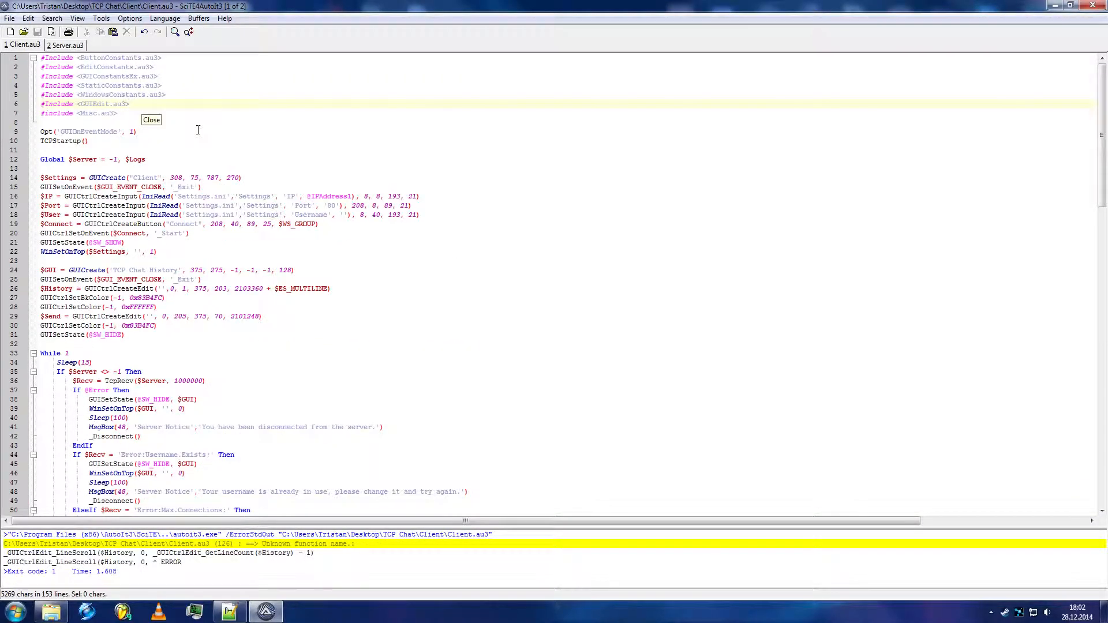
Step: Review Server.au3 from its GUIOnEventMode line down, then check Client.au3's GUIEdit include
click(127, 104)
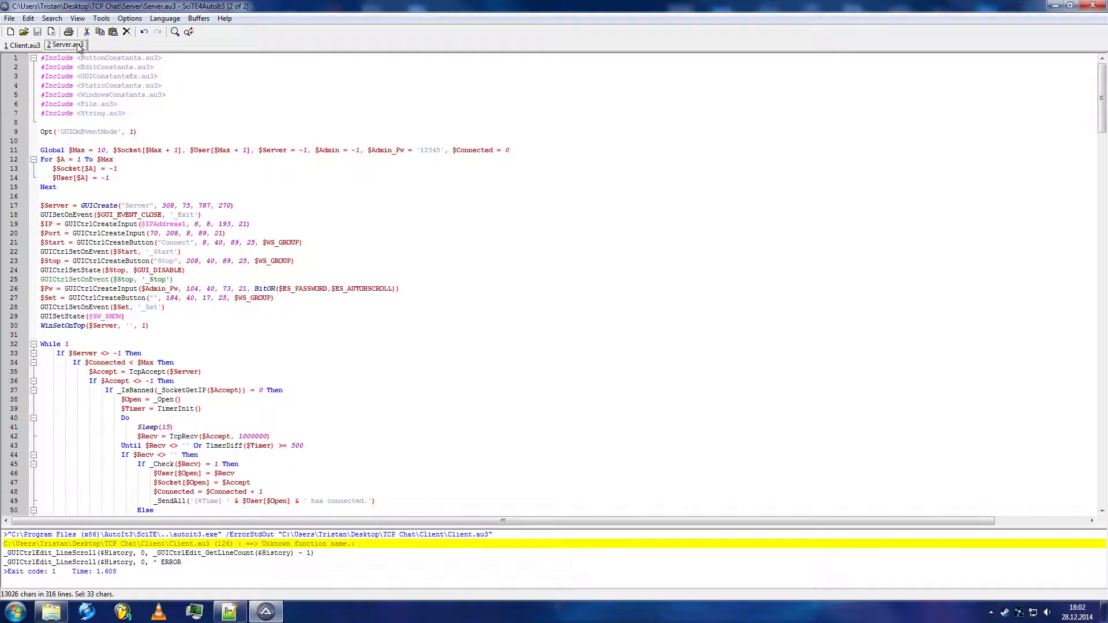
click(182, 279)
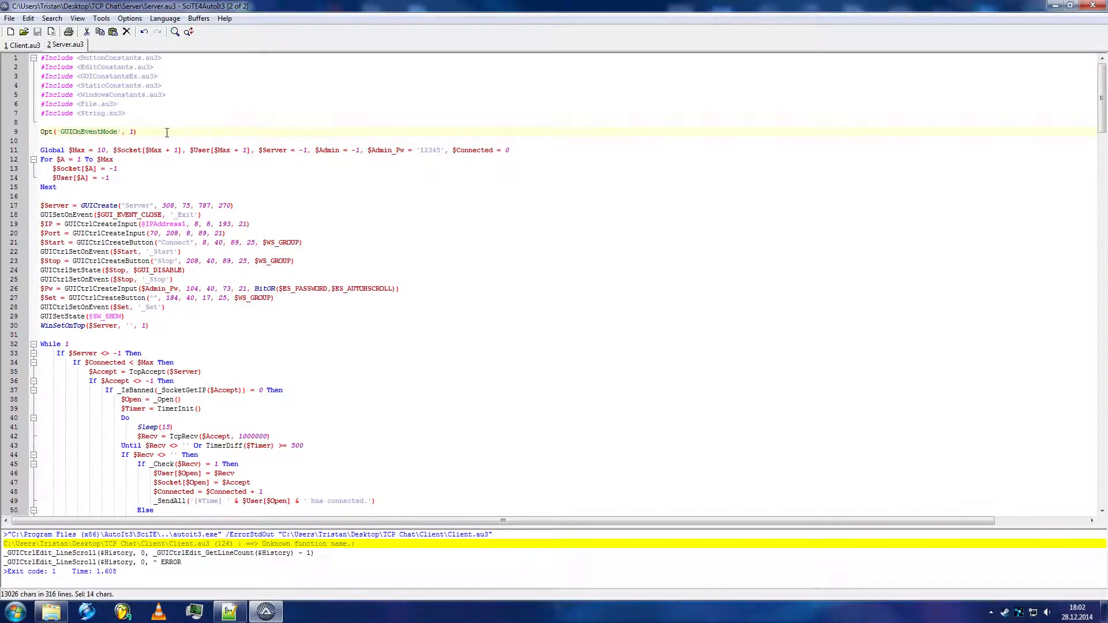
click(84, 131)
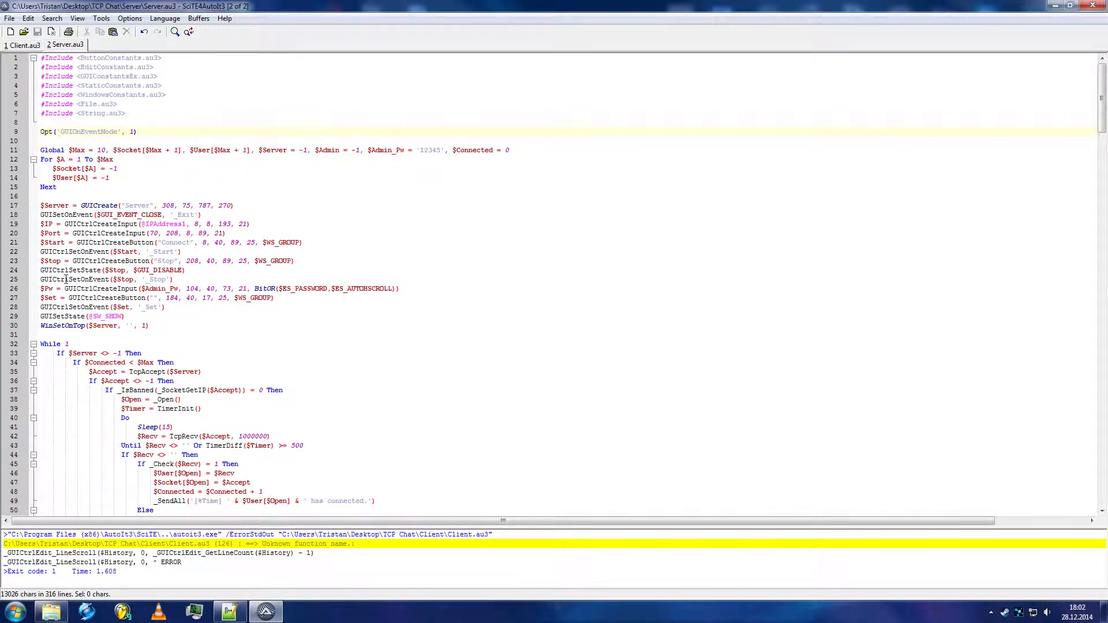
click(138, 132)
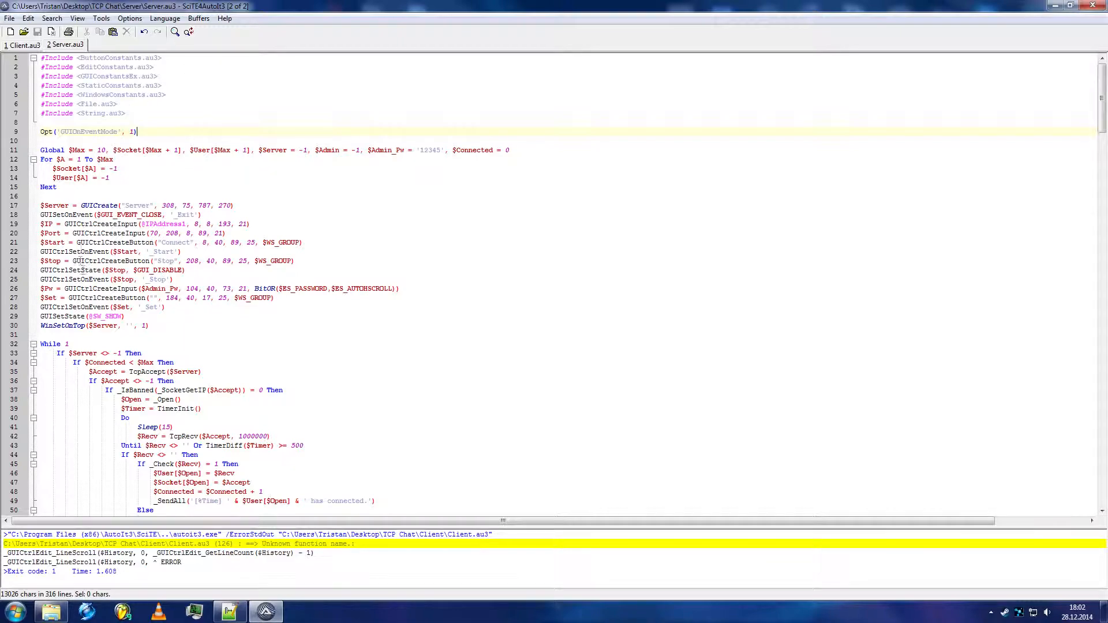
scroll(down, 3)
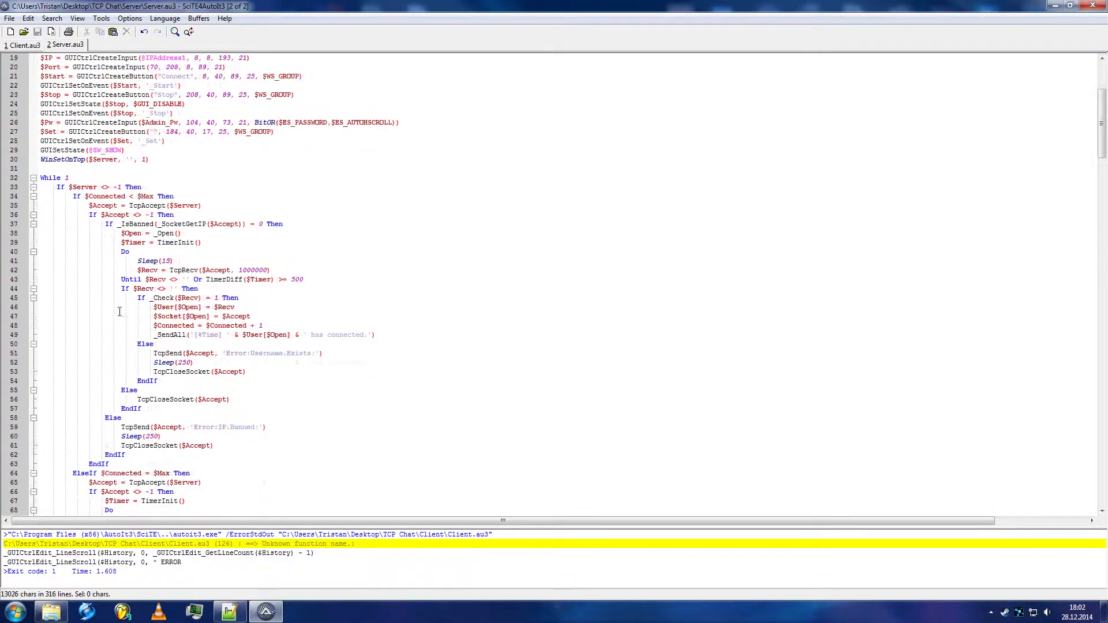
scroll(down, 3)
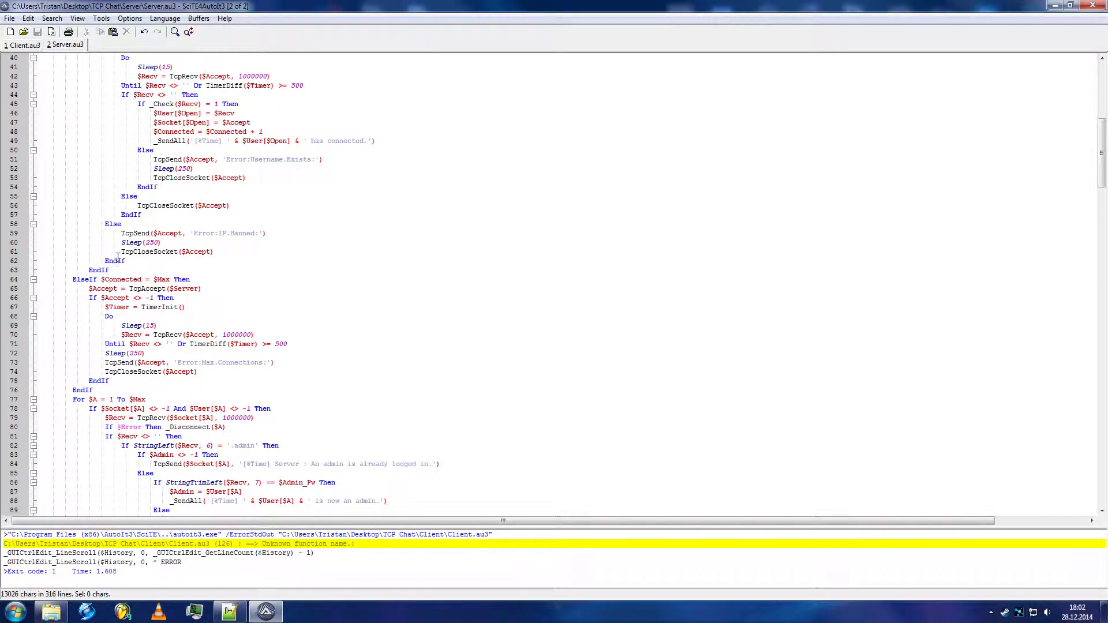
scroll(down, 3)
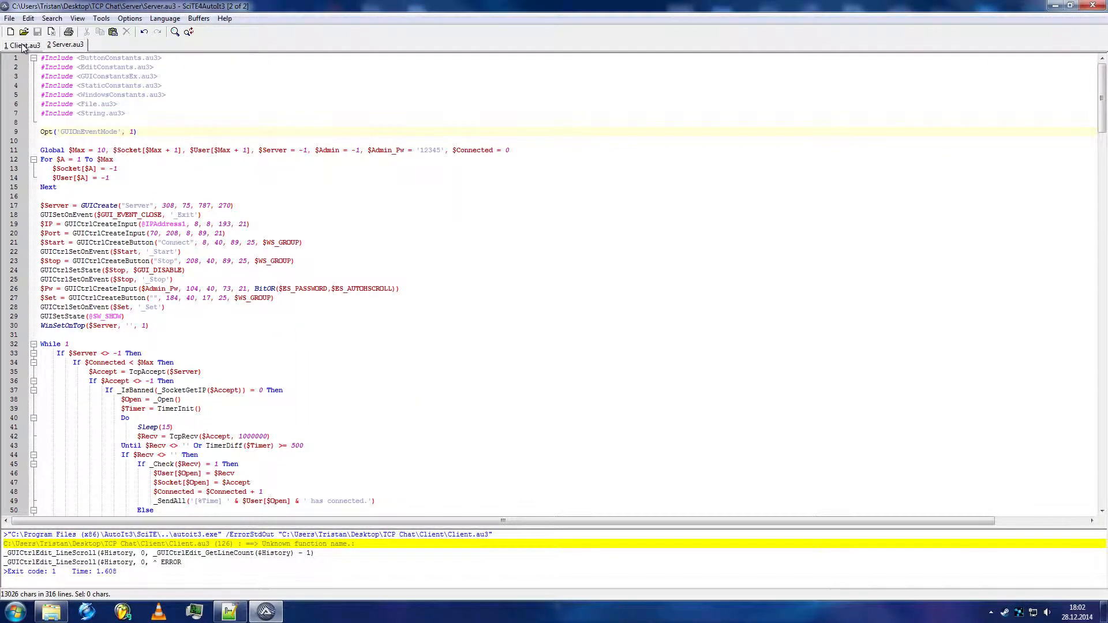
click(23, 44)
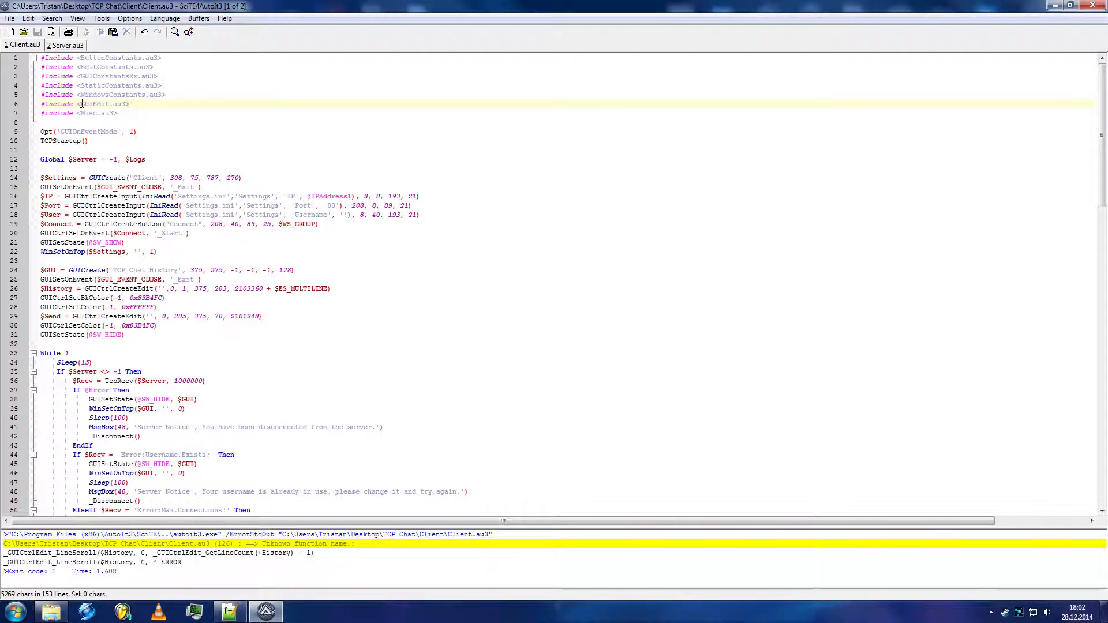
double_click(94, 104)
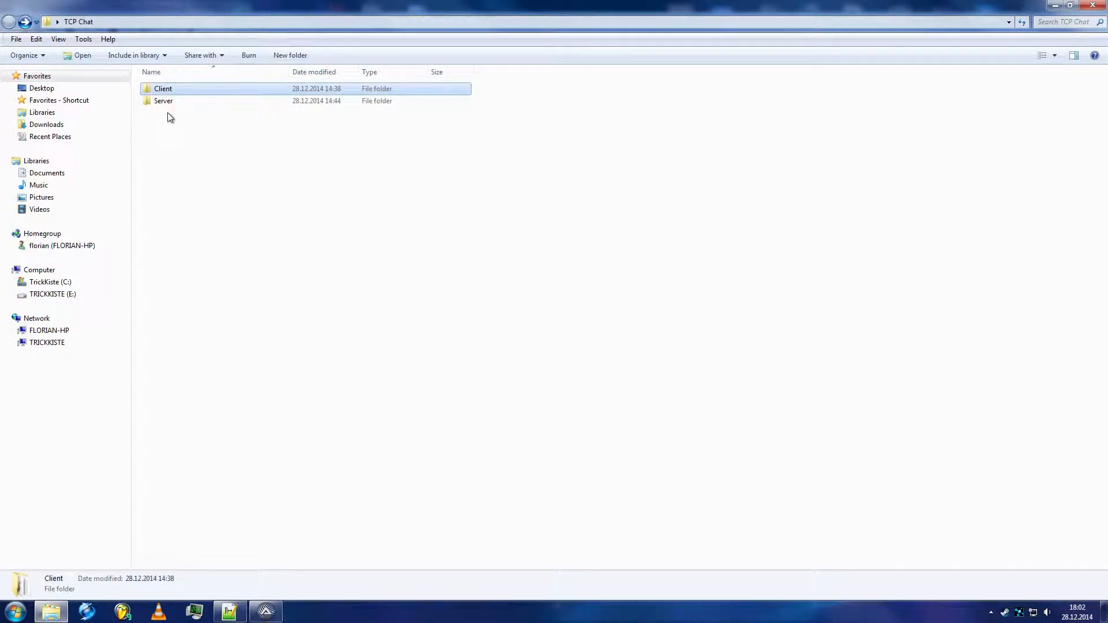
Step: Run Server.au3 and start it, then run Client.au3 and connect as Trick Kiste
double_click(164, 100)
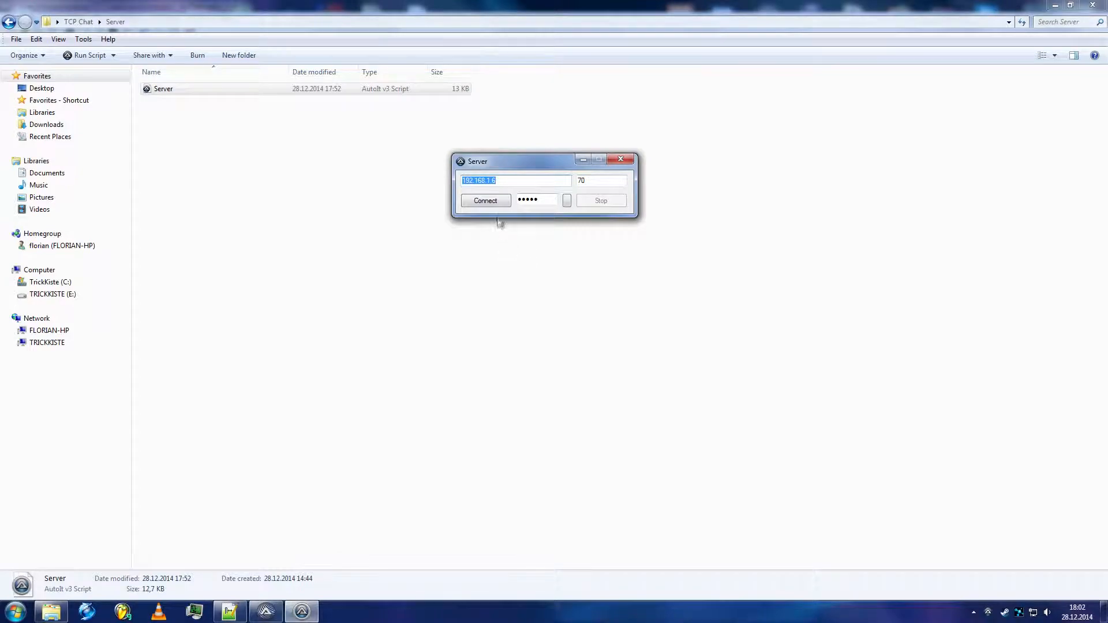
click(485, 200)
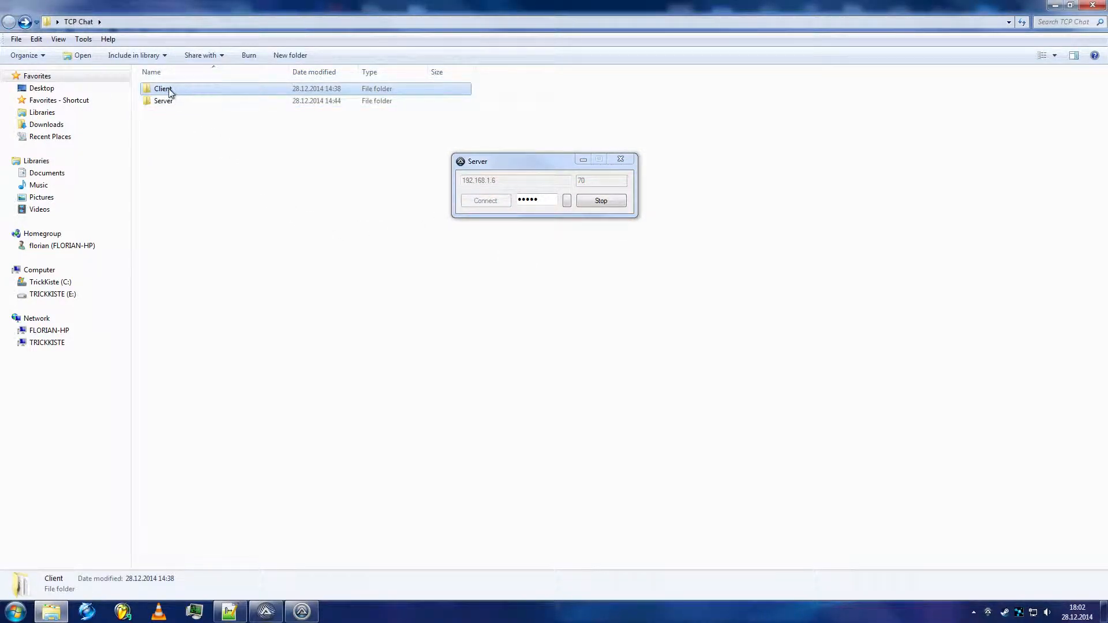
double_click(162, 89)
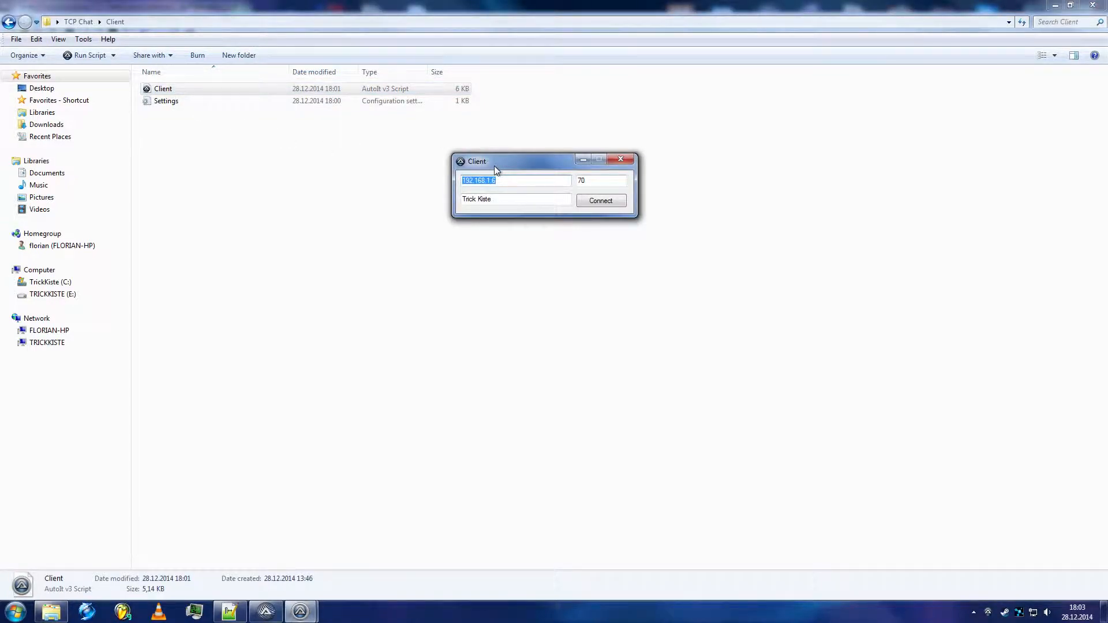
click(600, 201)
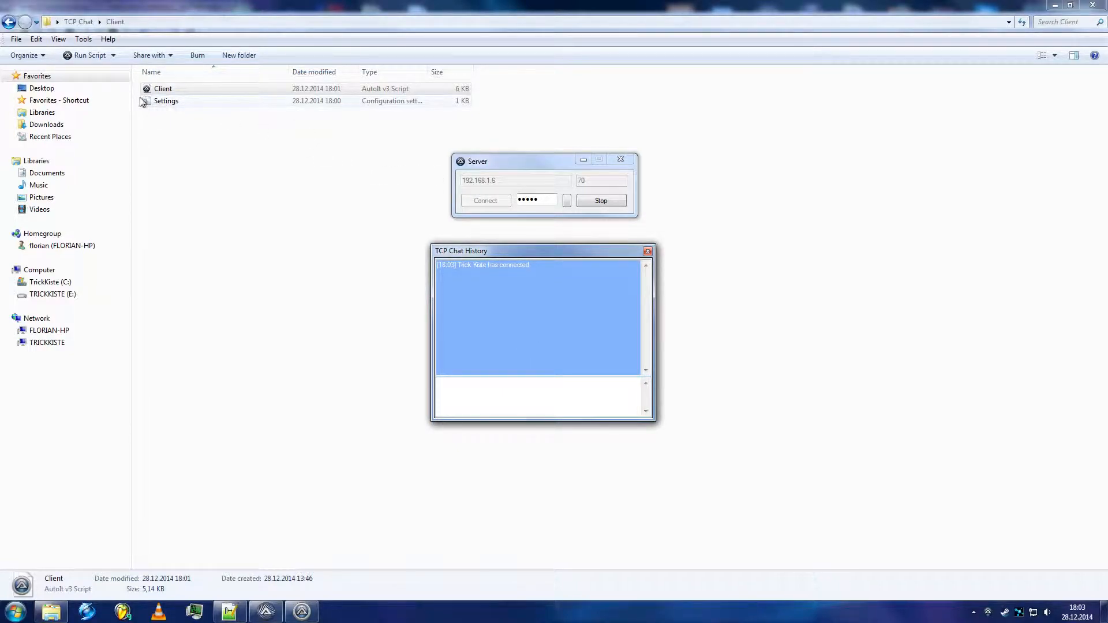
Step: Launch a second client, change the username to Coolman, and connect
double_click(163, 88)
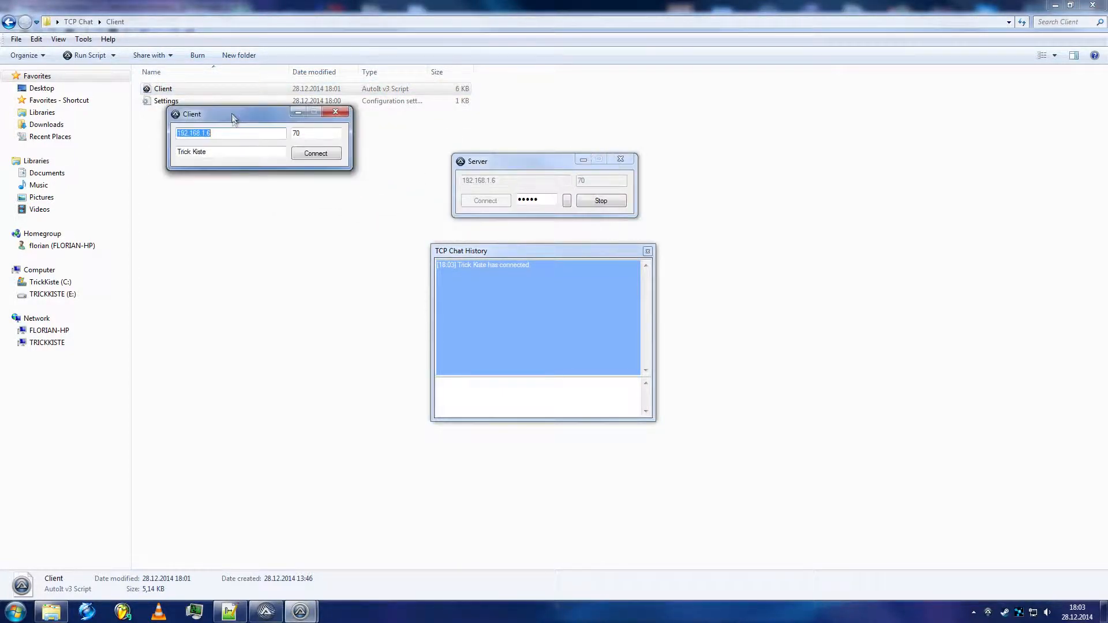
click(230, 151)
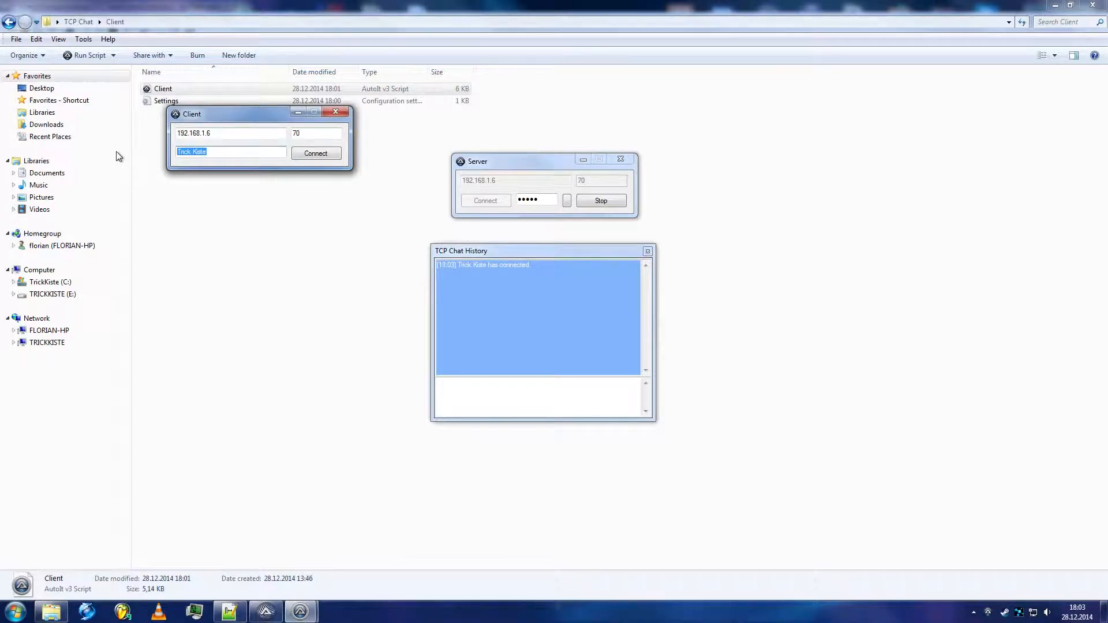
text(Cool)
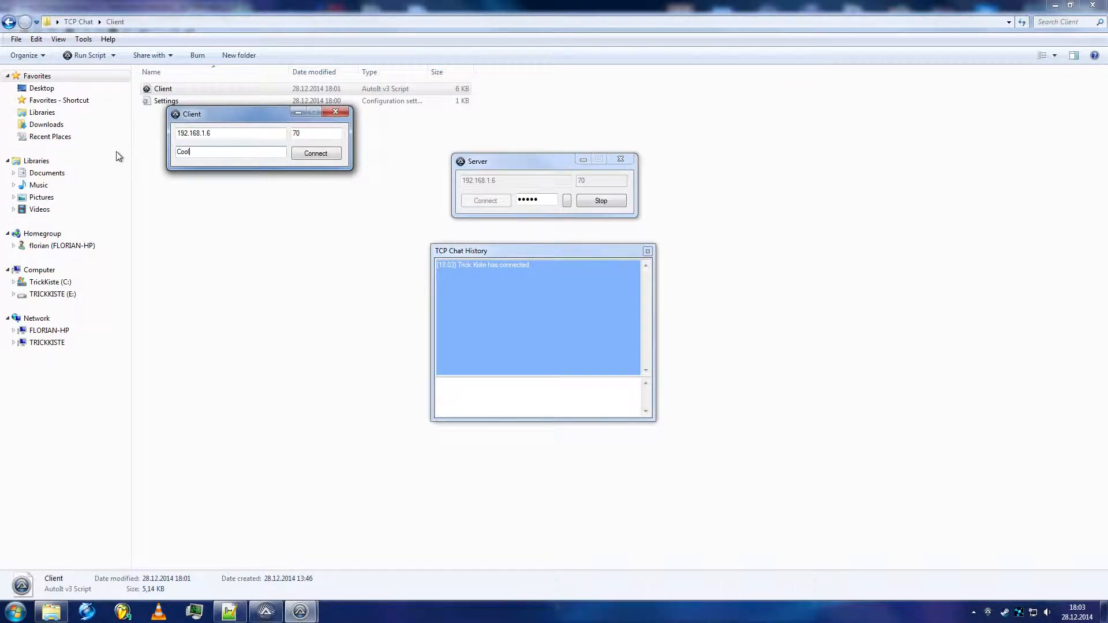
text(man)
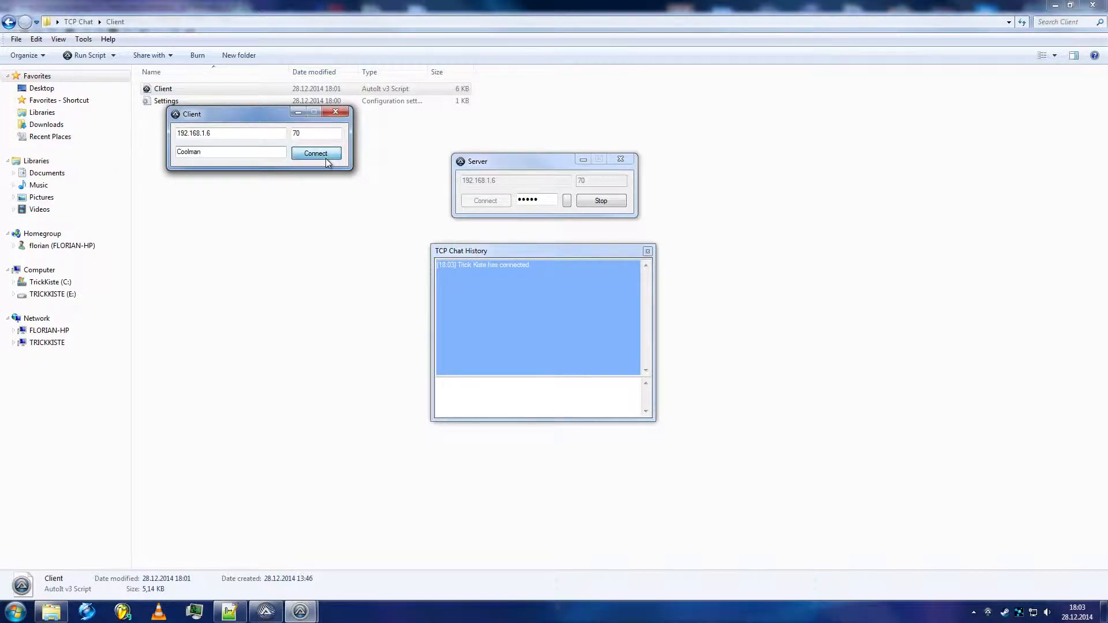
click(316, 154)
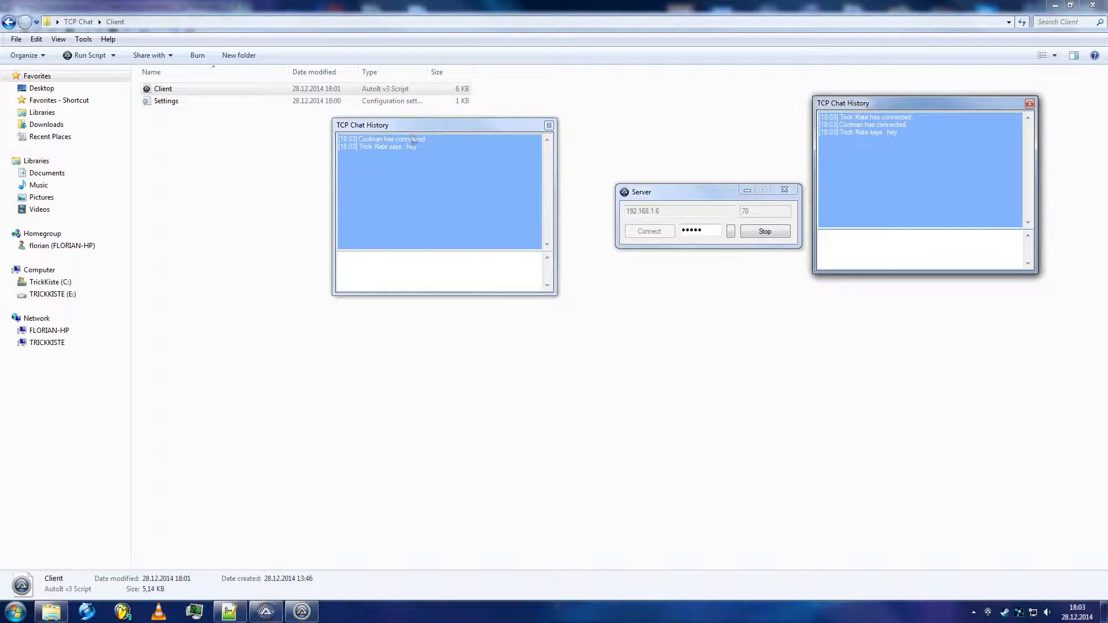
Step: Exchange 'hey' and 'hi' between the two chat windows
click(443, 271)
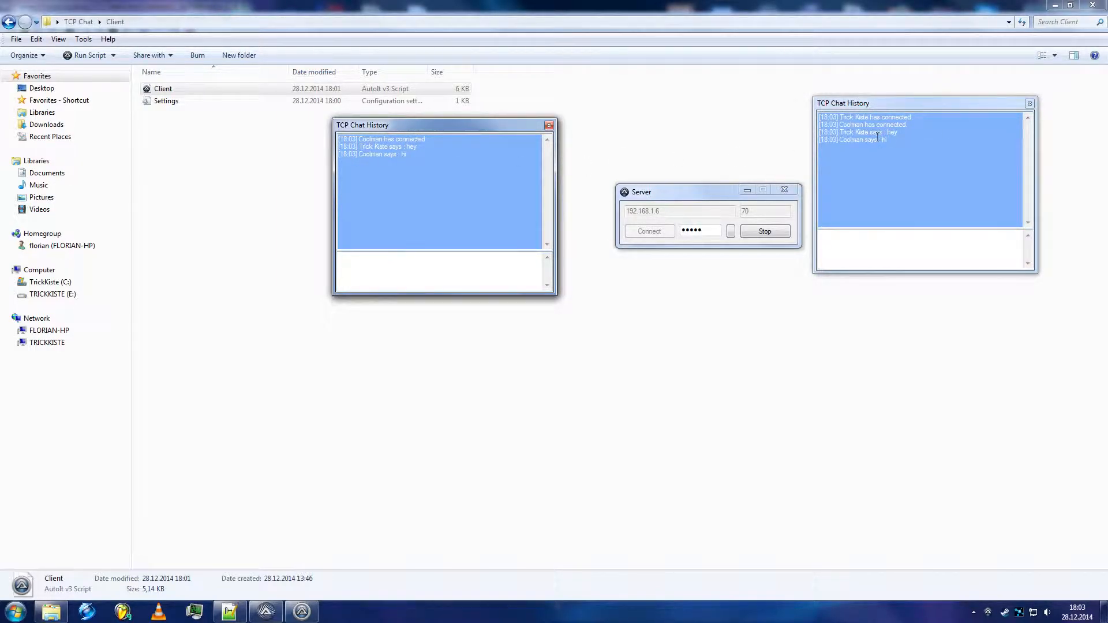
click(442, 256)
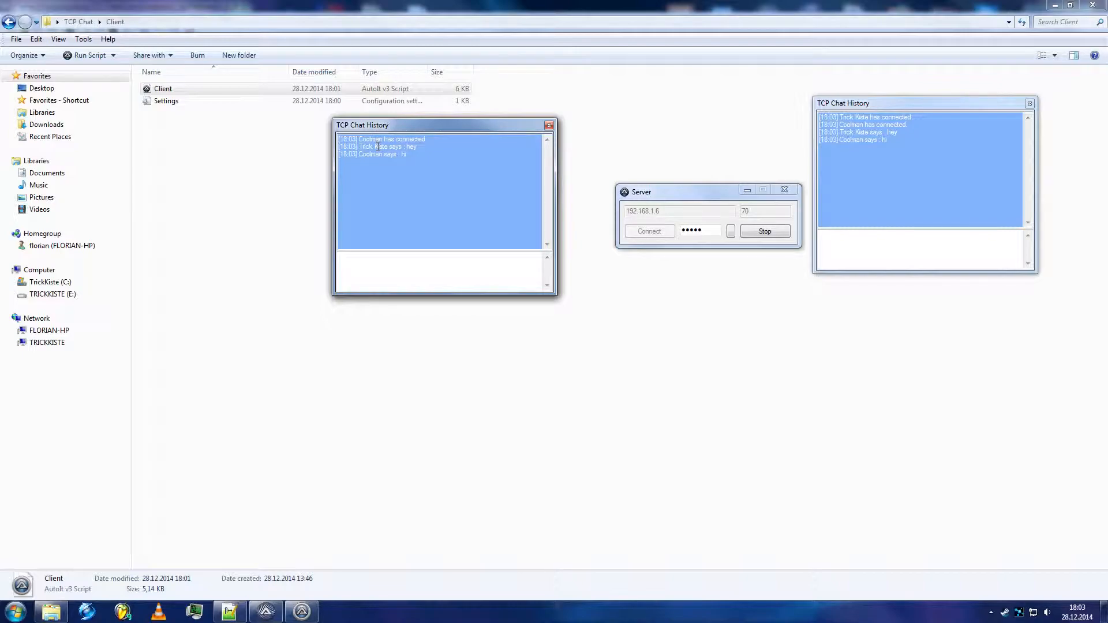
mouse_move(338, 146)
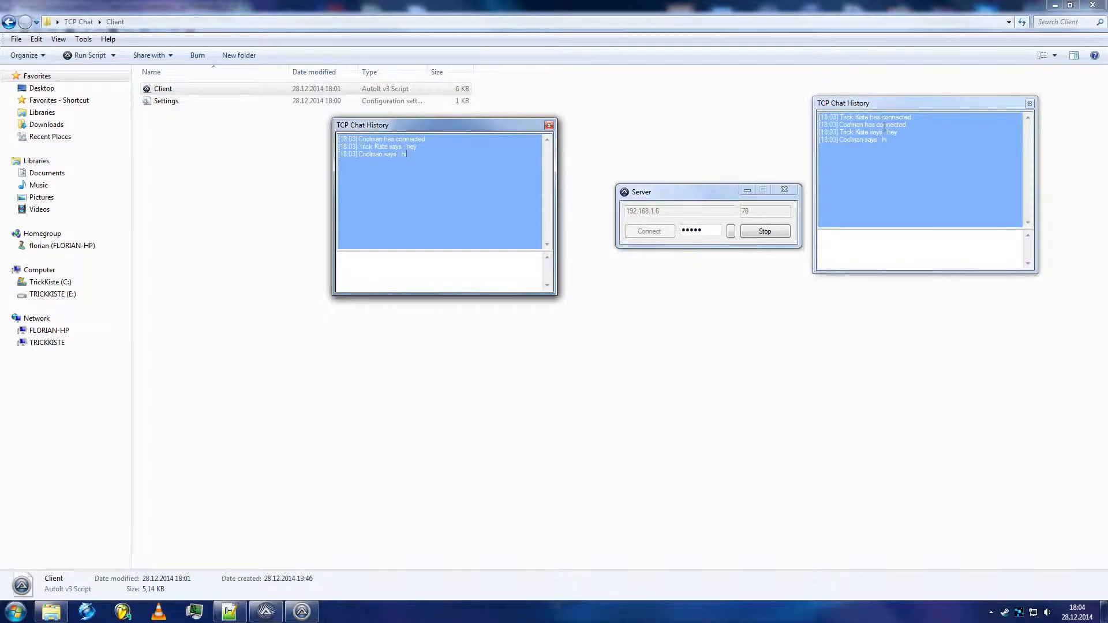
click(910, 253)
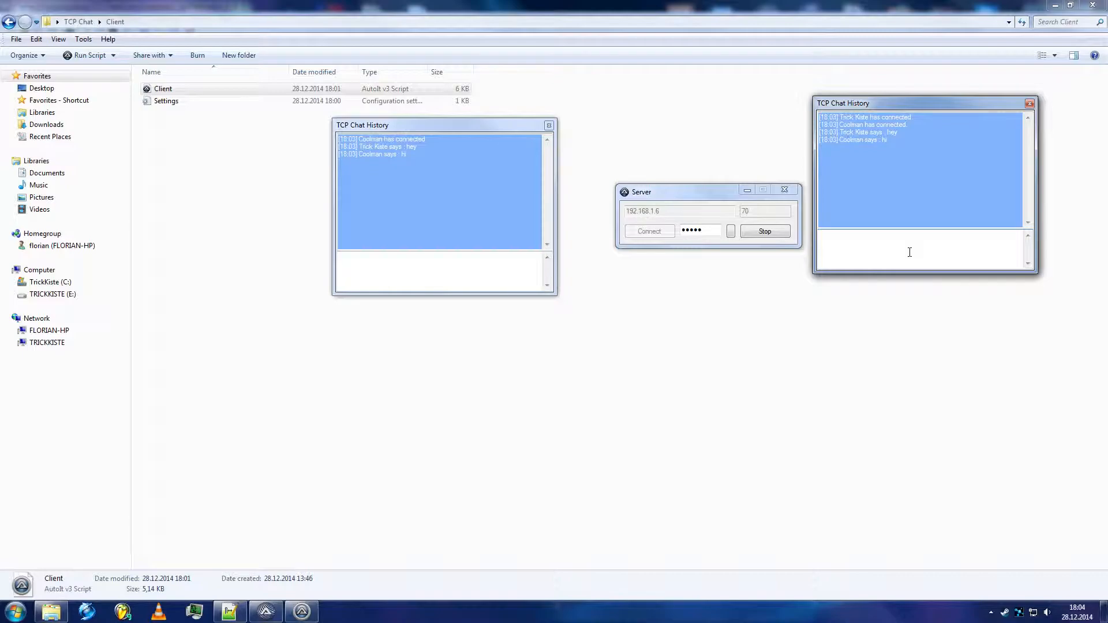
Step: Switch to the Server script and scroll through its code
click(266, 612)
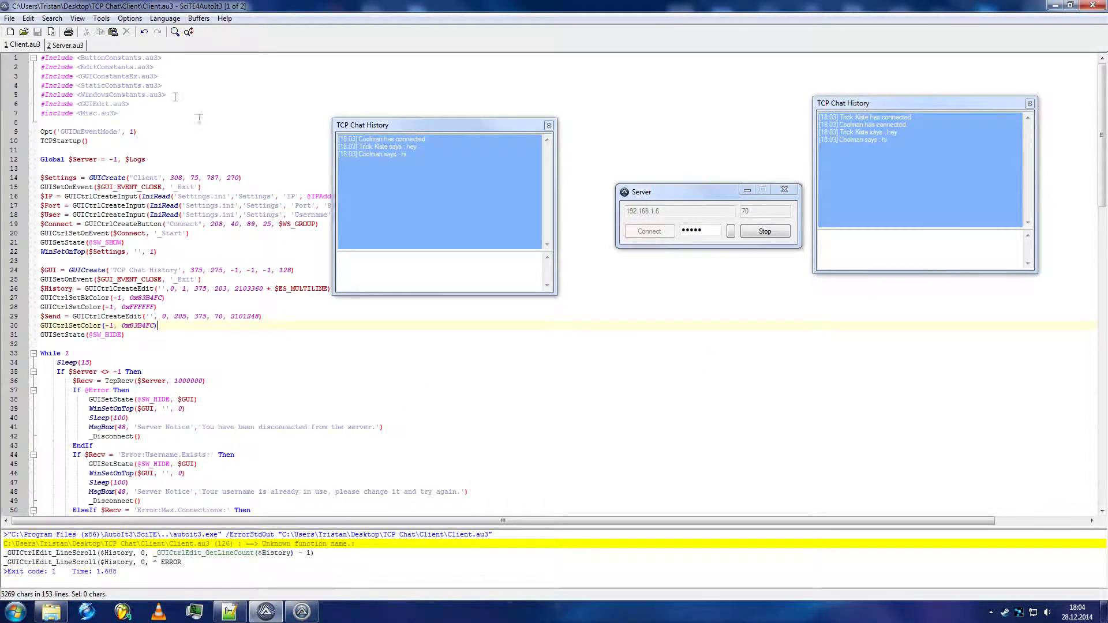
click(64, 44)
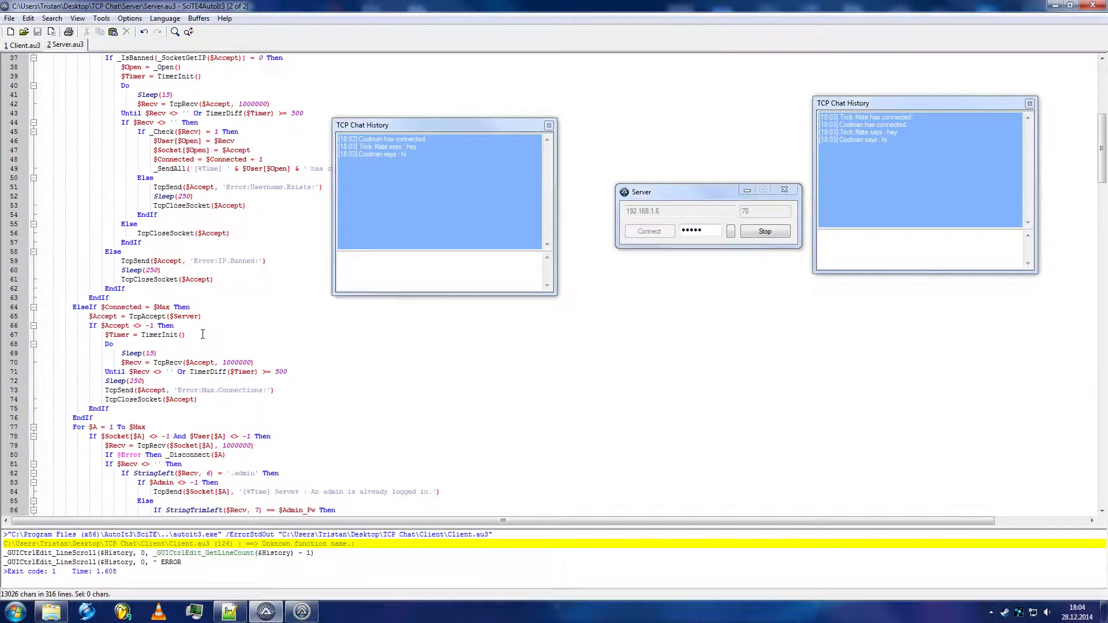
scroll(down, 3)
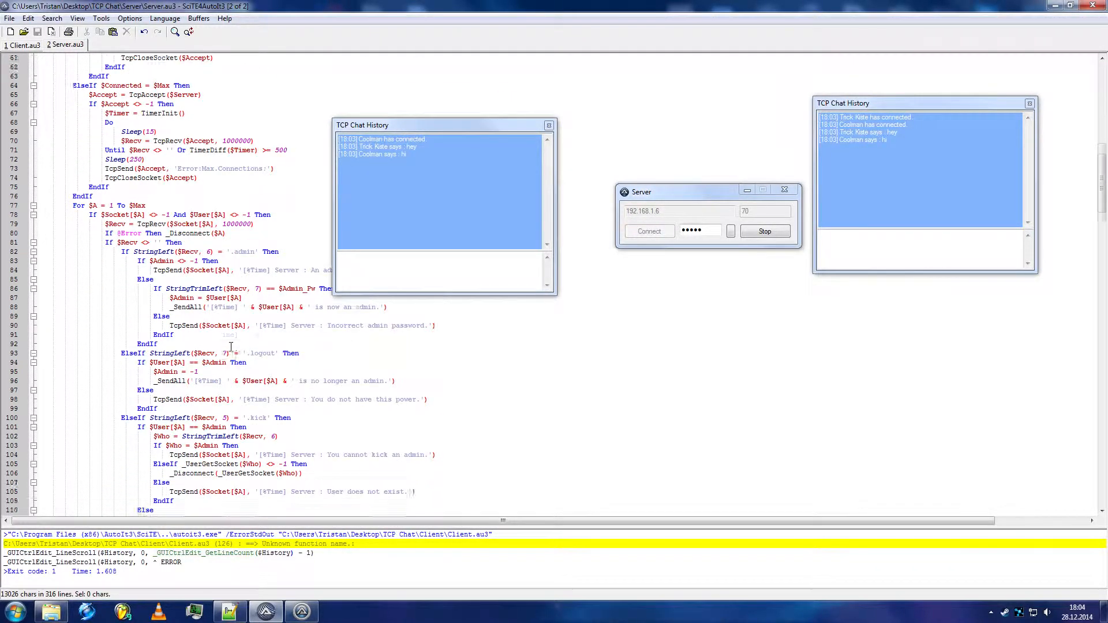
scroll(down, 3)
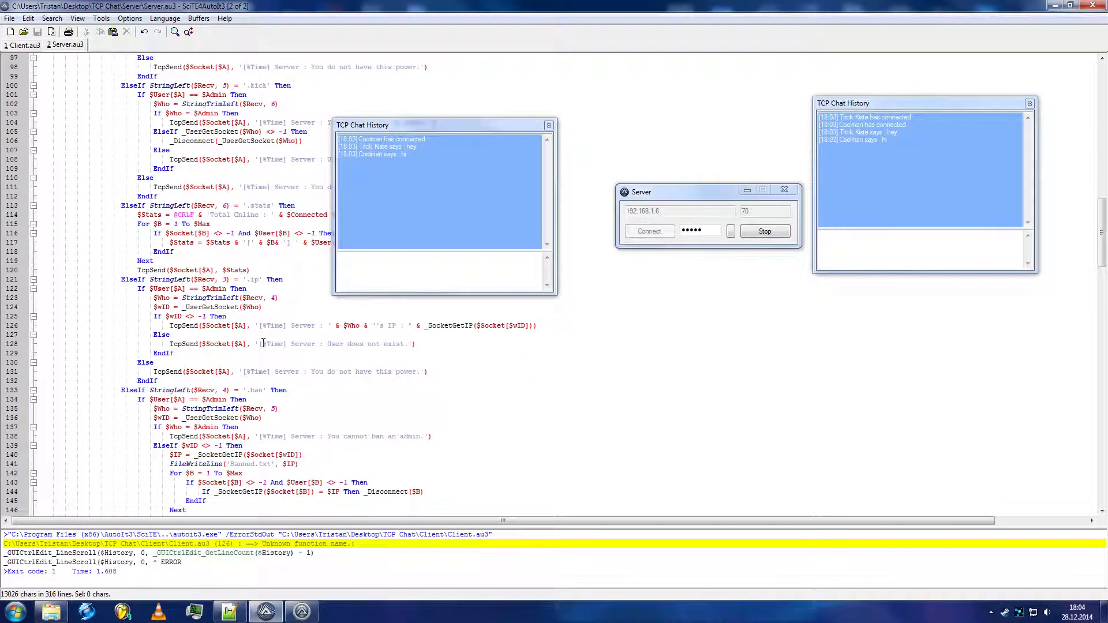
scroll(up, 3)
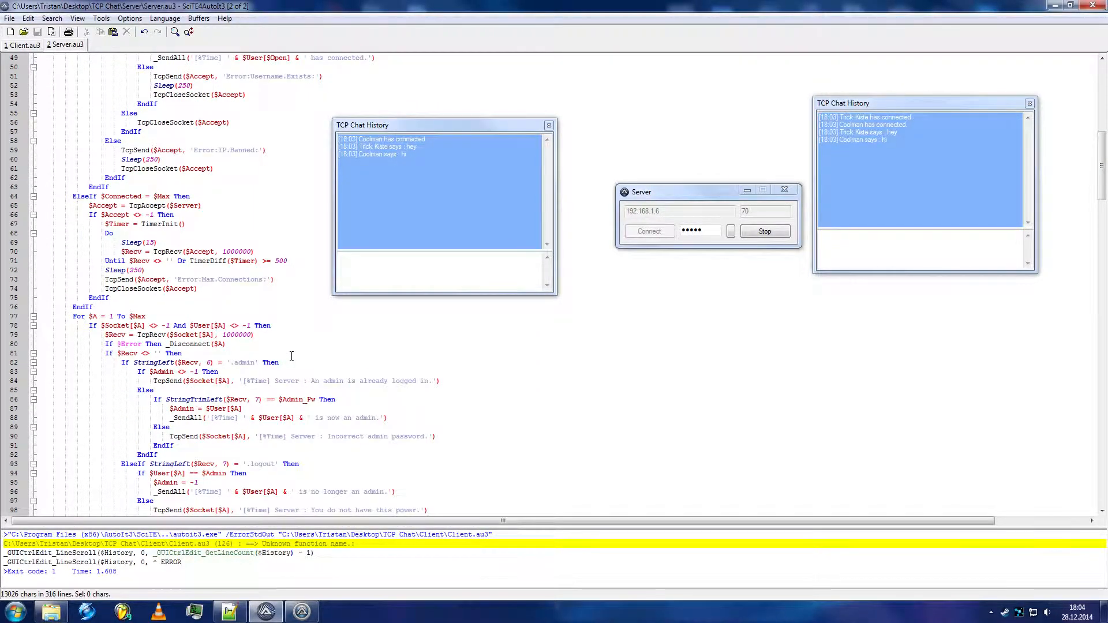
Step: Type the admin command as Trick Kiste, then review the server's admin-command code
click(887, 250)
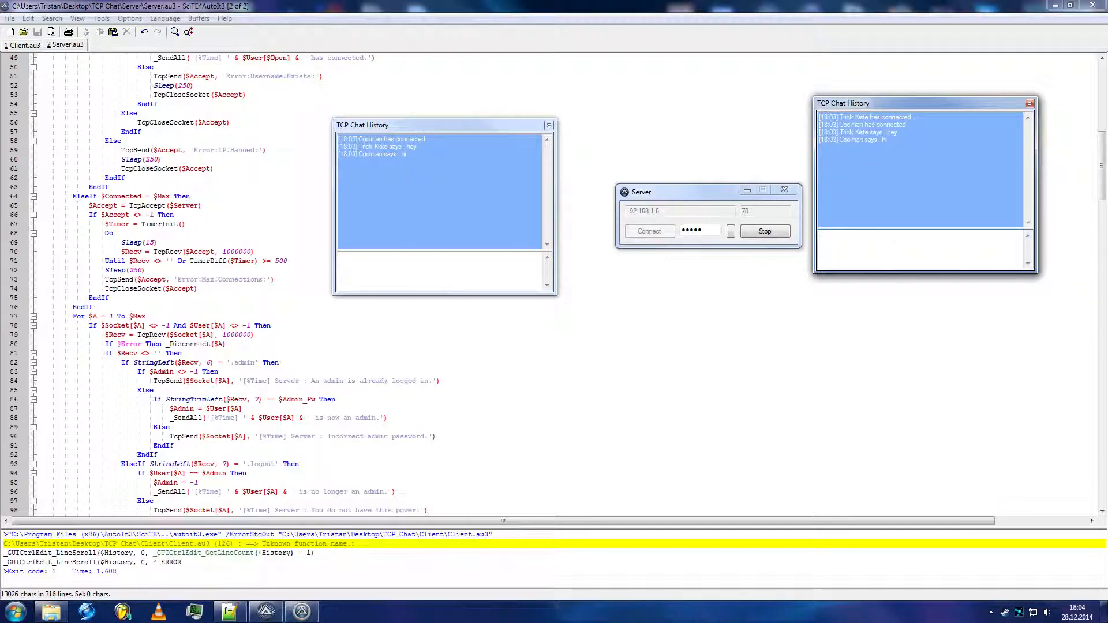
text(admin)
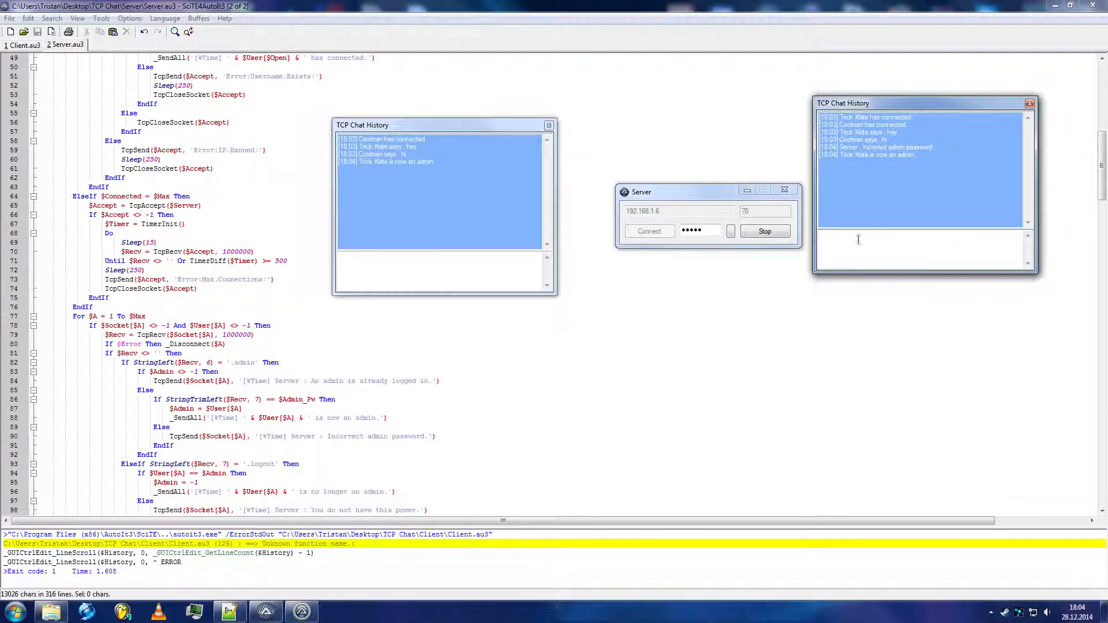
mouse_move(850, 254)
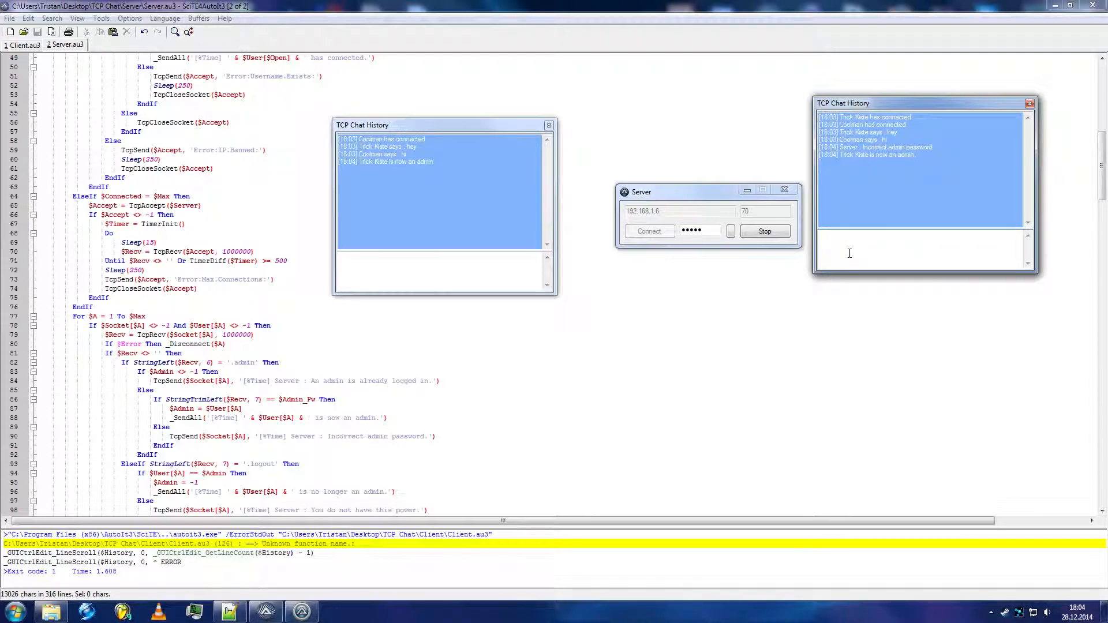
click(281, 362)
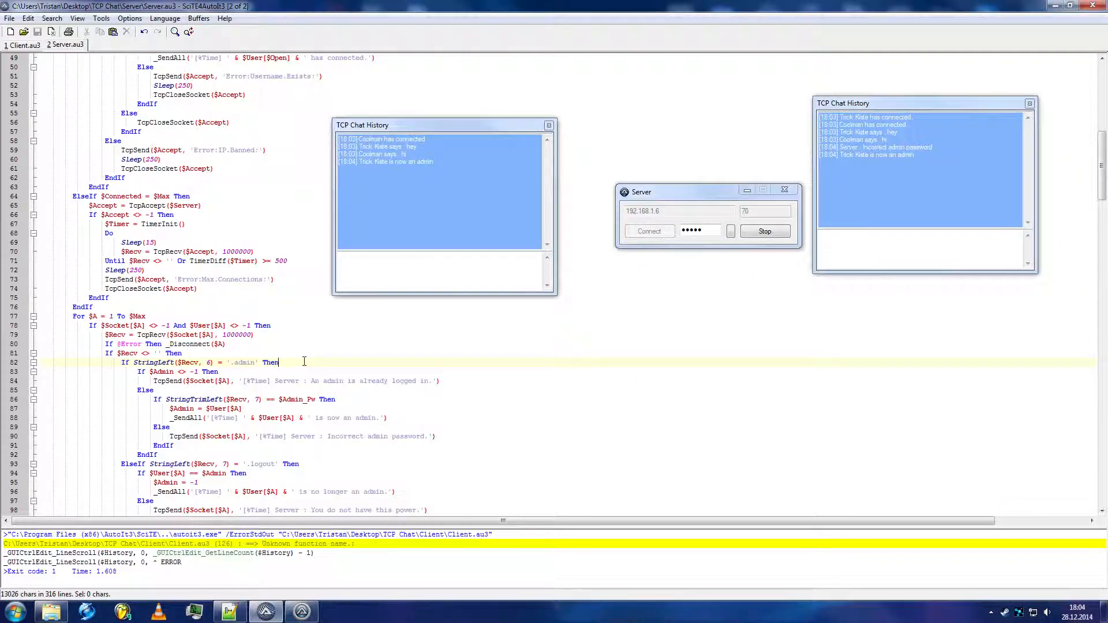
scroll(down, 3)
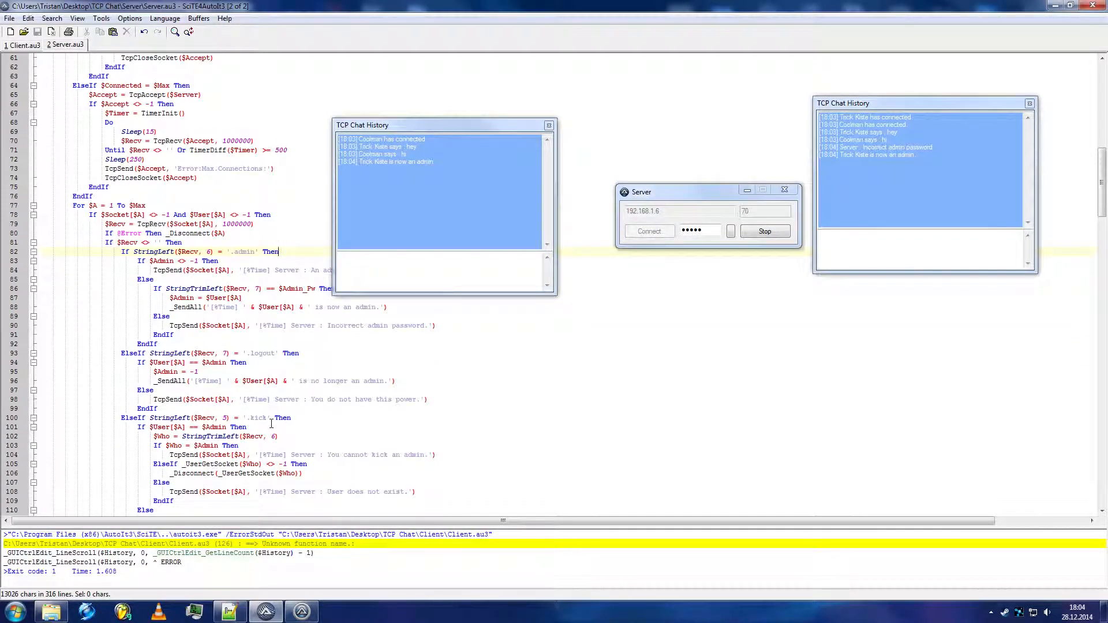
scroll(down, 3)
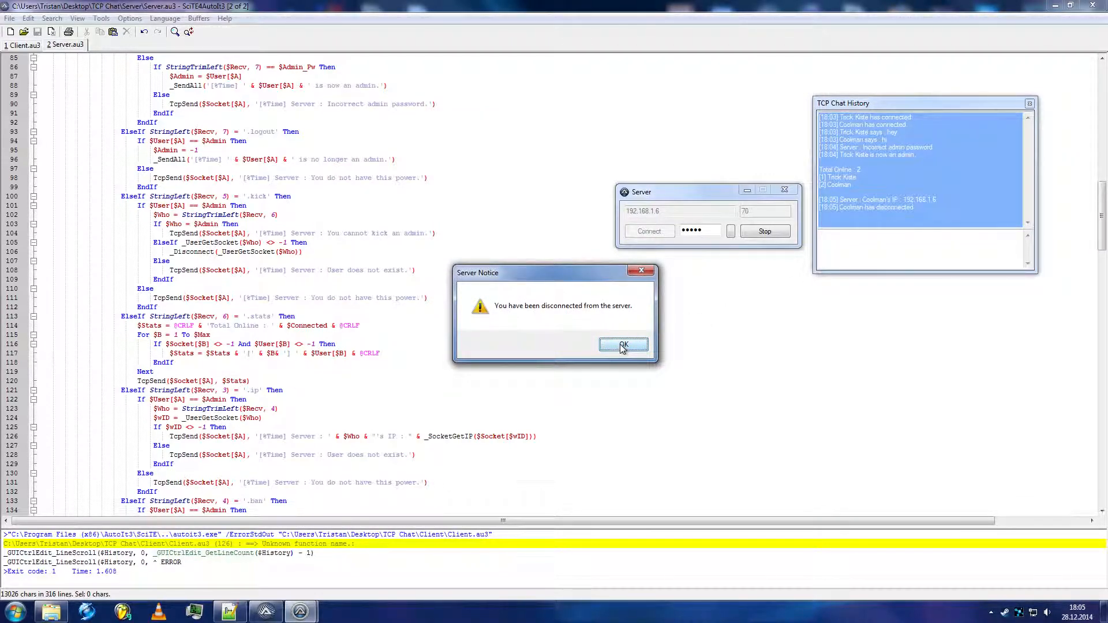
Step: Dismiss both disconnect notices and move Coolman's chat window further right
click(623, 345)
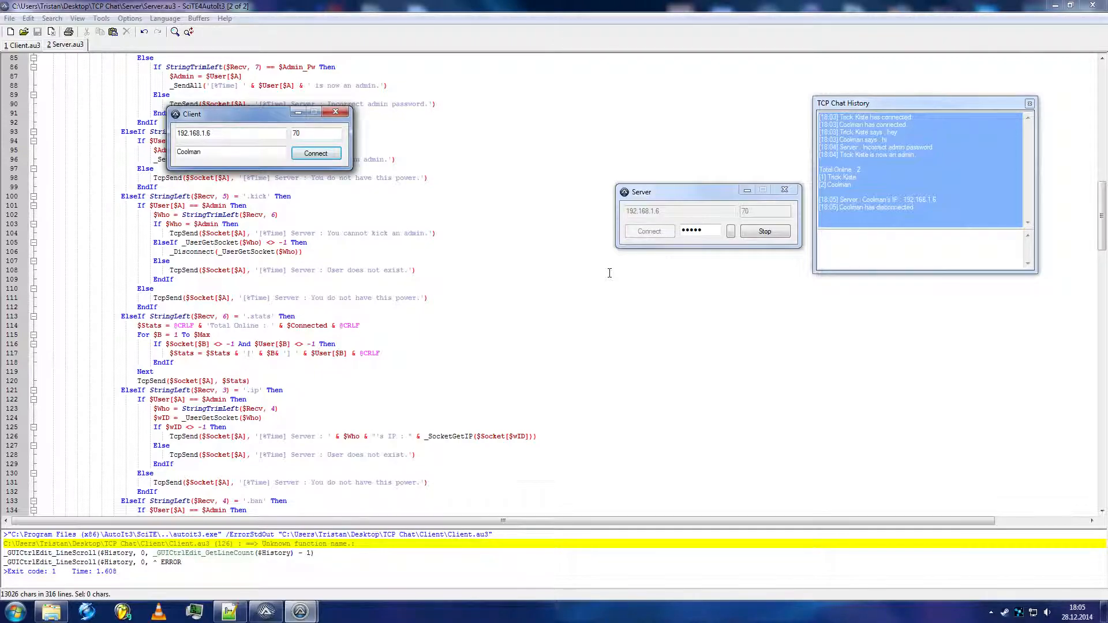
mouse_move(578, 265)
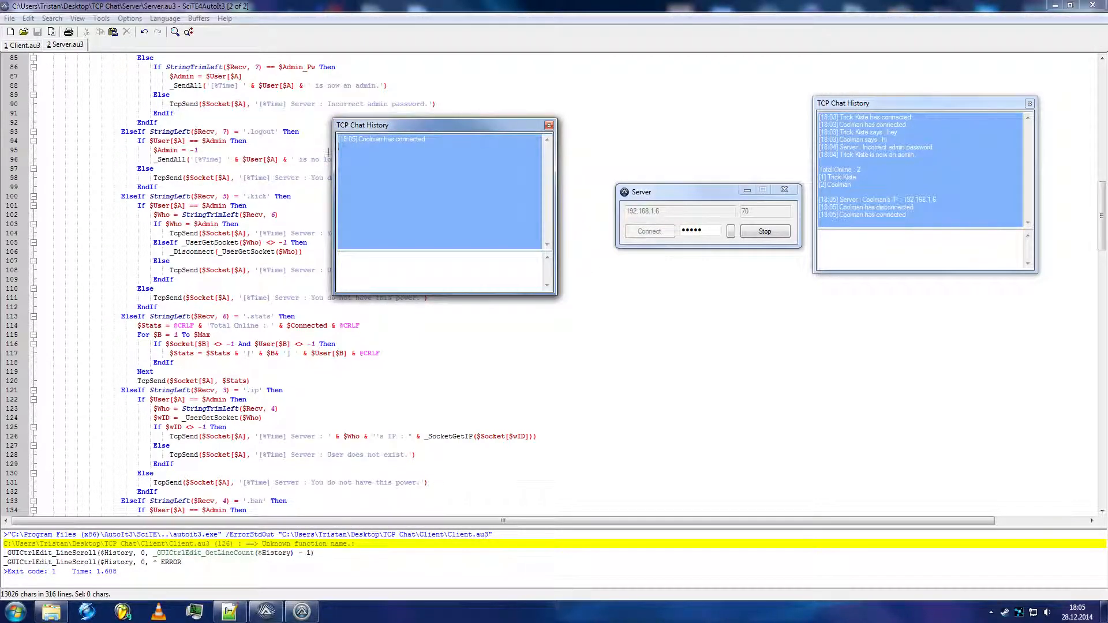
drag(363, 125, 412, 191)
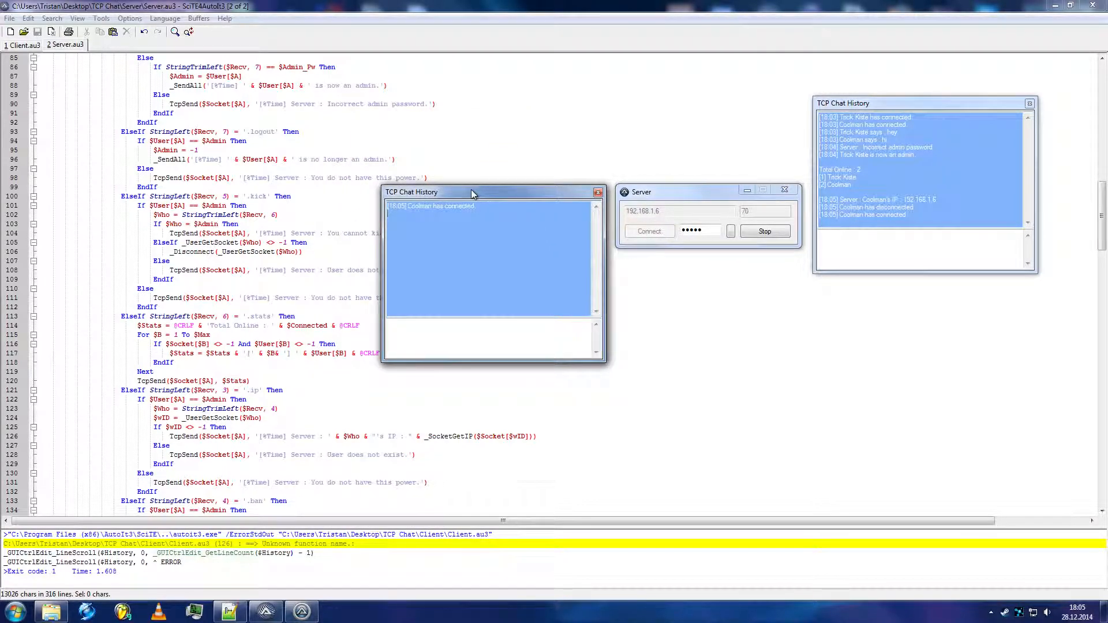
mouse_move(484, 334)
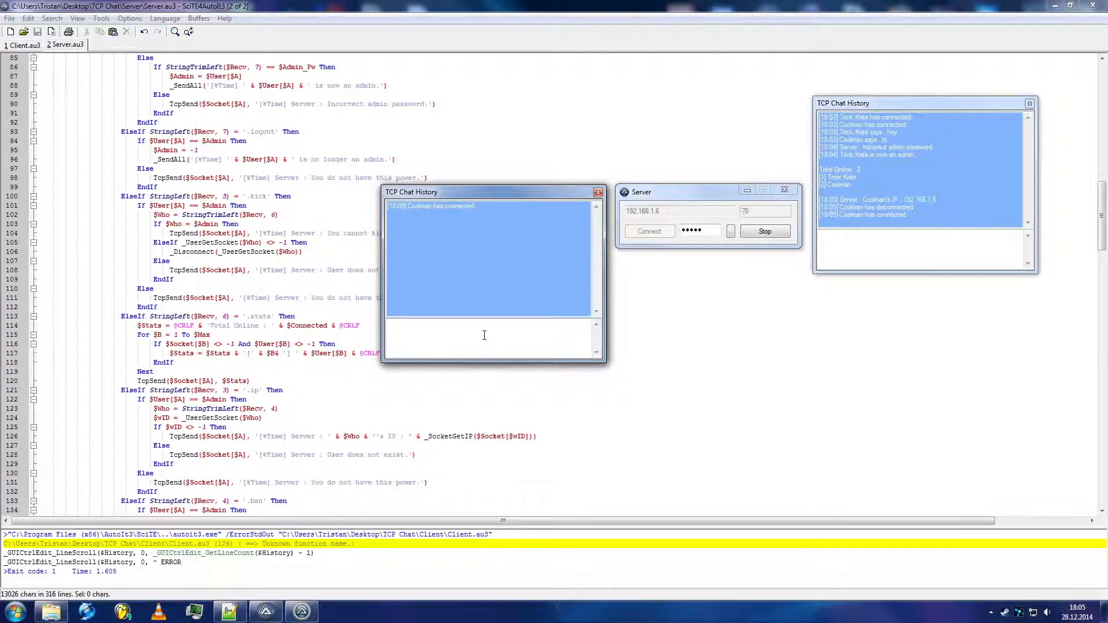
mouse_move(436, 453)
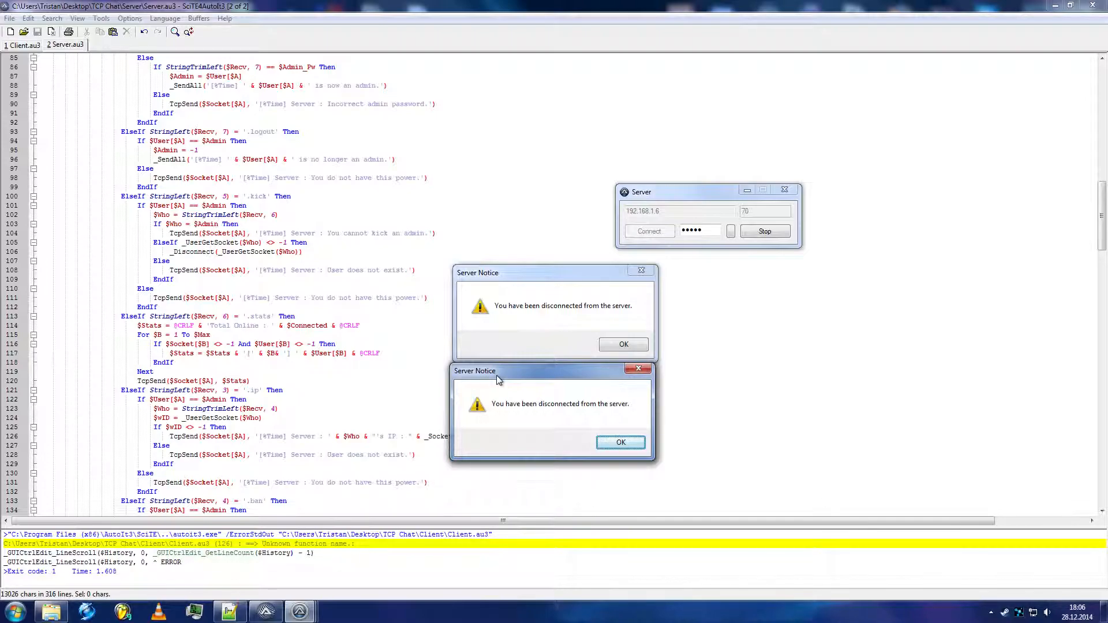
mouse_move(621, 442)
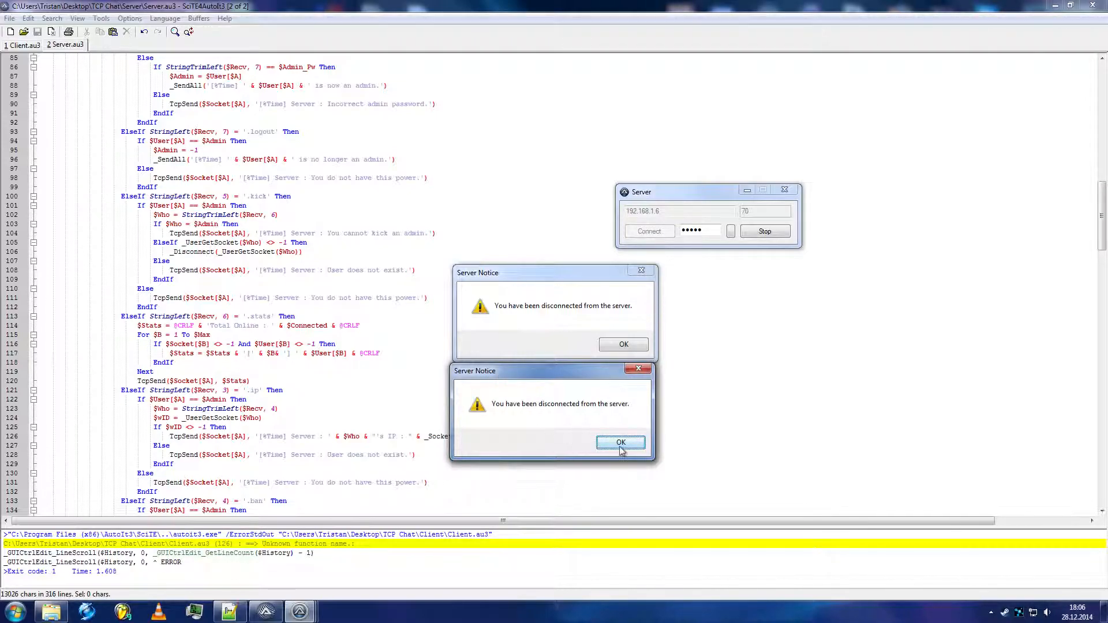
click(621, 443)
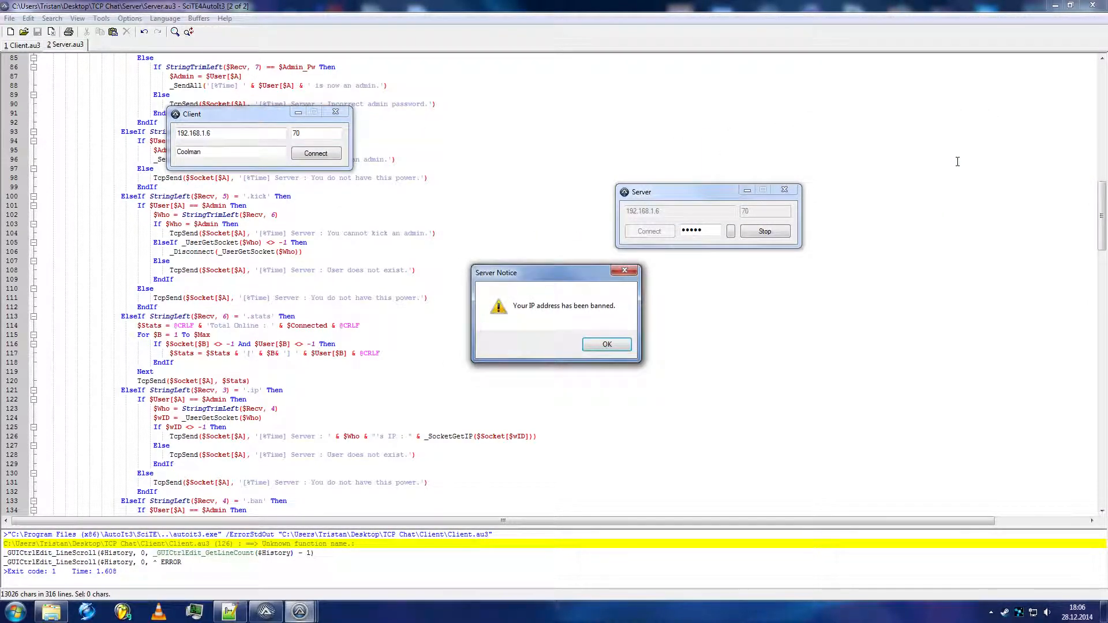
Step: Dismiss the 'Your IP address has been banned' notice and place Coolman's window beside the server
click(605, 344)
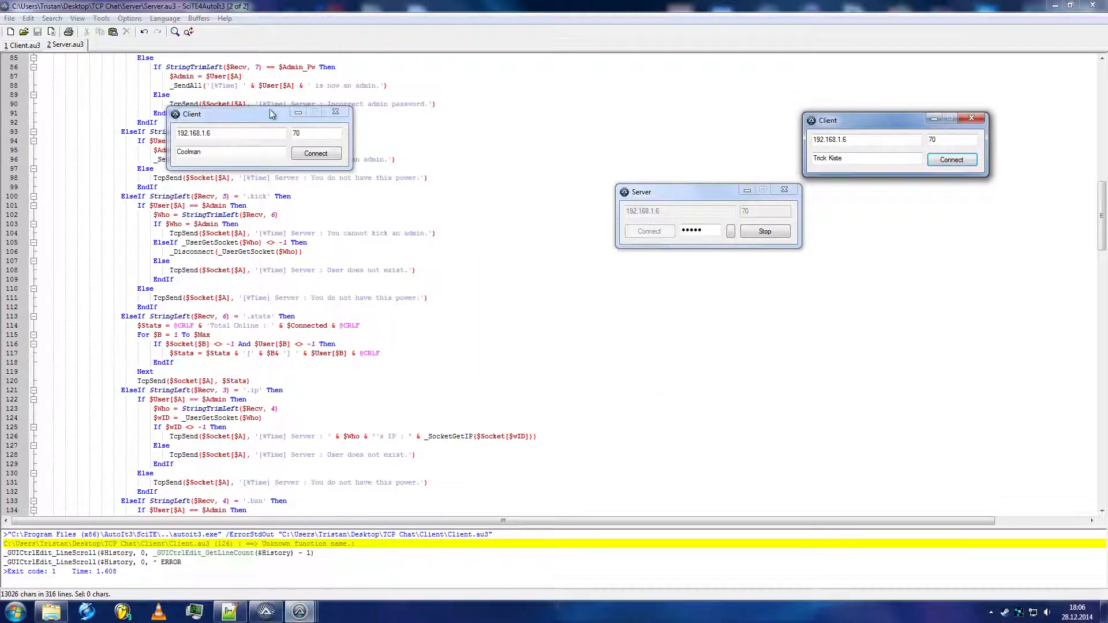
drag(248, 114, 453, 193)
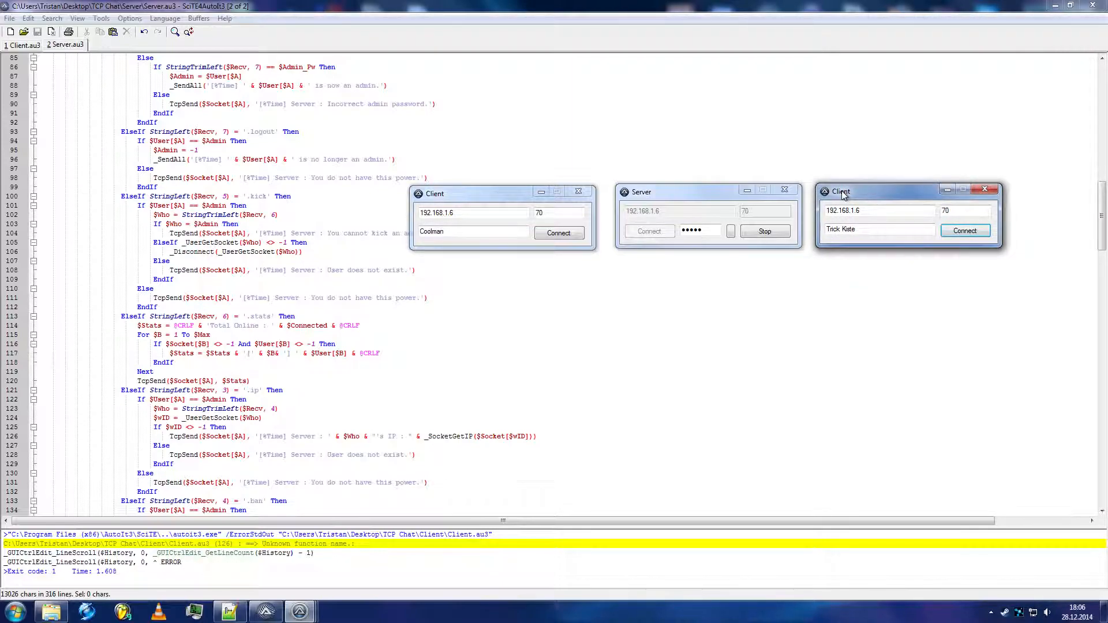
mouse_move(835, 201)
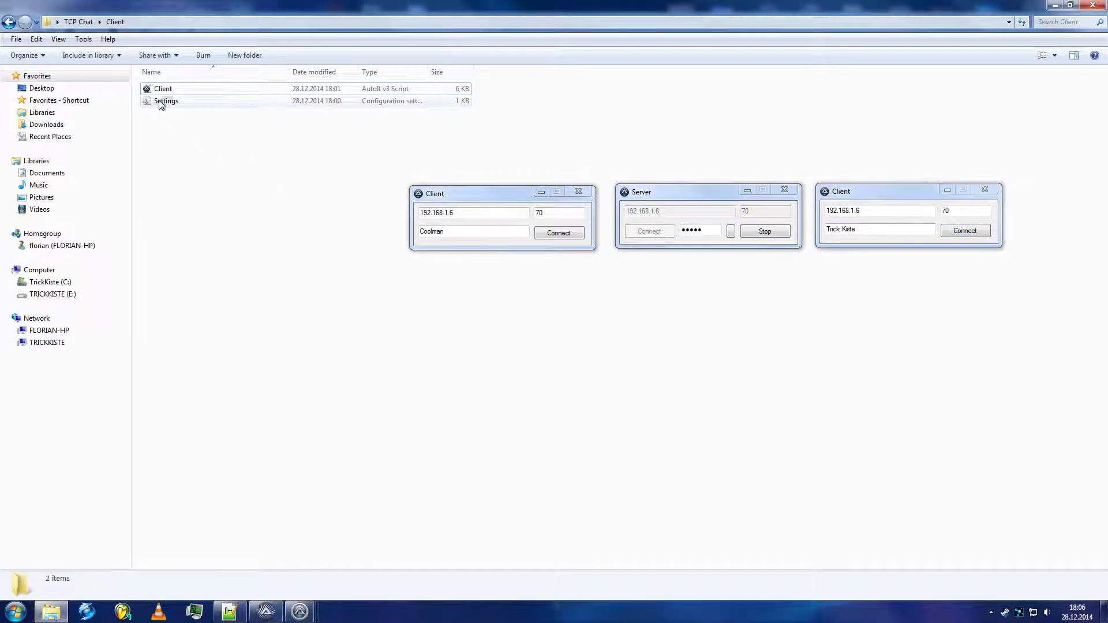
Step: Check the client Settings file, then open the server's Banned.txt list
double_click(166, 100)
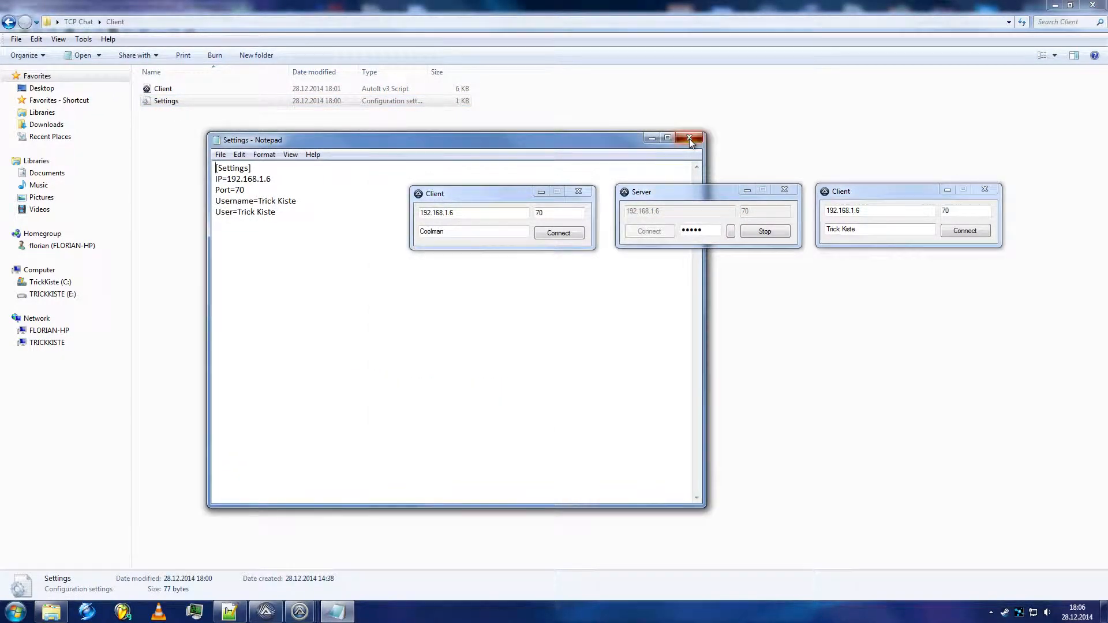
click(690, 138)
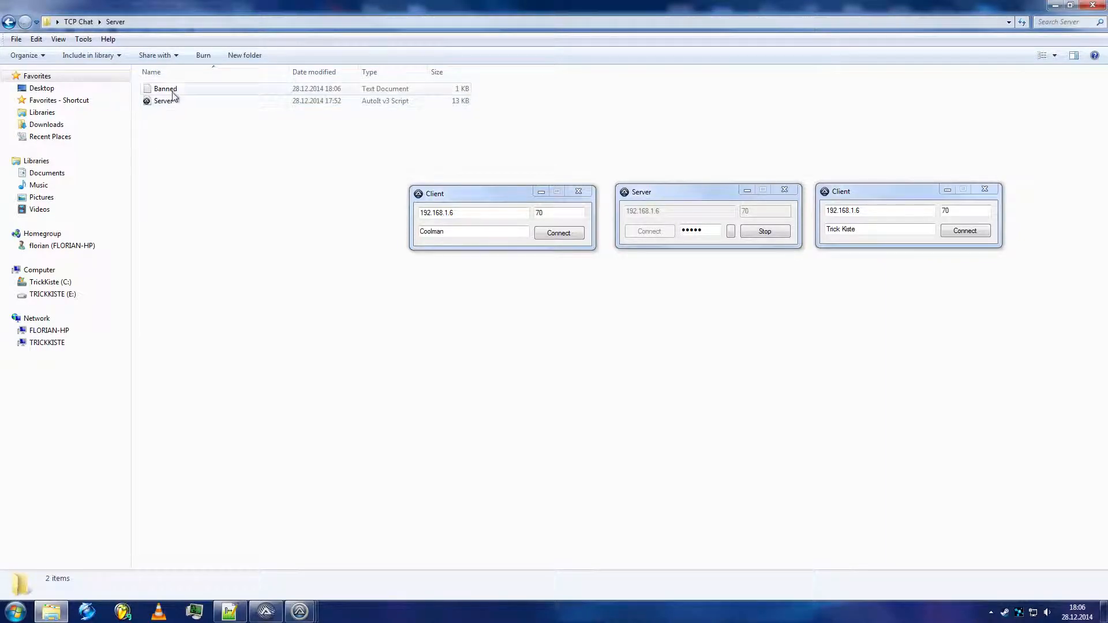
double_click(165, 88)
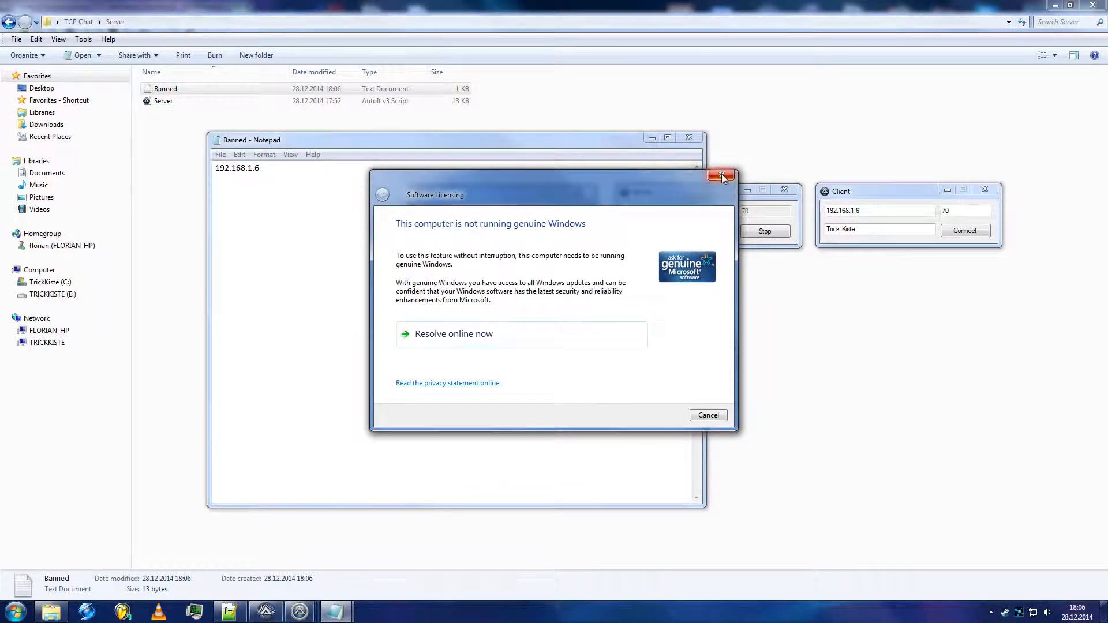
click(721, 176)
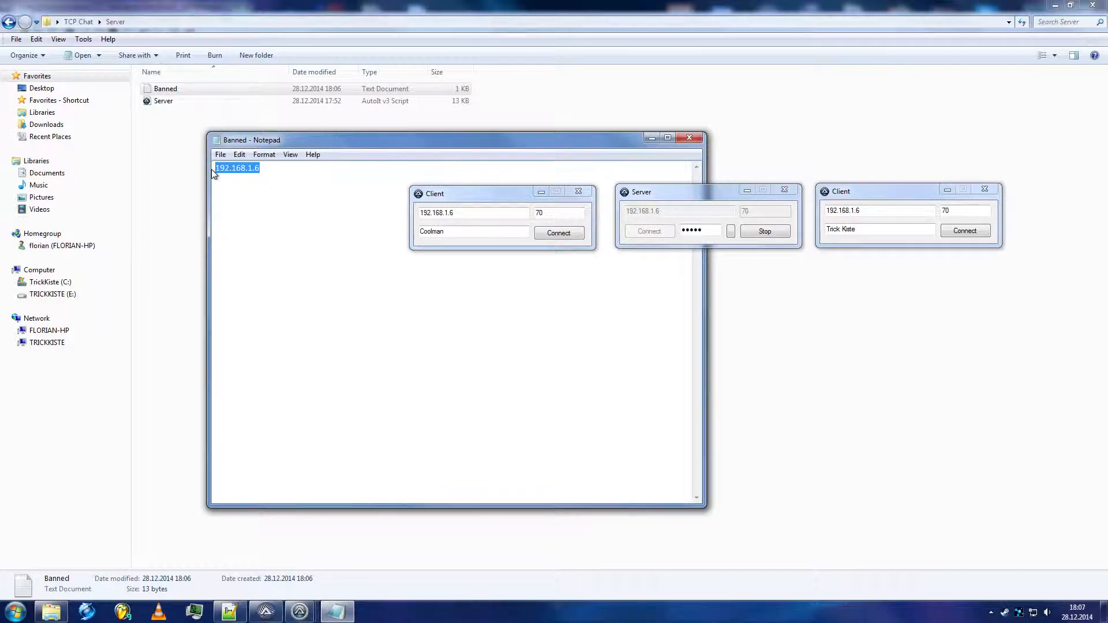
Step: Change the banned IP in Banned.txt to 192.168.1.5 and save it
click(267, 168)
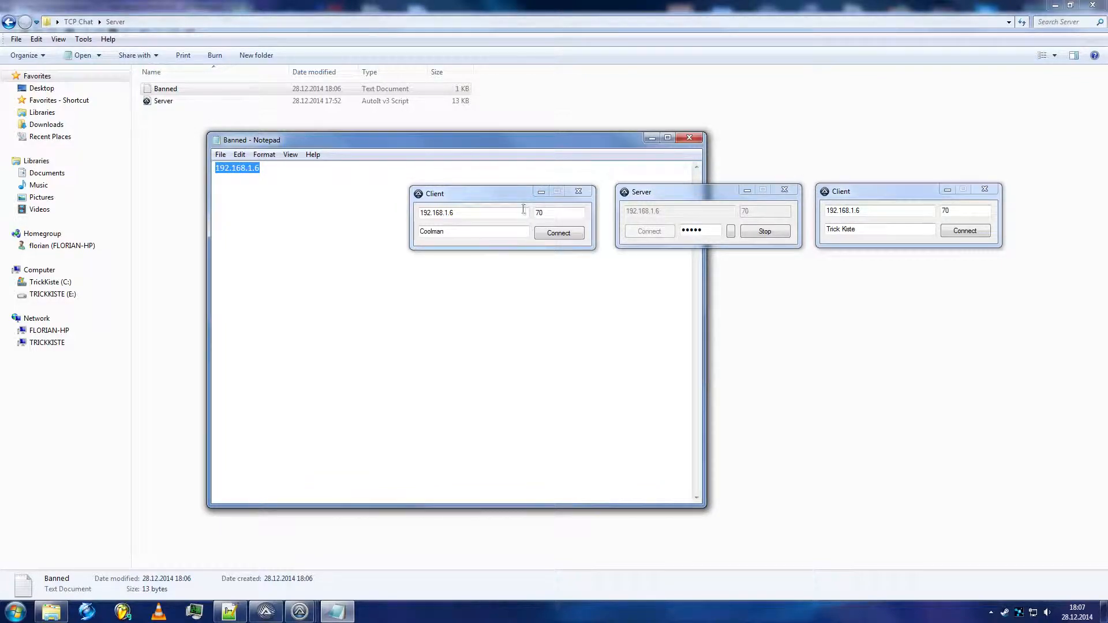
mouse_move(416, 205)
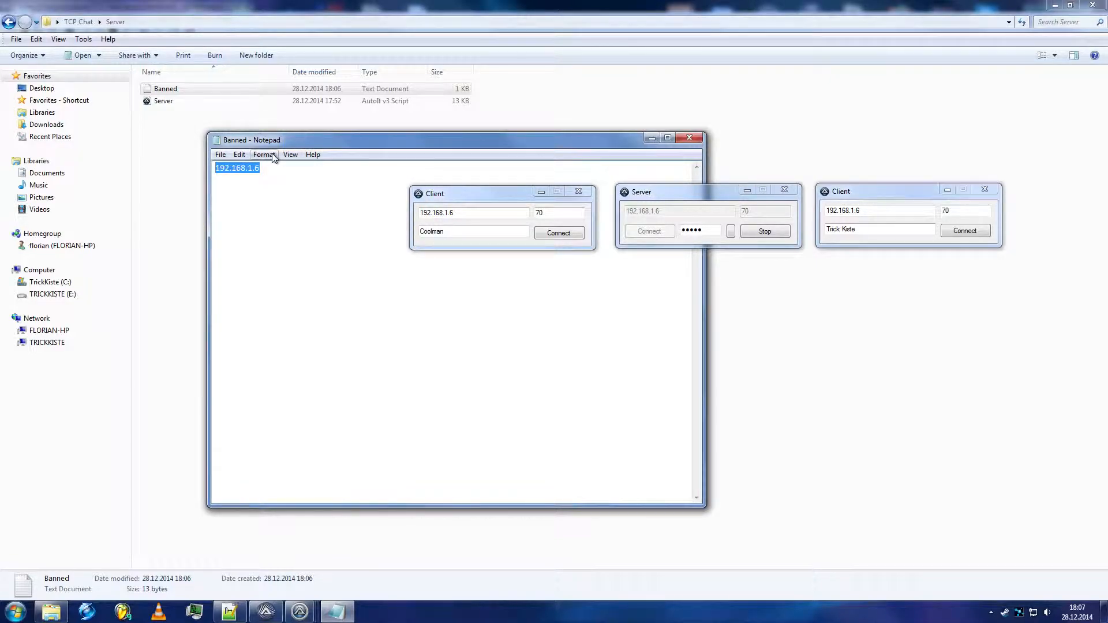
click(285, 167)
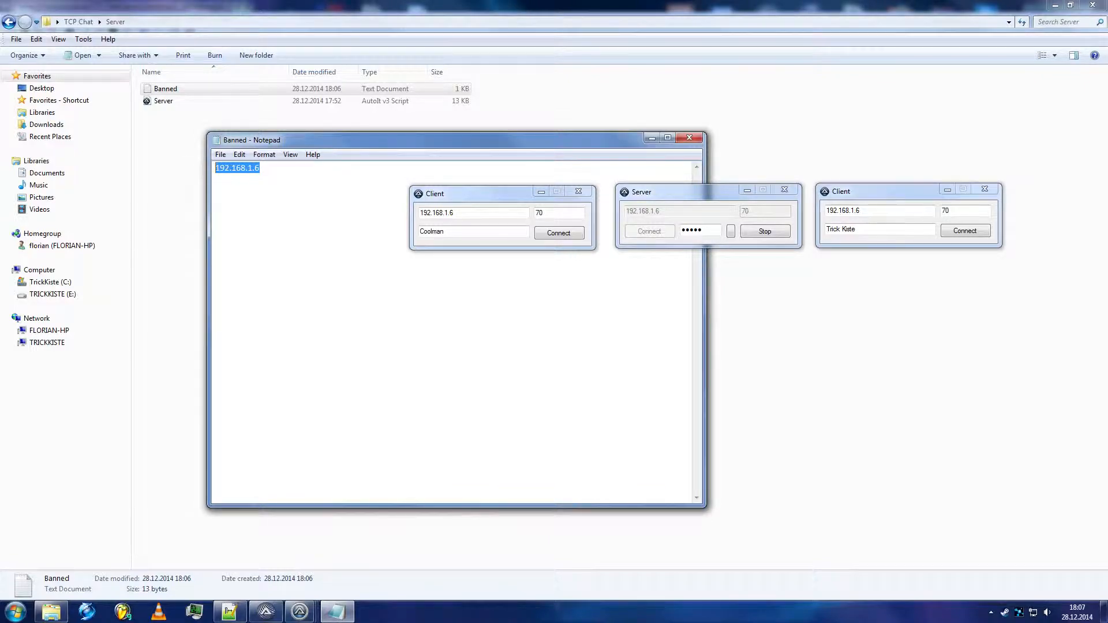
click(272, 168)
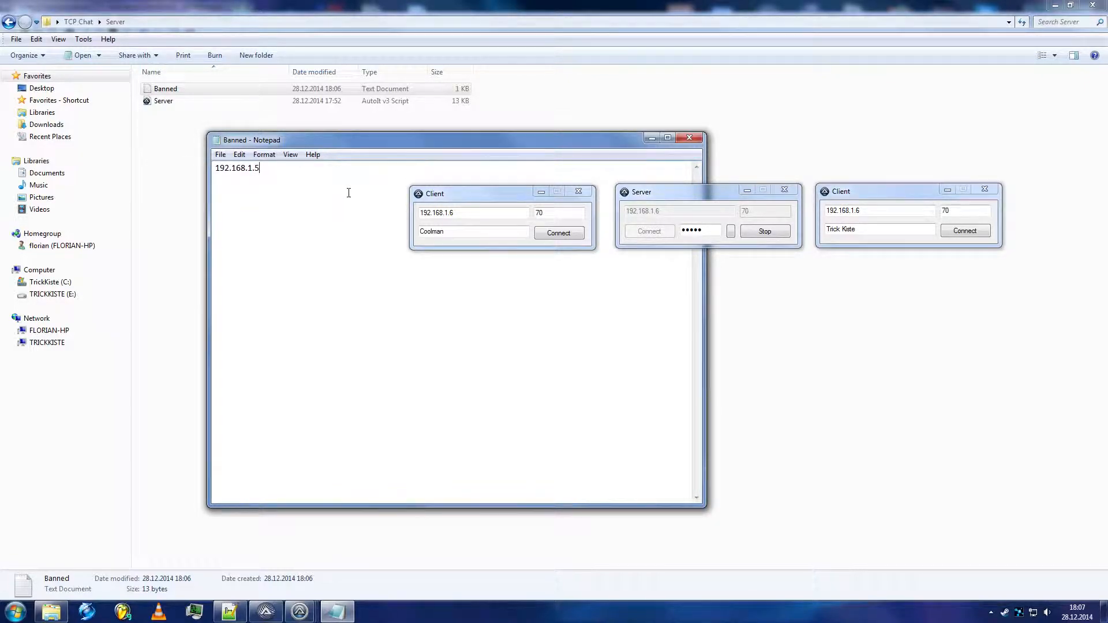
click(690, 138)
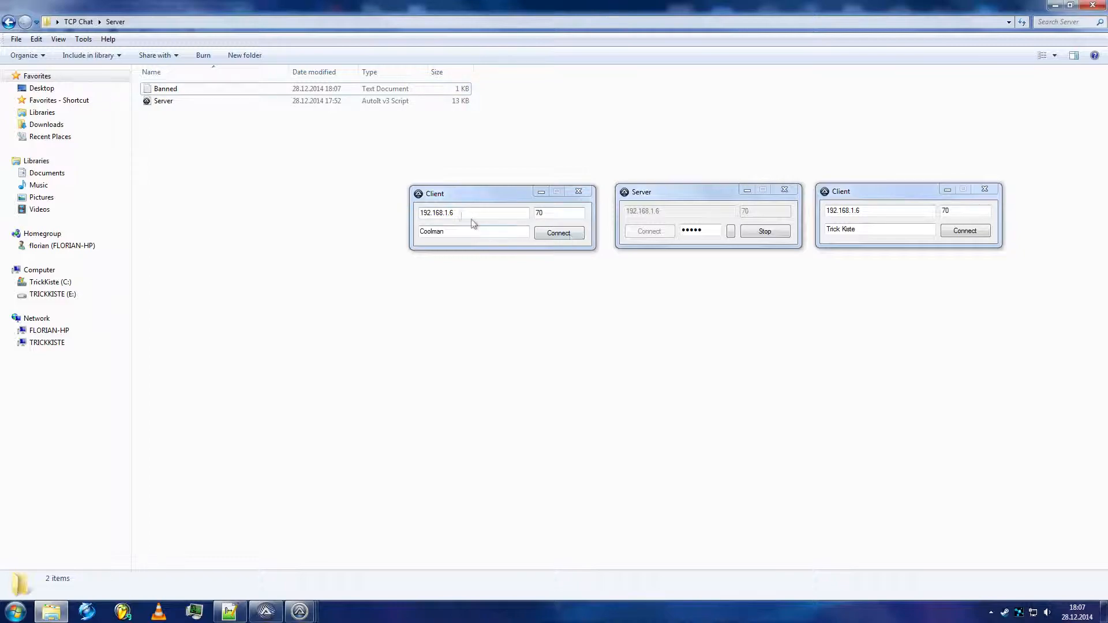
Step: Try connecting Coolman to 192.168.1.5, close the hung client, and dismiss the fatal error
click(964, 230)
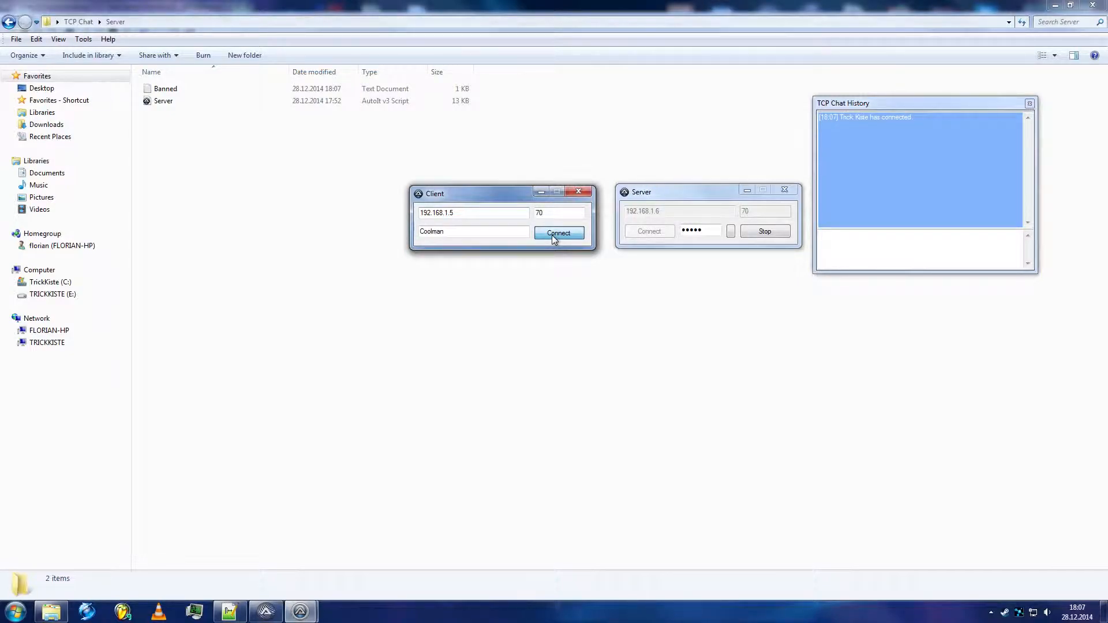
mouse_move(526, 324)
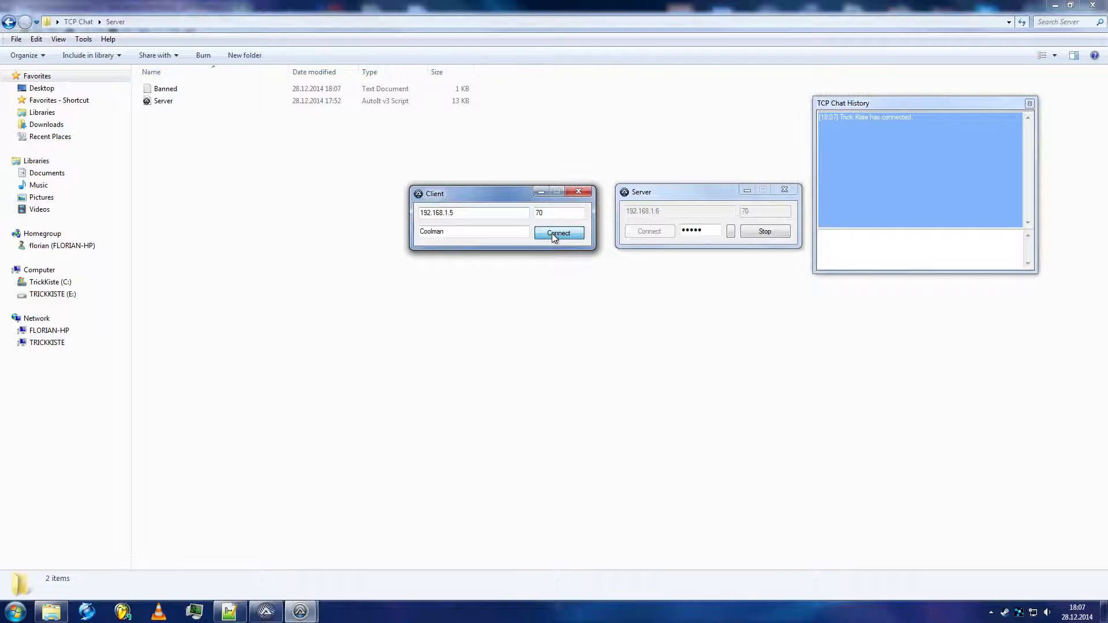
click(558, 233)
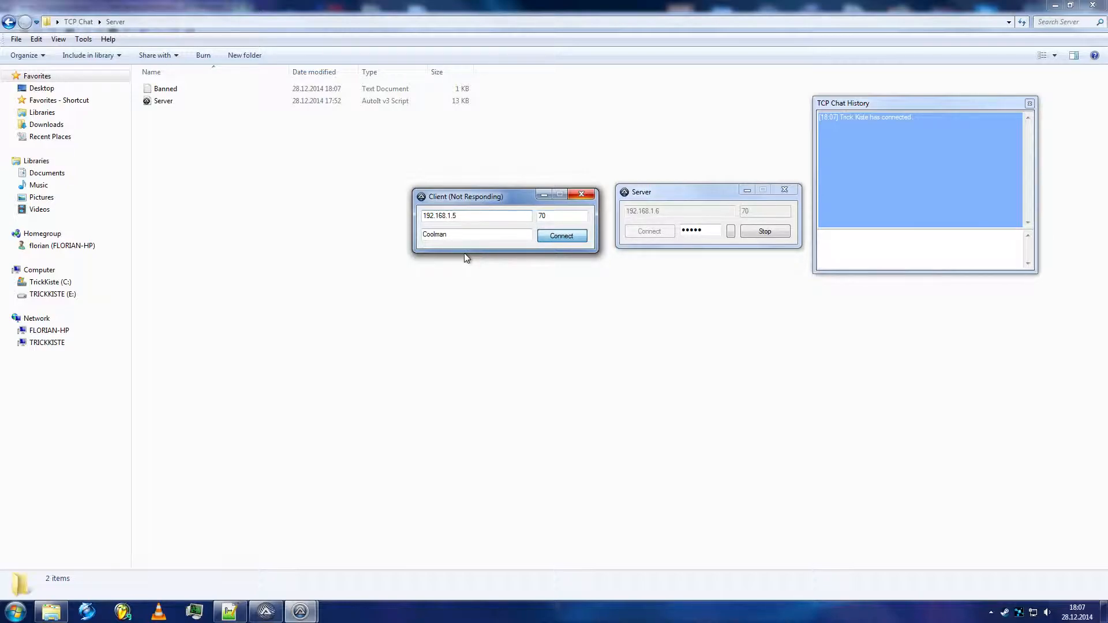
mouse_move(460, 267)
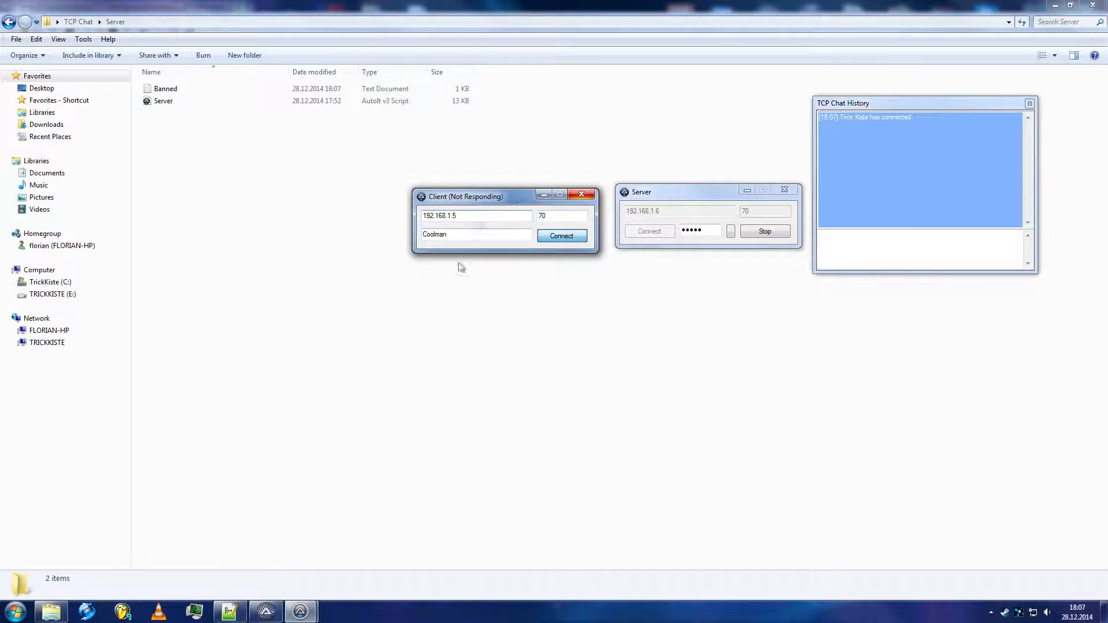
mouse_move(583, 196)
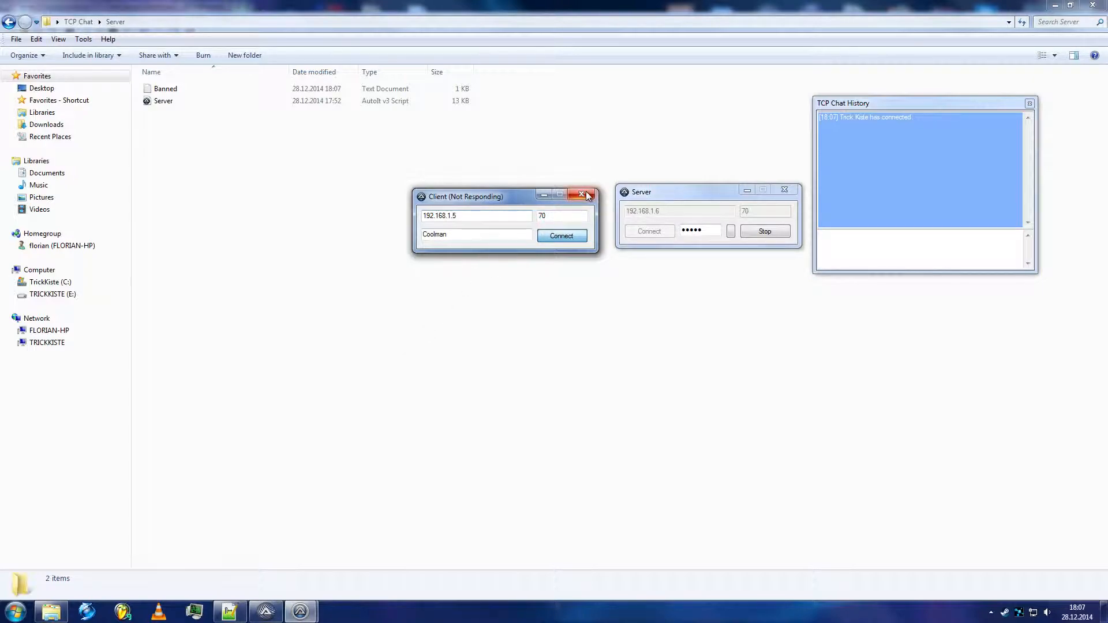
click(562, 235)
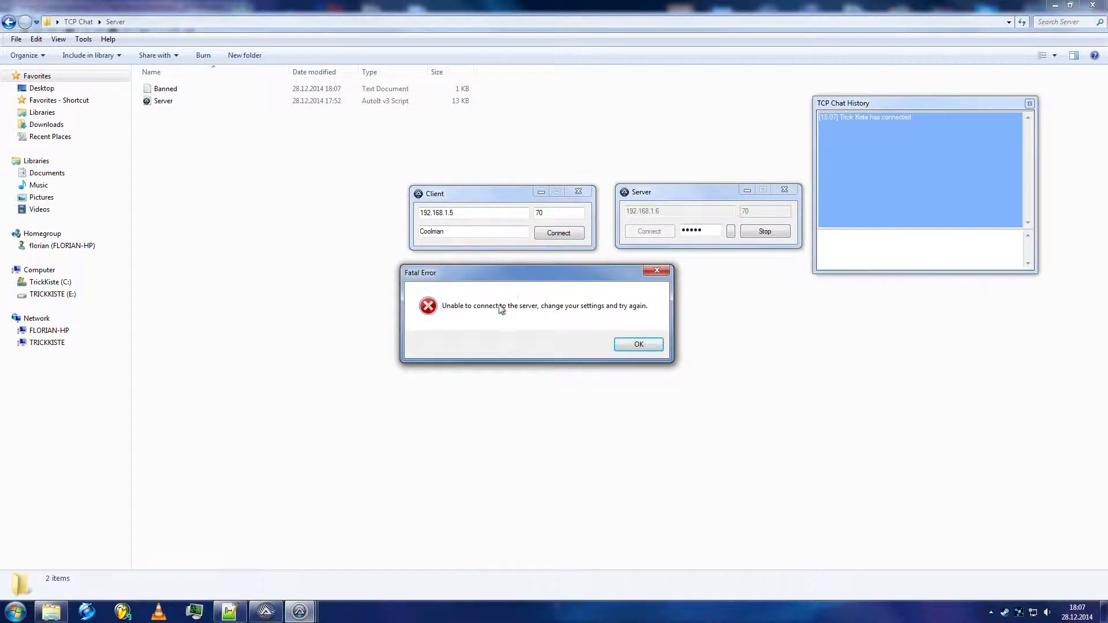
mouse_move(628, 315)
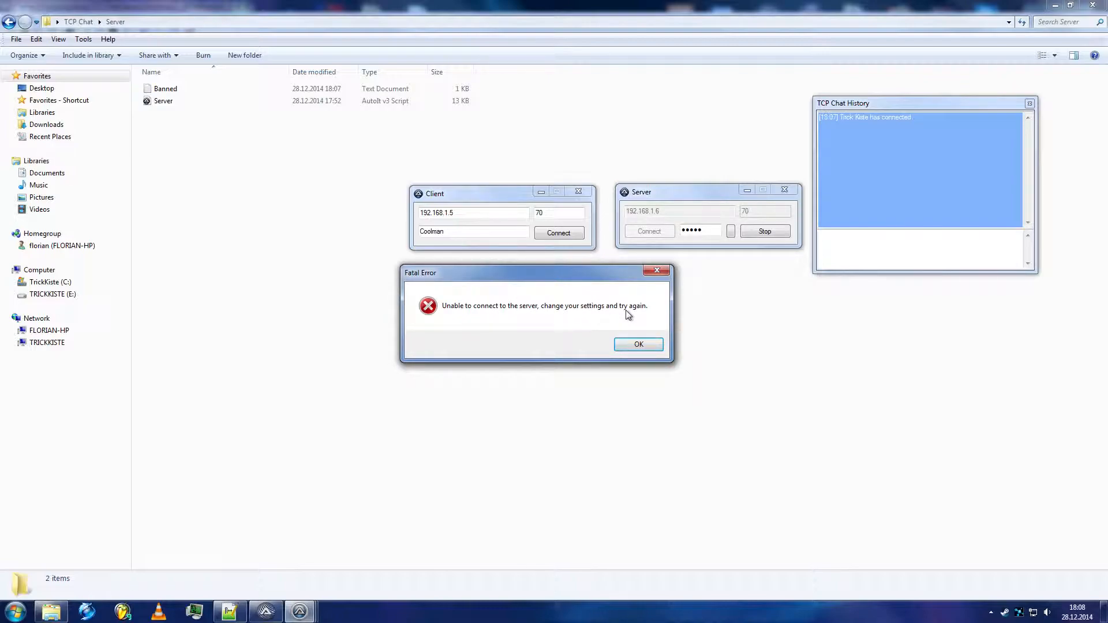
click(637, 344)
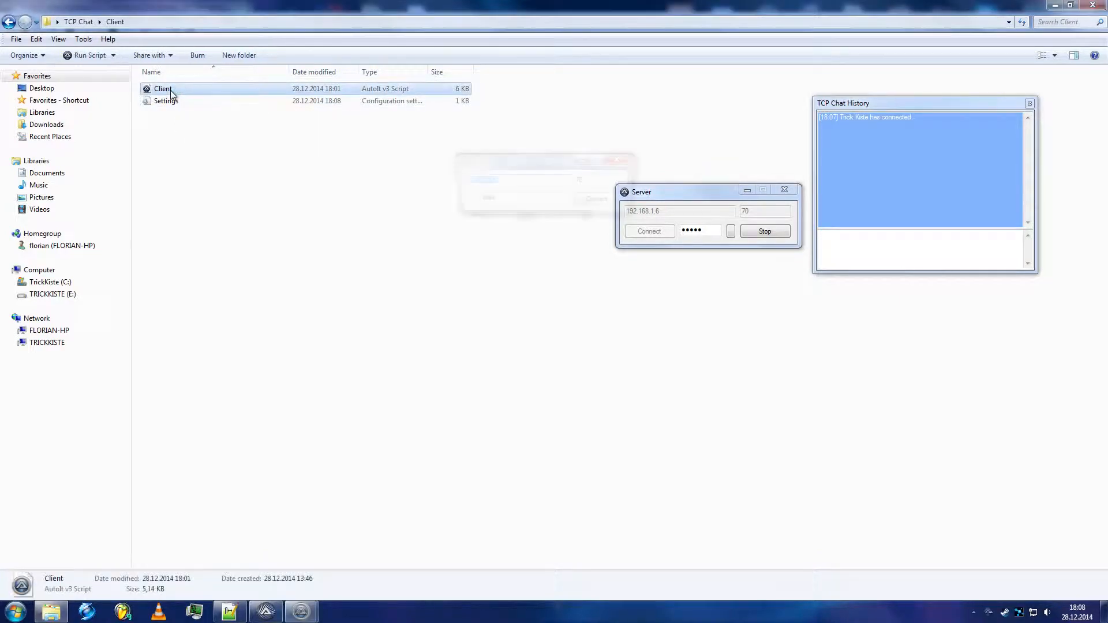
Step: Launch extra Client.au3 instances and connect hty, eqw and yurt to 192.168.1.6
double_click(162, 89)
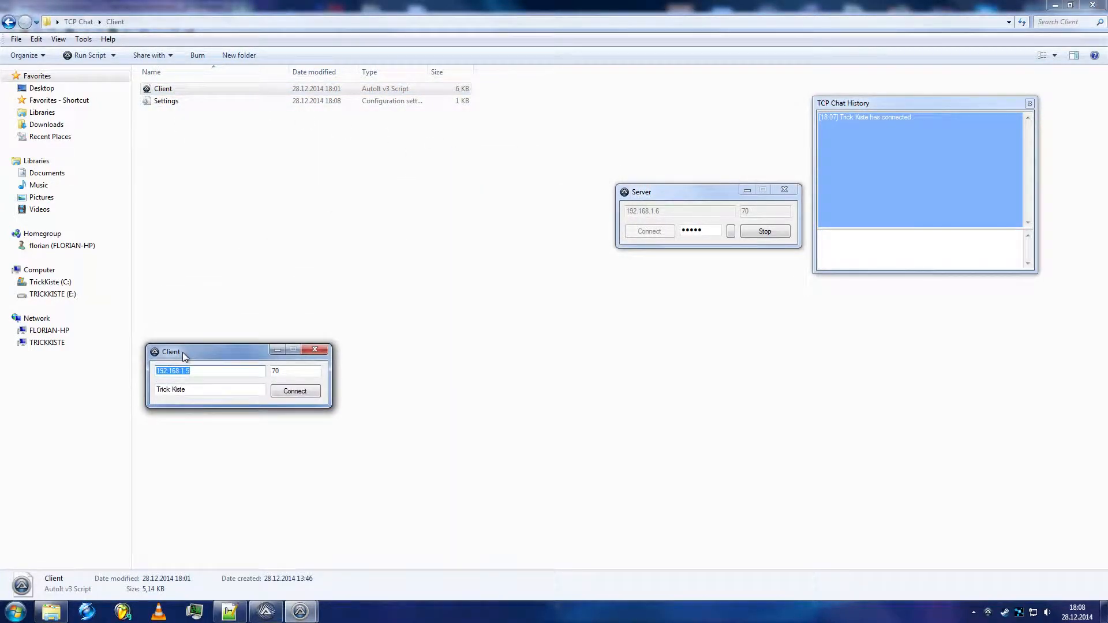
mouse_move(176, 363)
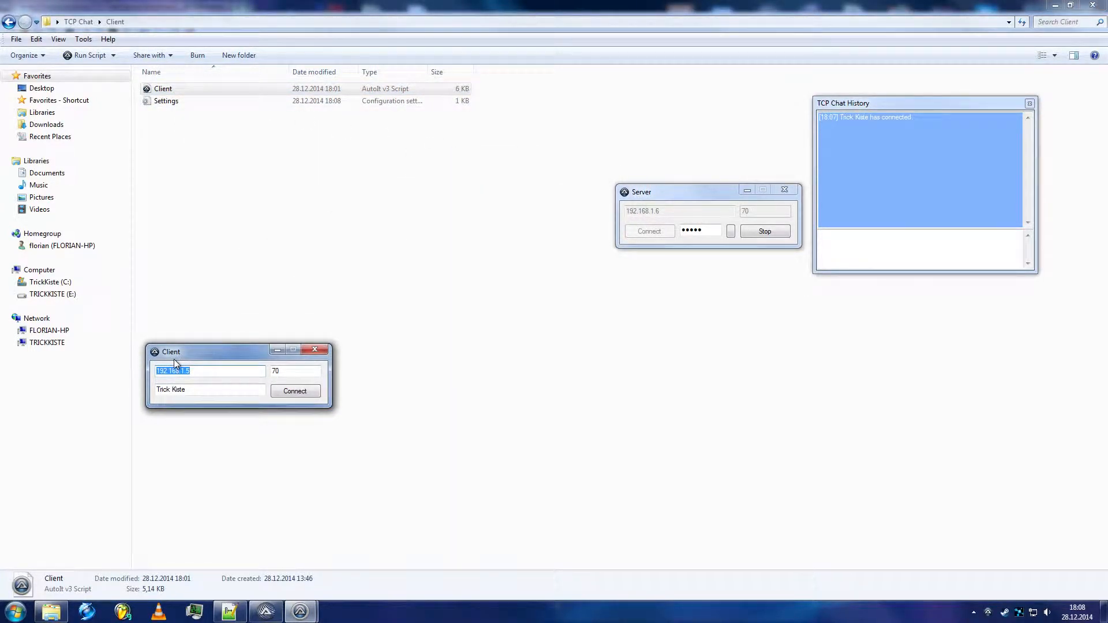
click(163, 88)
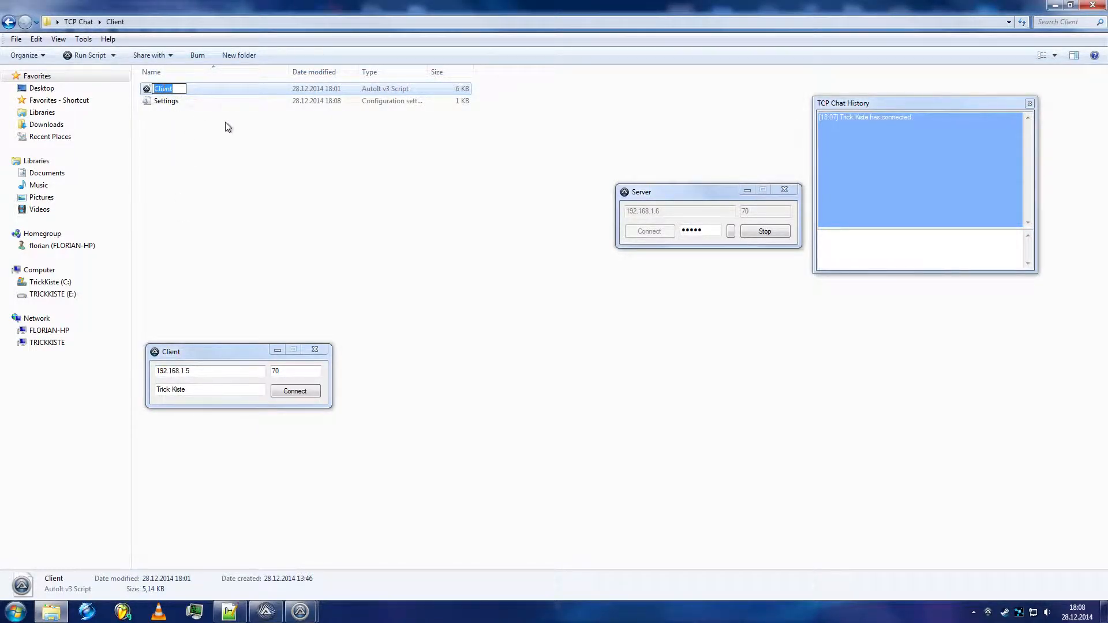
double_click(164, 88)
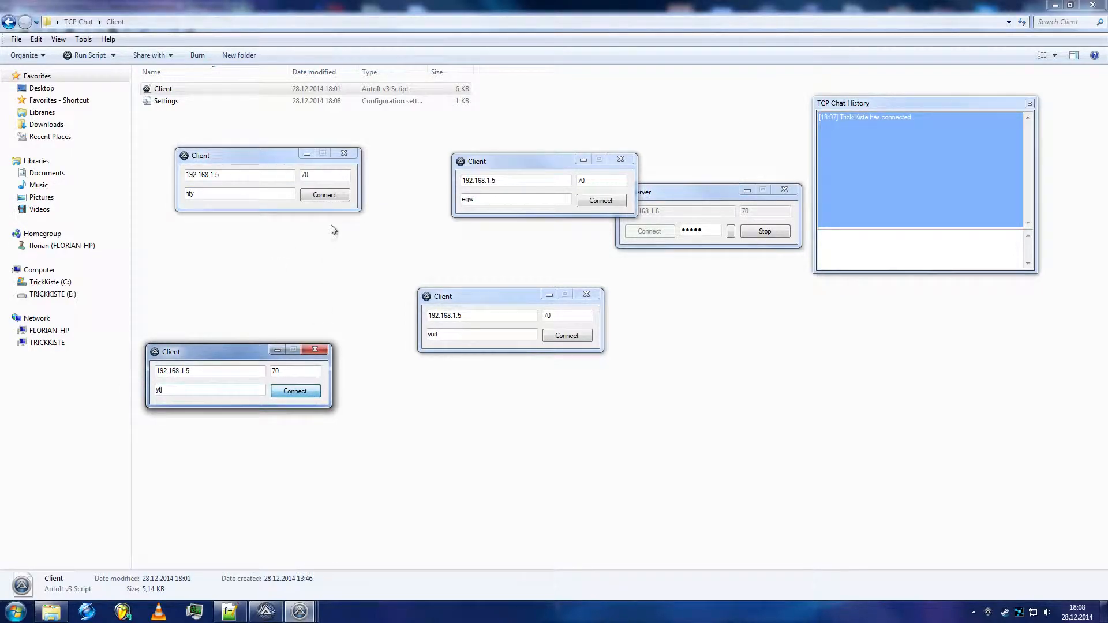
mouse_move(235, 174)
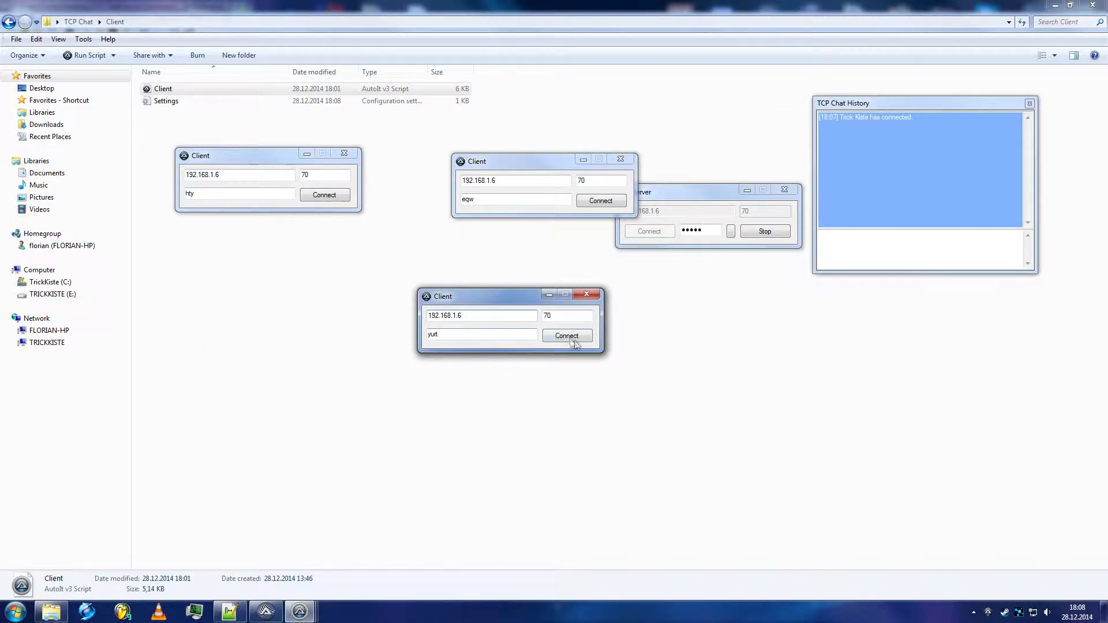
click(566, 335)
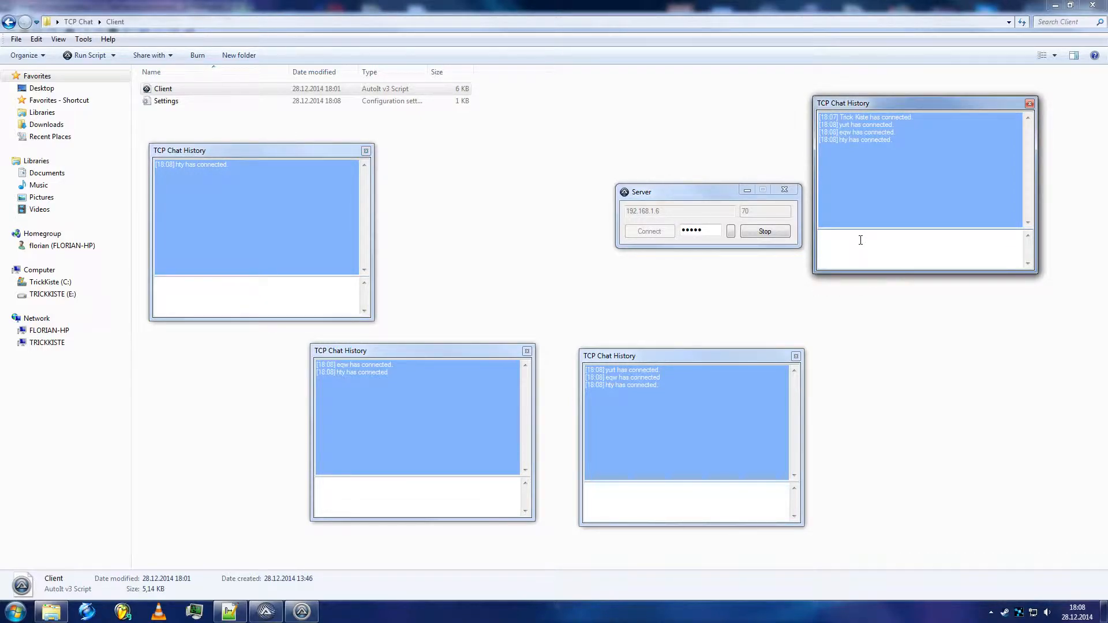
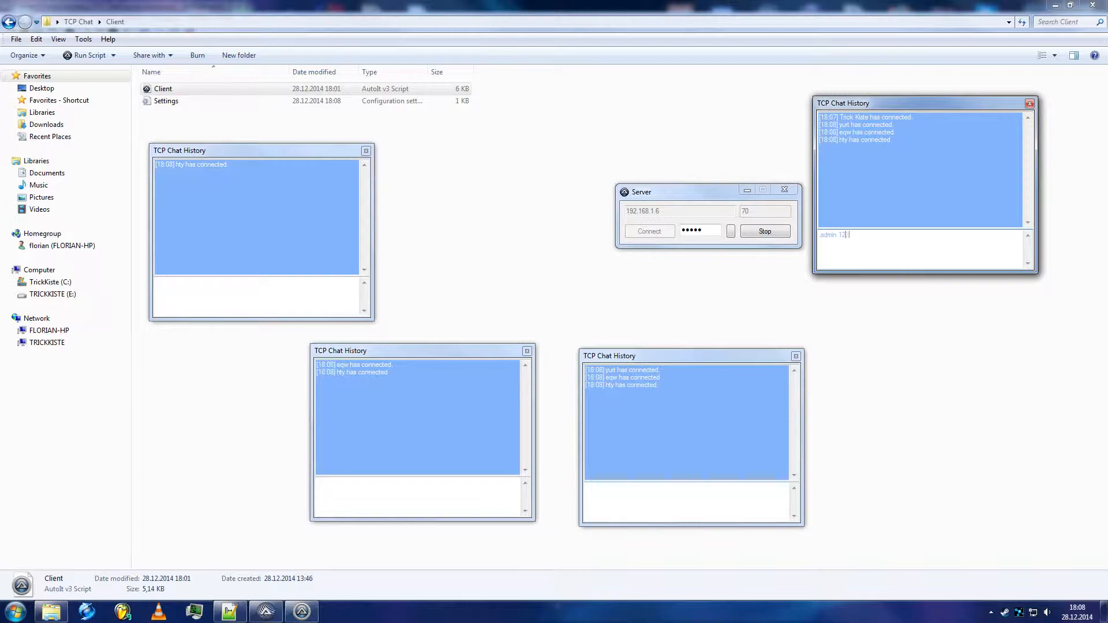
Step: Send 'admin 12' to make Trick Kiste admin, then chat from the eqw client
key(Return)
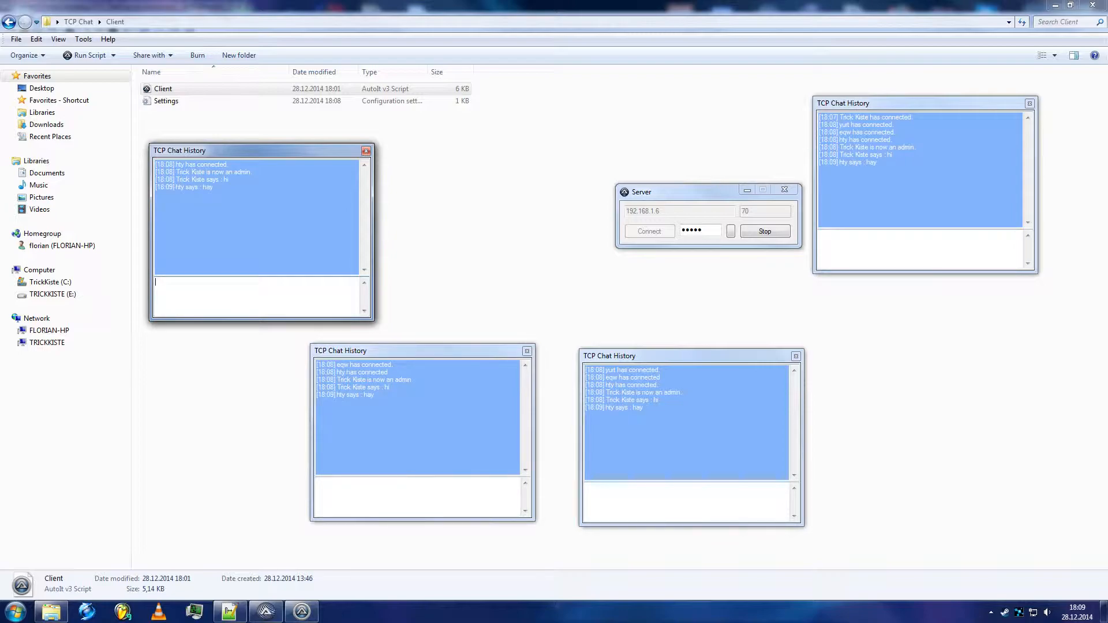
click(401, 495)
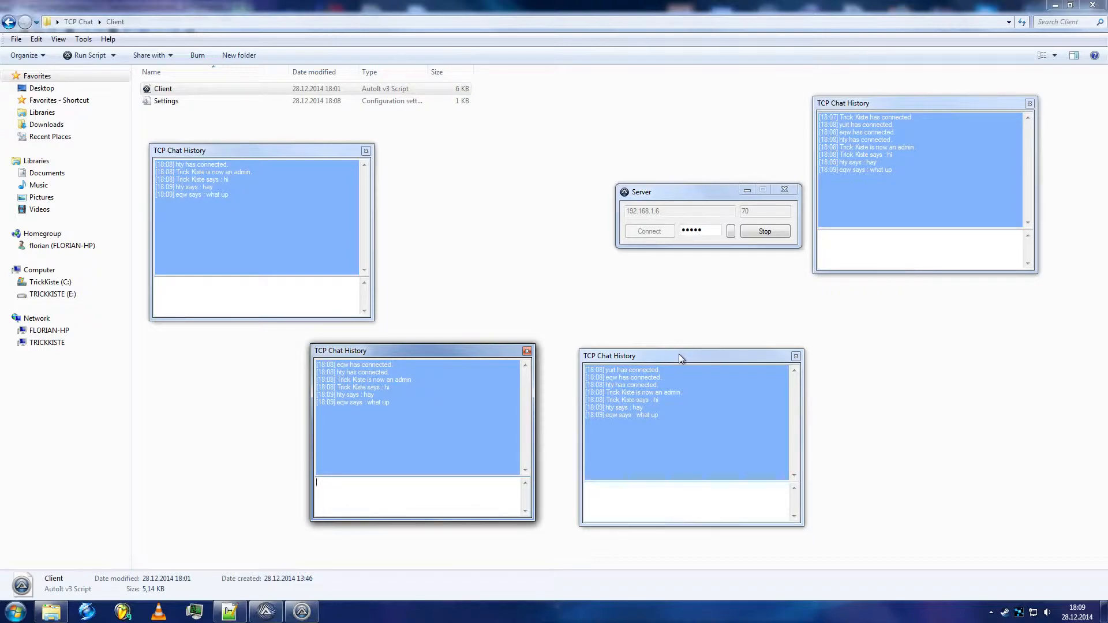
Step: Disconnect the eqw, yurt and hty clients from the chat
click(526, 351)
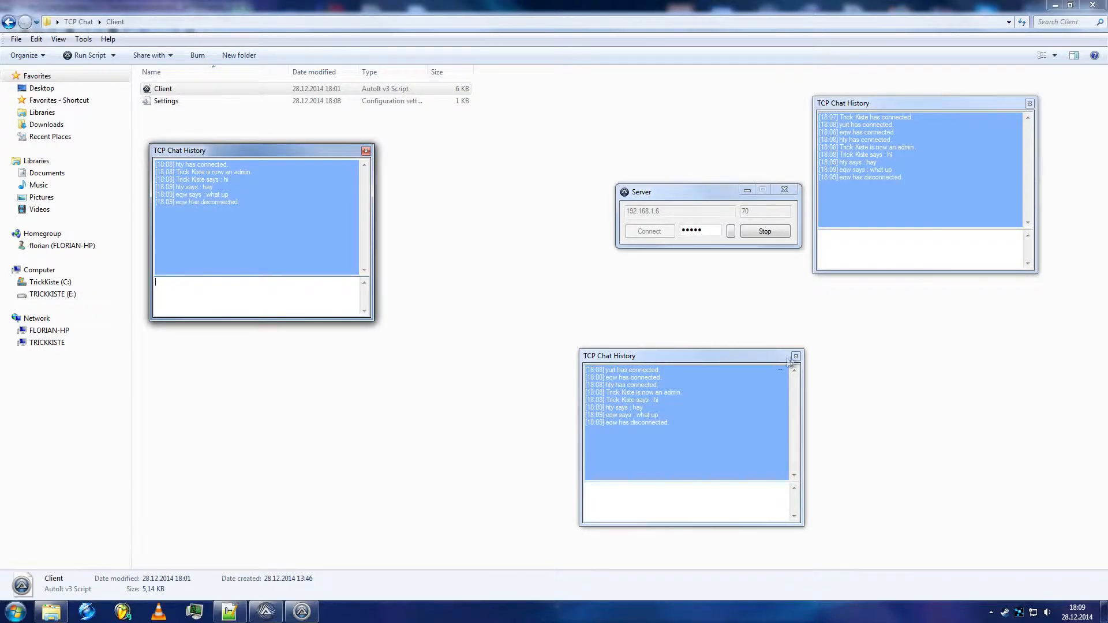
click(796, 356)
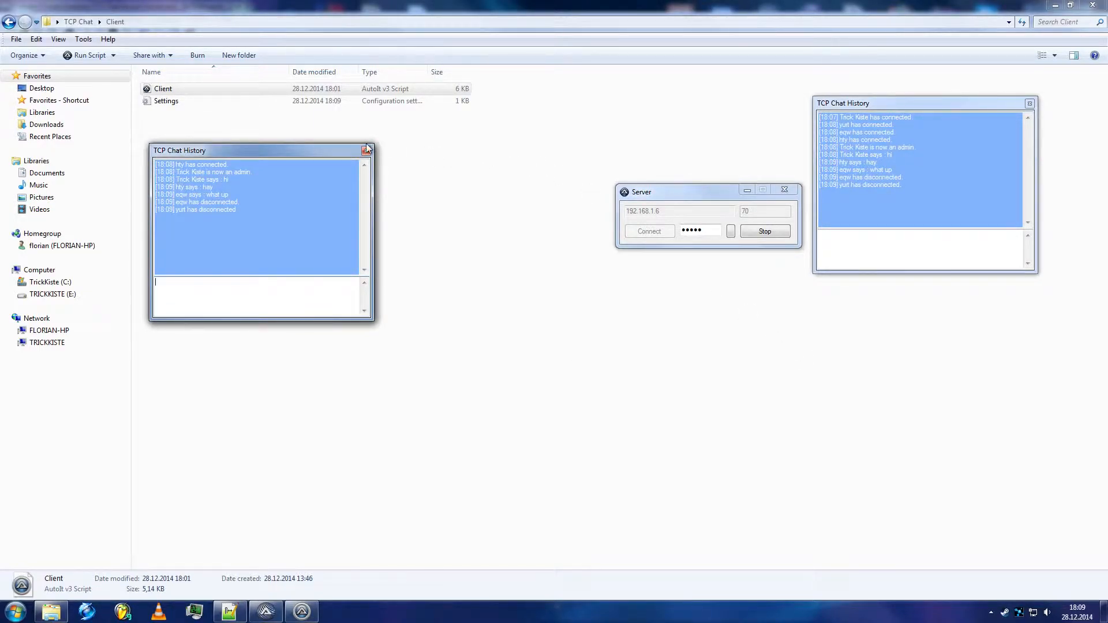
click(366, 149)
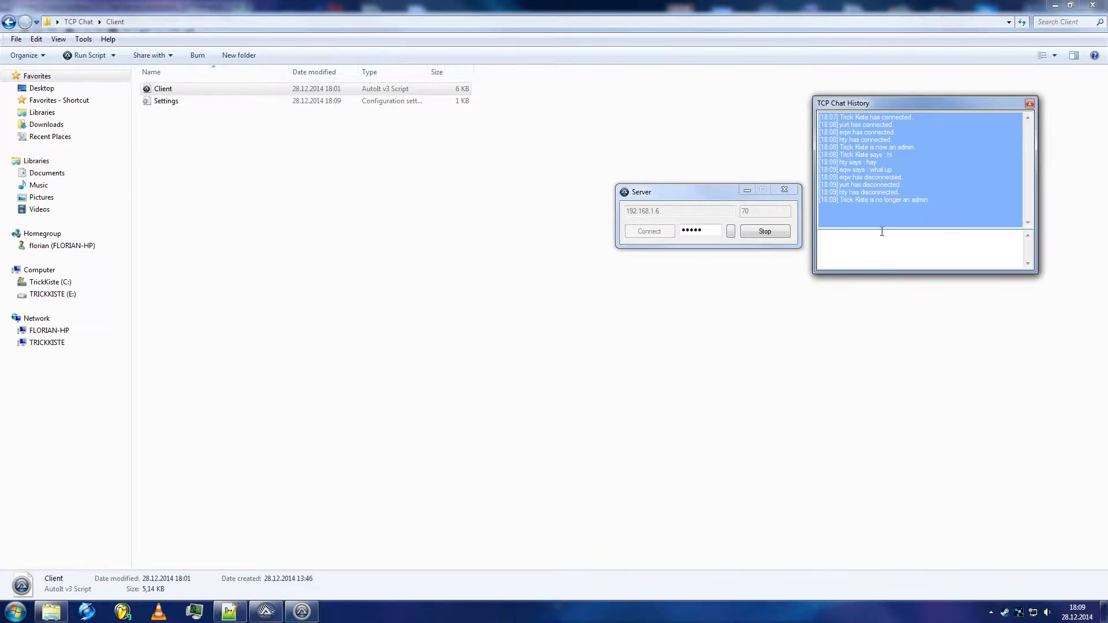
mouse_move(903, 223)
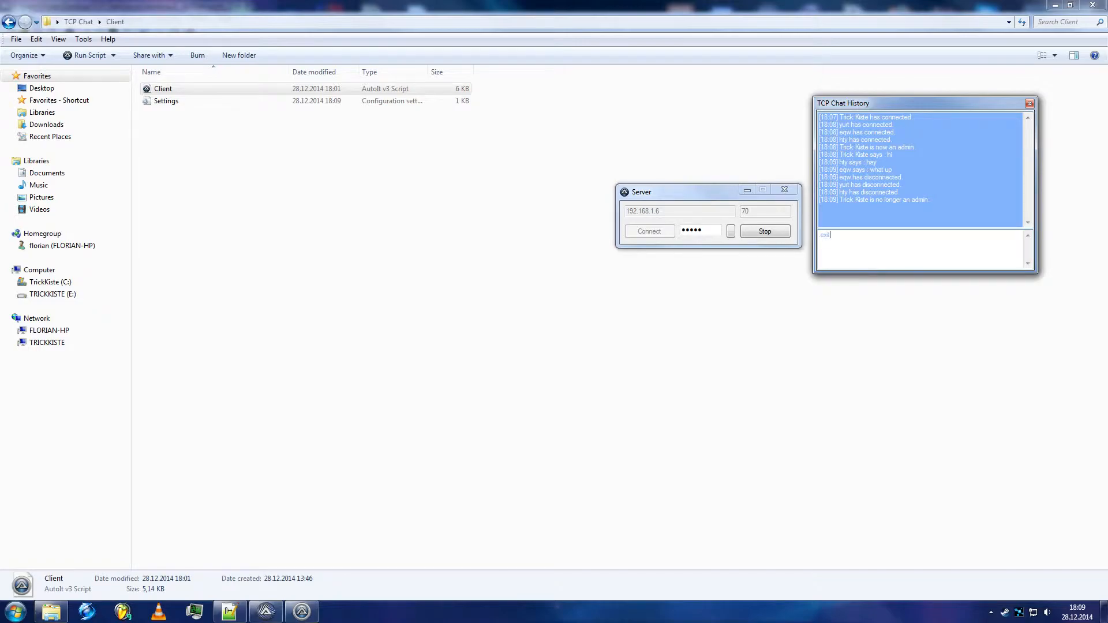
Step: Close Trick Kiste's chat and client windows and the Server, then return to the TCP Chat folder
click(1030, 103)
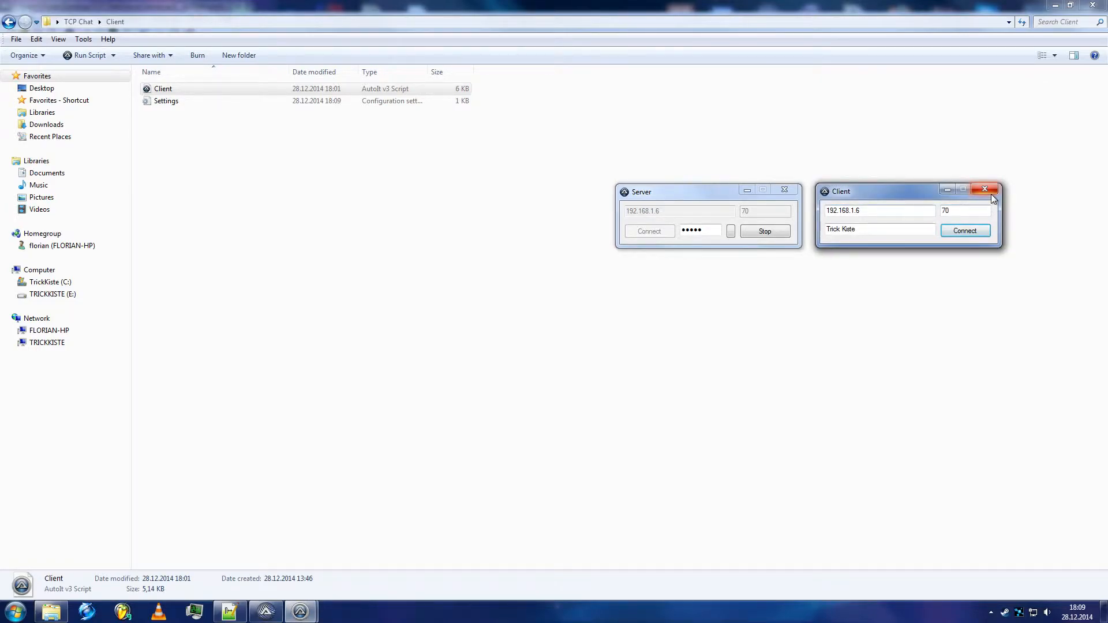
click(985, 189)
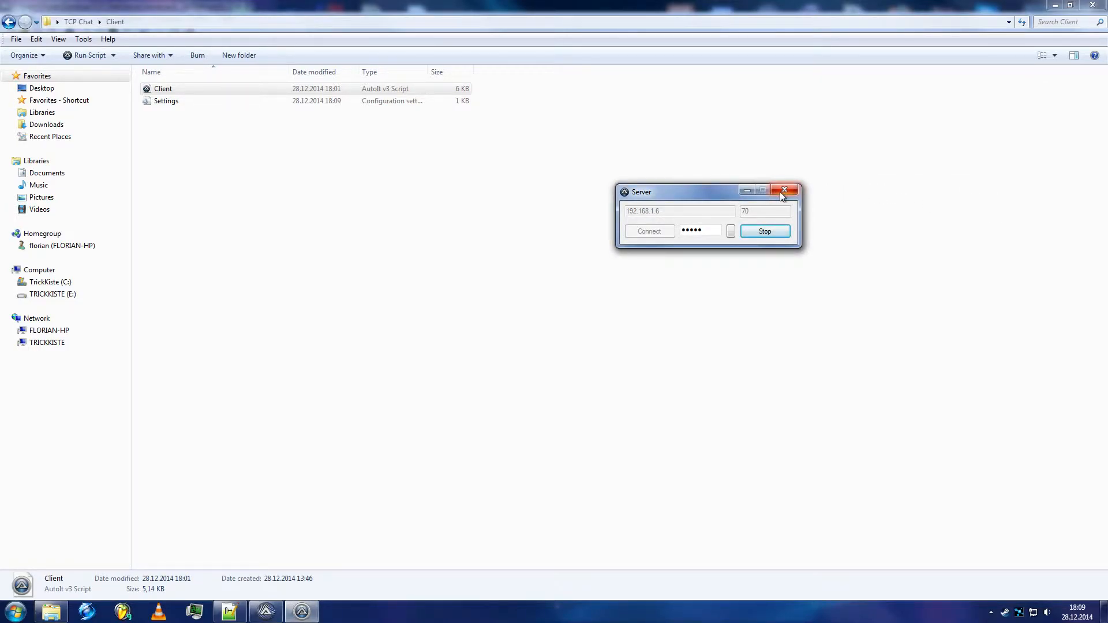
click(784, 191)
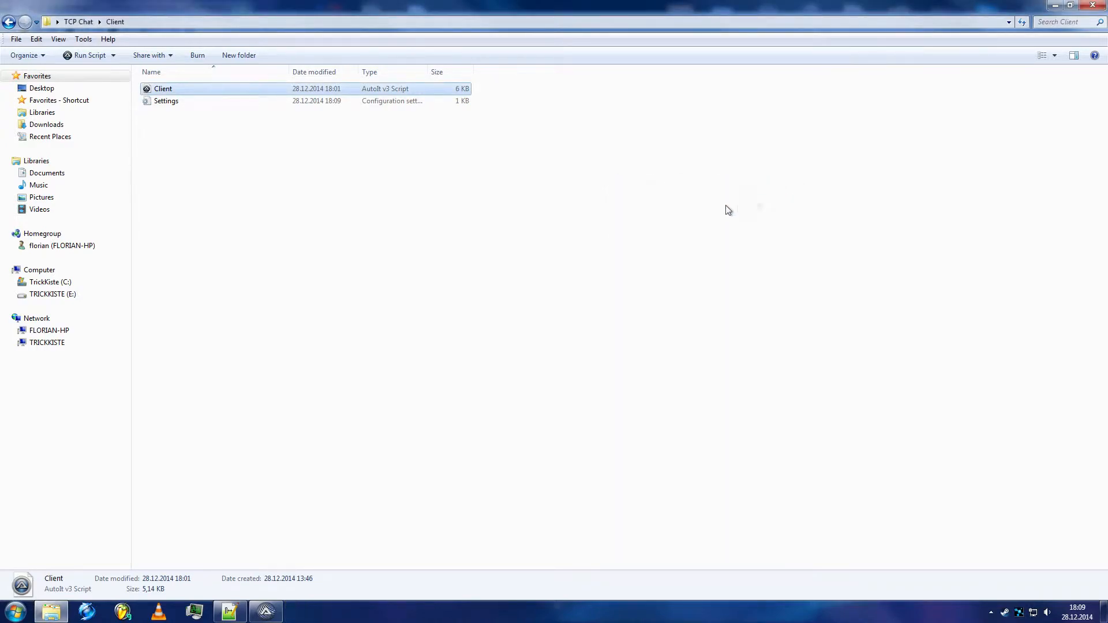
click(359, 207)
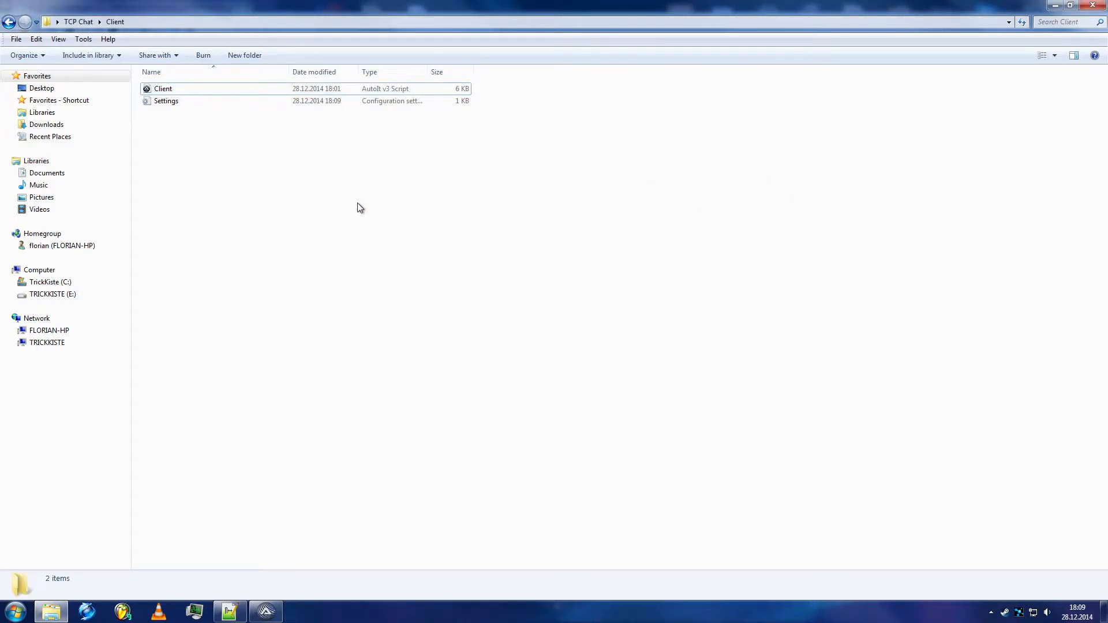
click(10, 22)
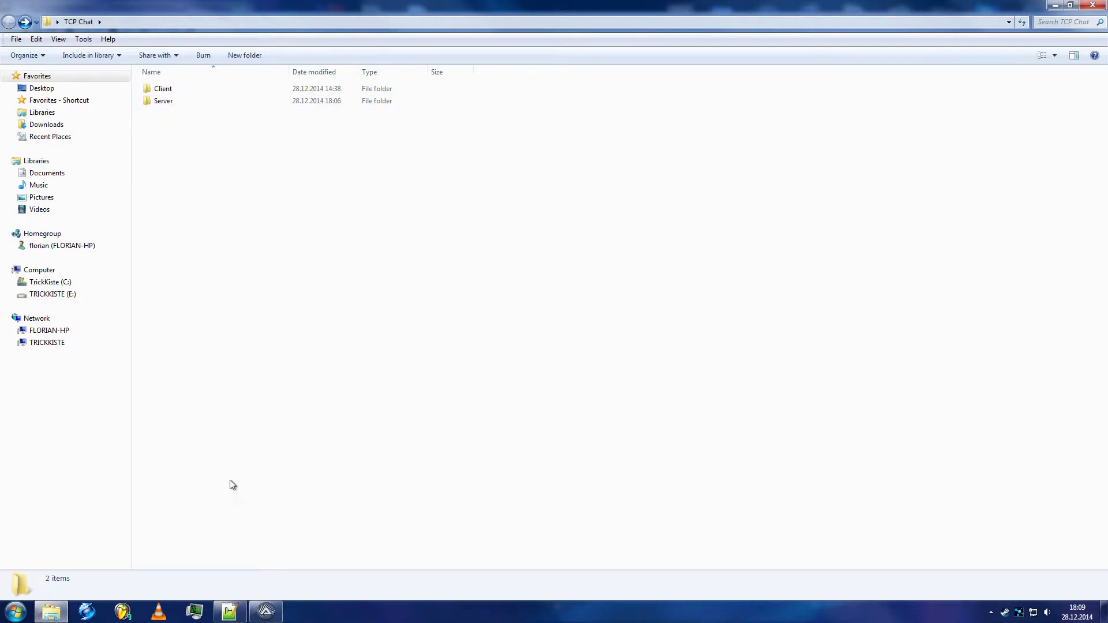